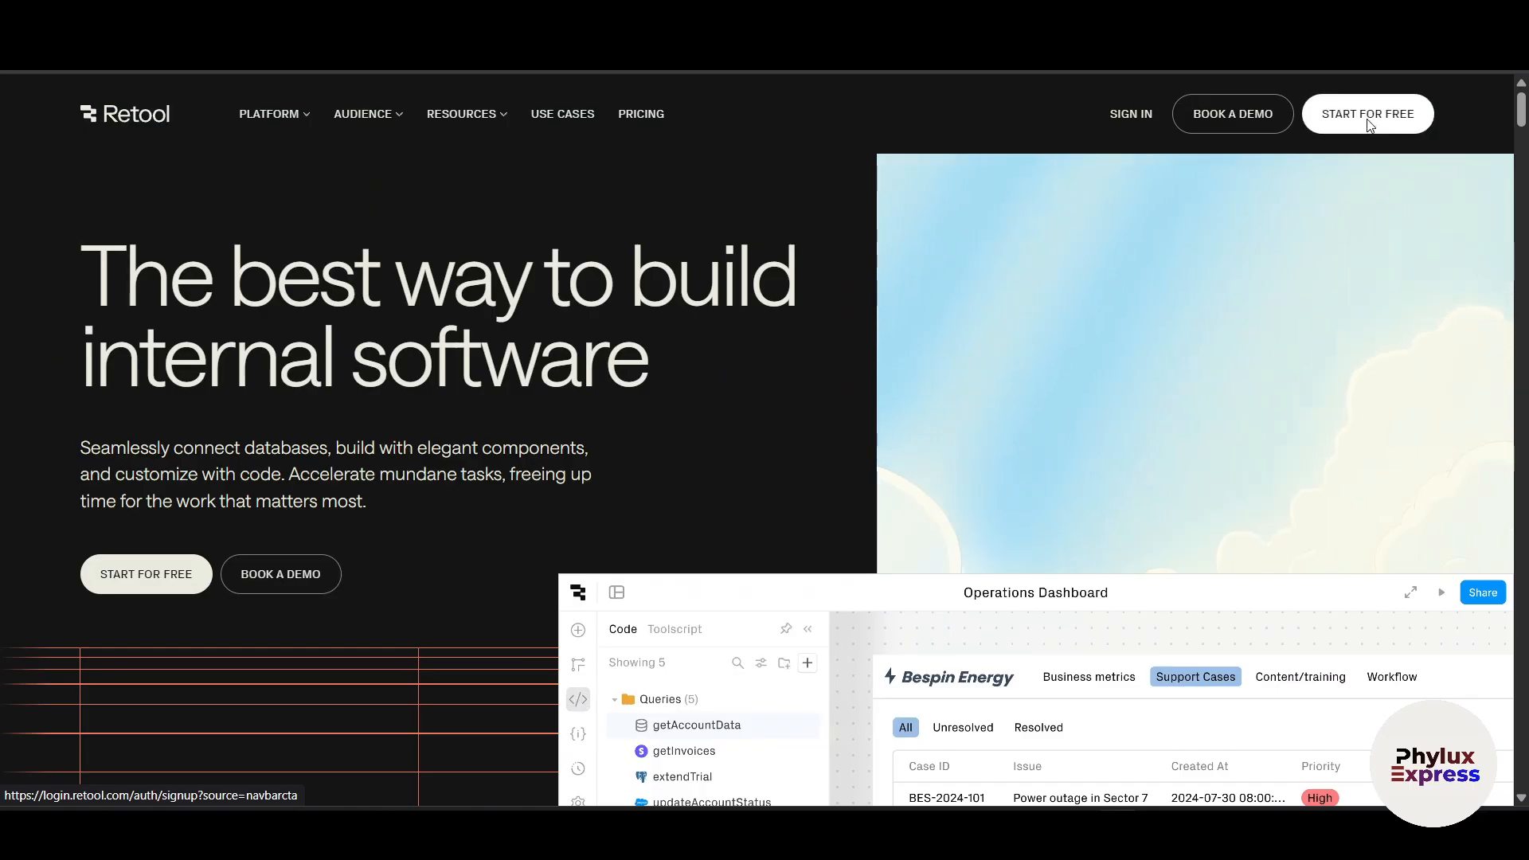
# Step: Start a free Retool signup with Continue with Google
pyautogui.click(1367, 113)
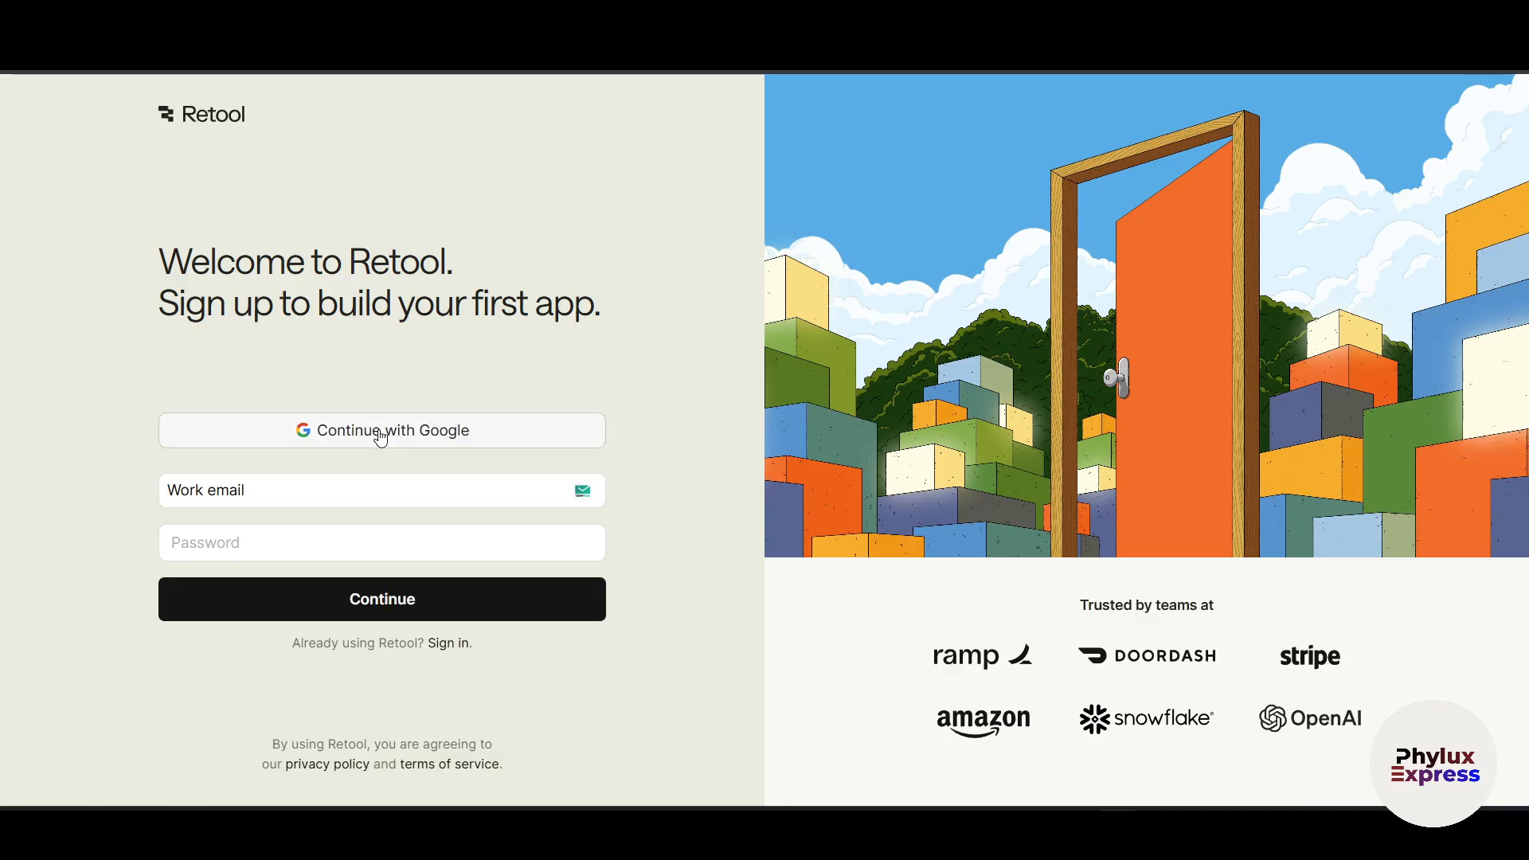
pyautogui.moveTo(304, 461)
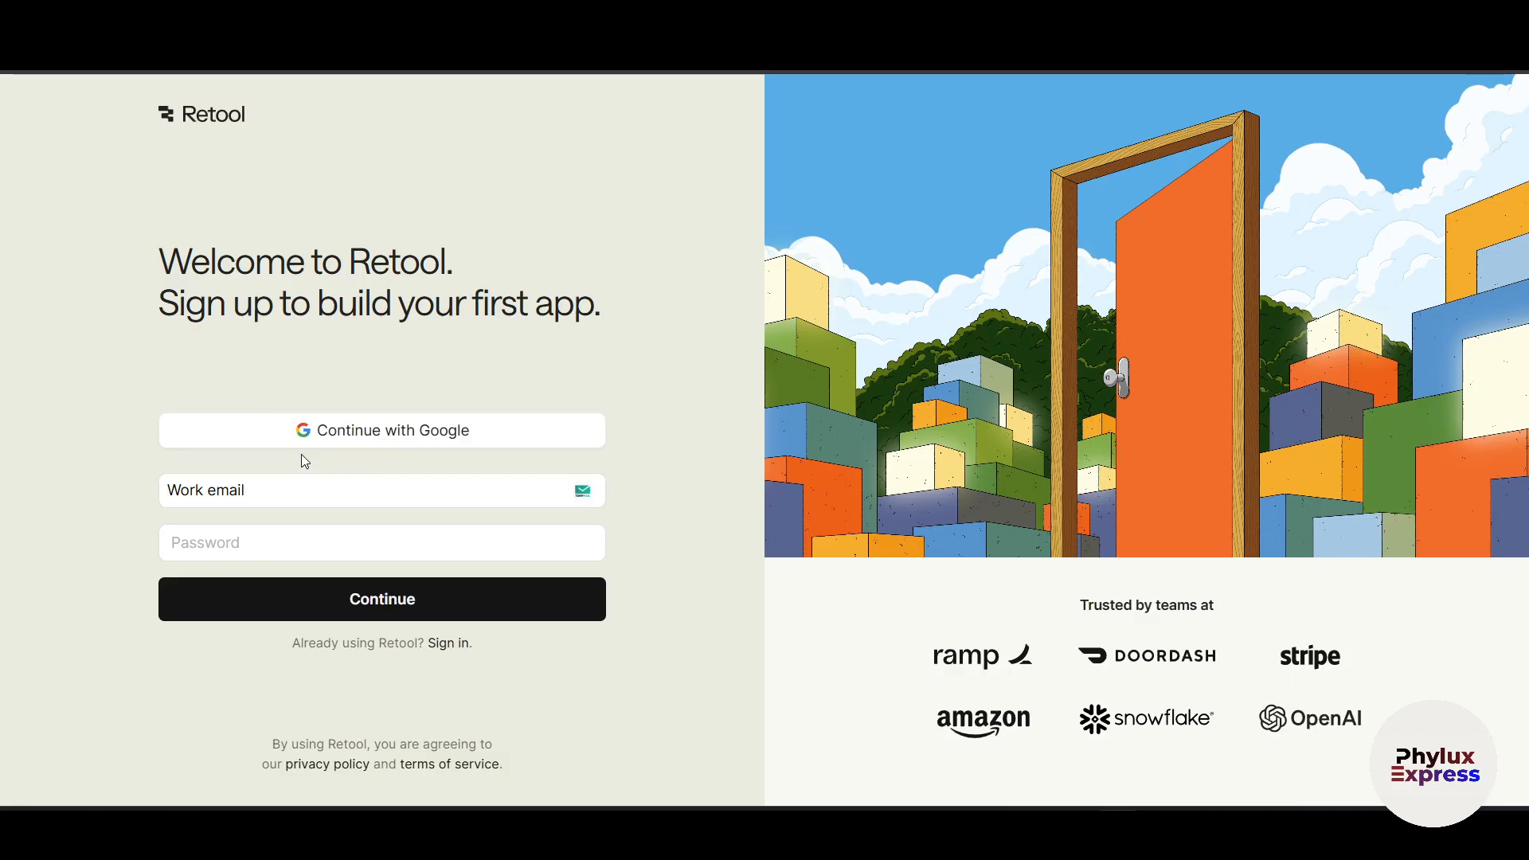
pyautogui.click(381, 430)
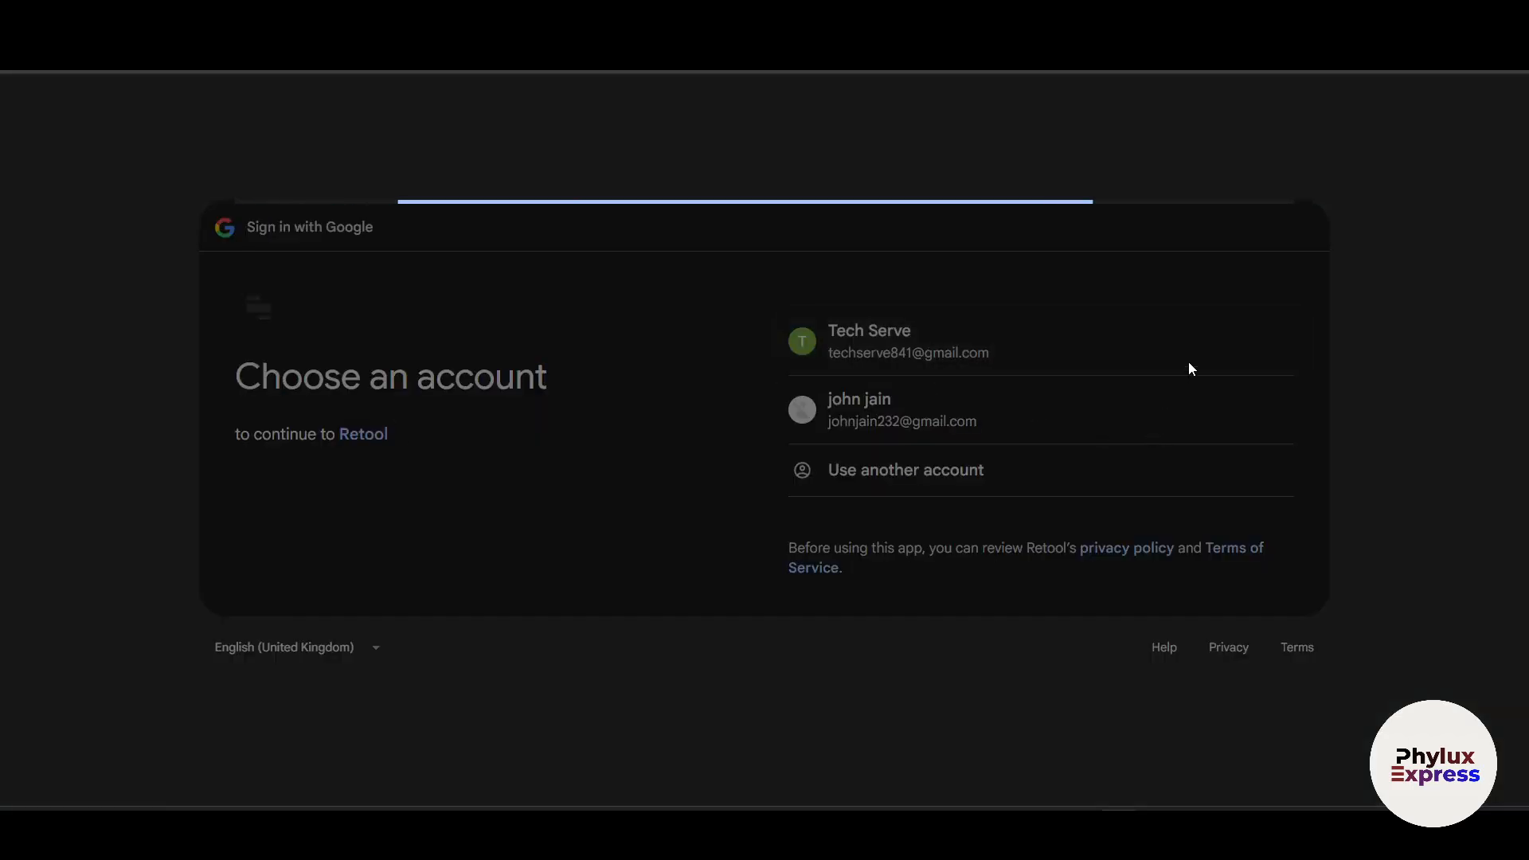
# Step: Choose the Google account, enter full name 'maker lord', and submit the profile
pyautogui.click(868, 341)
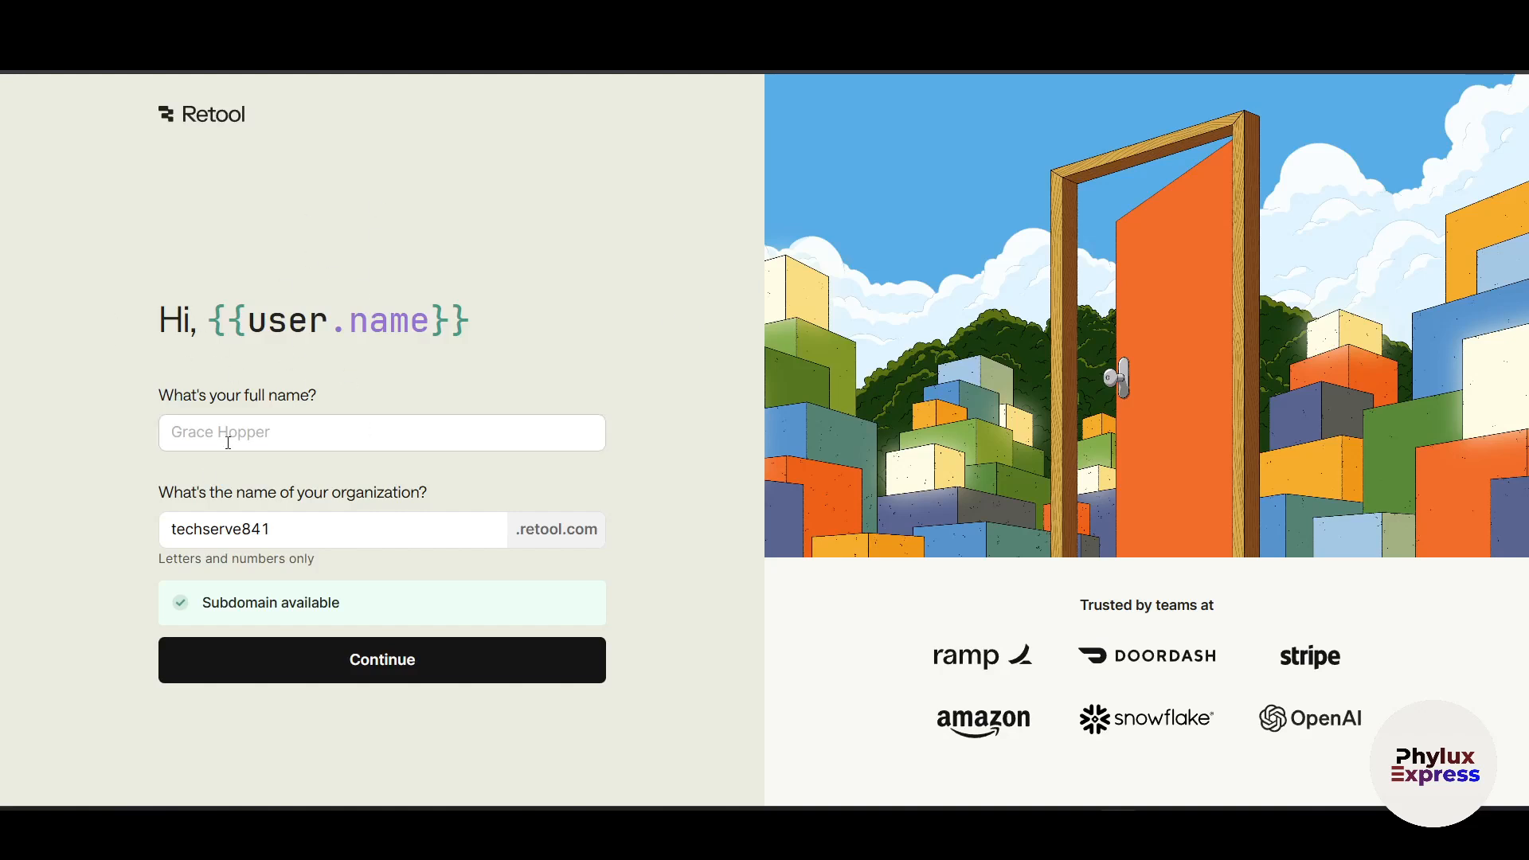
pyautogui.moveTo(199, 416)
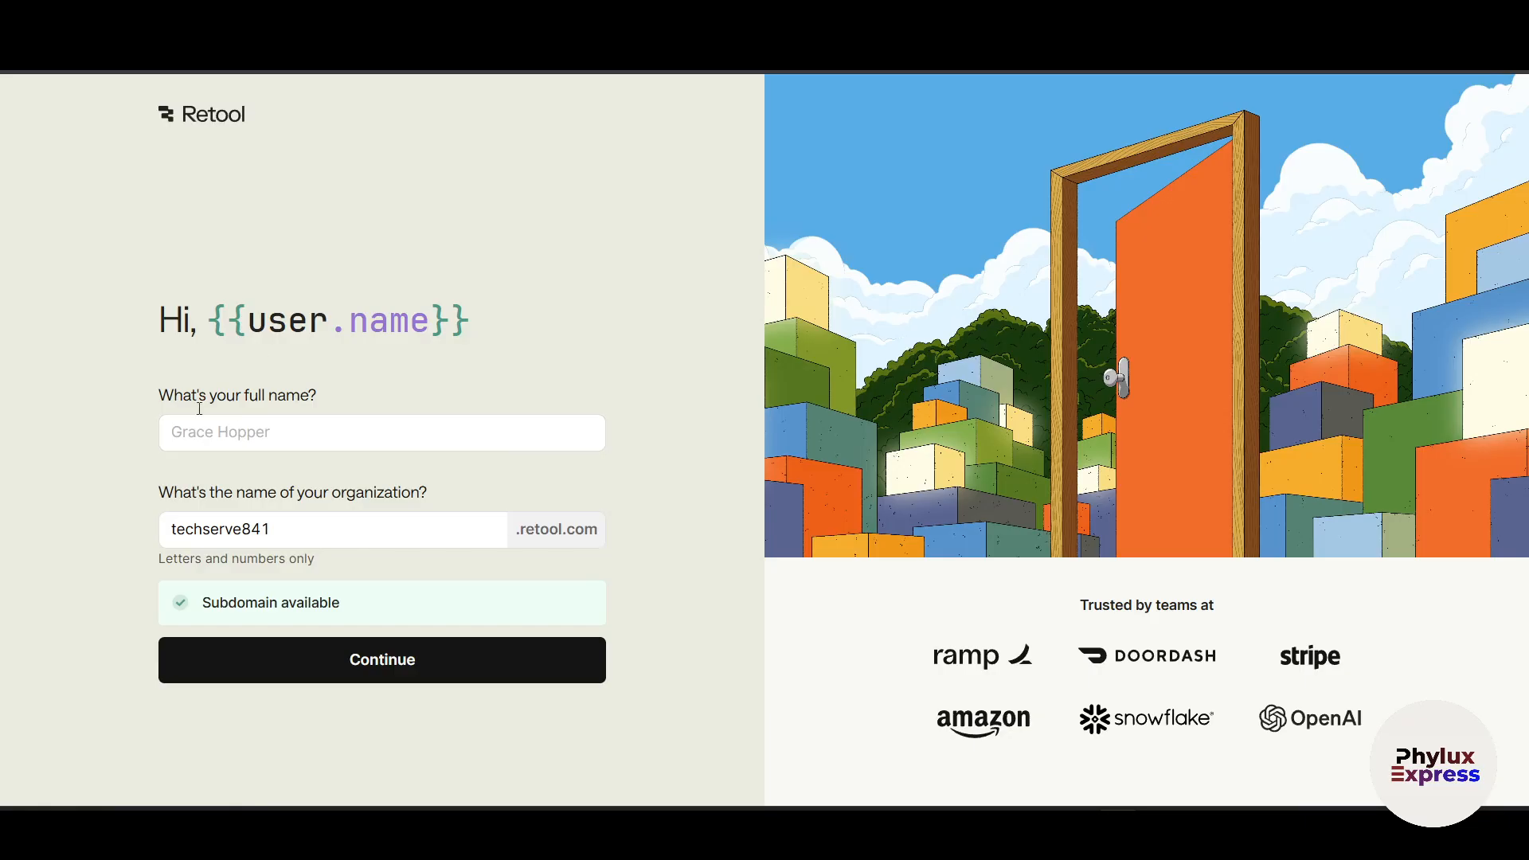
pyautogui.click(381, 432)
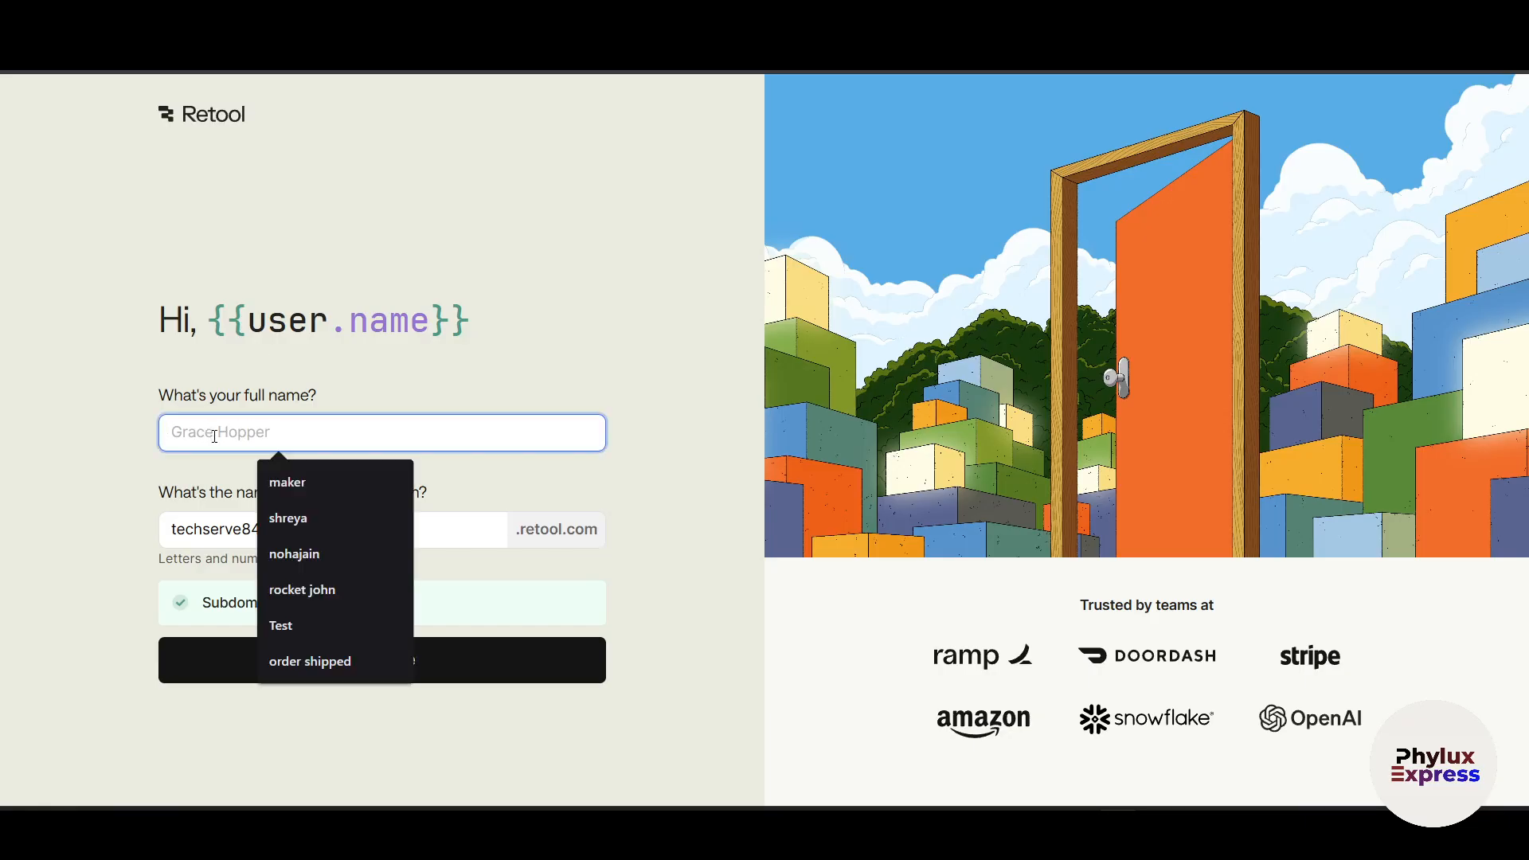
pyautogui.click(286, 482)
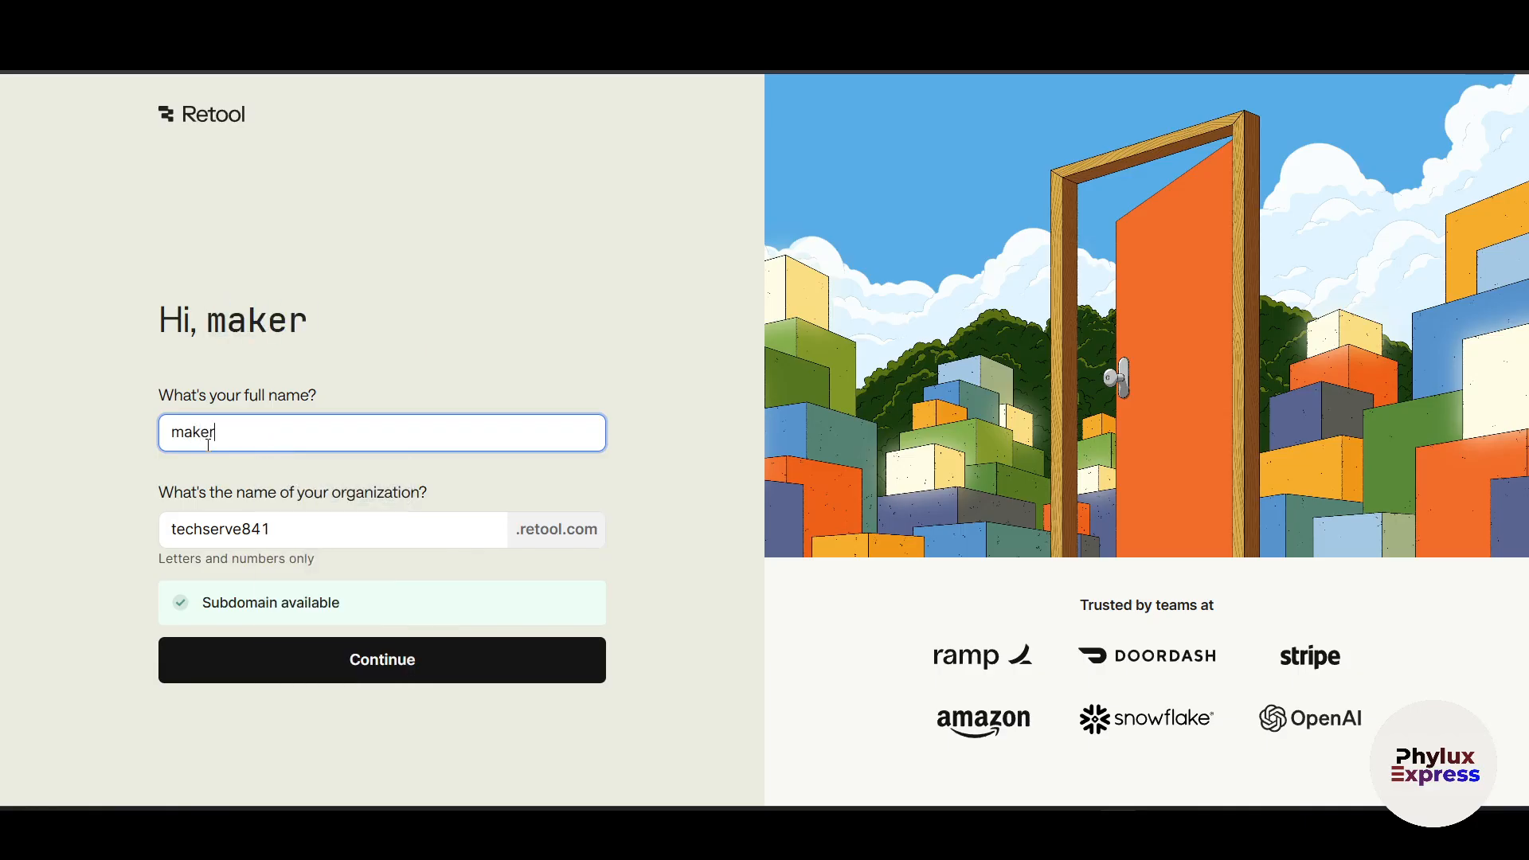
pyautogui.write('lord')
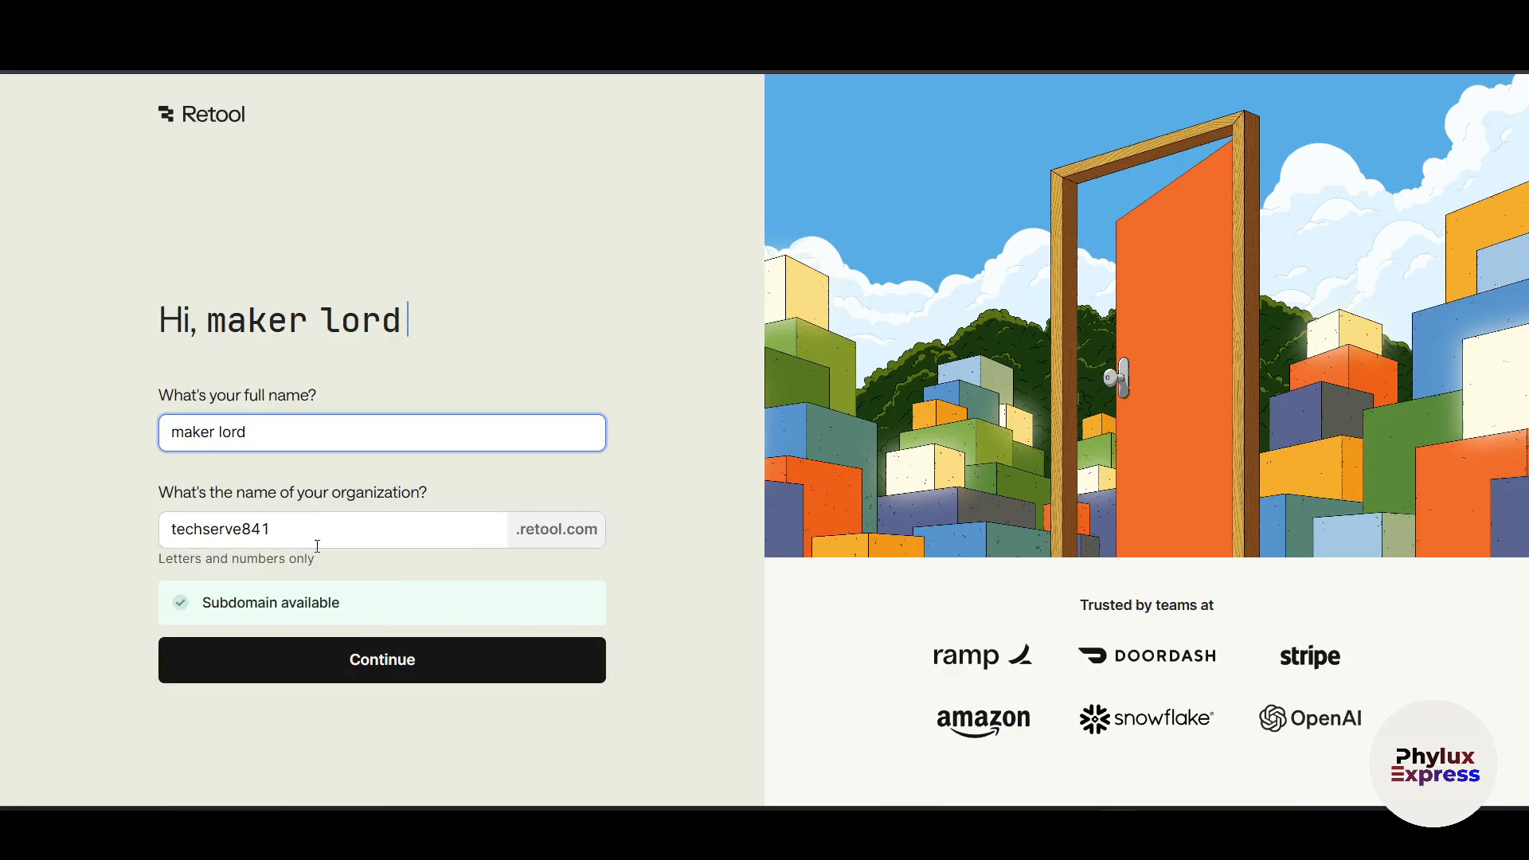
pyautogui.moveTo(381, 660)
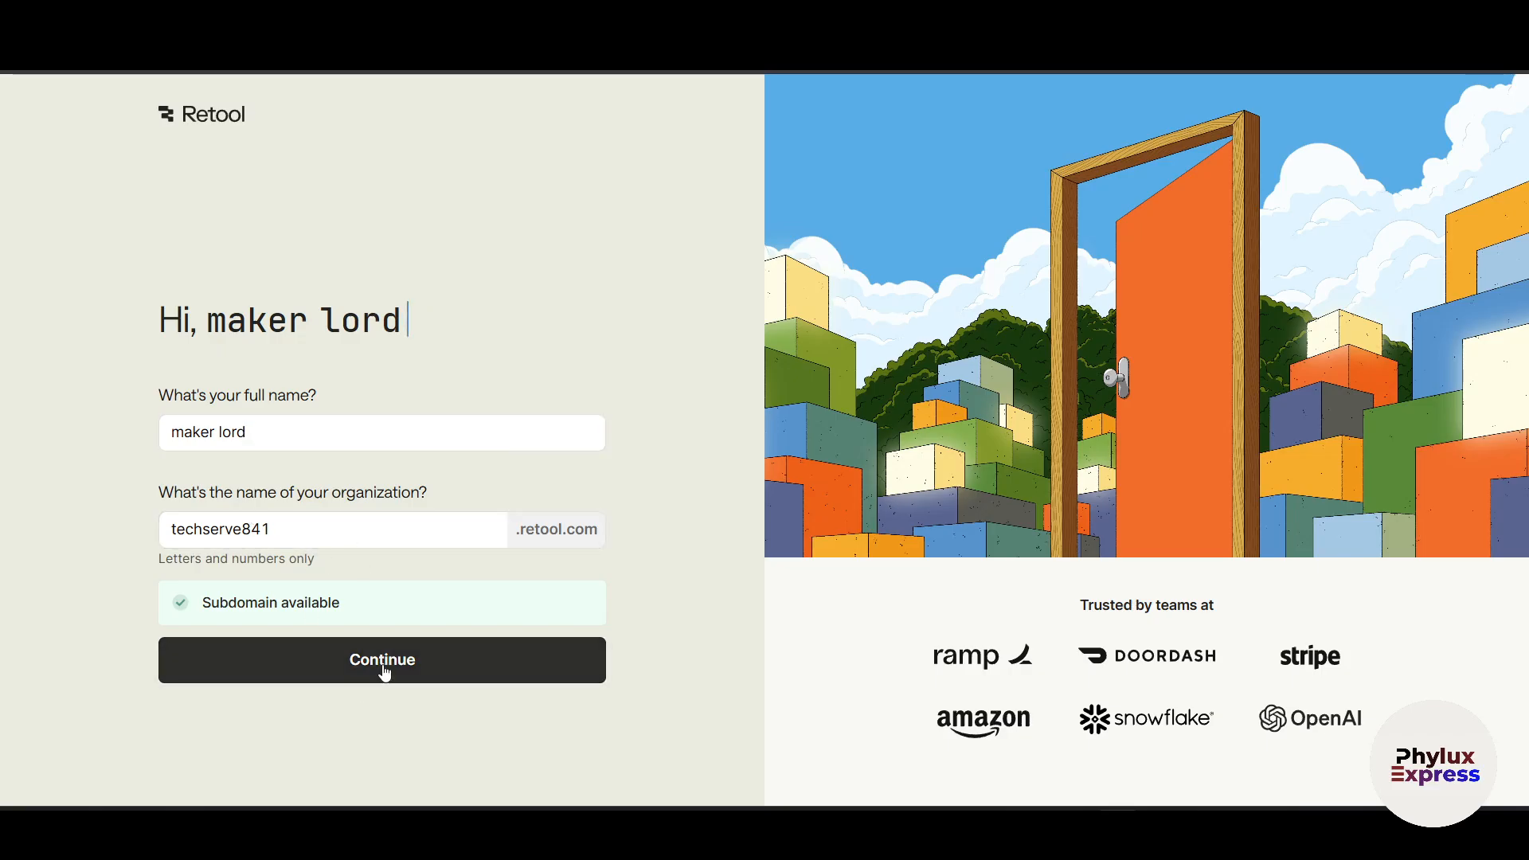
pyautogui.click(382, 659)
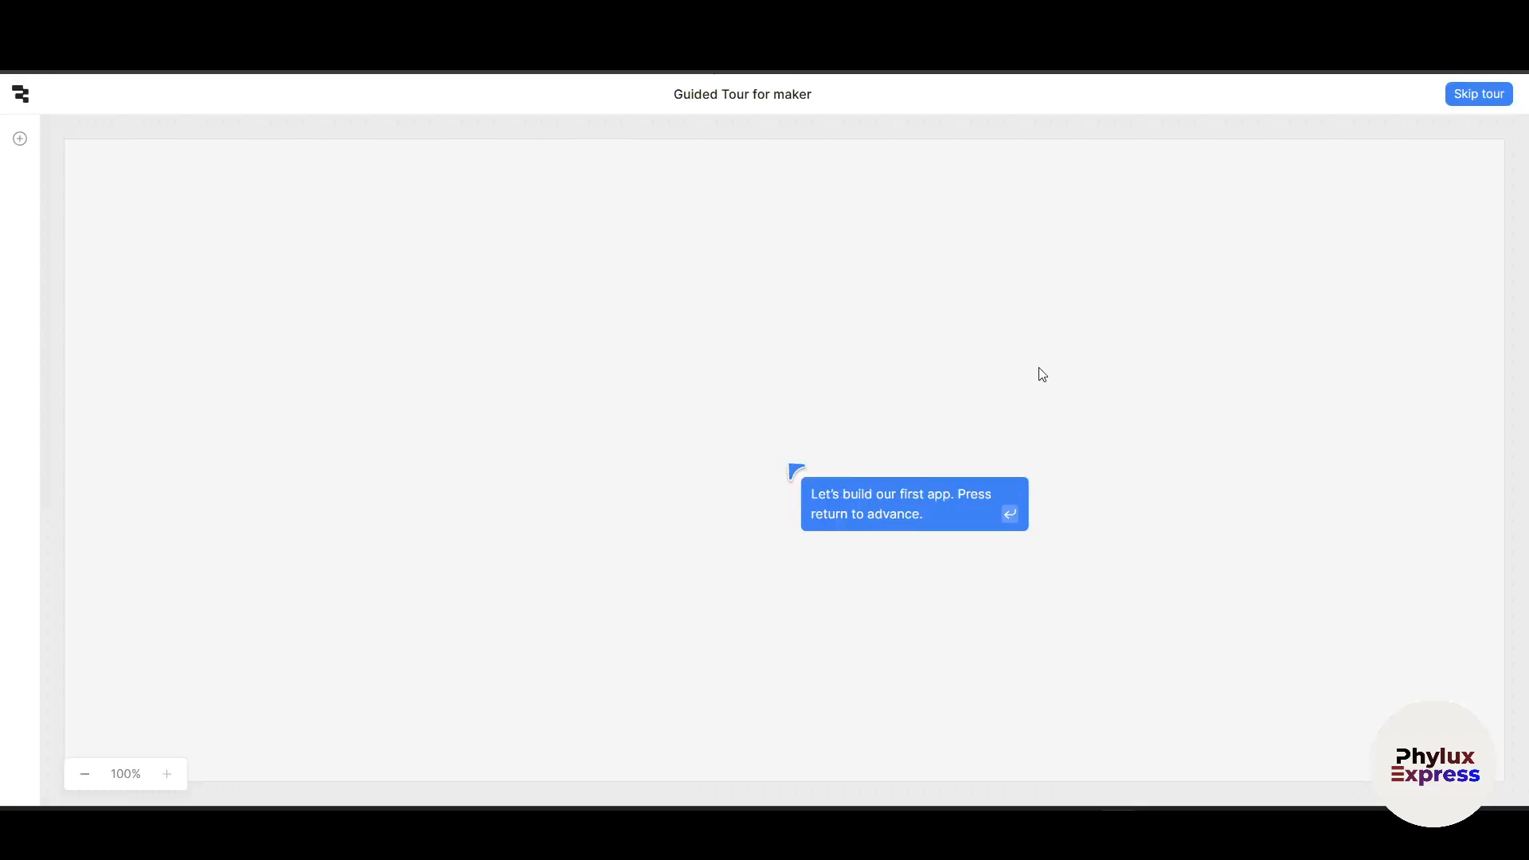
pyautogui.moveTo(917, 448)
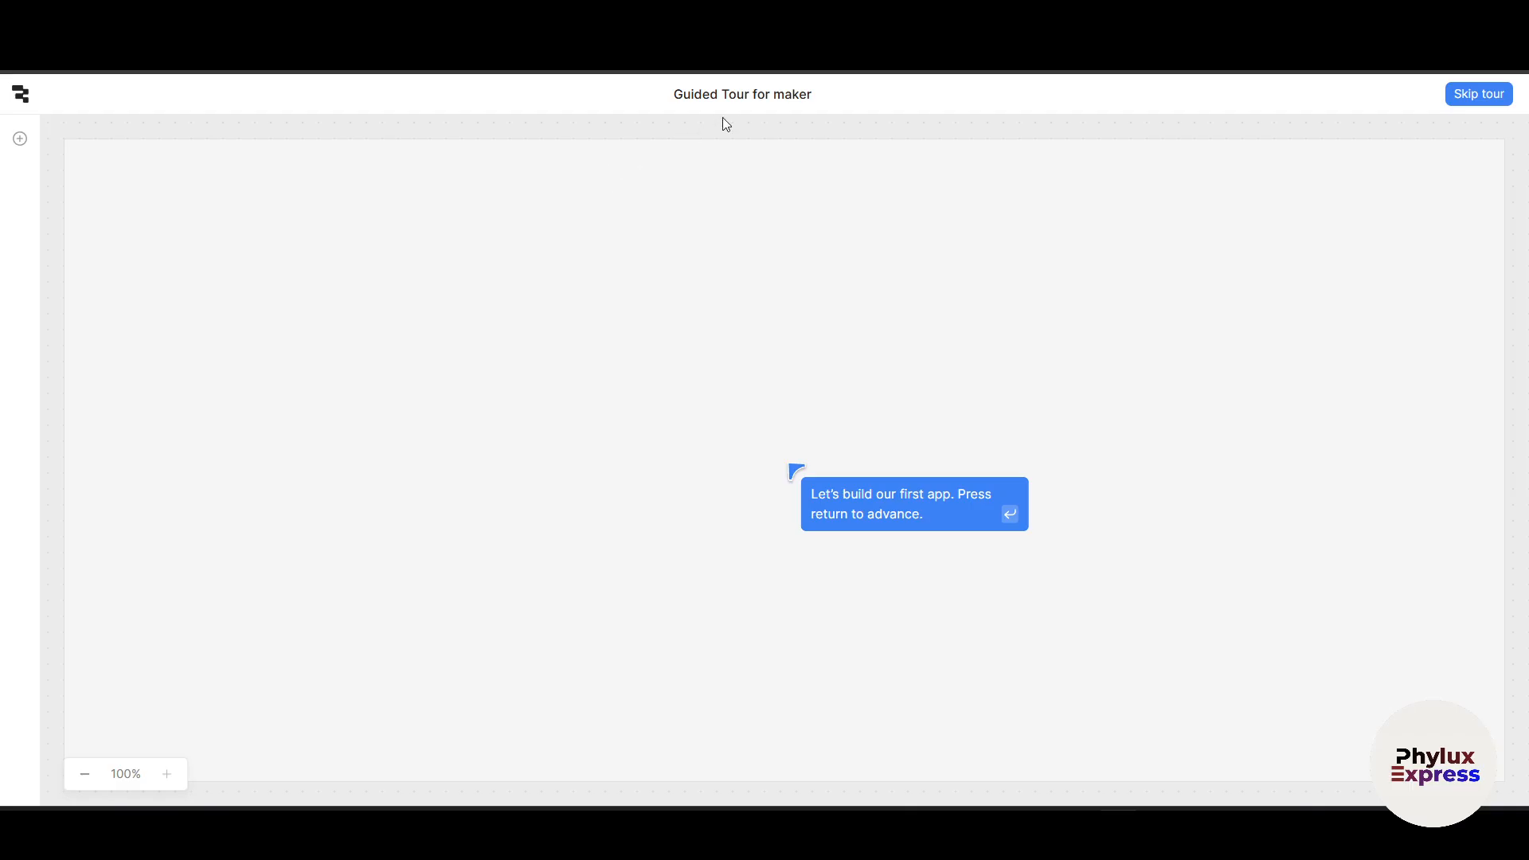
pyautogui.moveTo(325, 259)
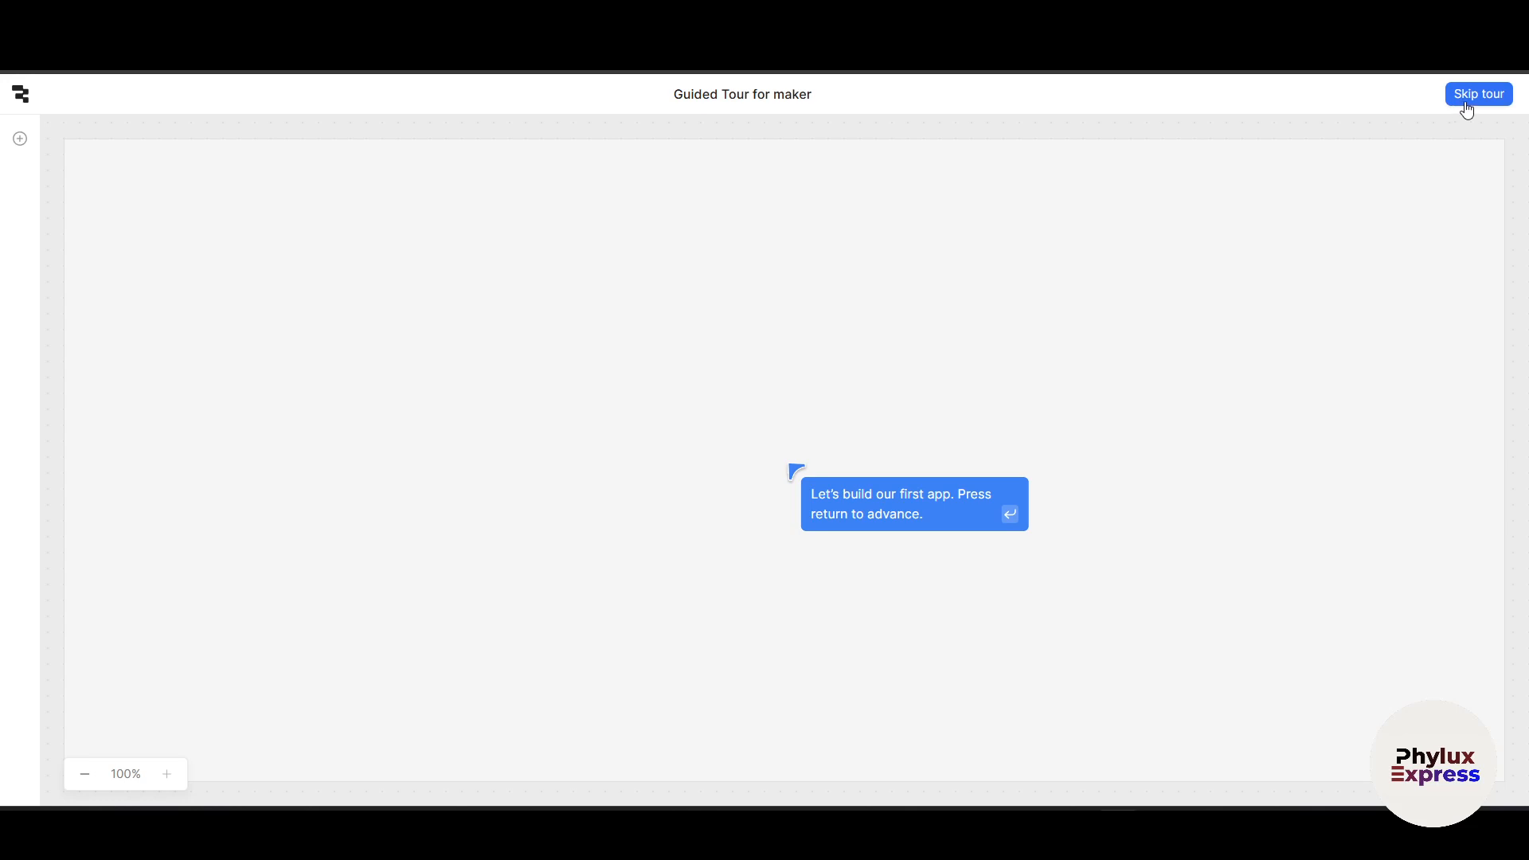
pyautogui.moveTo(921, 333)
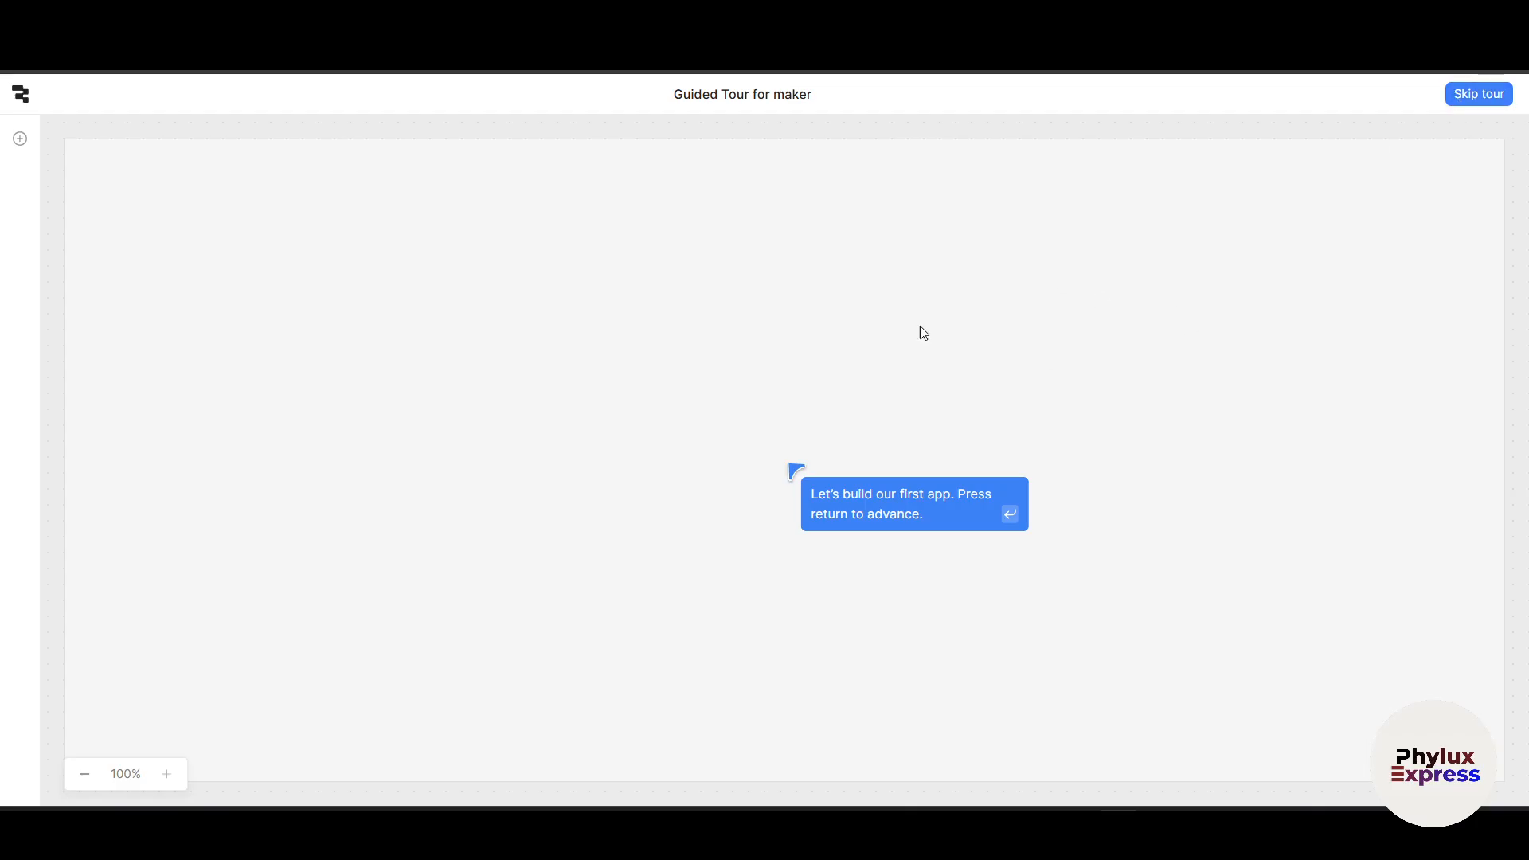
pyautogui.moveTo(937, 481)
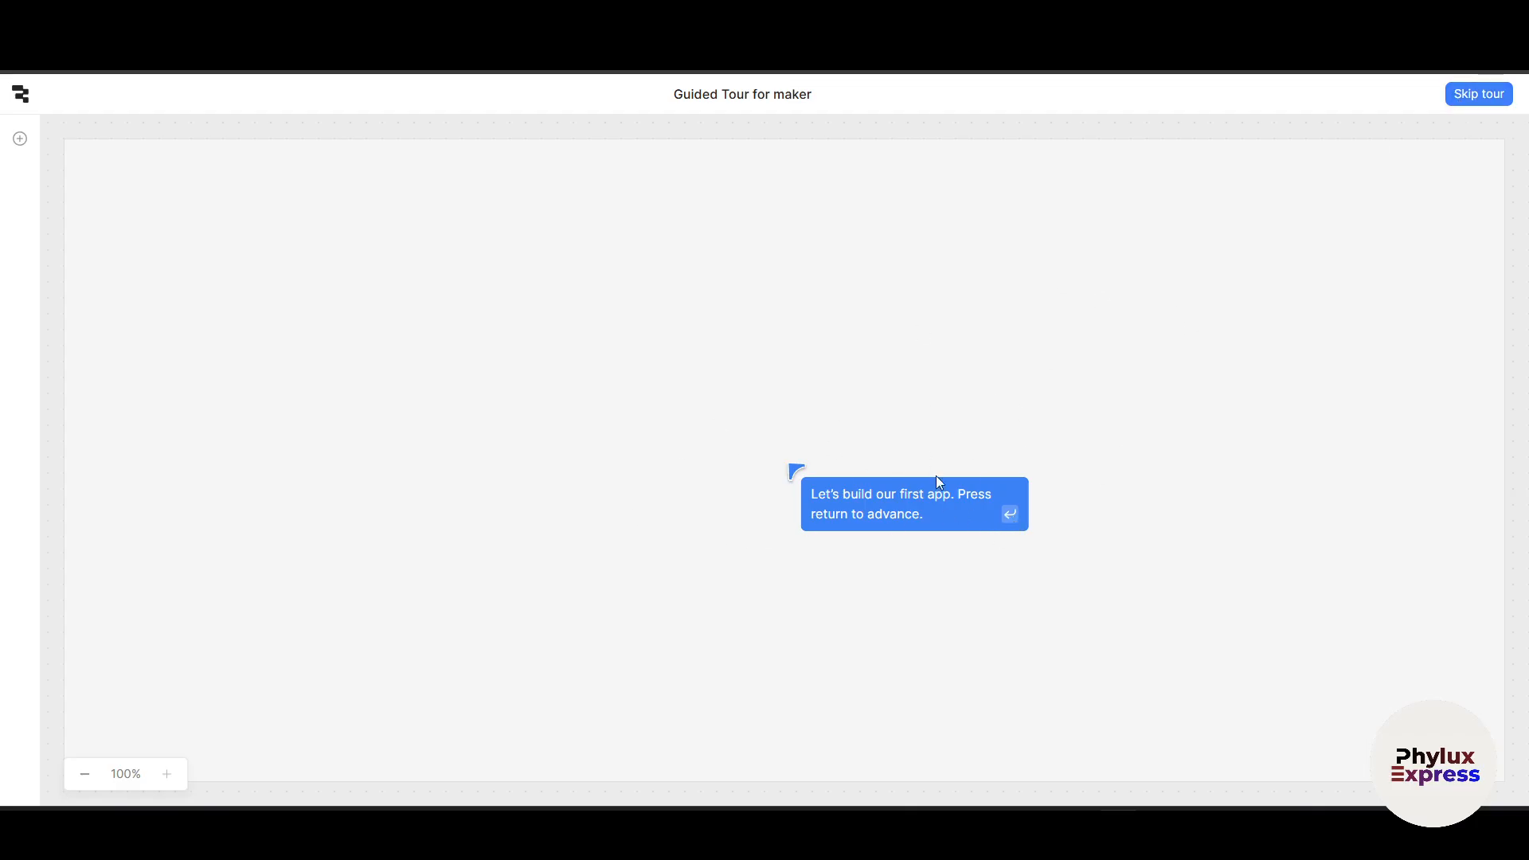
pyautogui.moveTo(1390, 120)
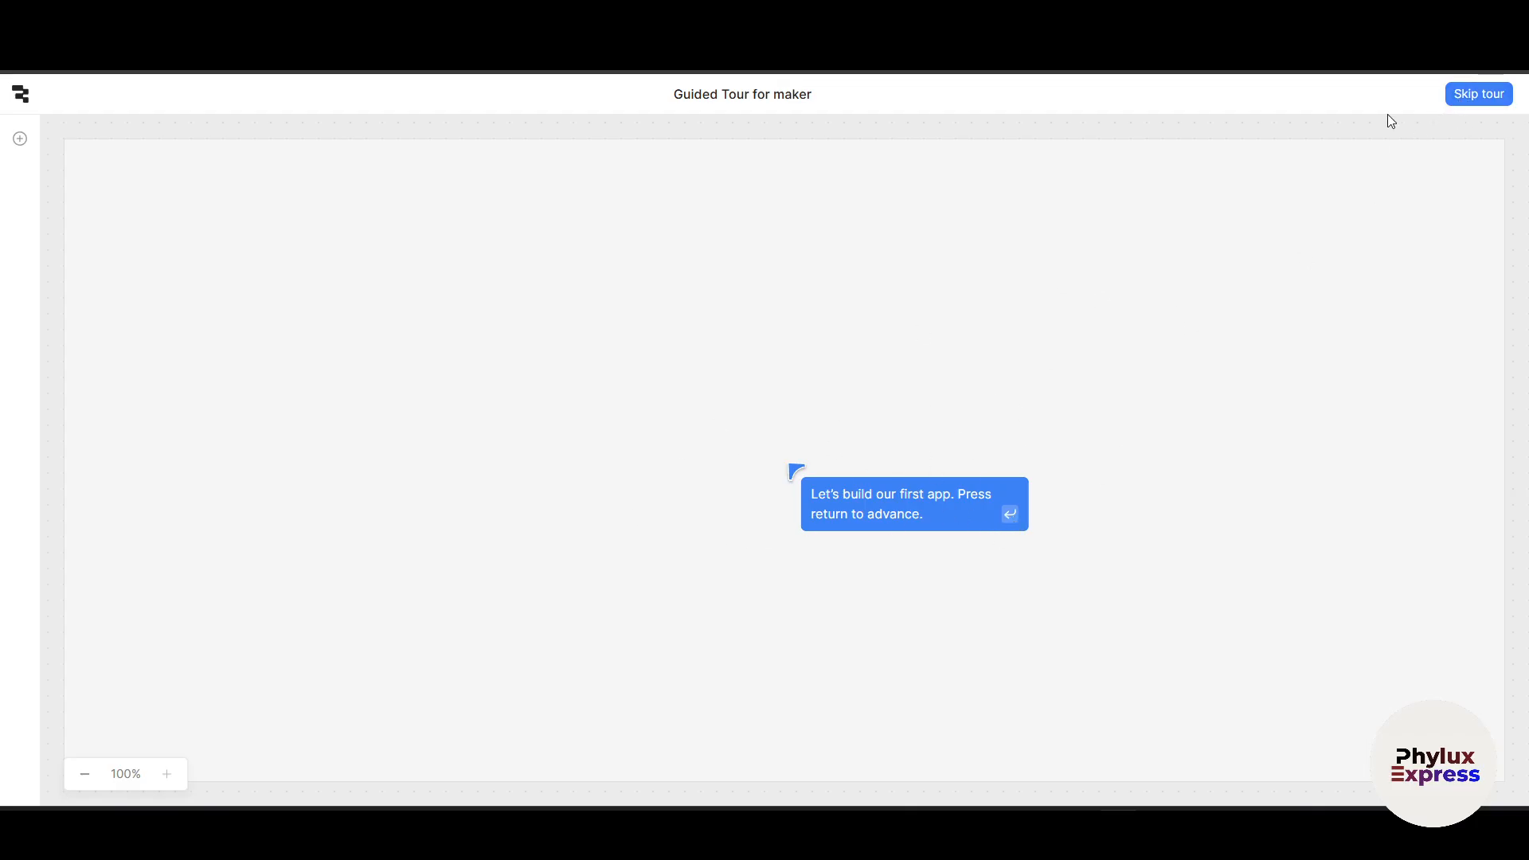
pyautogui.moveTo(1478, 94)
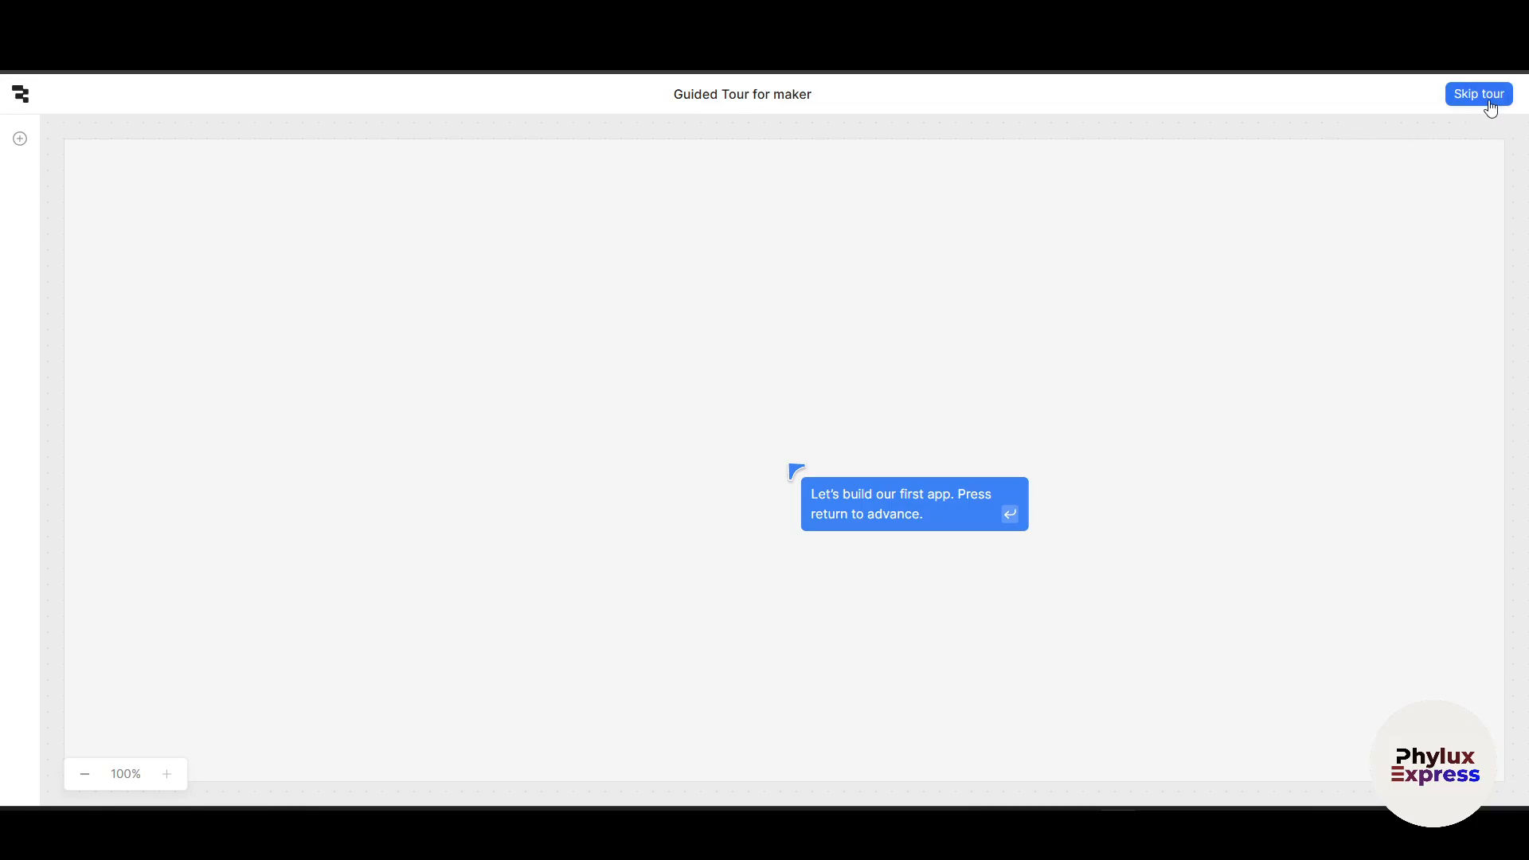
# Step: Skip the guided tour and open the Retool logo menu
pyautogui.click(1478, 94)
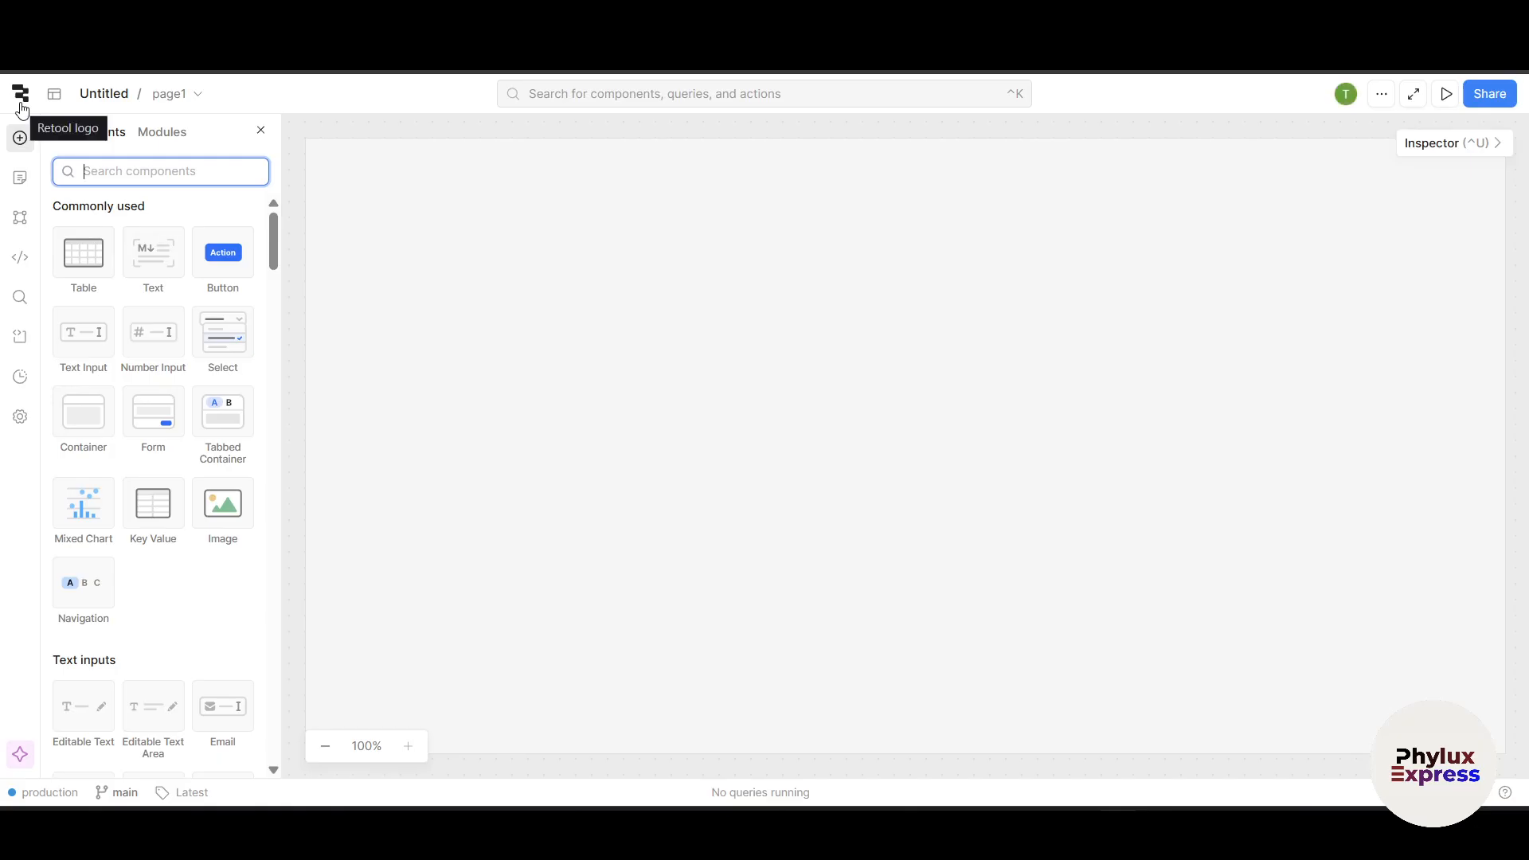
pyautogui.click(19, 92)
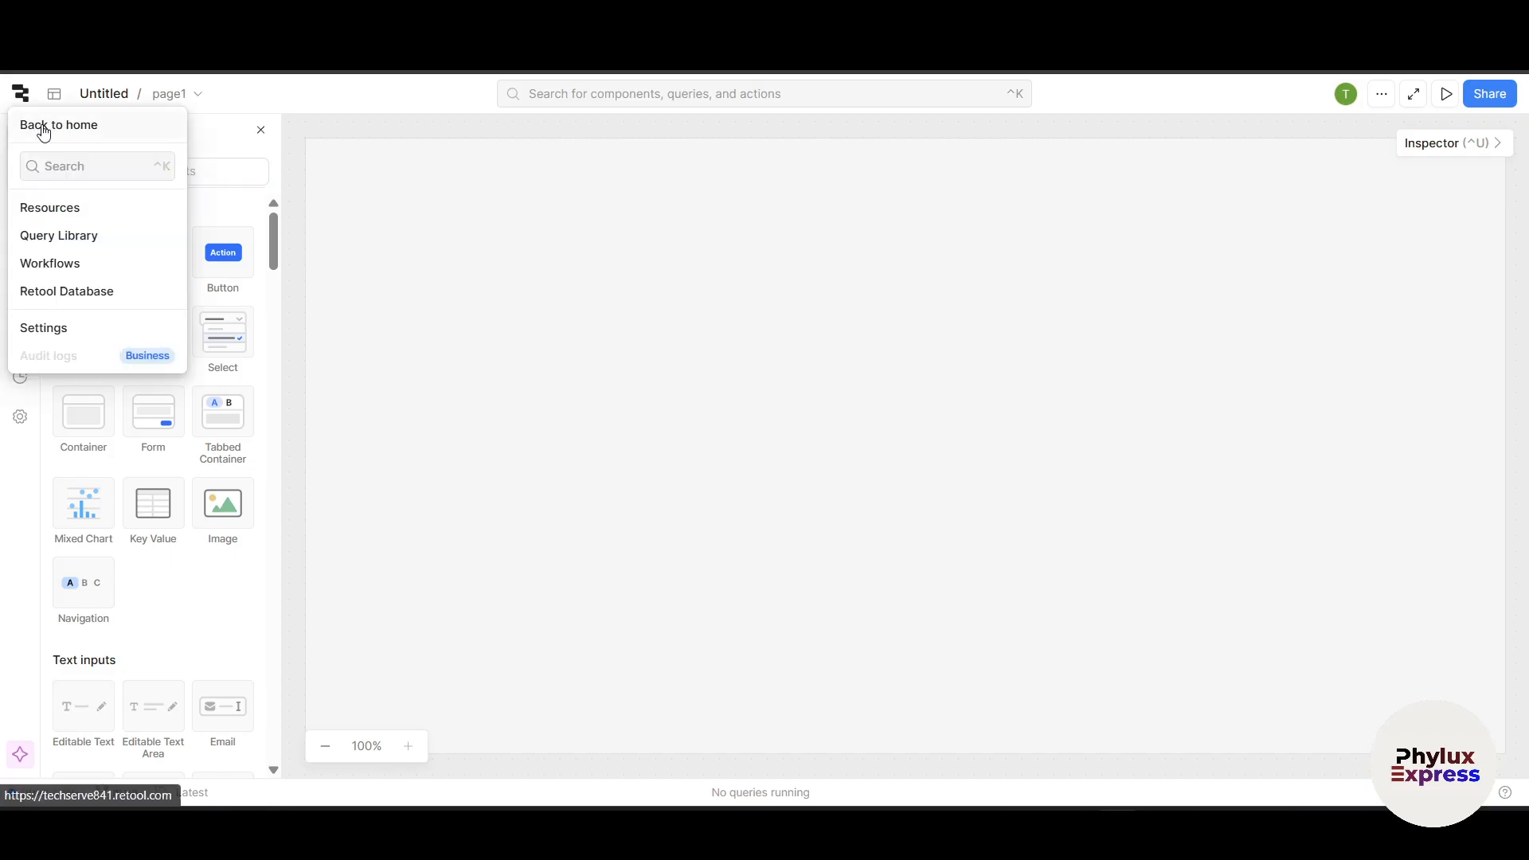
pyautogui.moveTo(561, 447)
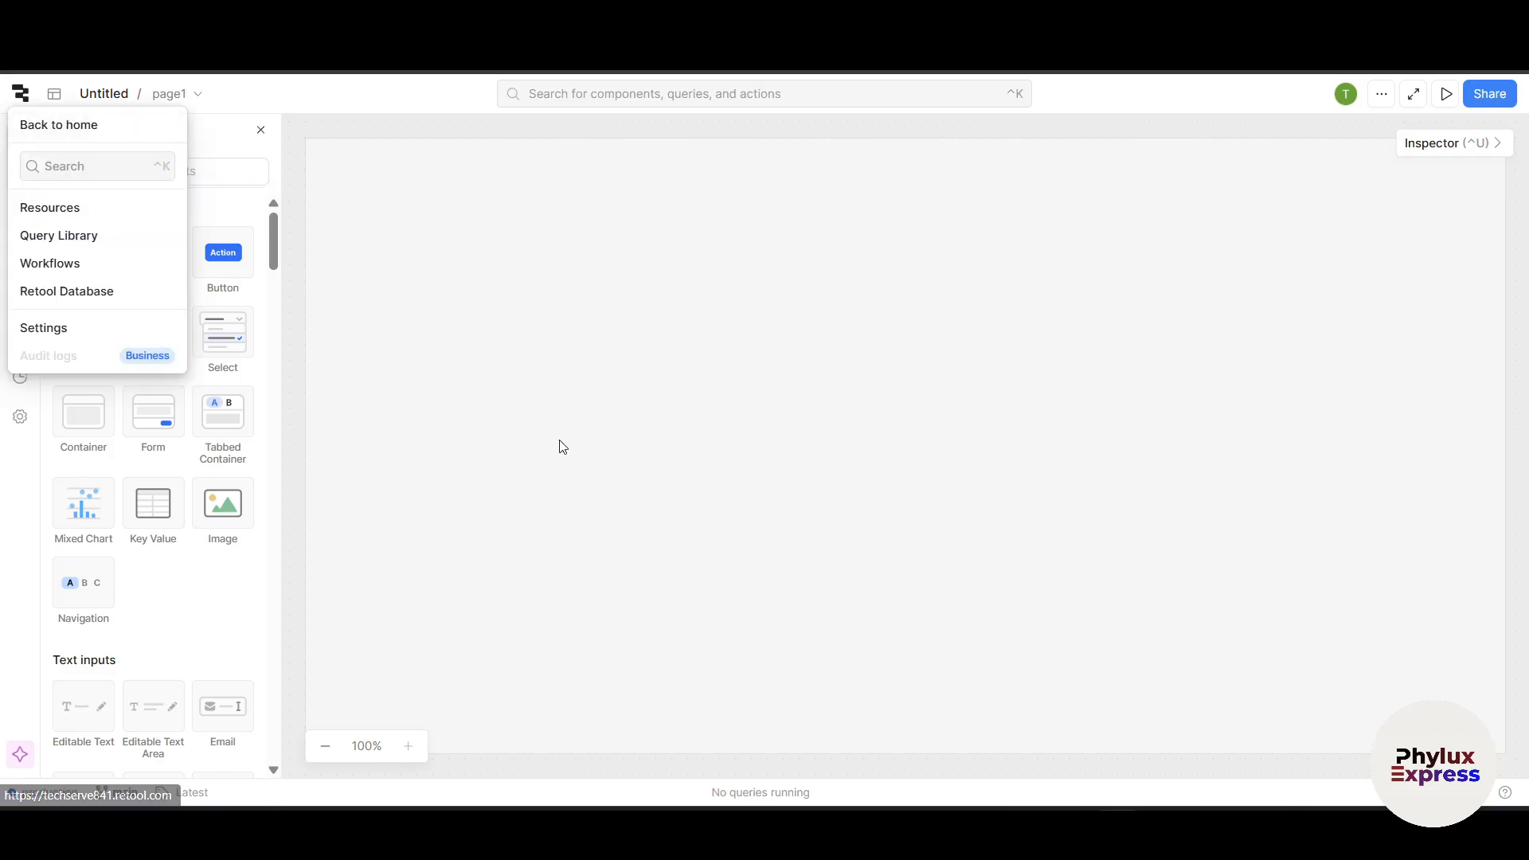
# Step: Choose Back to home to reach the Apps dashboard
pyautogui.click(58, 125)
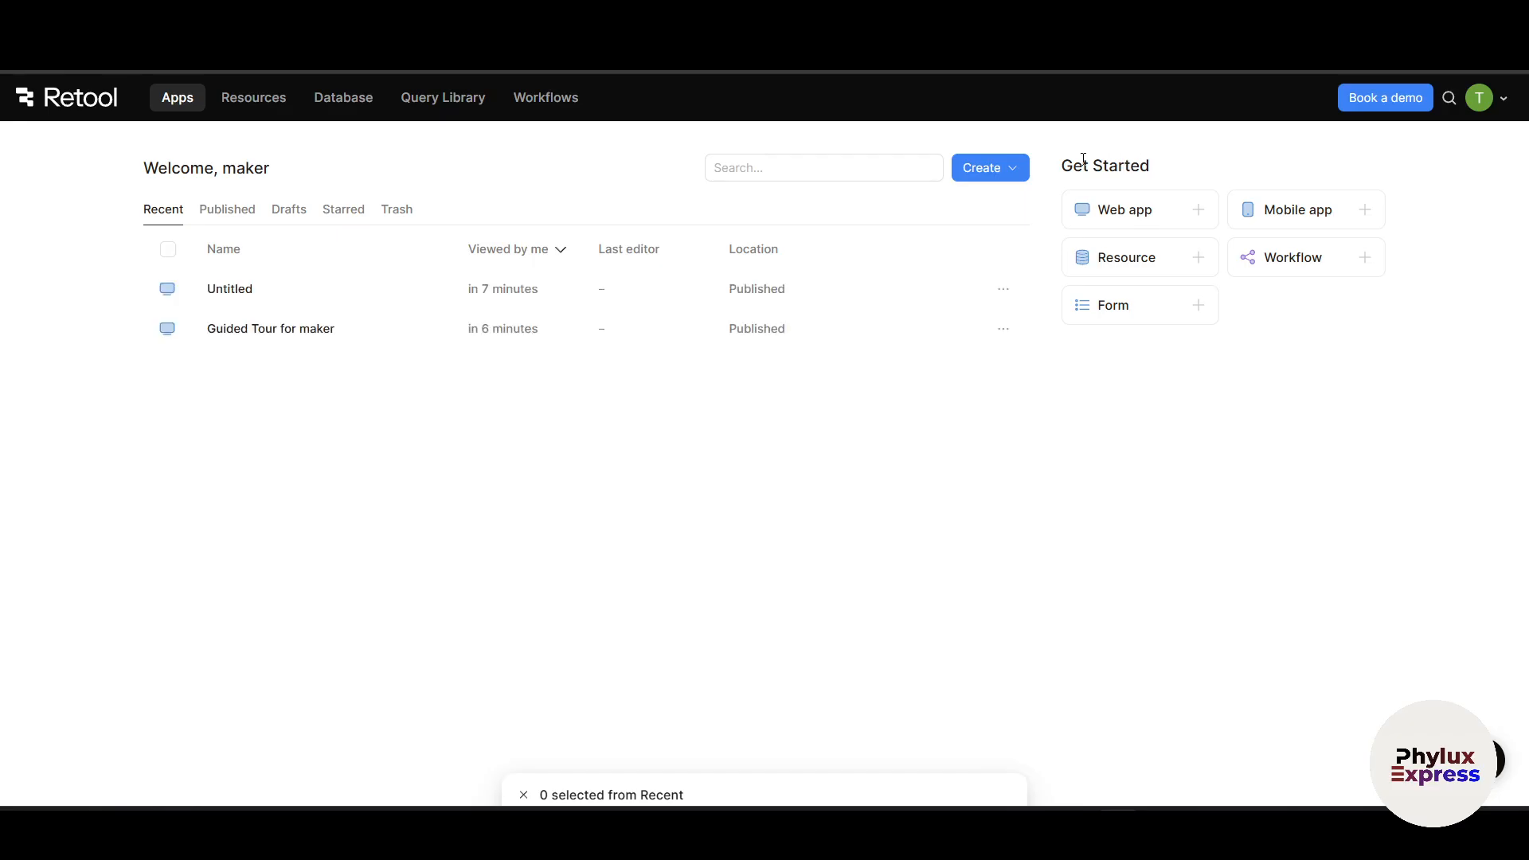
pyautogui.moveTo(1079, 157)
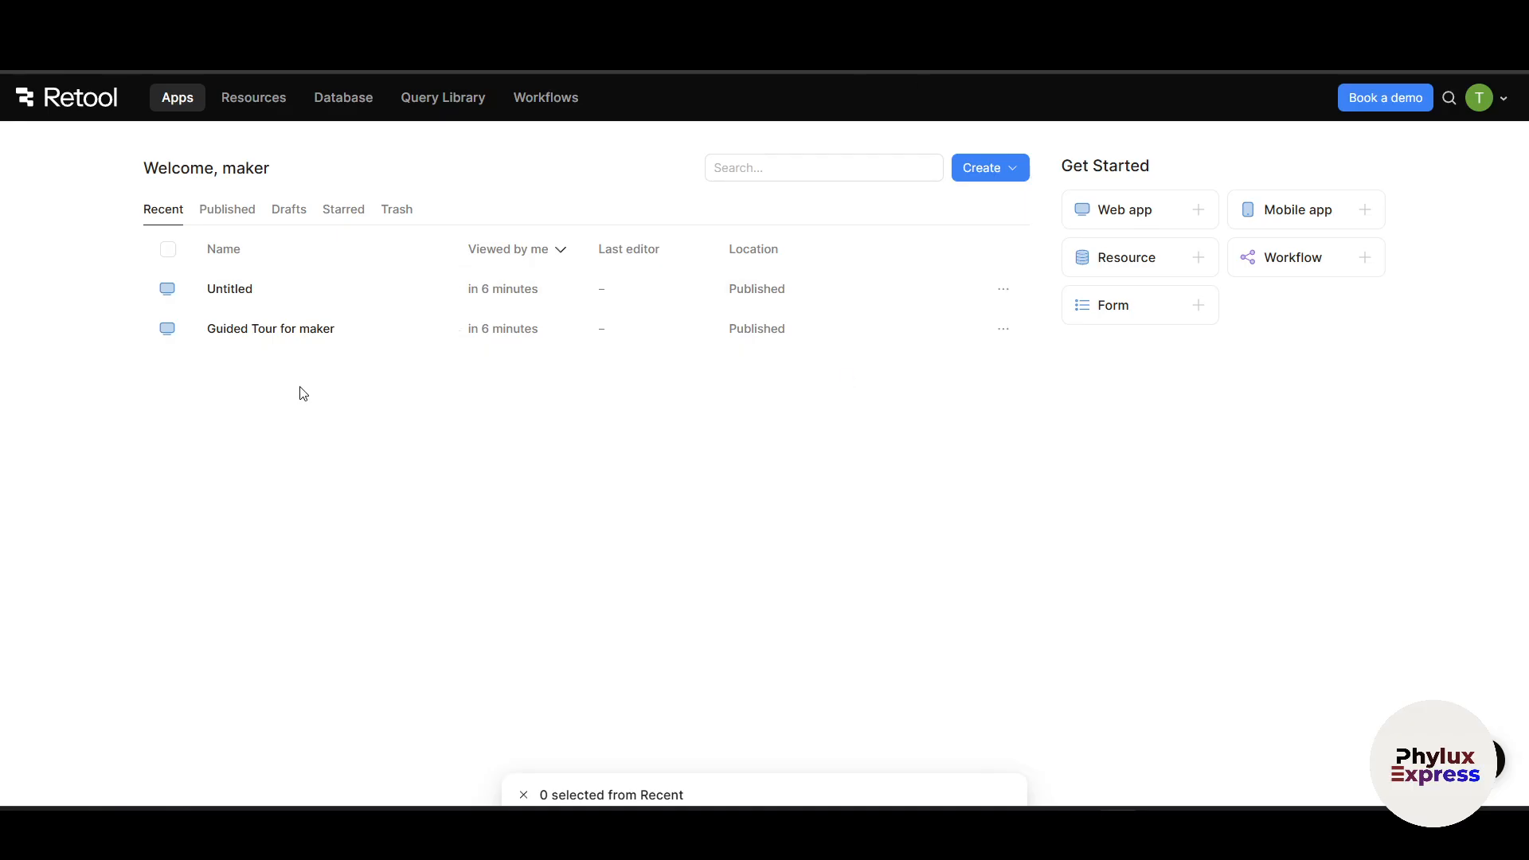
pyautogui.moveTo(448, 342)
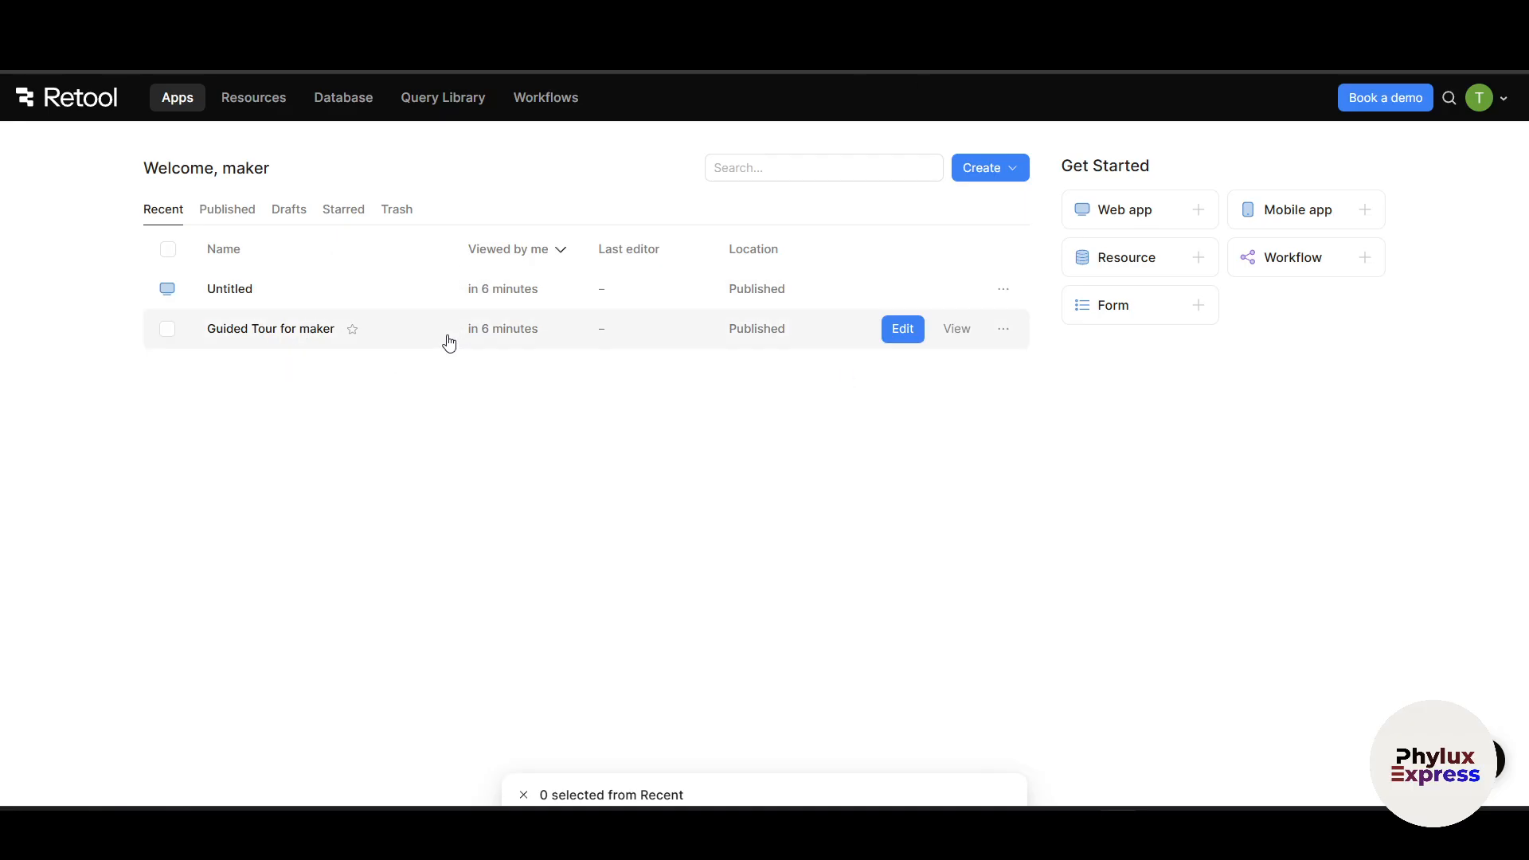
pyautogui.moveTo(431, 300)
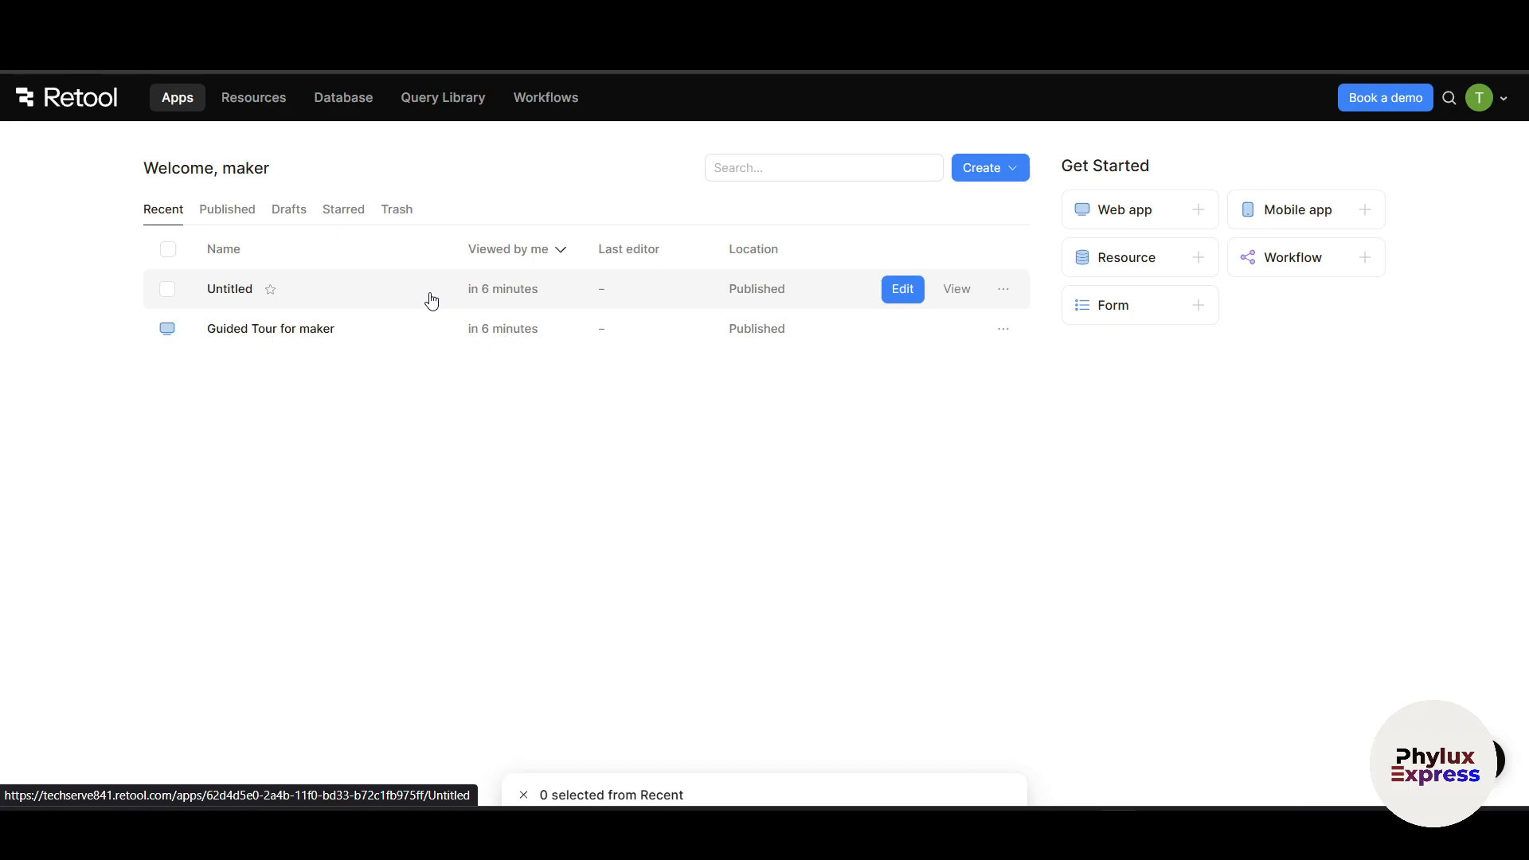
pyautogui.moveTo(437, 510)
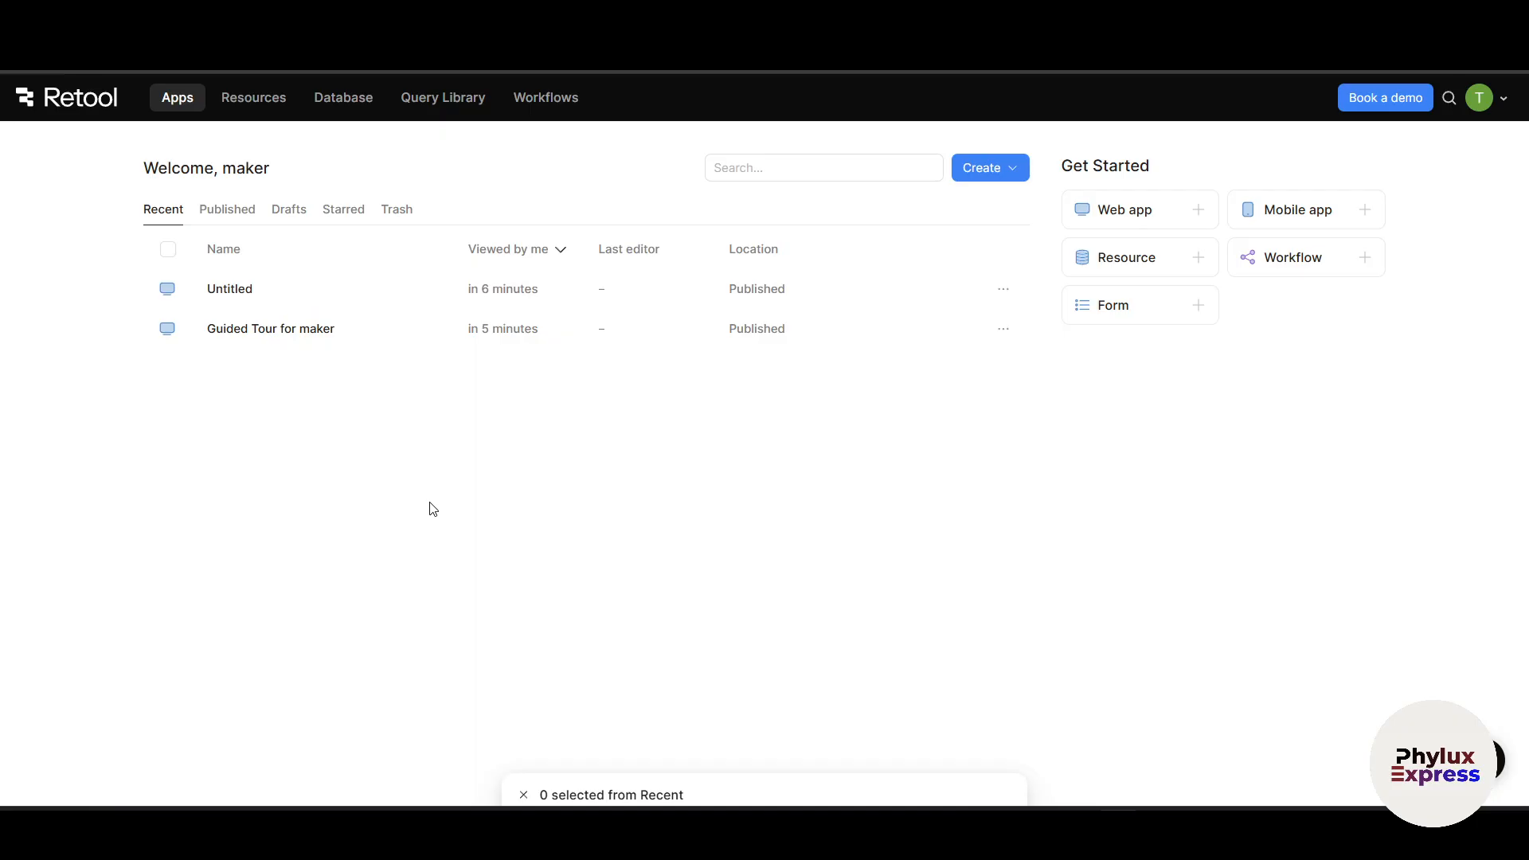
pyautogui.moveTo(253, 97)
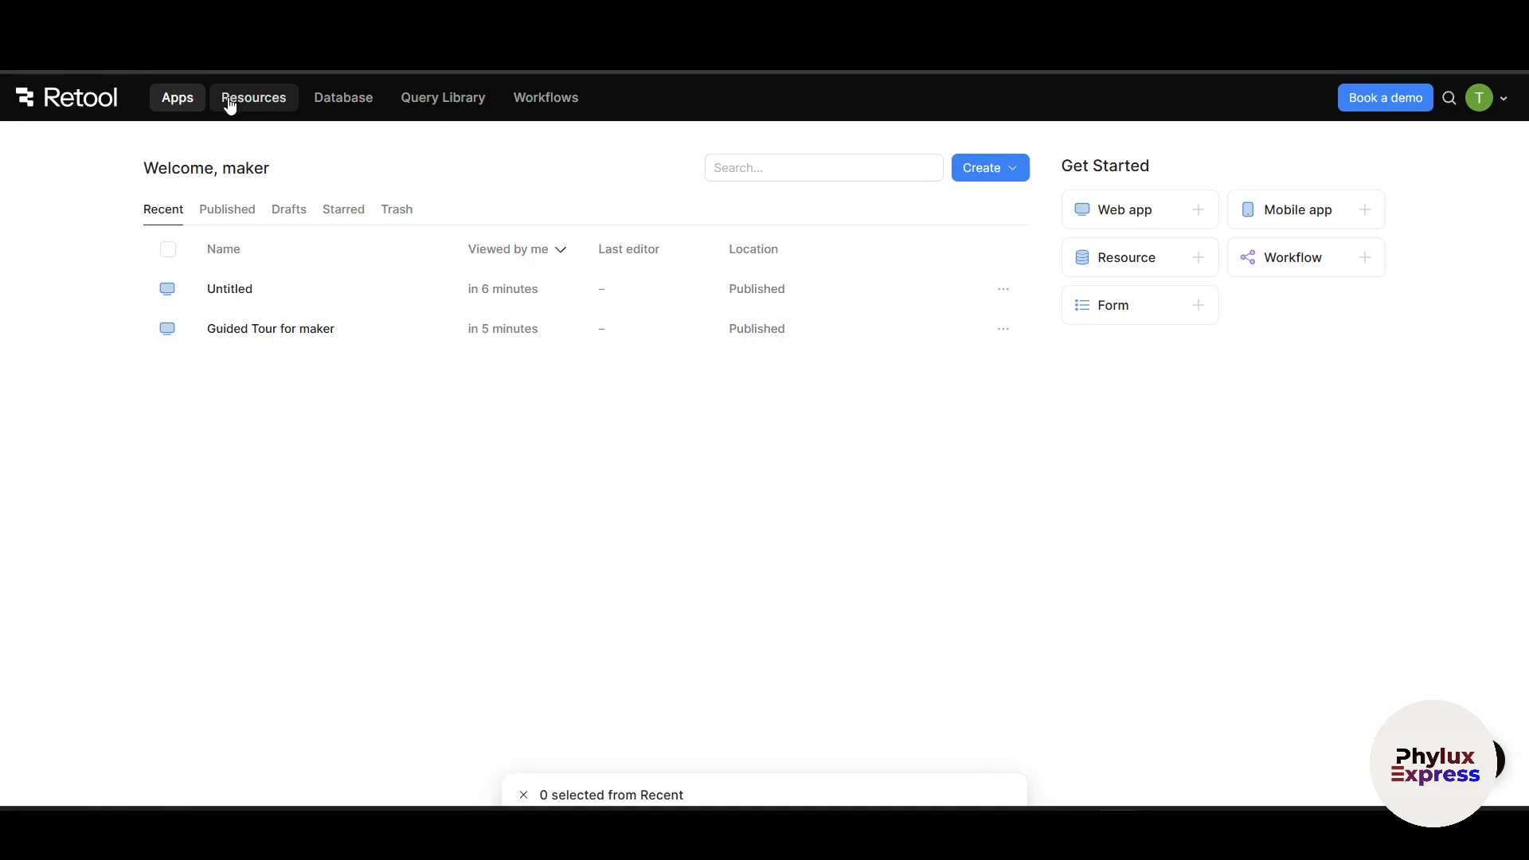
pyautogui.moveTo(342, 97)
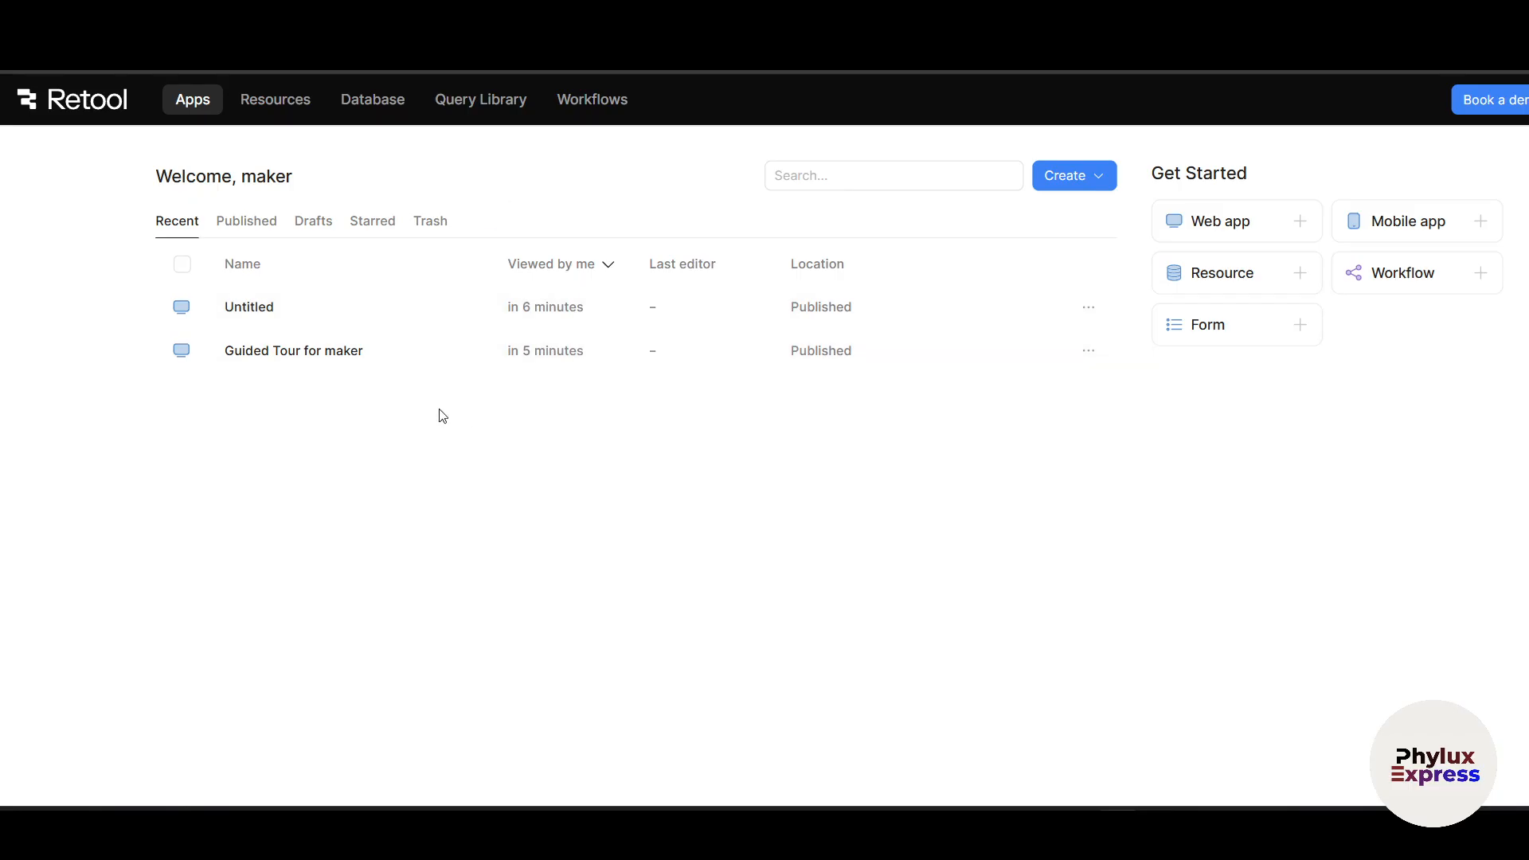
pyautogui.moveTo(275, 100)
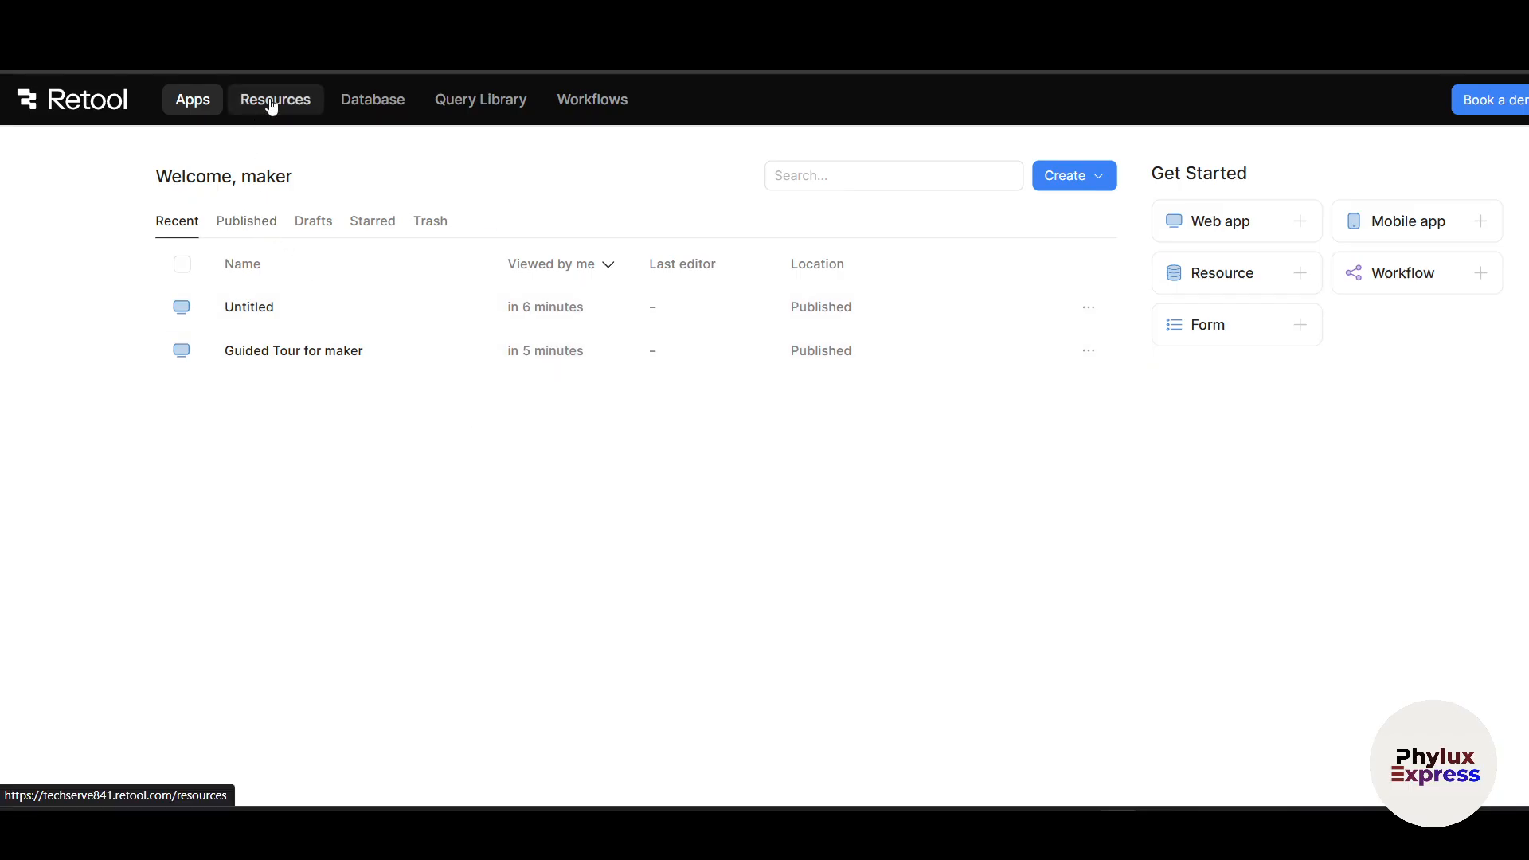
# Step: Open the Resources page, coming back to it from the Database view
pyautogui.click(274, 100)
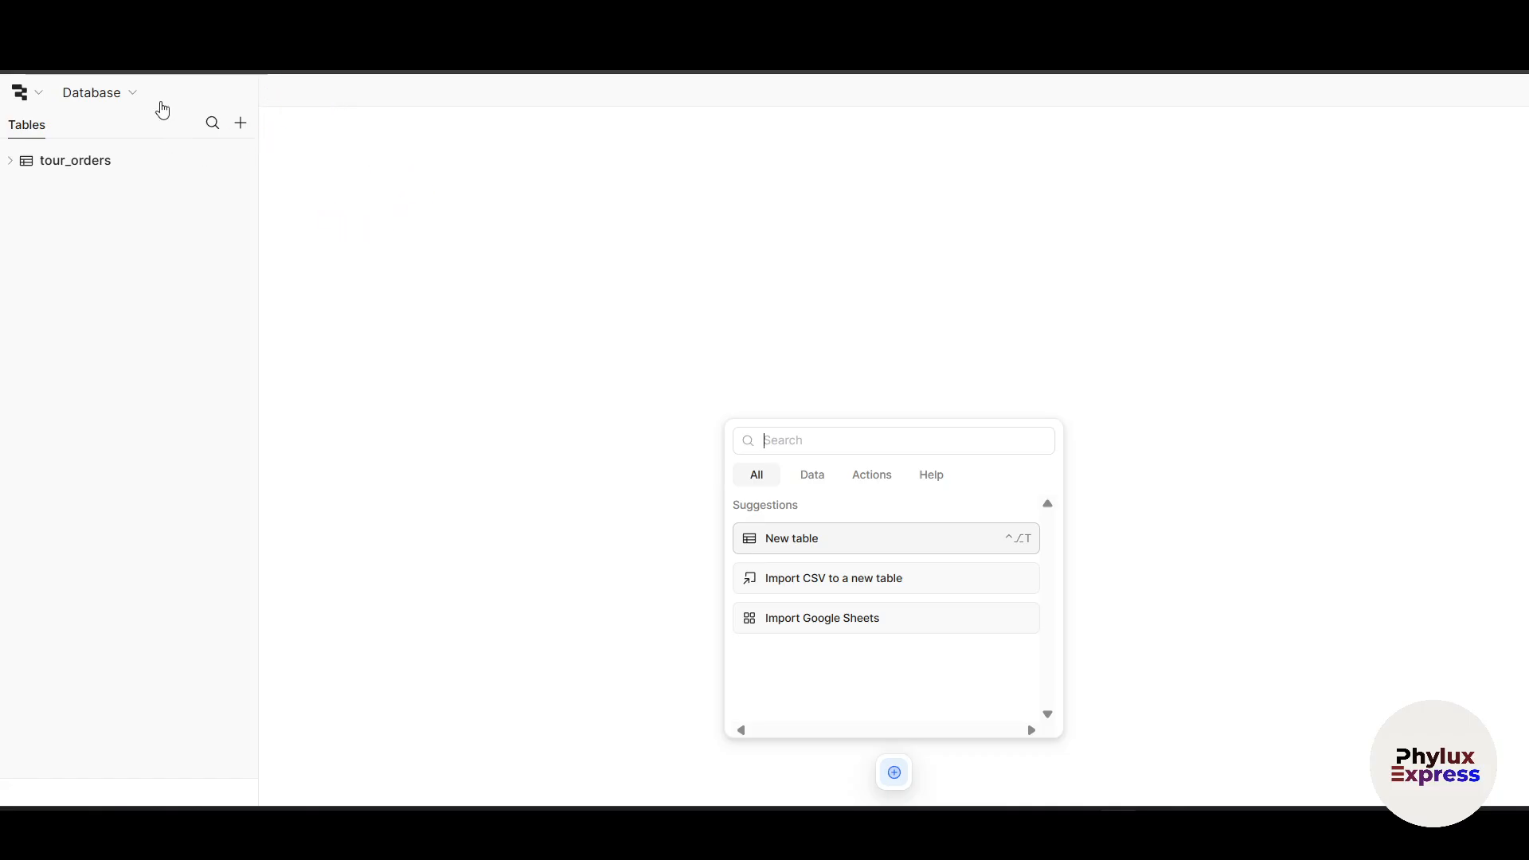
pyautogui.click(20, 91)
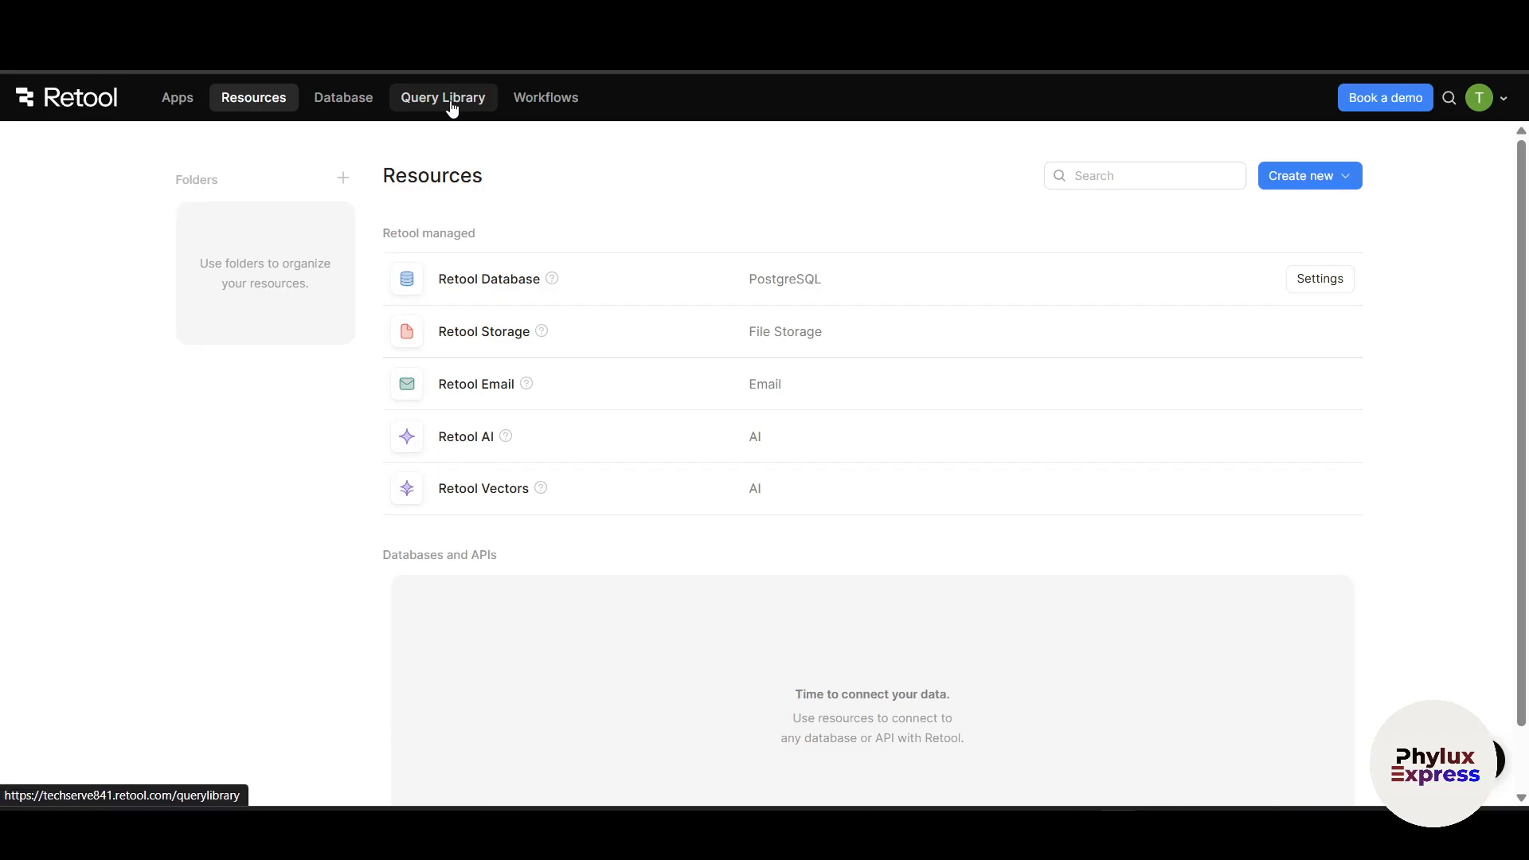
# Step: View the Query Library, then go to the Workflows page
pyautogui.click(442, 96)
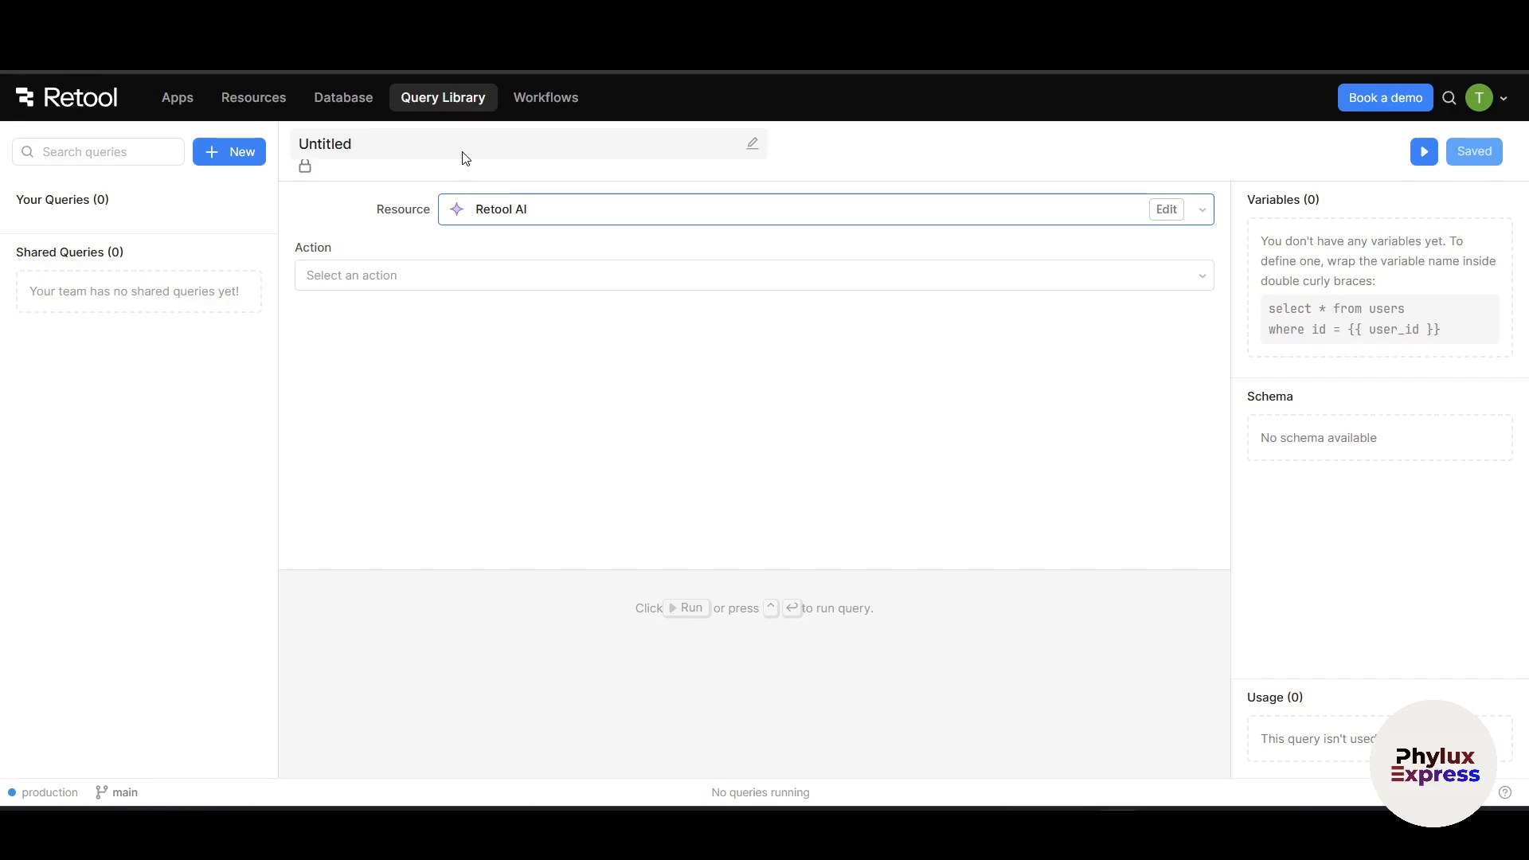
pyautogui.moveTo(501, 227)
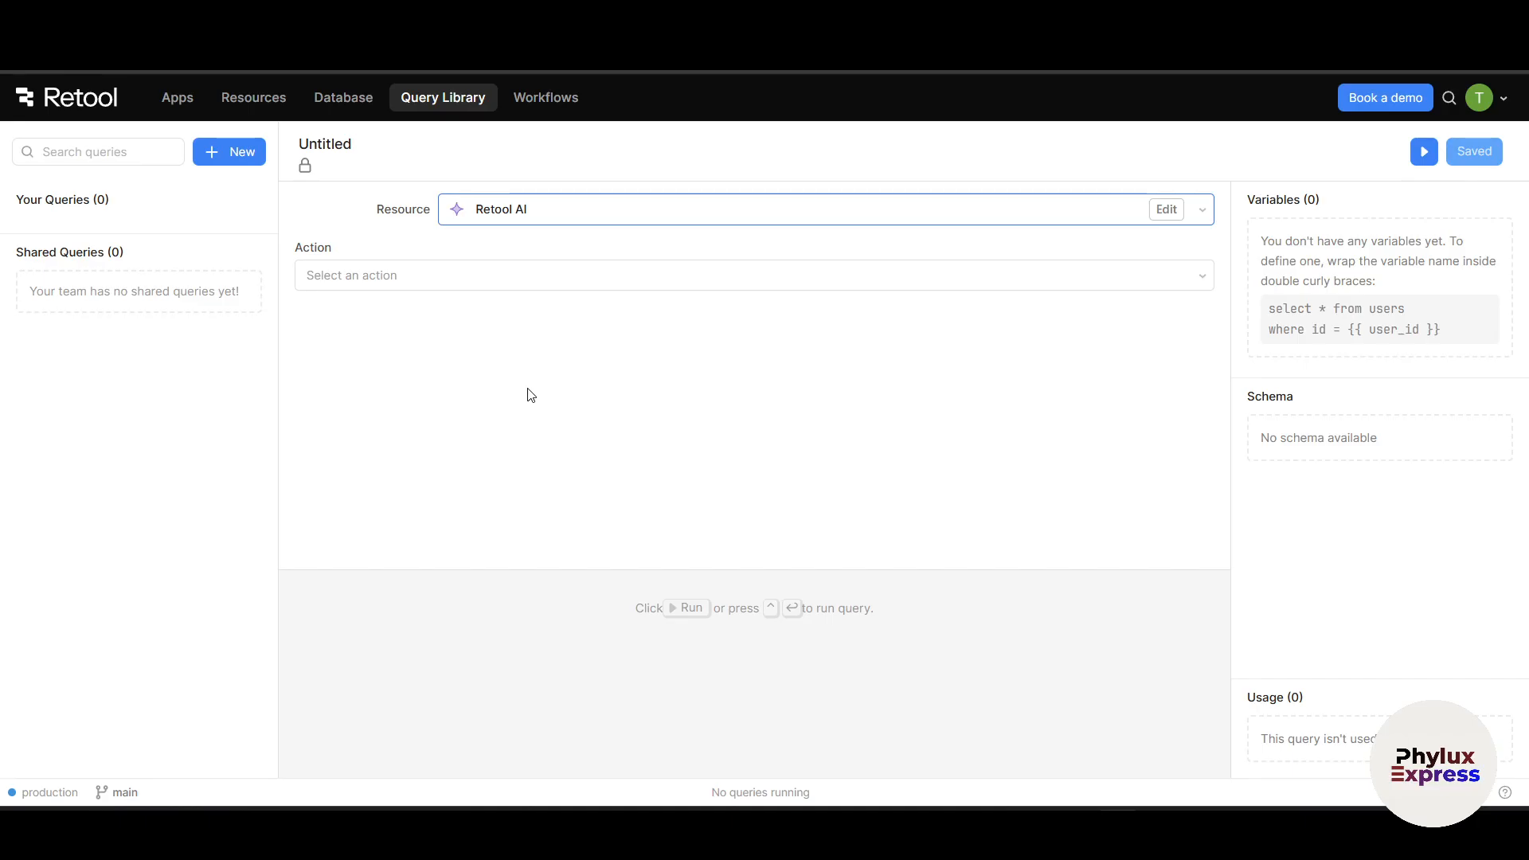
pyautogui.moveTo(544, 98)
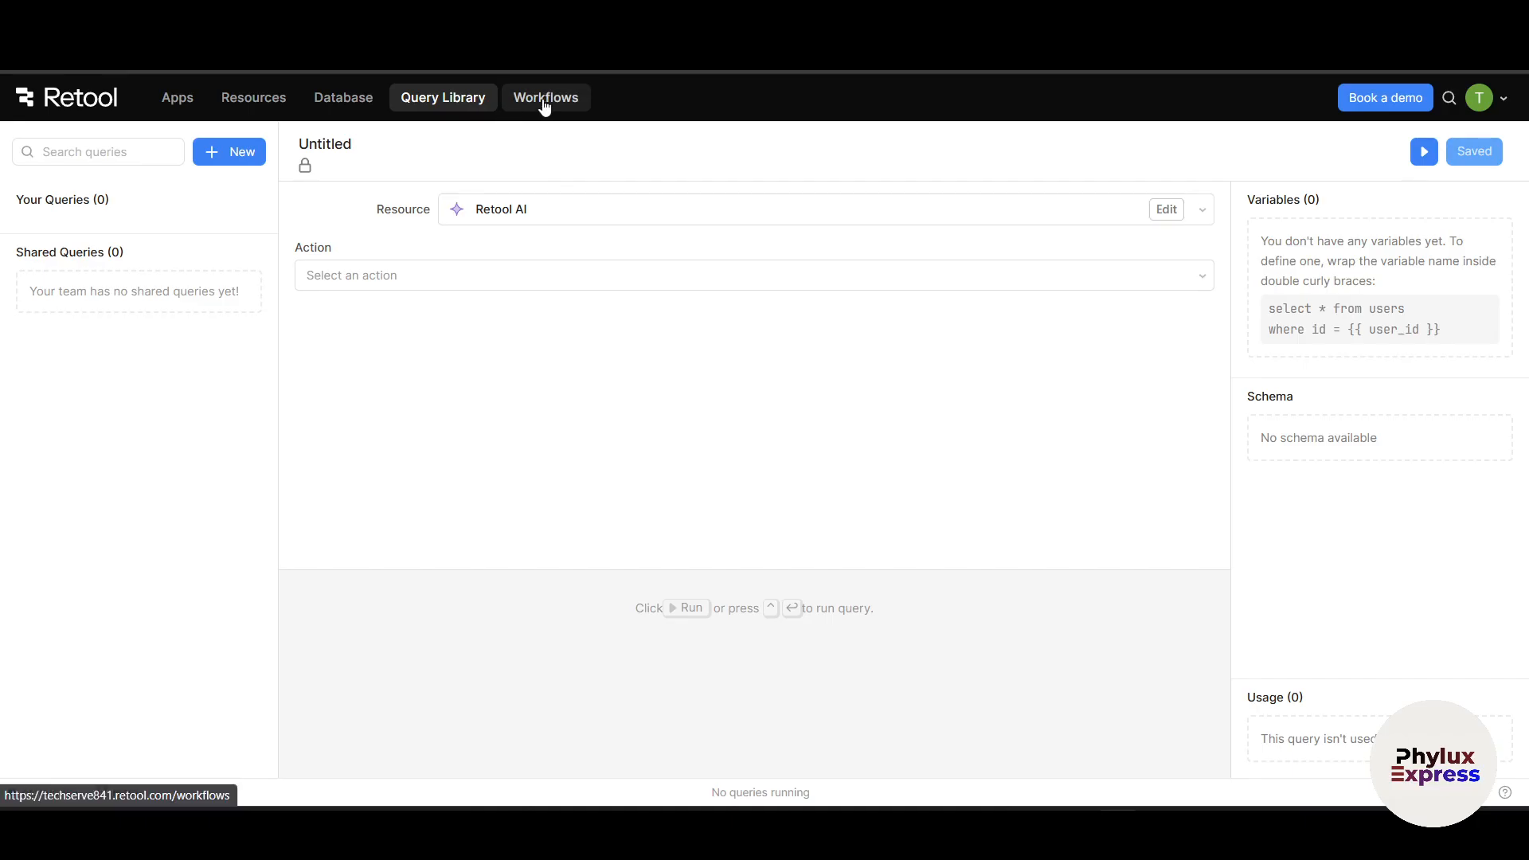
pyautogui.click(545, 97)
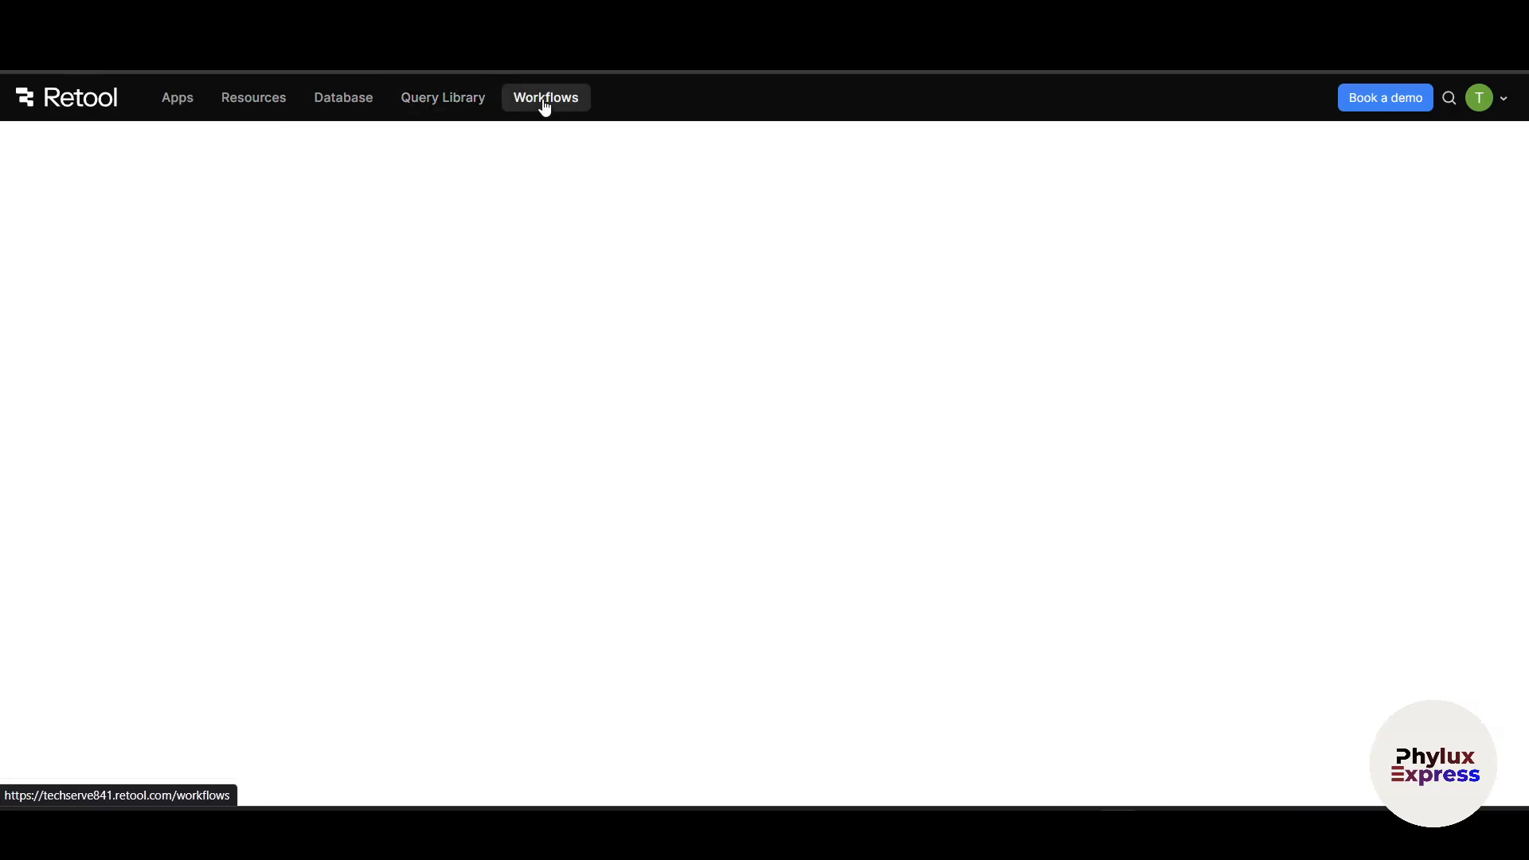
pyautogui.click(544, 97)
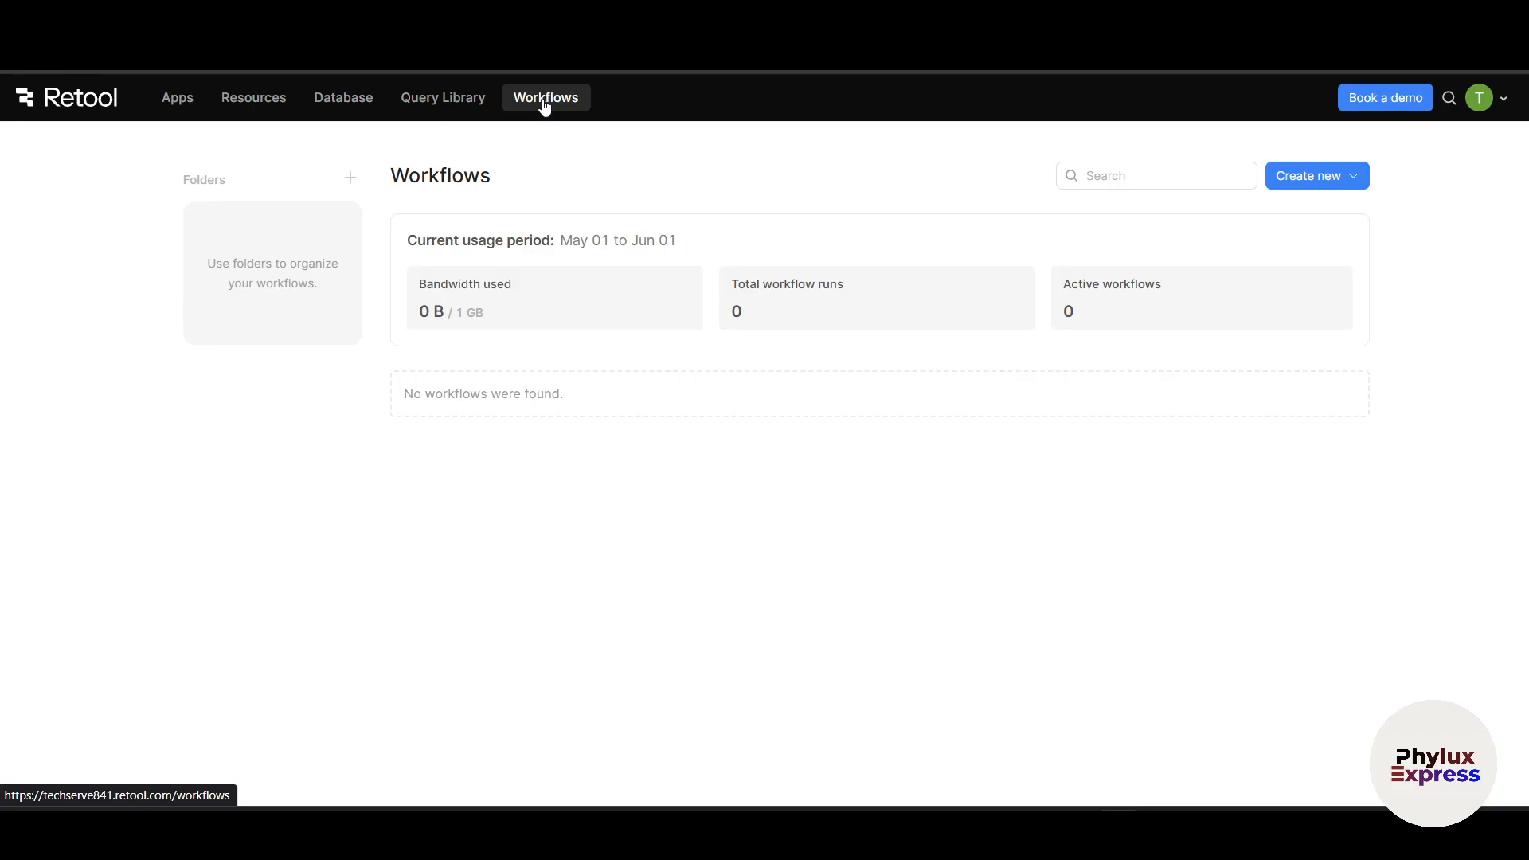
pyautogui.moveTo(606, 240)
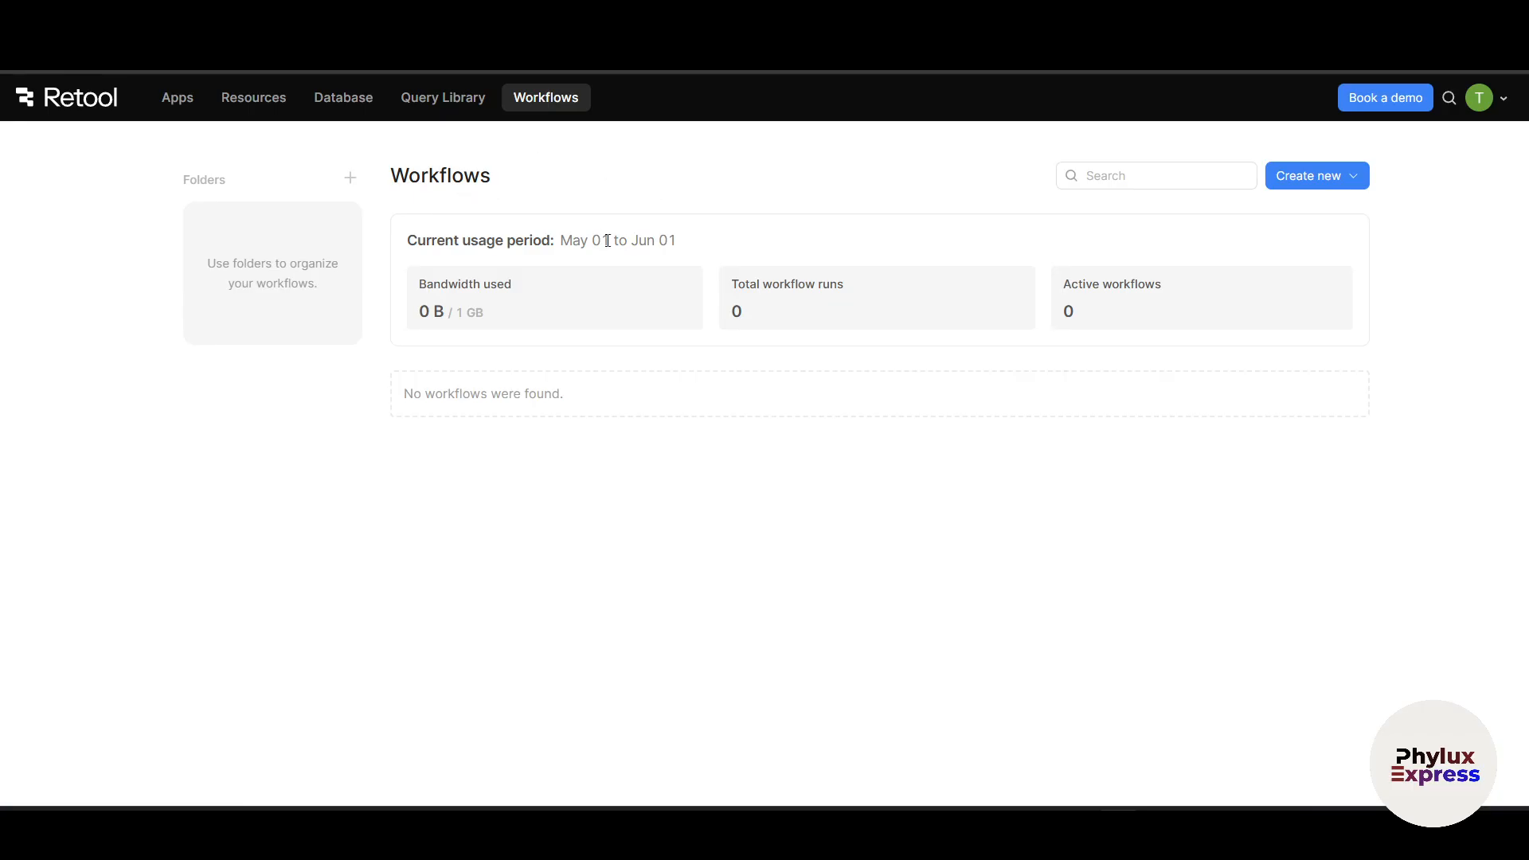
pyautogui.moveTo(621, 496)
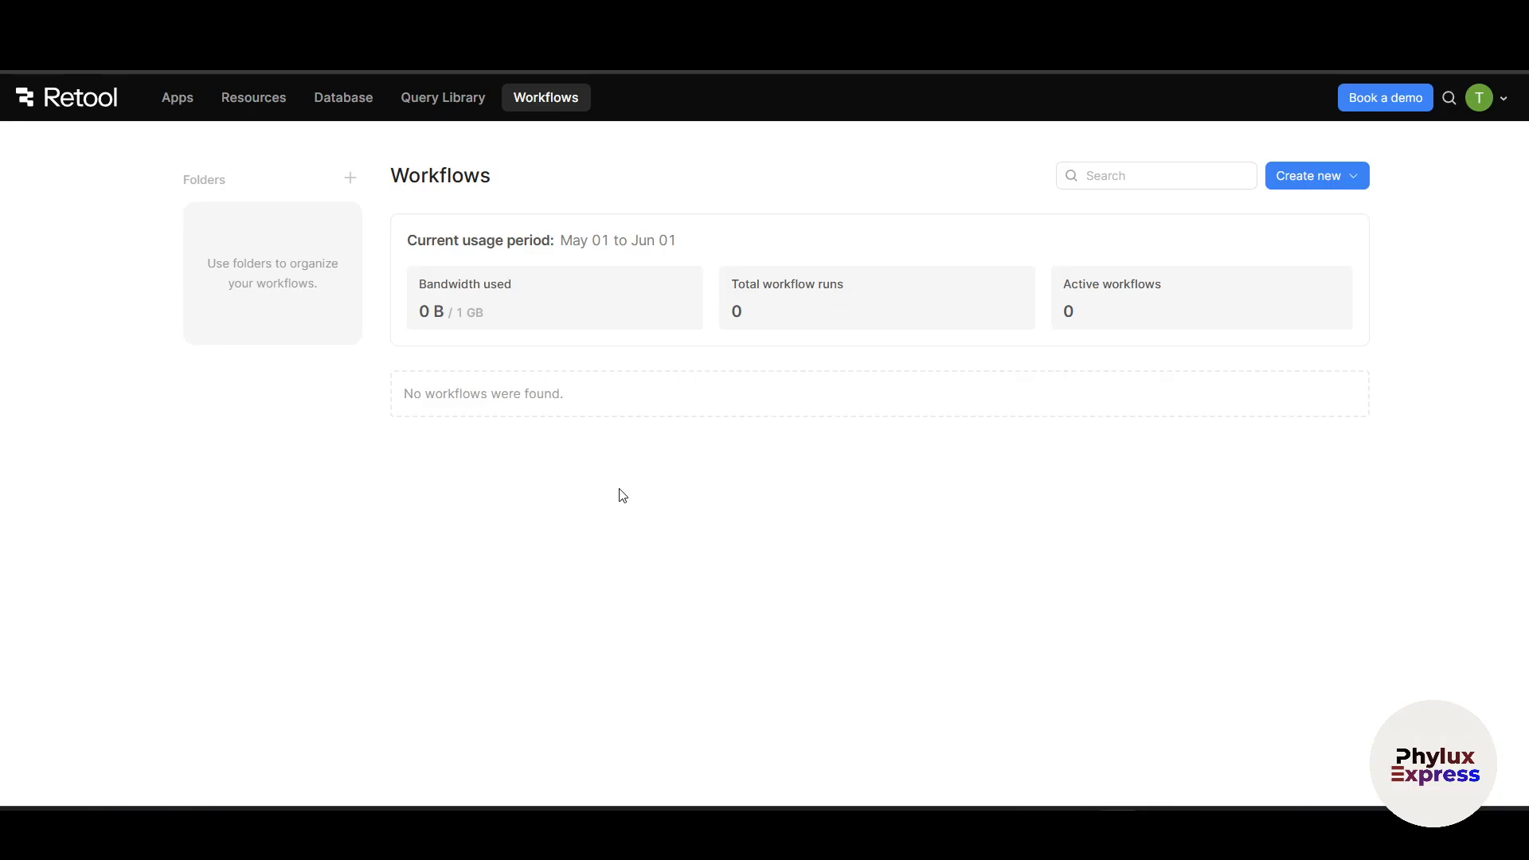
pyautogui.moveTo(140, 108)
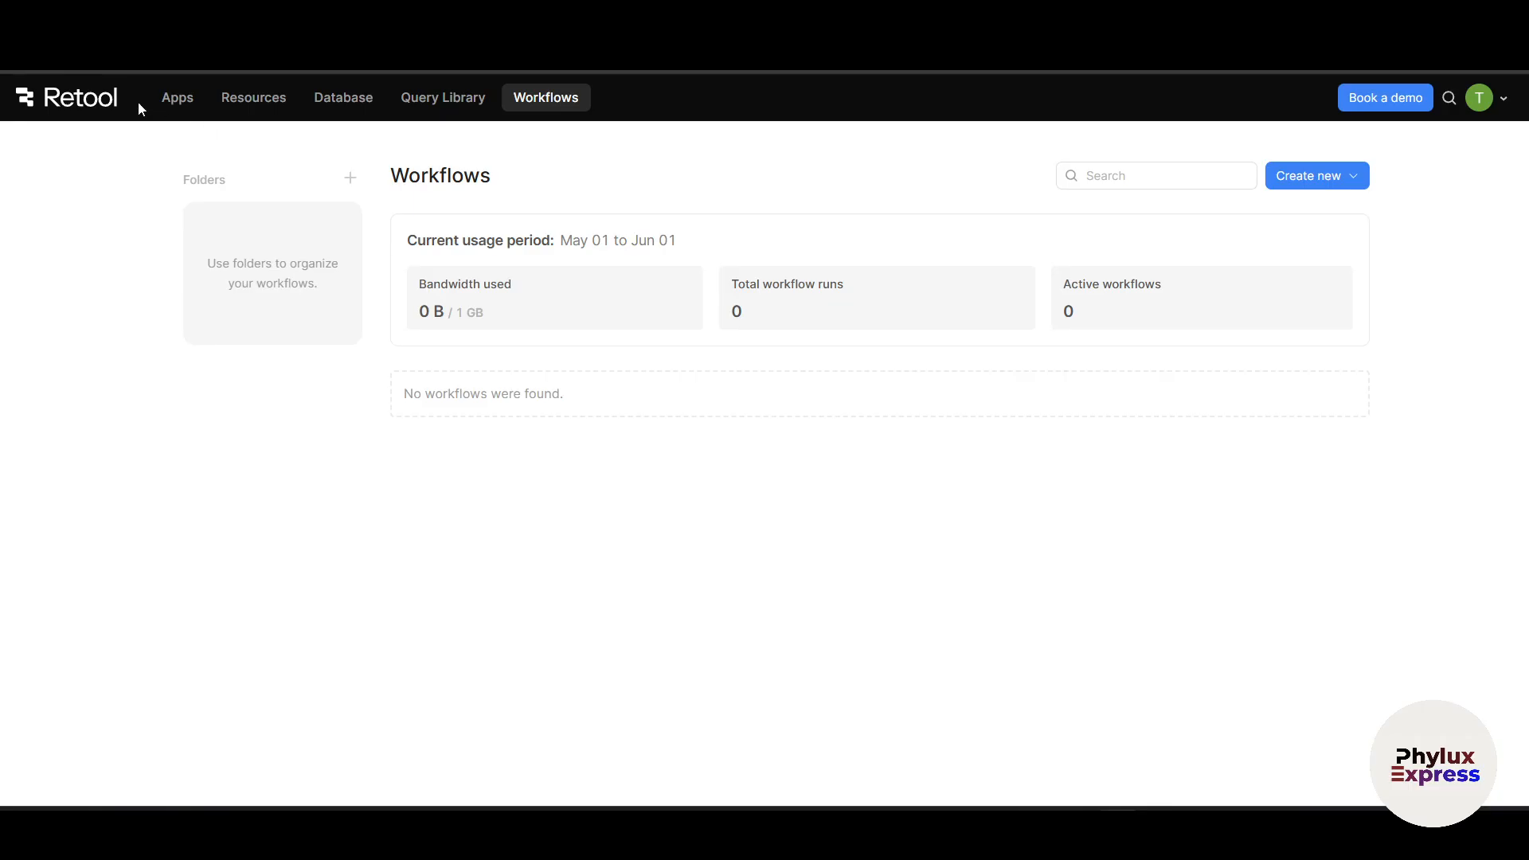
# Step: Return to the Apps home page and focus the app search box
pyautogui.click(177, 96)
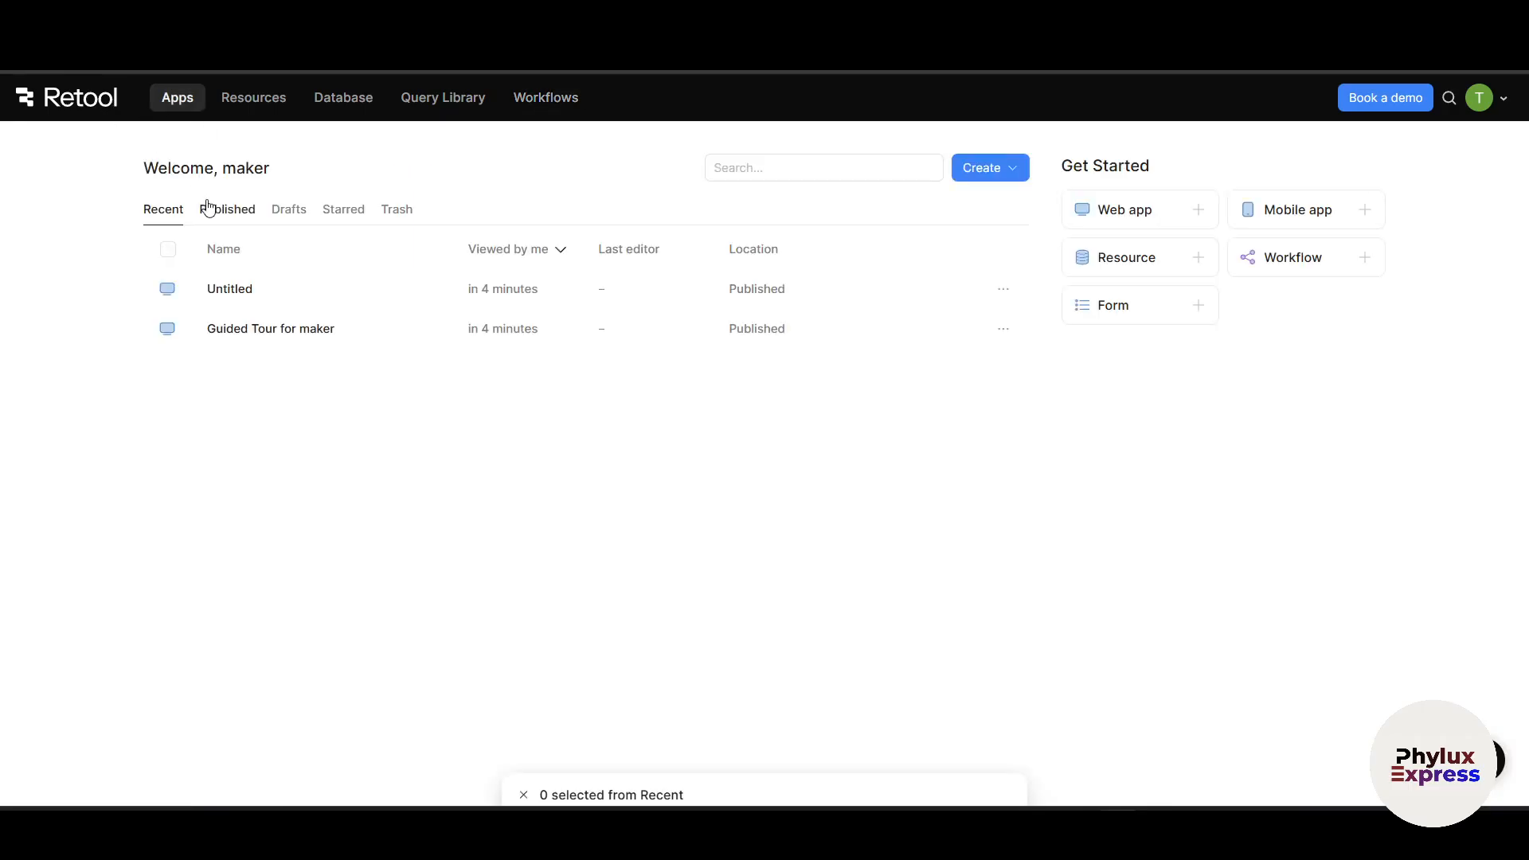
pyautogui.moveTo(270, 329)
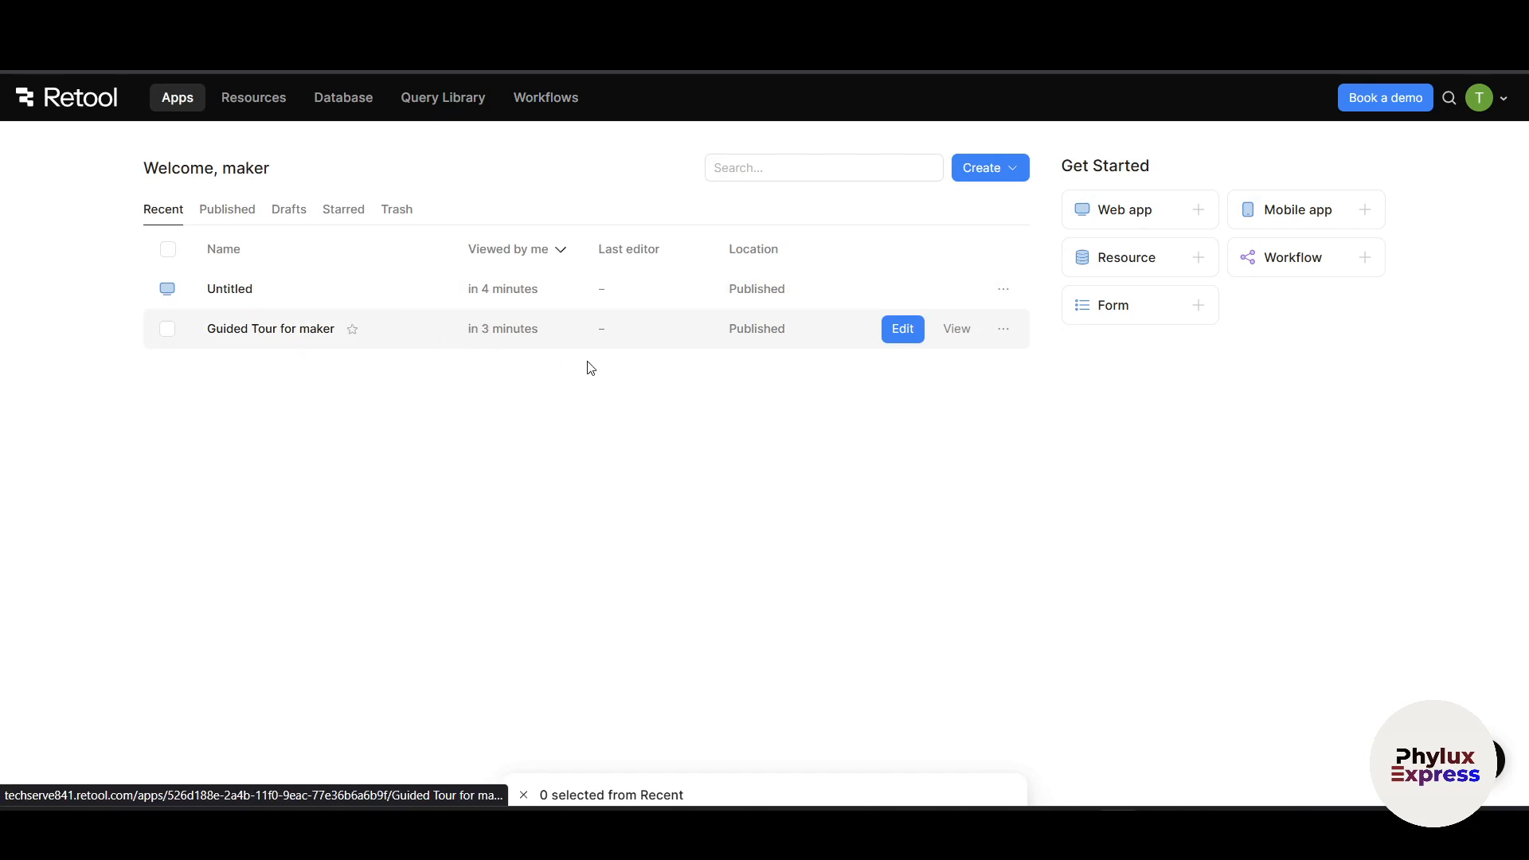
pyautogui.moveTo(632, 504)
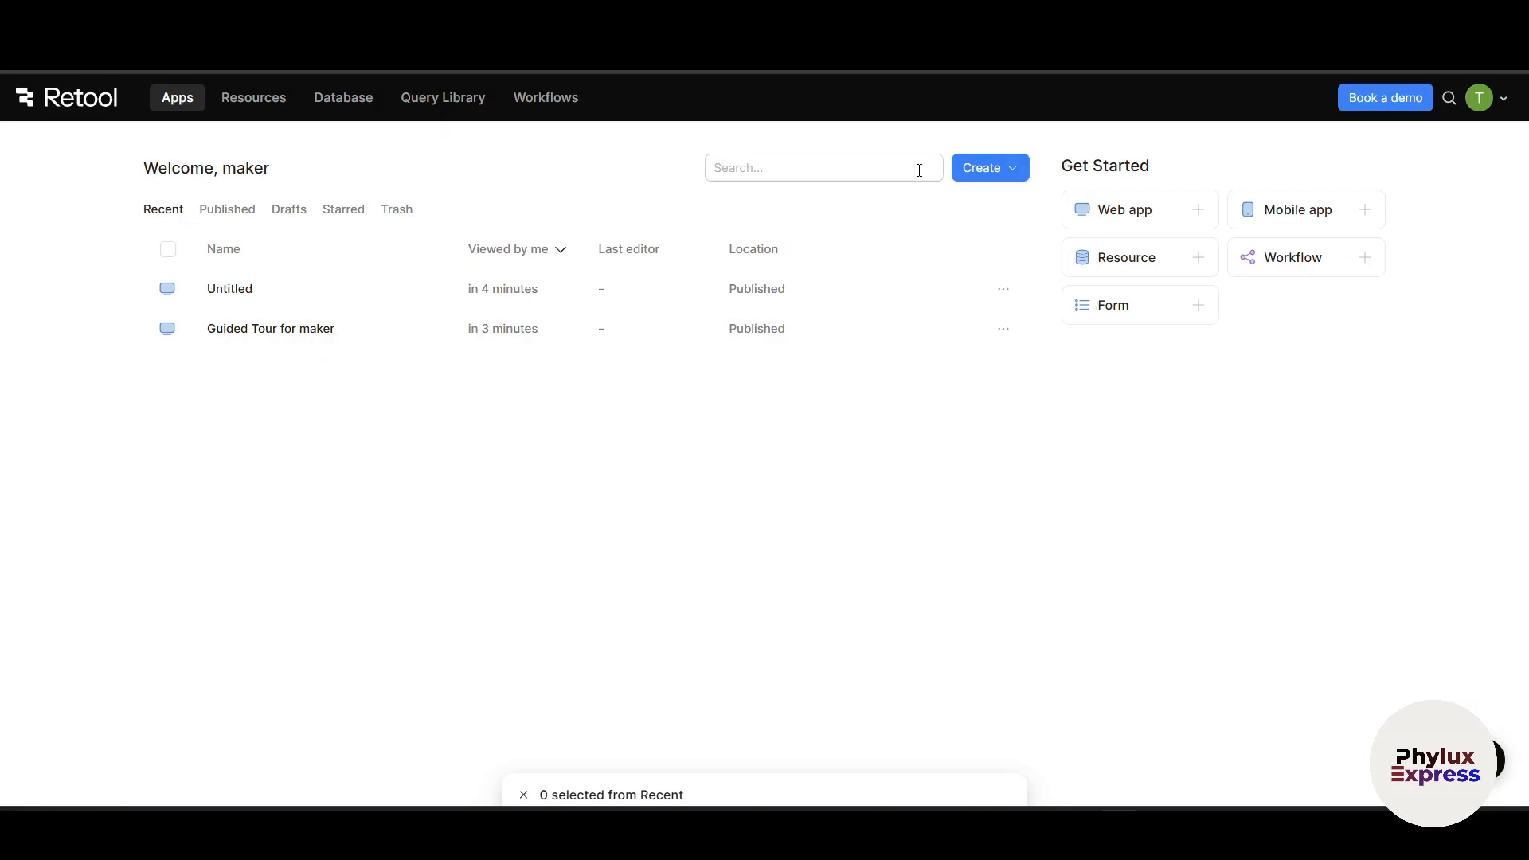
pyautogui.click(822, 167)
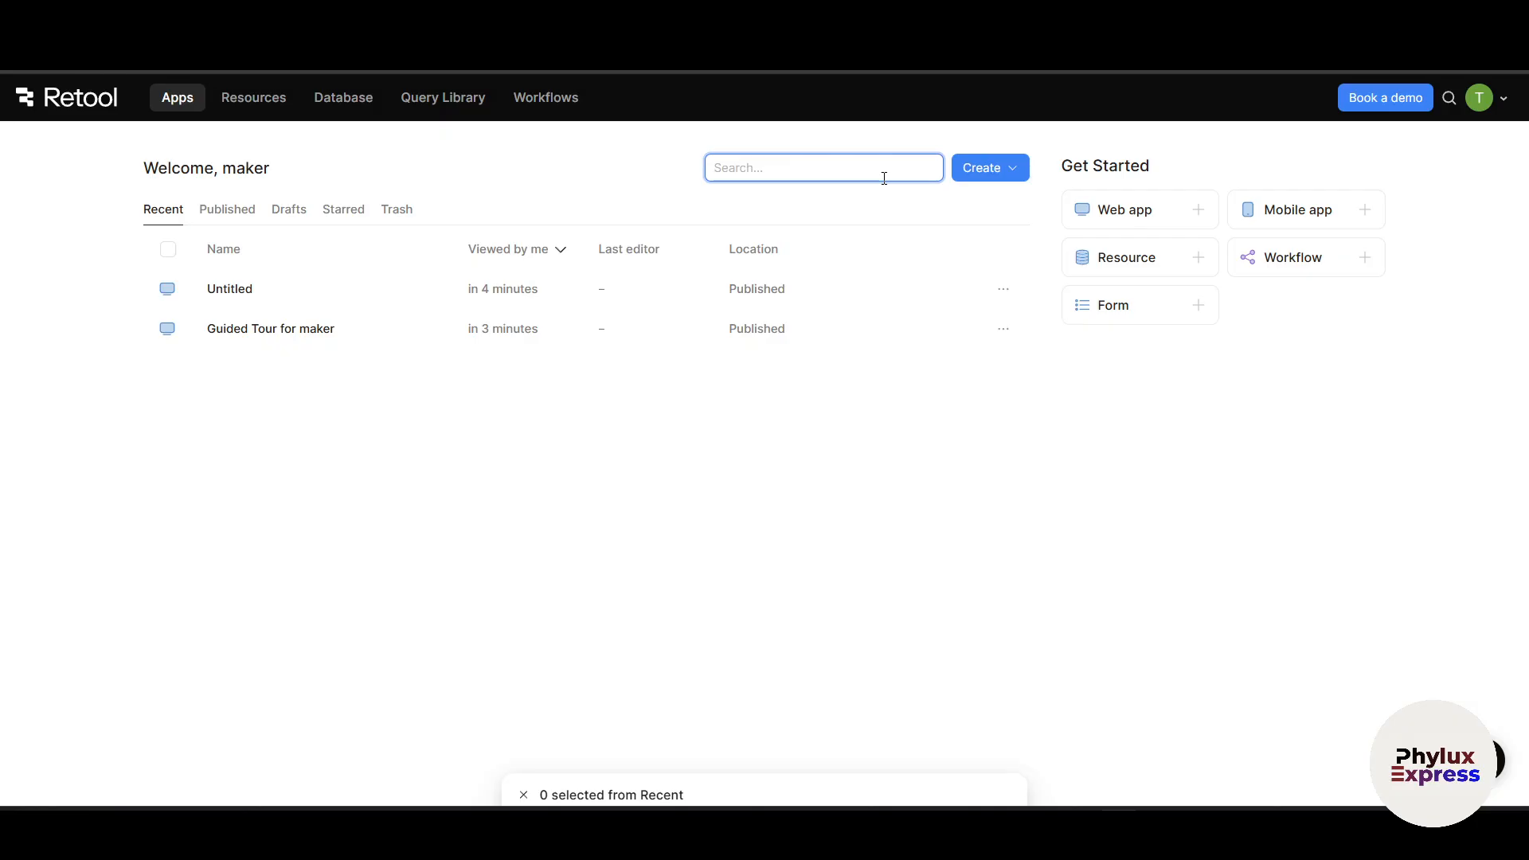
pyautogui.moveTo(1014, 172)
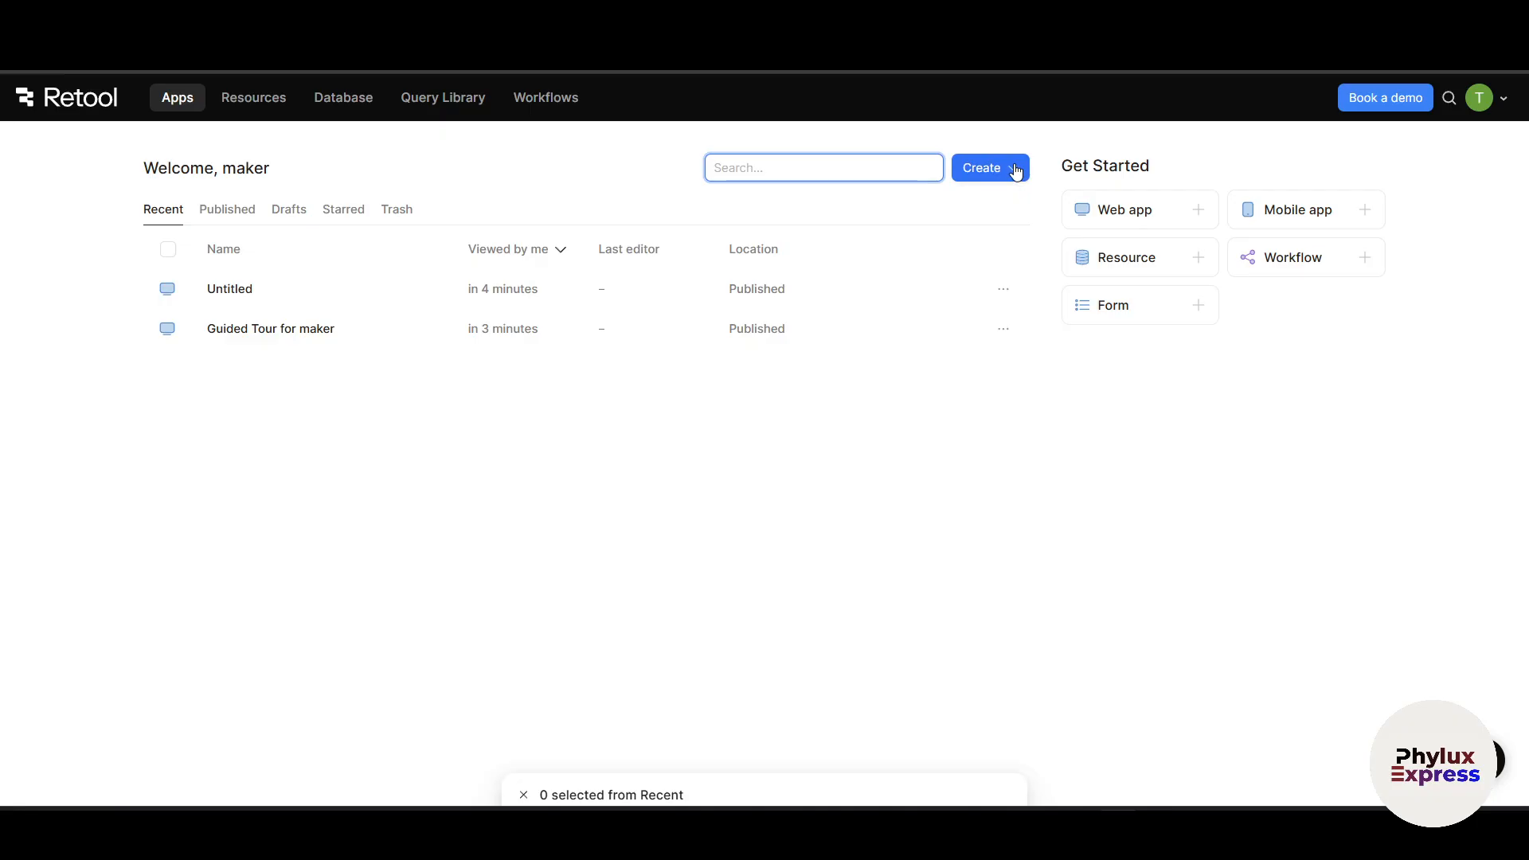
pyautogui.click(989, 168)
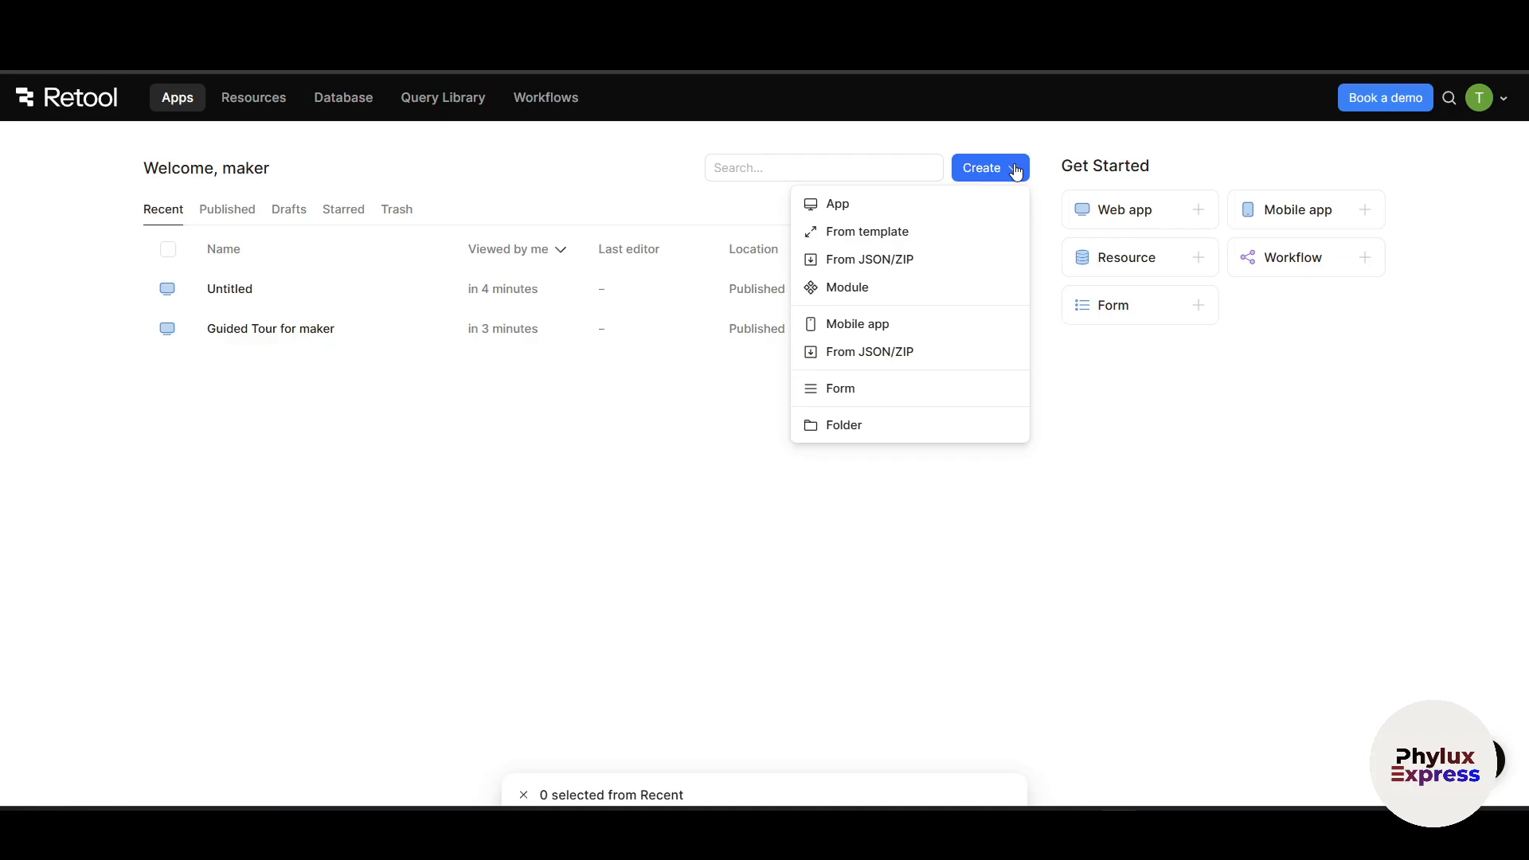
pyautogui.click(1158, 220)
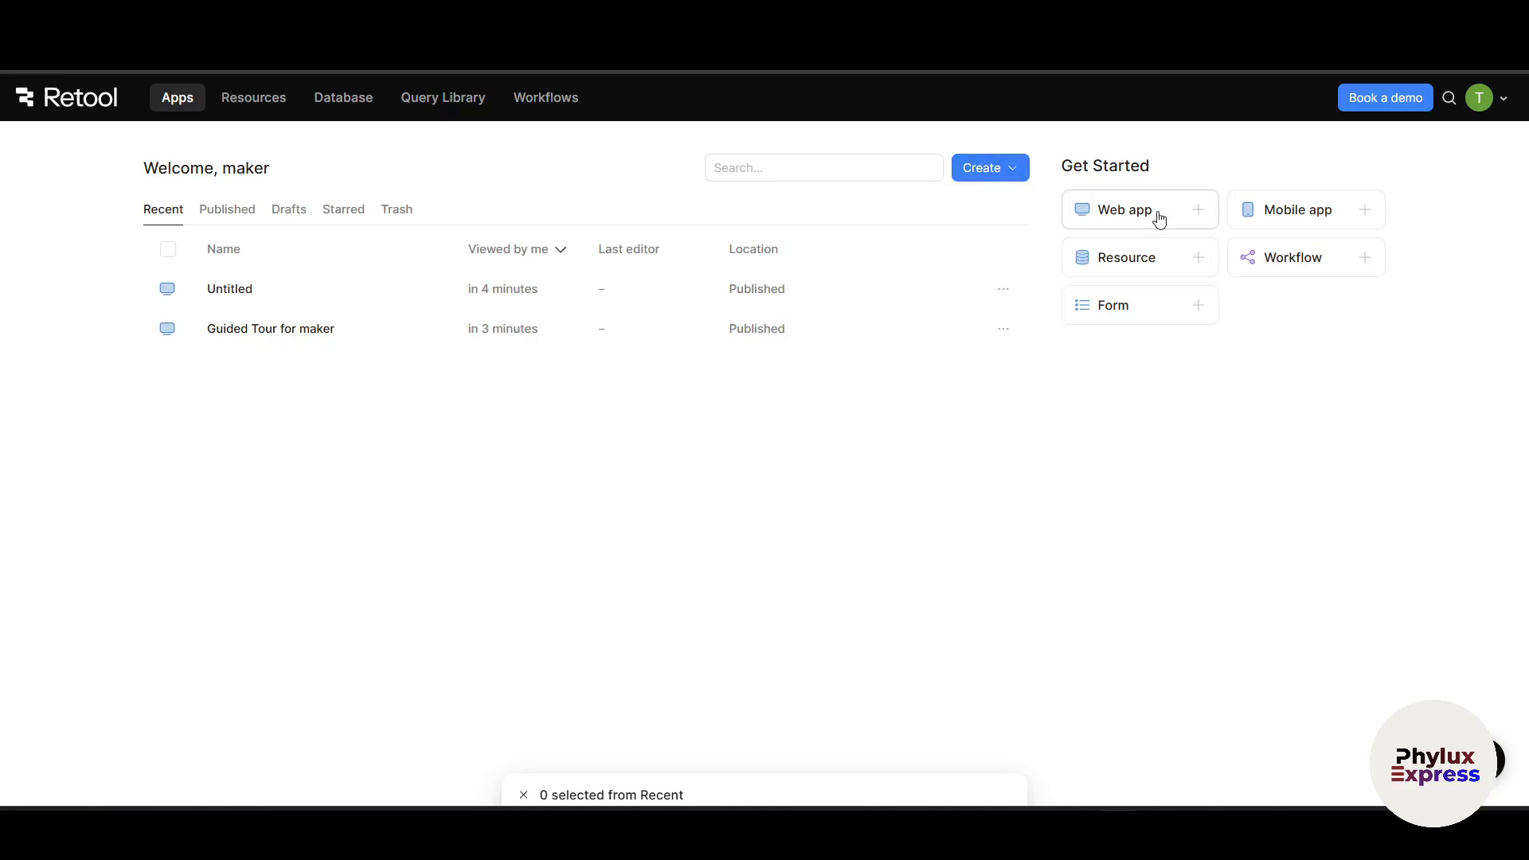
pyautogui.moveTo(1135, 161)
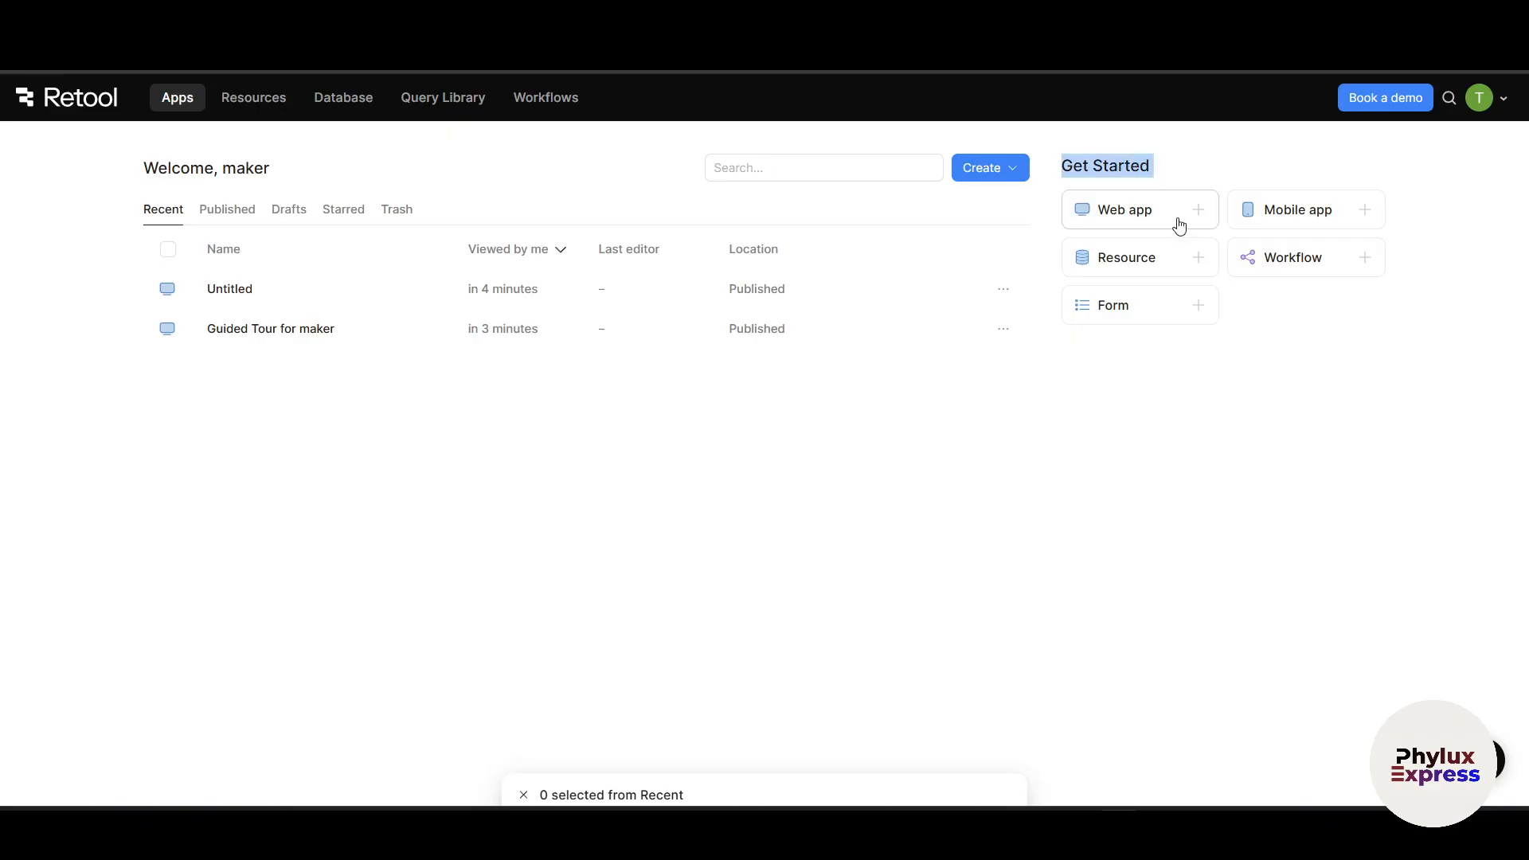
pyautogui.moveTo(1196, 150)
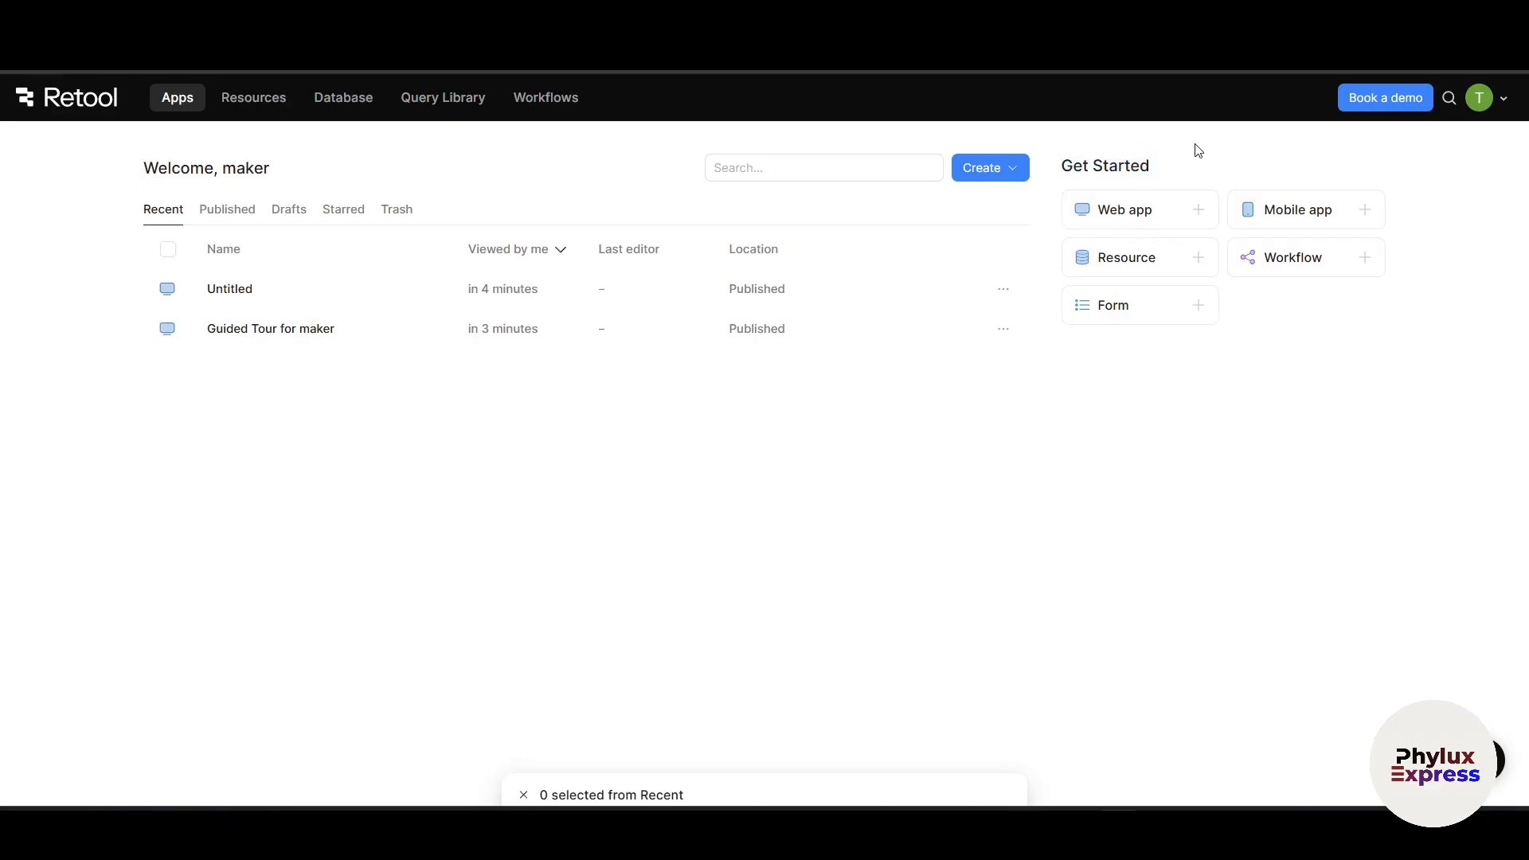
pyautogui.moveTo(1147, 230)
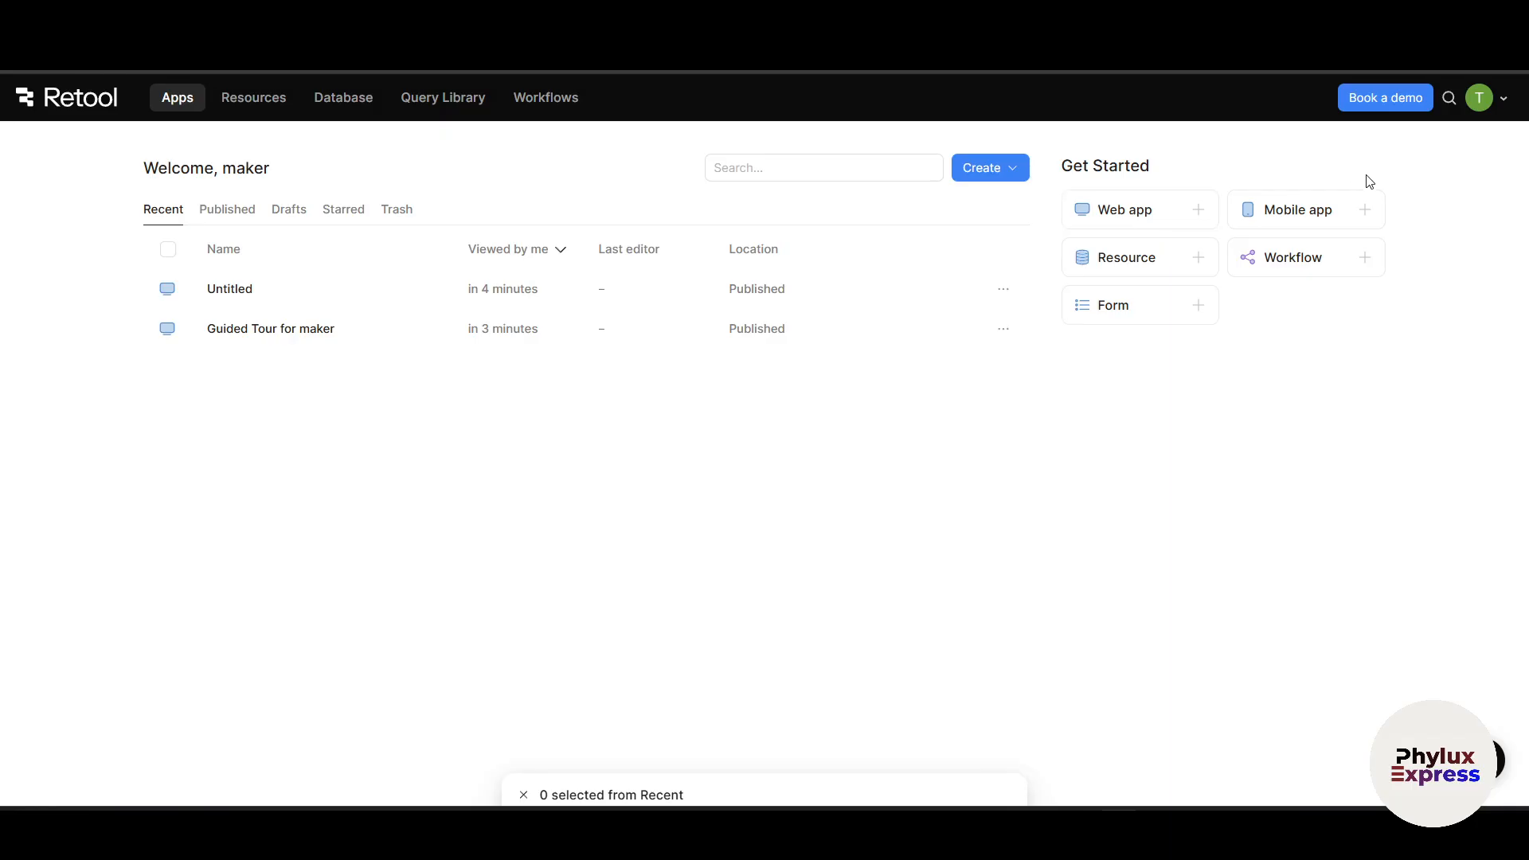
pyautogui.moveTo(1169, 270)
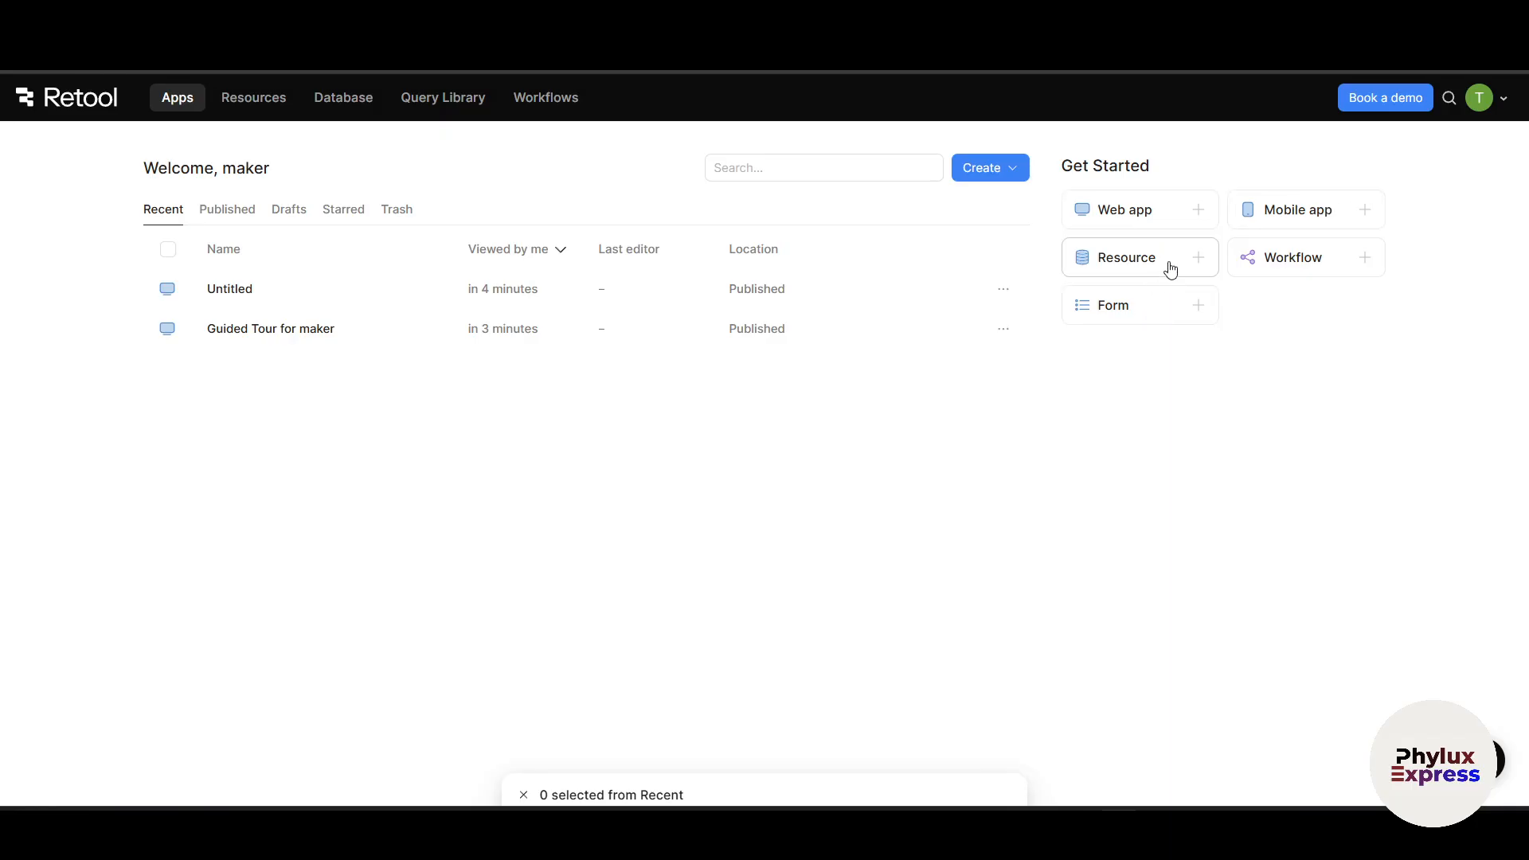
pyautogui.moveTo(1102, 187)
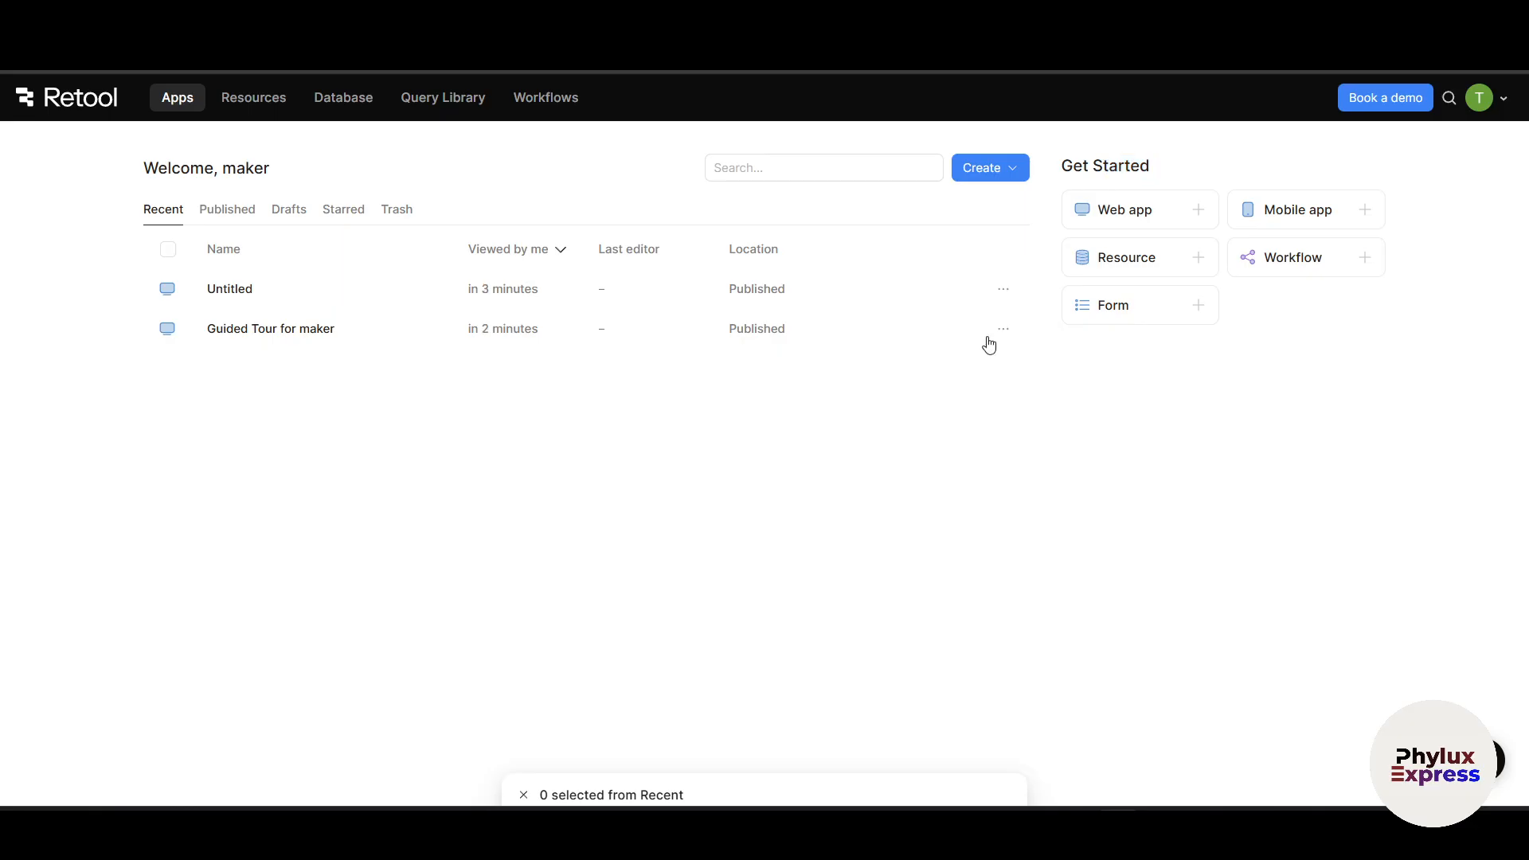
pyautogui.moveTo(1299, 232)
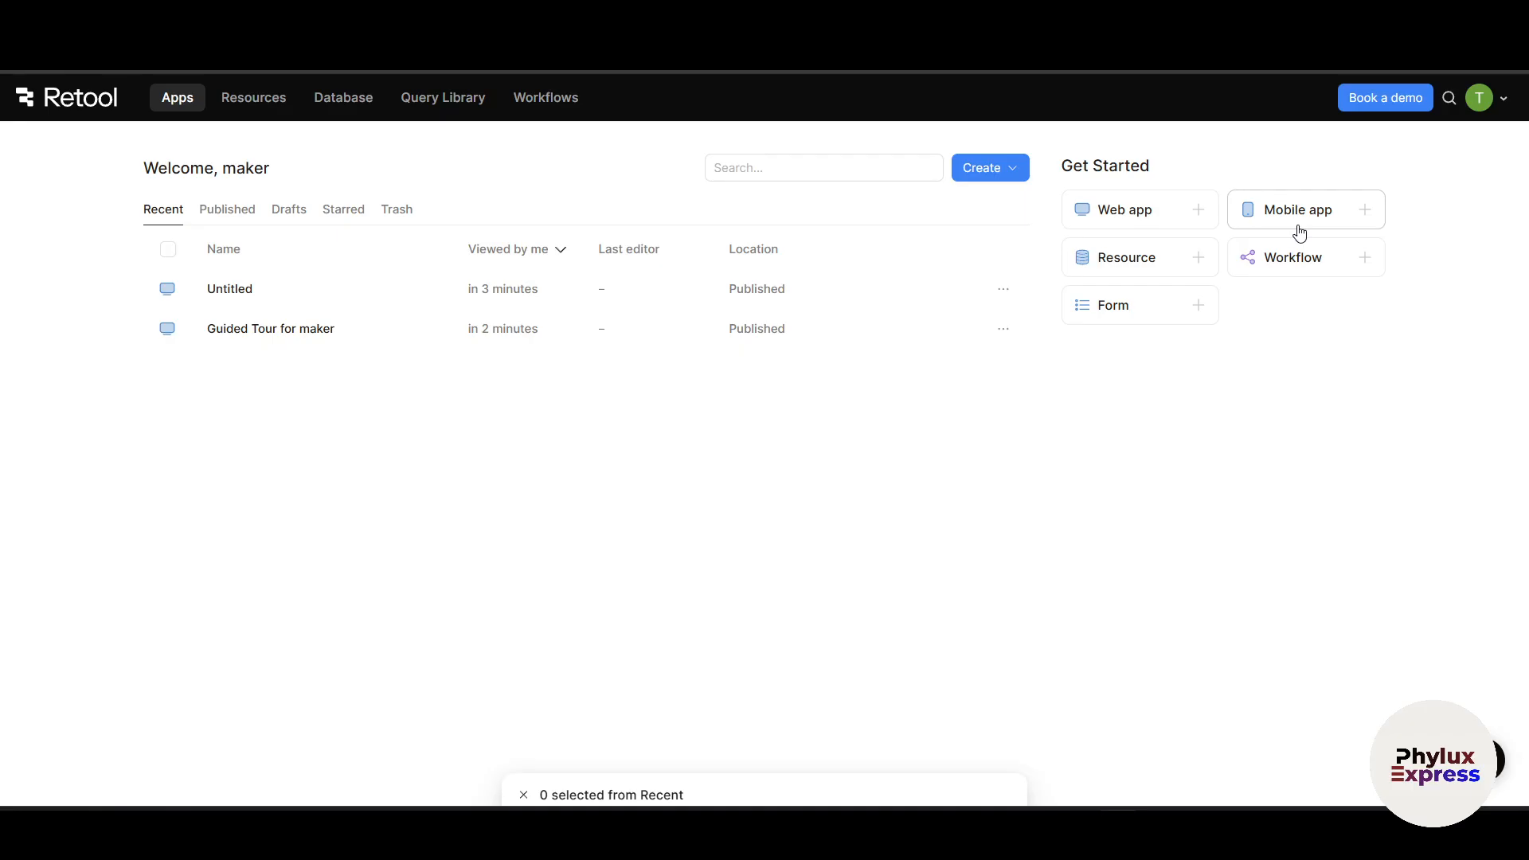
pyautogui.moveTo(861, 541)
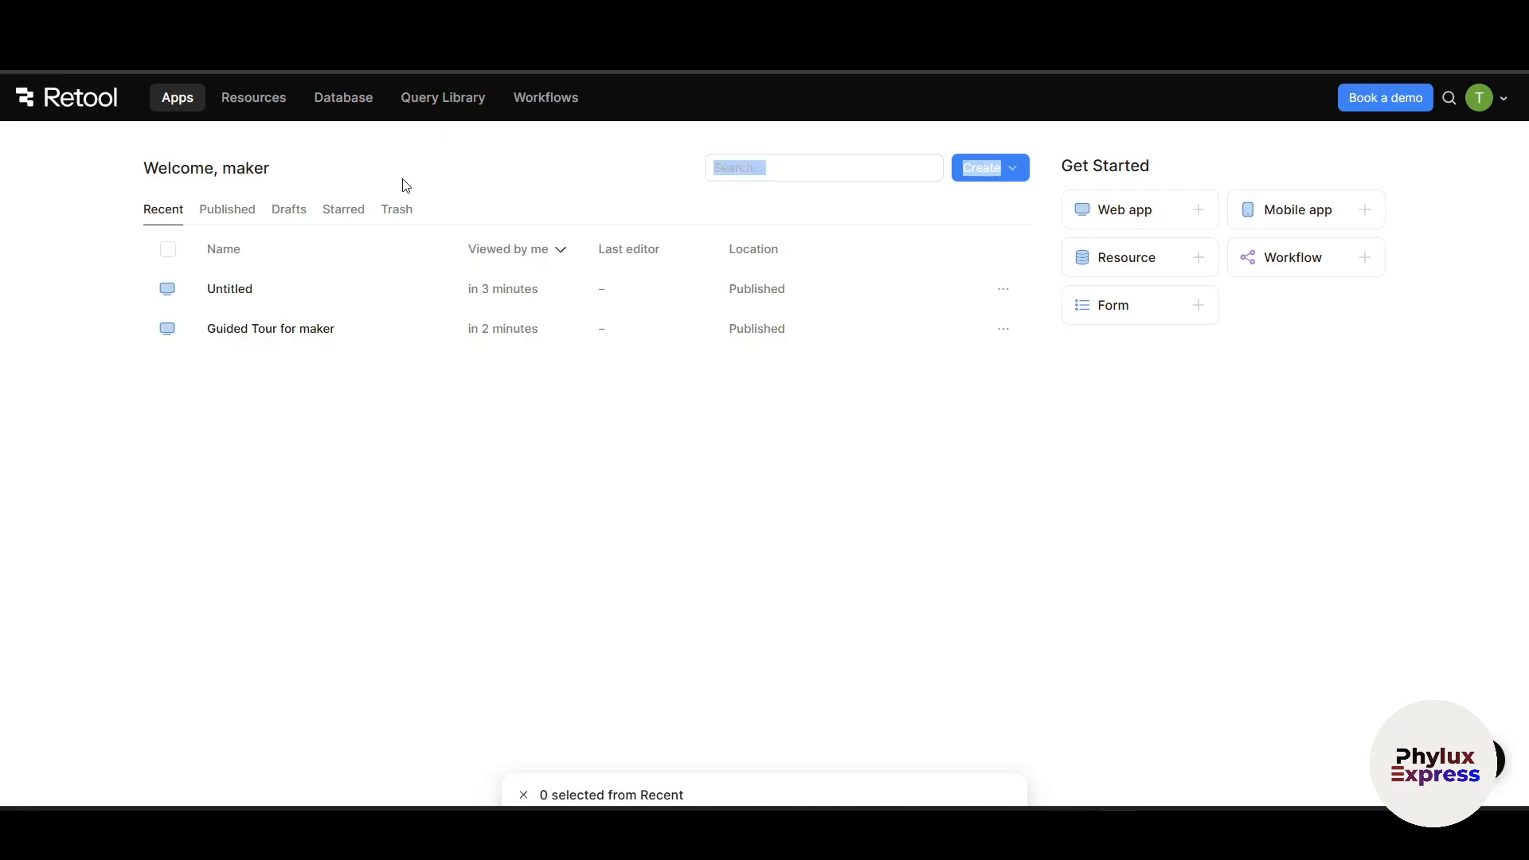
pyautogui.moveTo(162, 208)
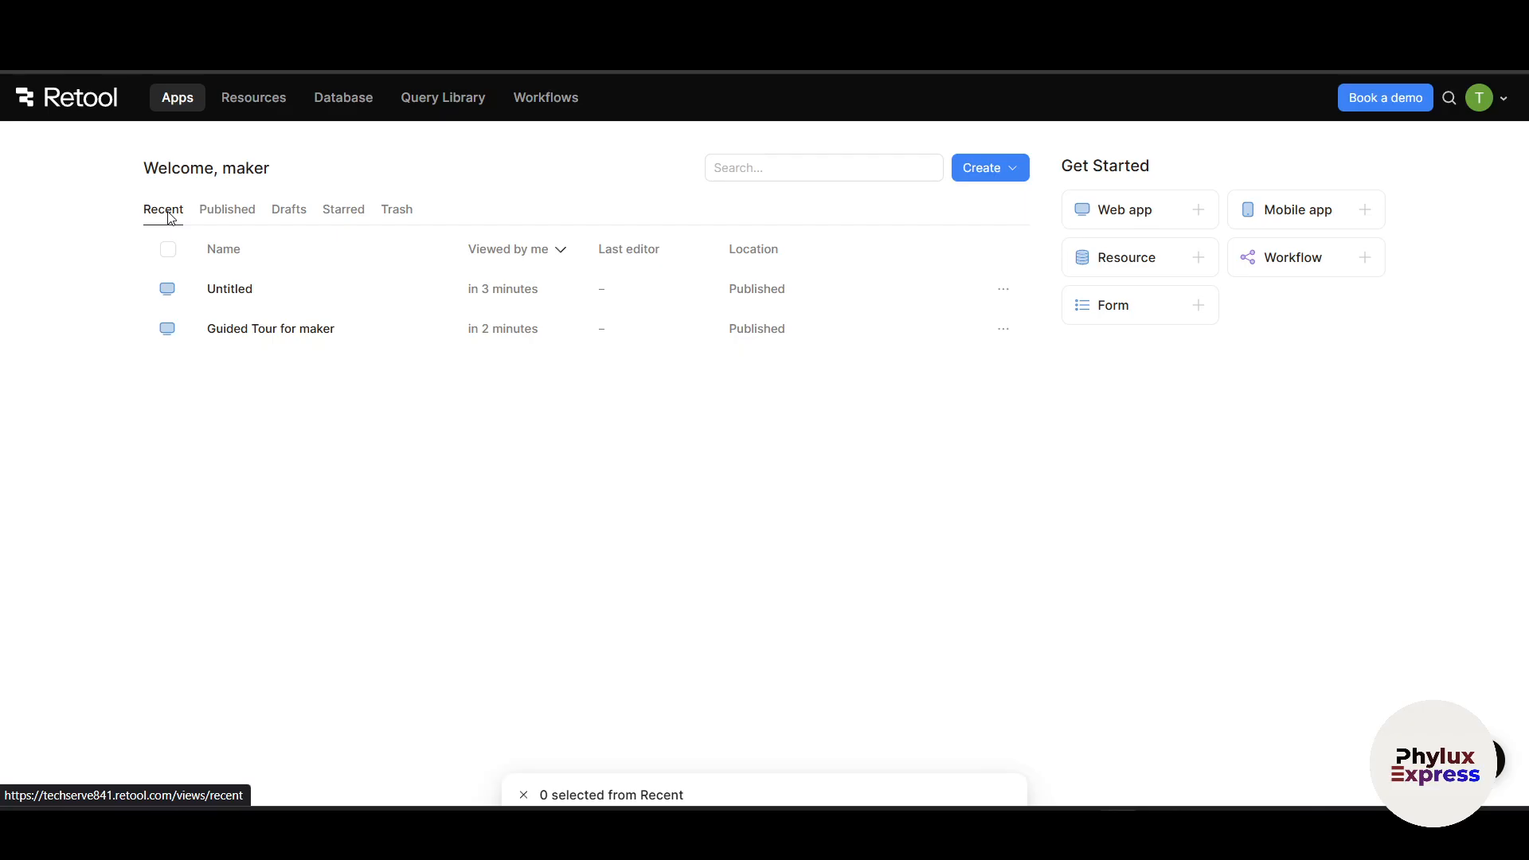
pyautogui.moveTo(373, 318)
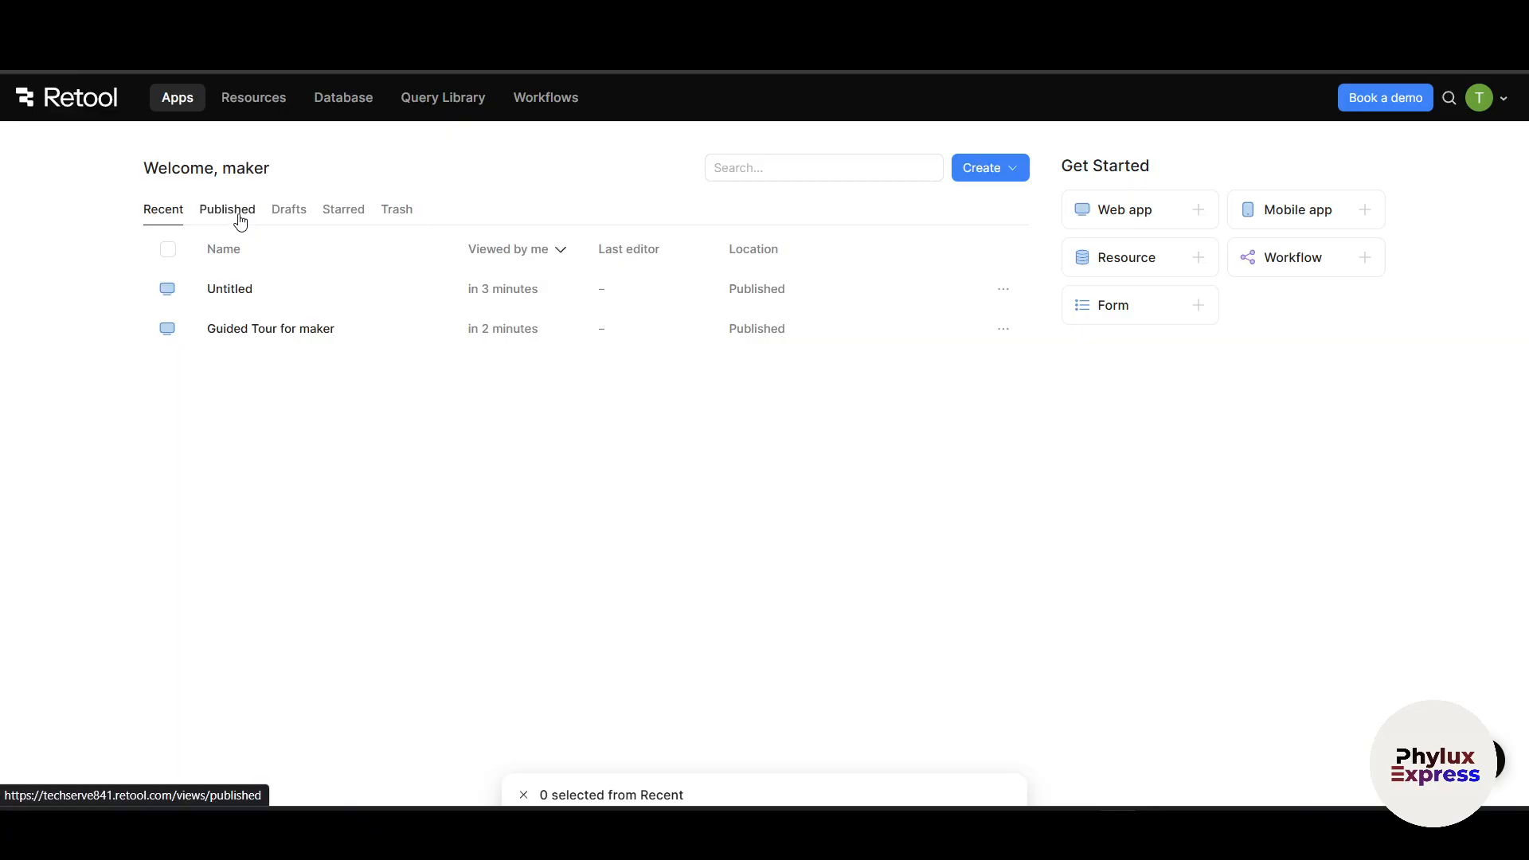
# Step: Browse the Published, Drafts and Starred app tabs, ending back on Recent
pyautogui.click(226, 208)
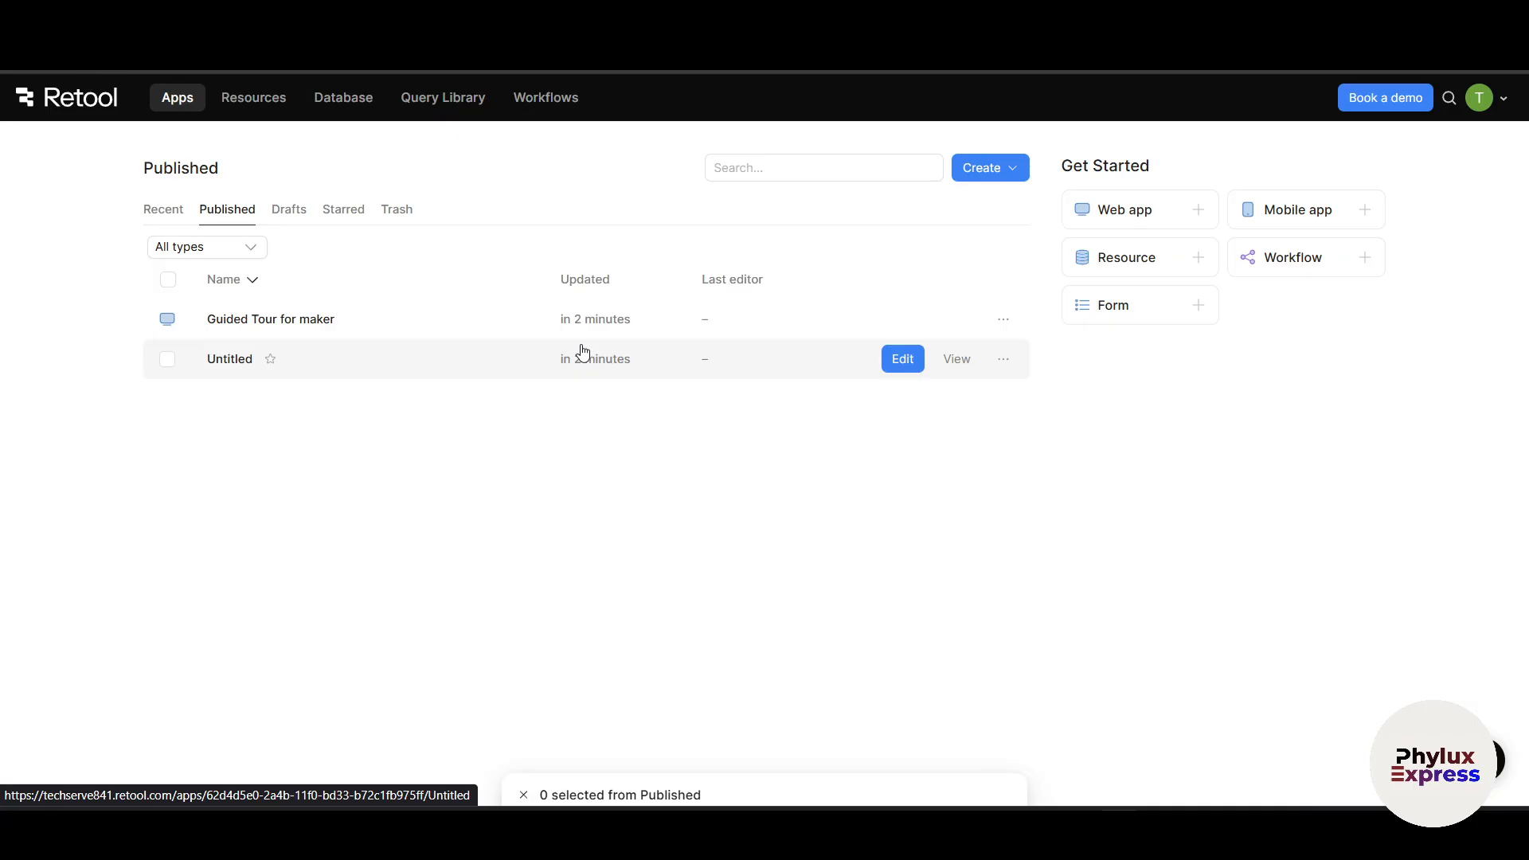
pyautogui.moveTo(485, 351)
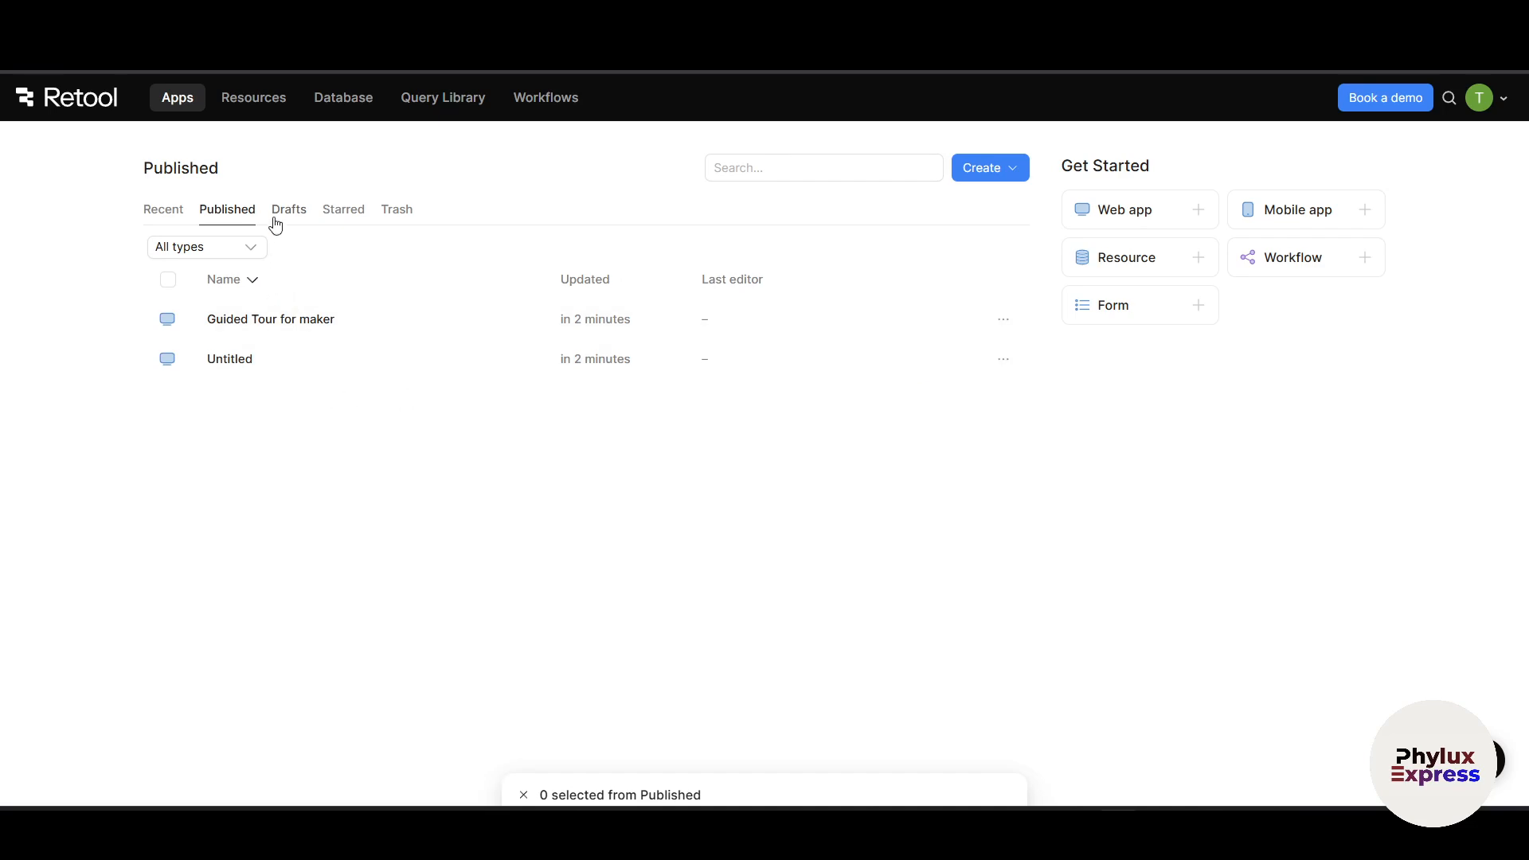
pyautogui.click(288, 208)
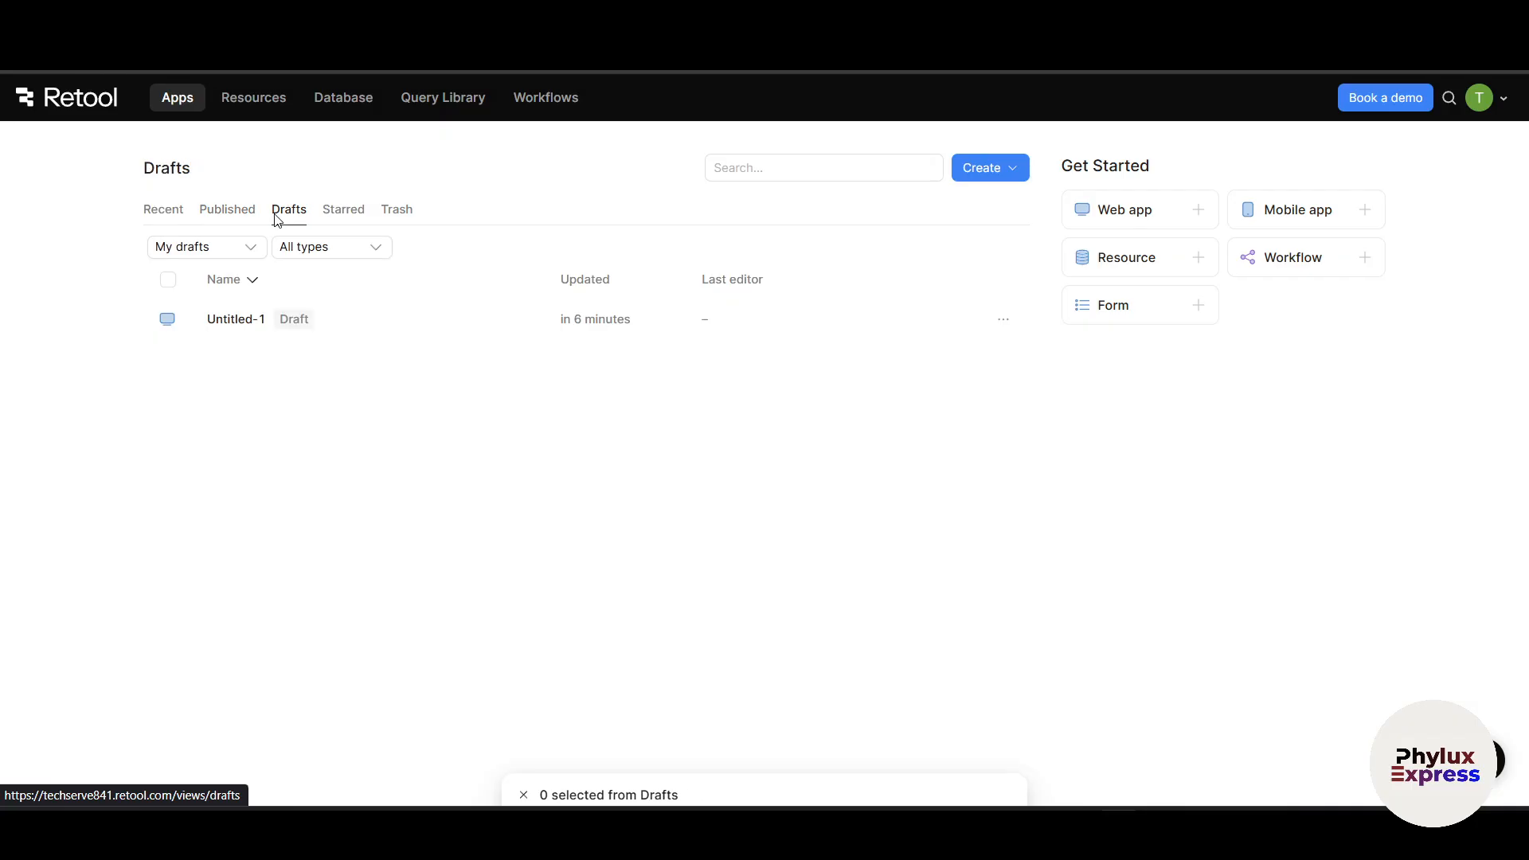
pyautogui.click(343, 209)
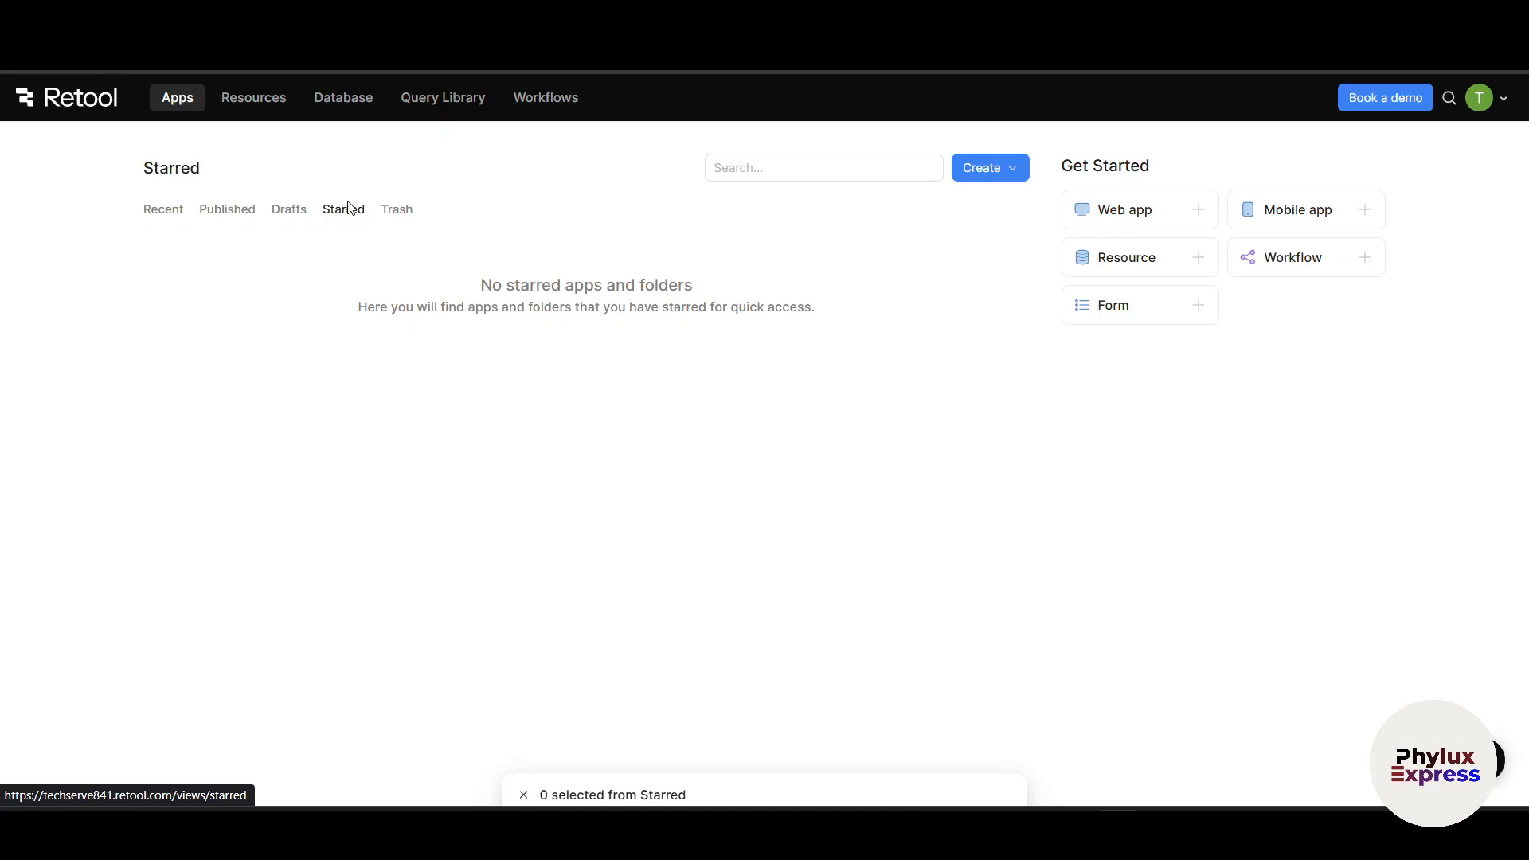
pyautogui.click(396, 208)
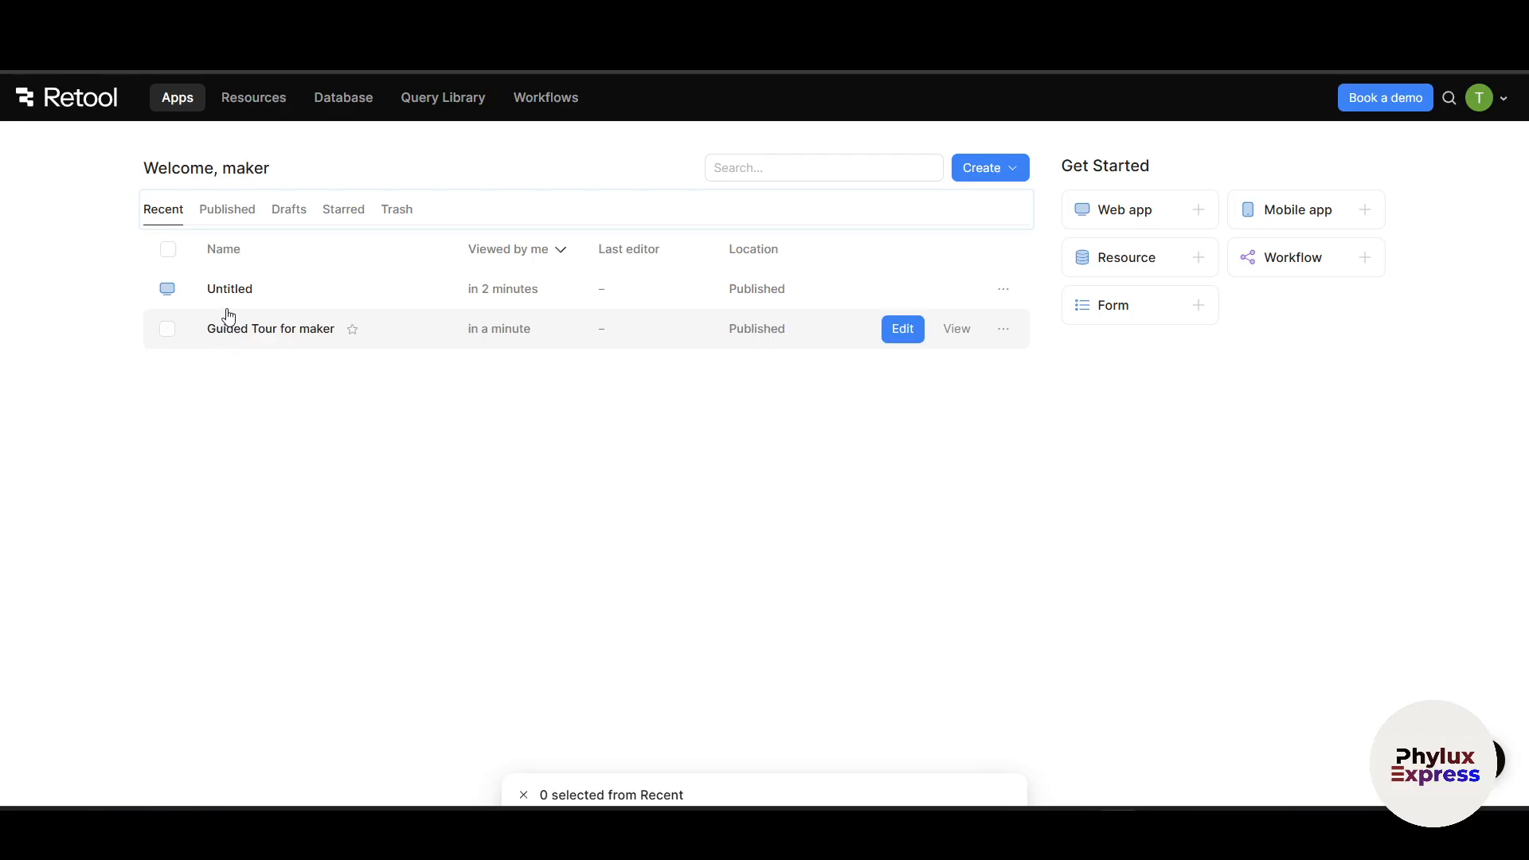
pyautogui.moveTo(271, 328)
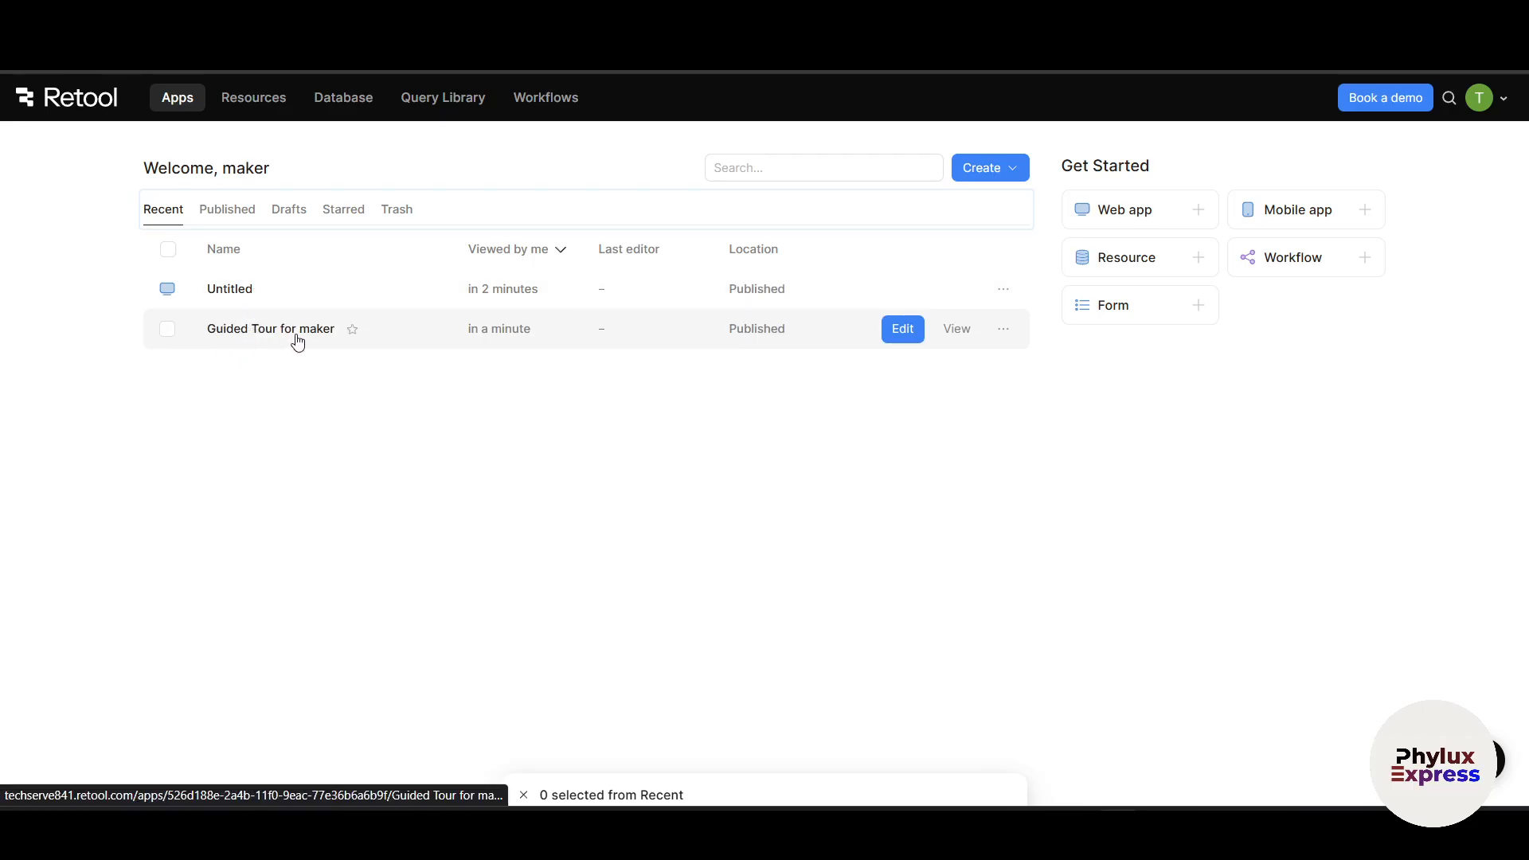
pyautogui.moveTo(873, 474)
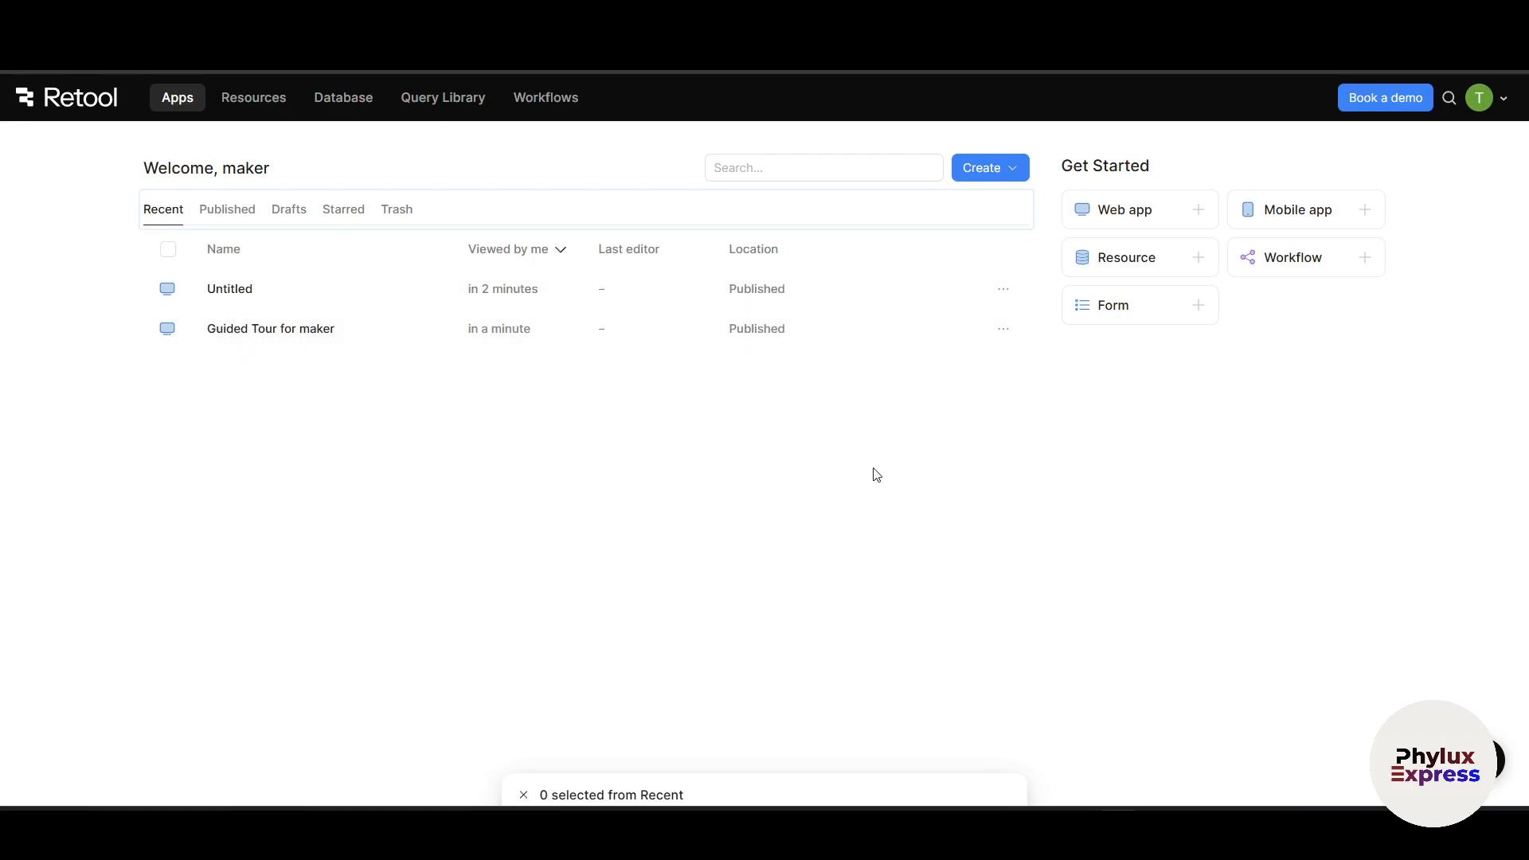
pyautogui.moveTo(548, 265)
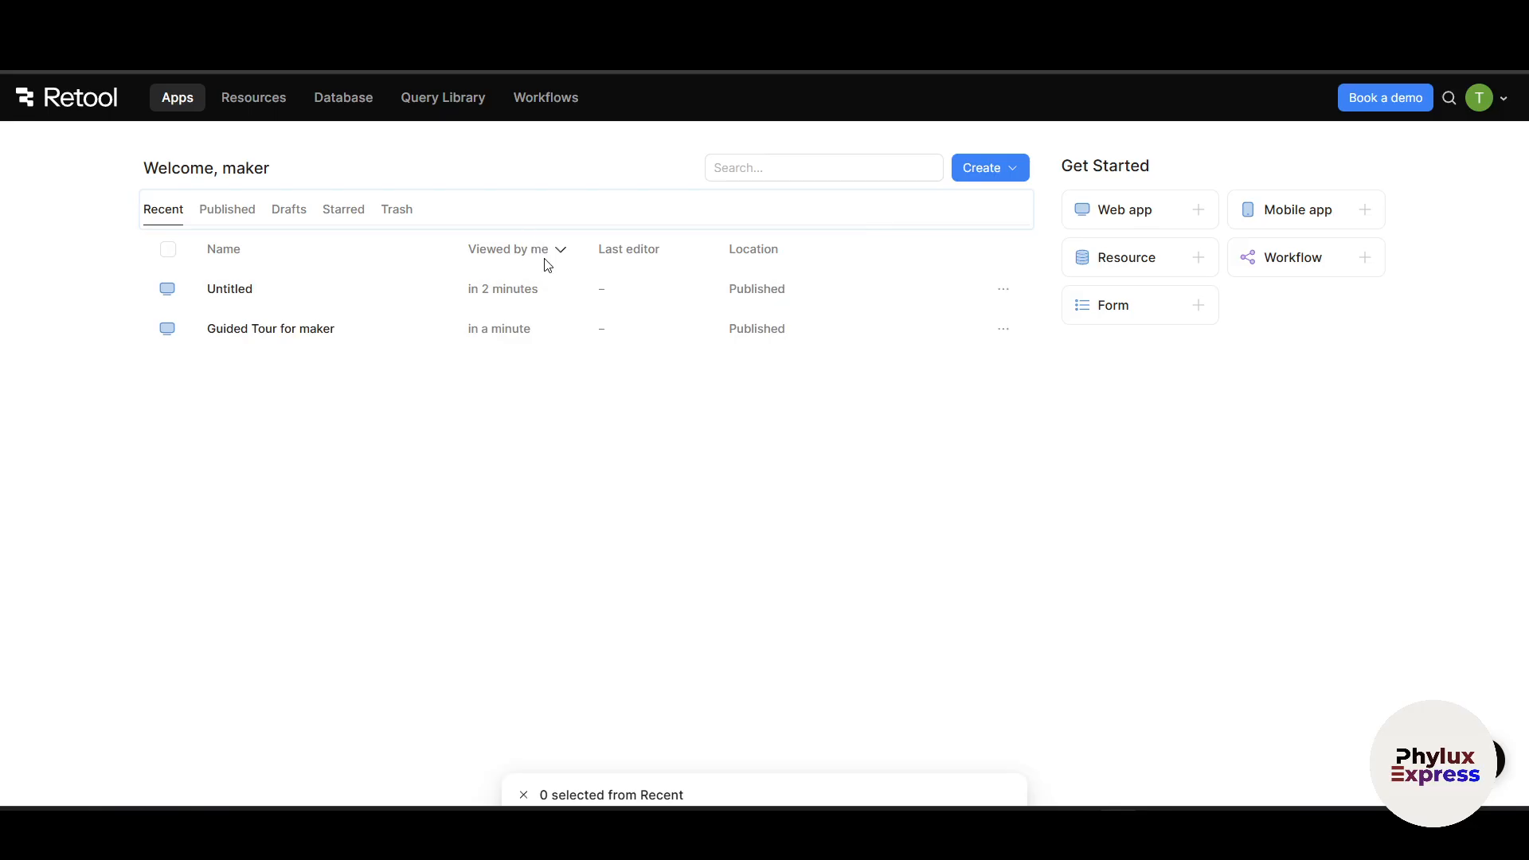
pyautogui.moveTo(762, 261)
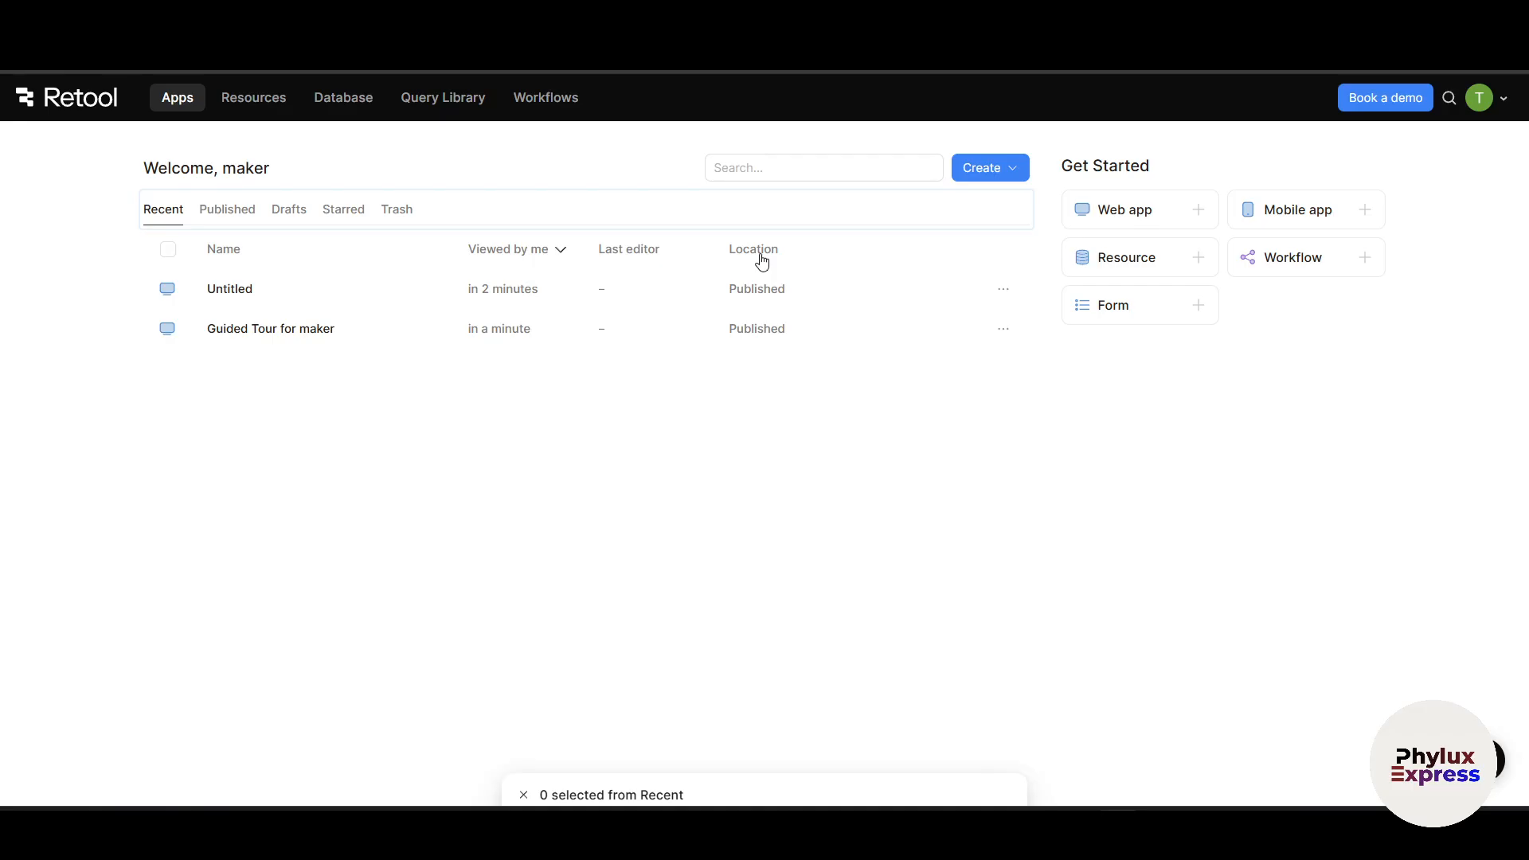
pyautogui.moveTo(1124, 213)
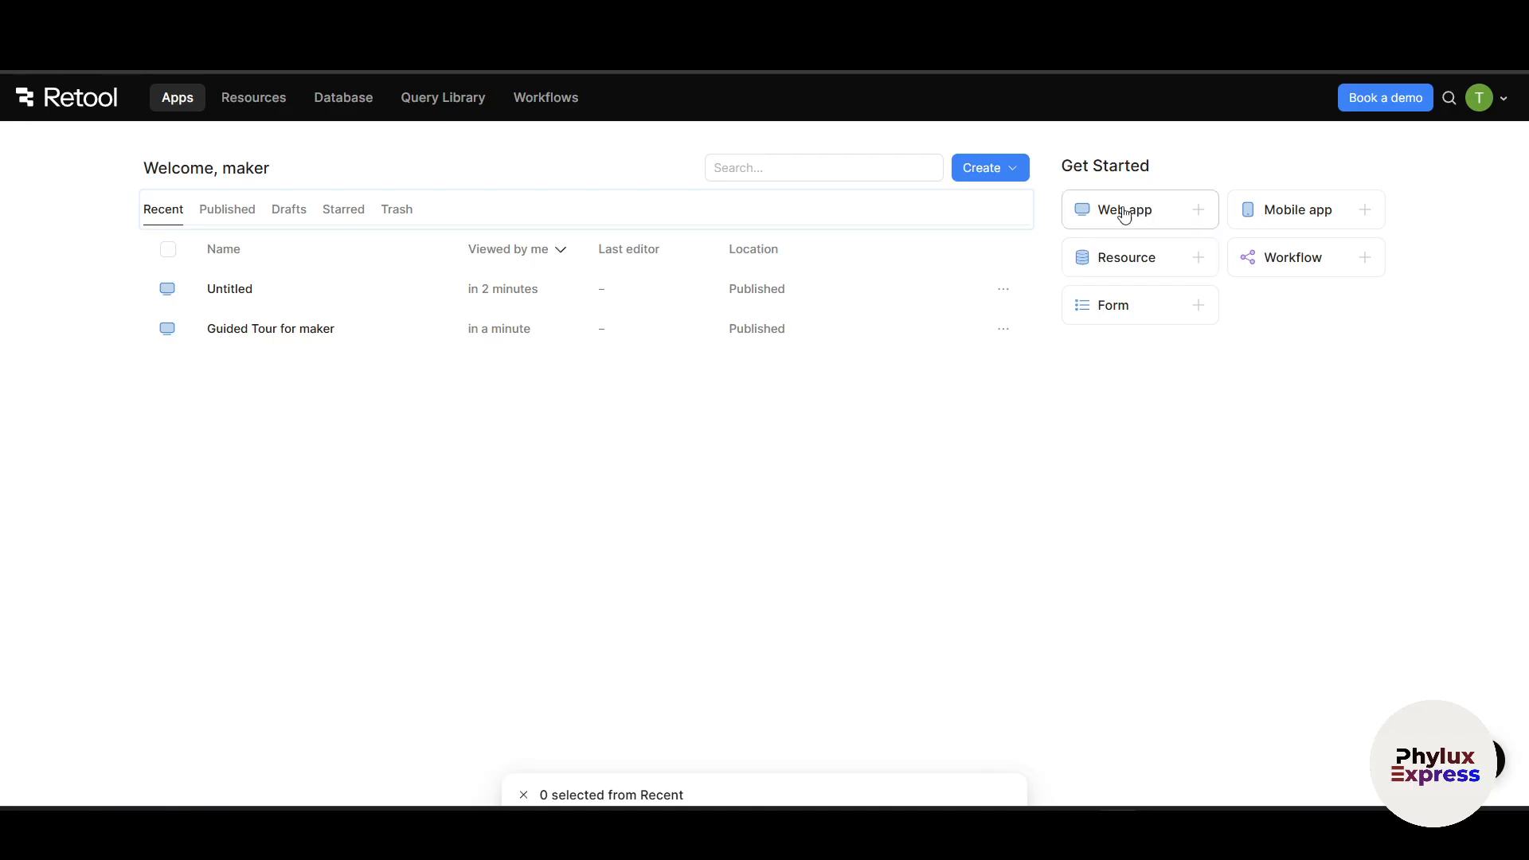
pyautogui.moveTo(1146, 213)
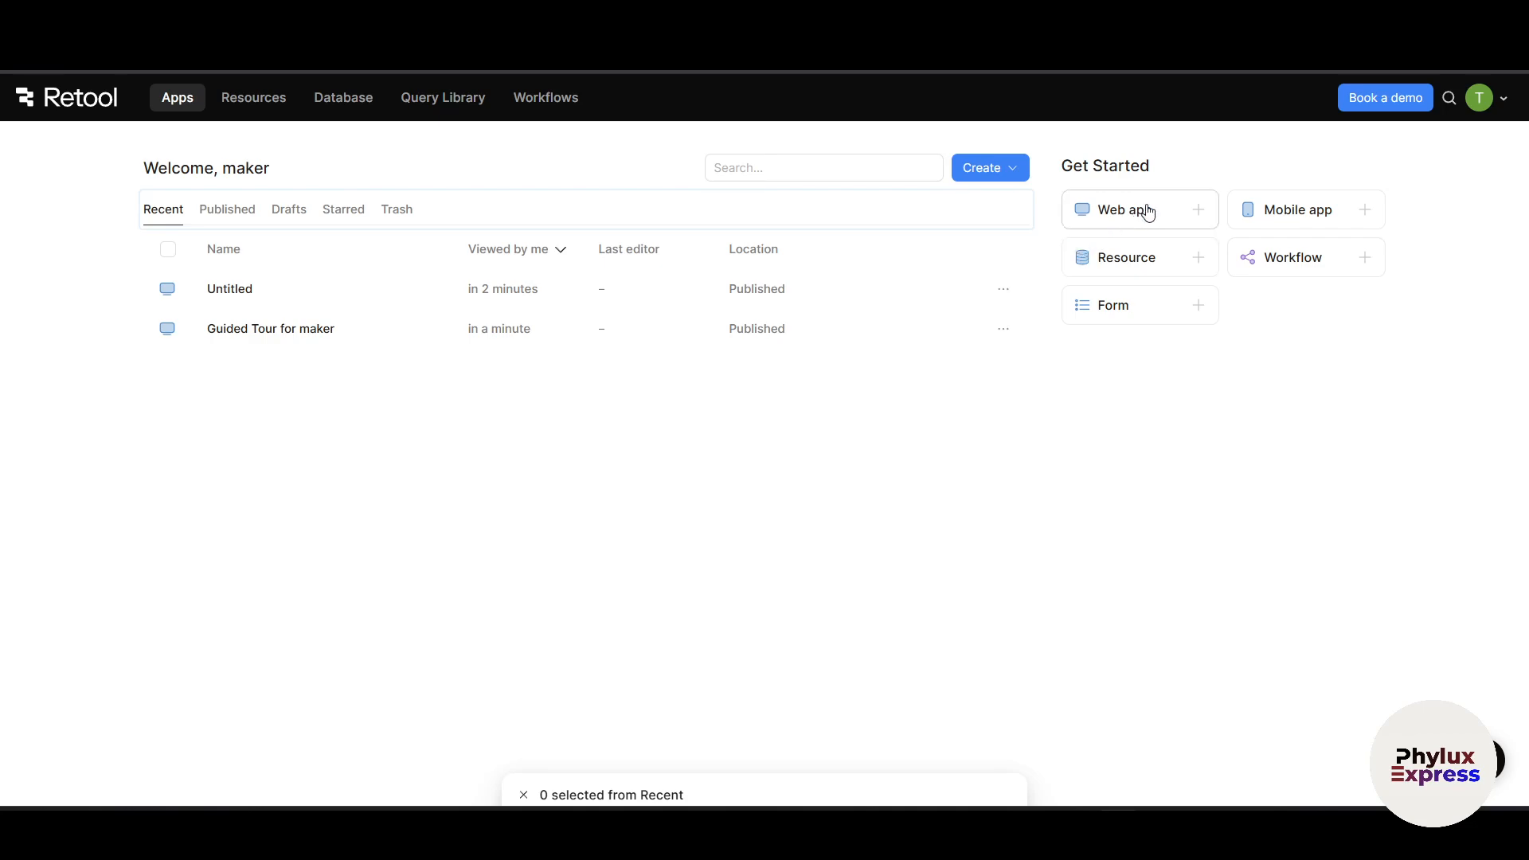
pyautogui.moveTo(1061, 265)
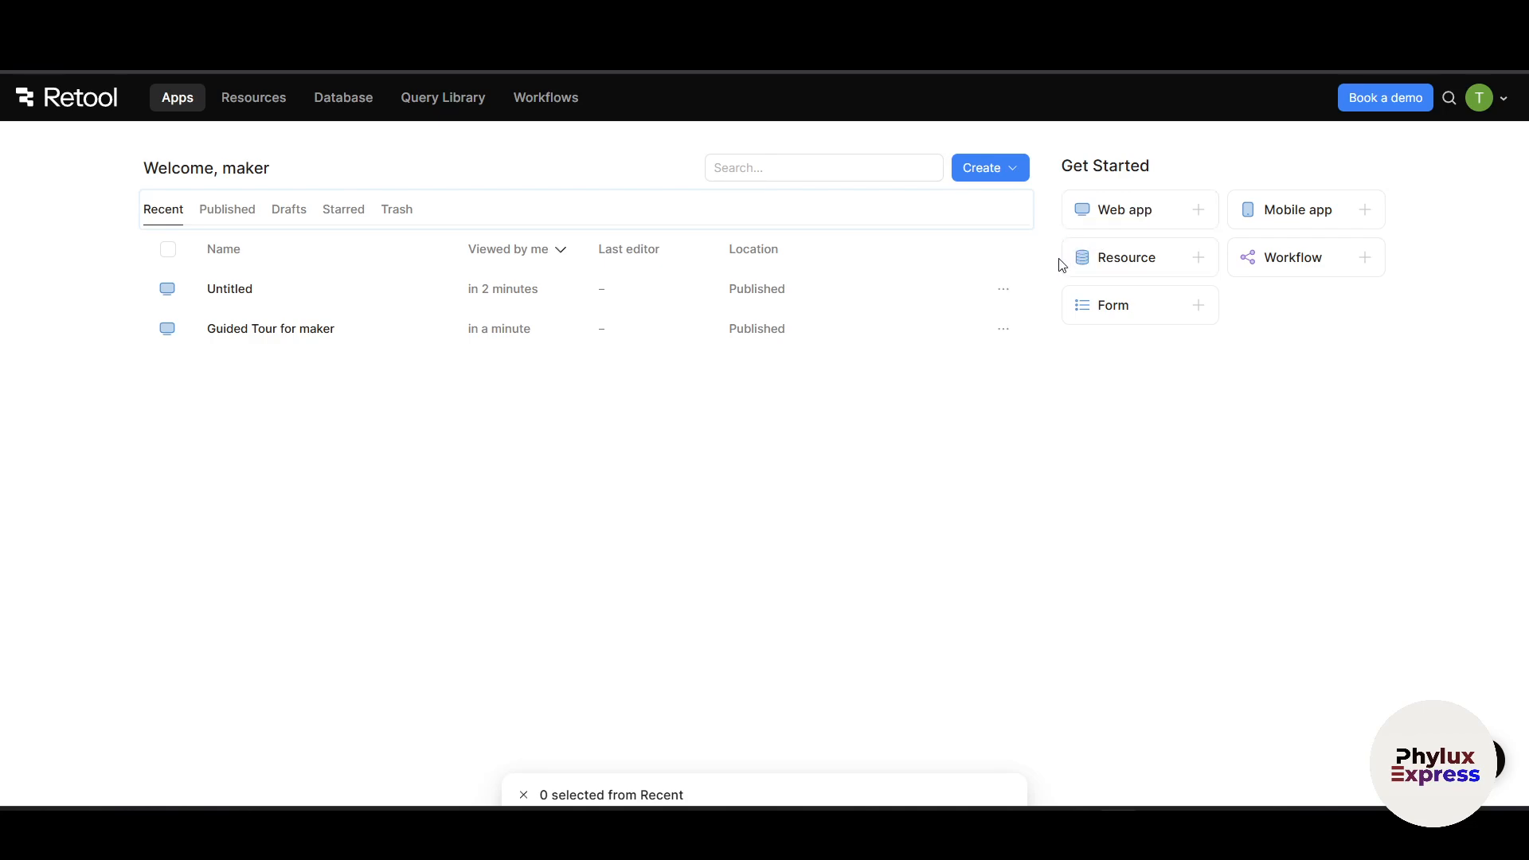
pyautogui.moveTo(1169, 226)
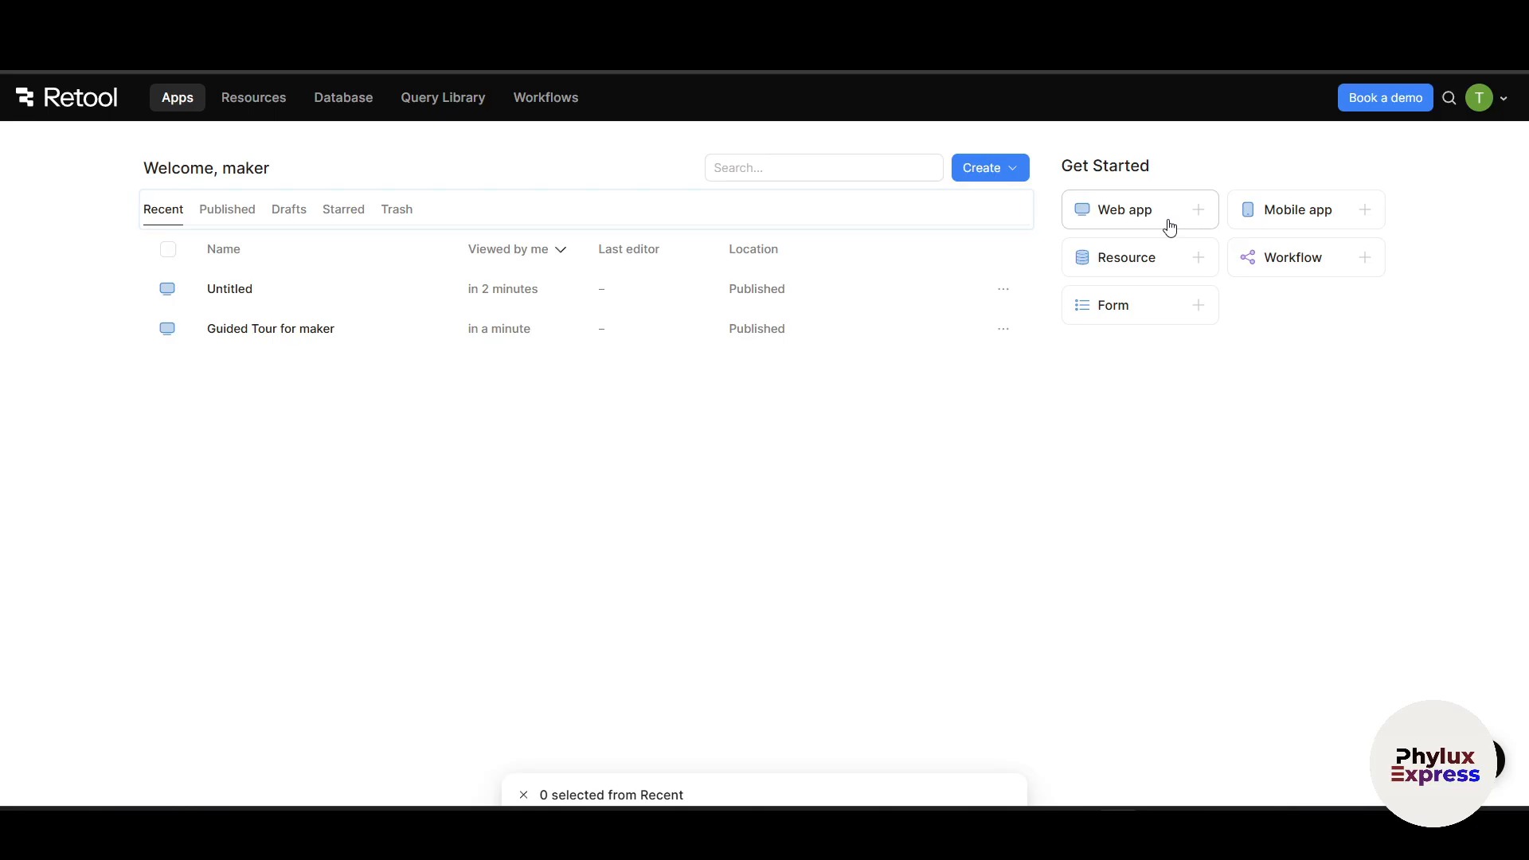
pyautogui.moveTo(1127, 236)
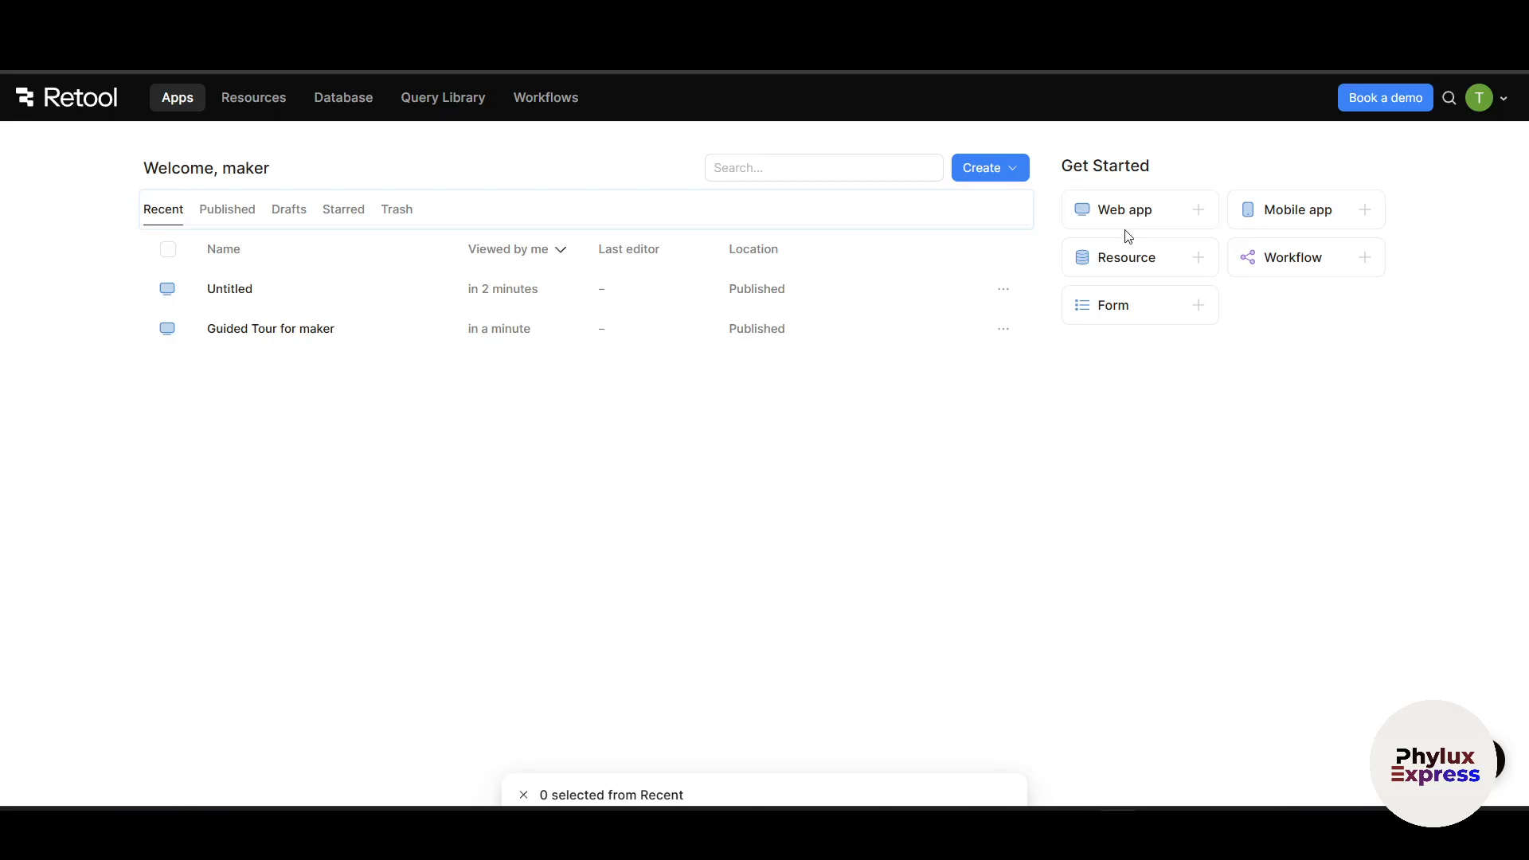
pyautogui.moveTo(1265, 206)
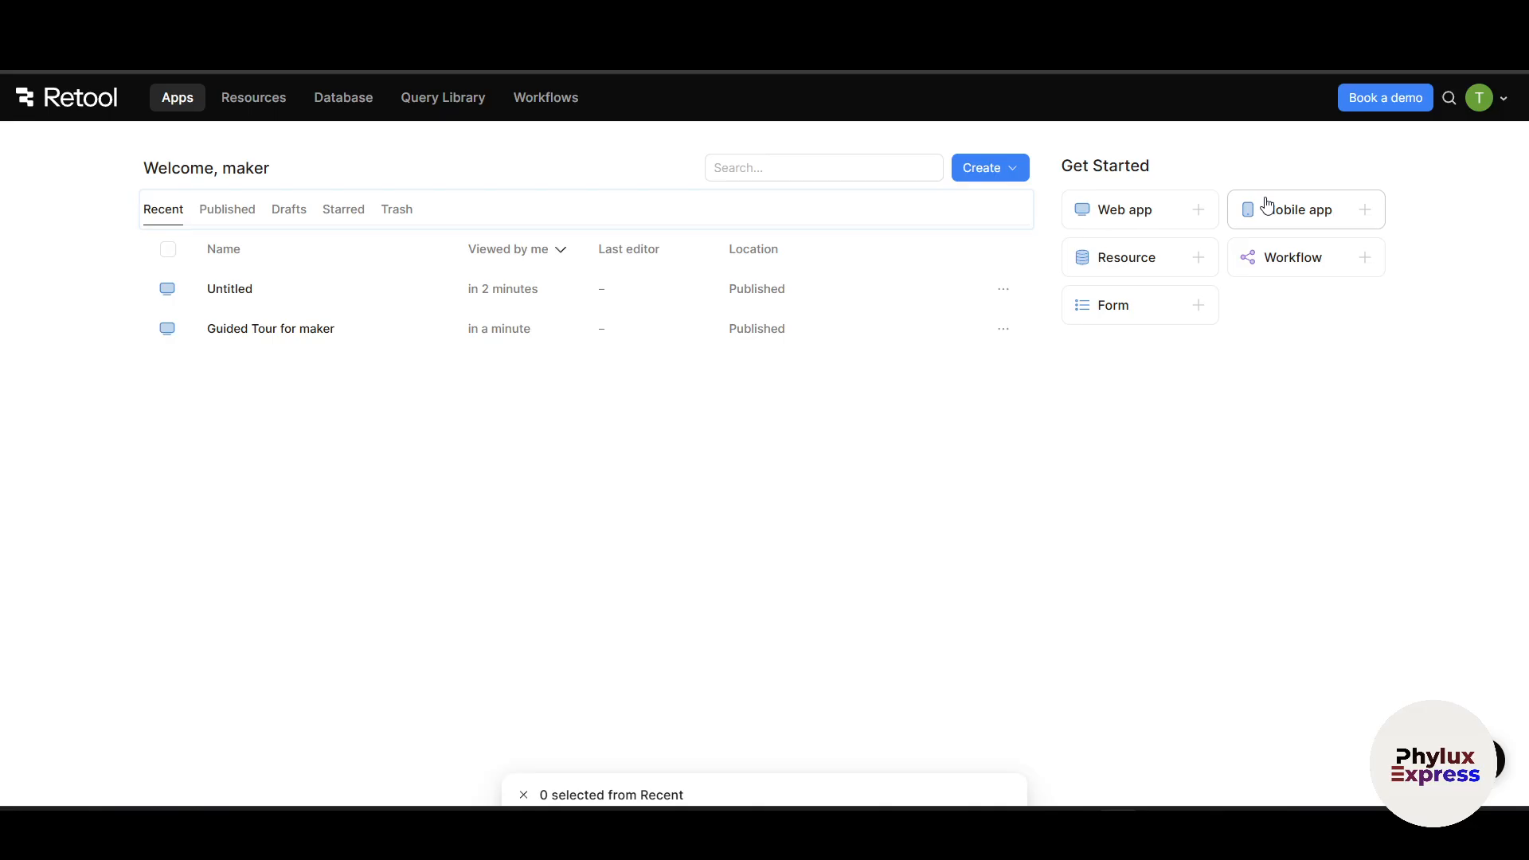
pyautogui.moveTo(1273, 205)
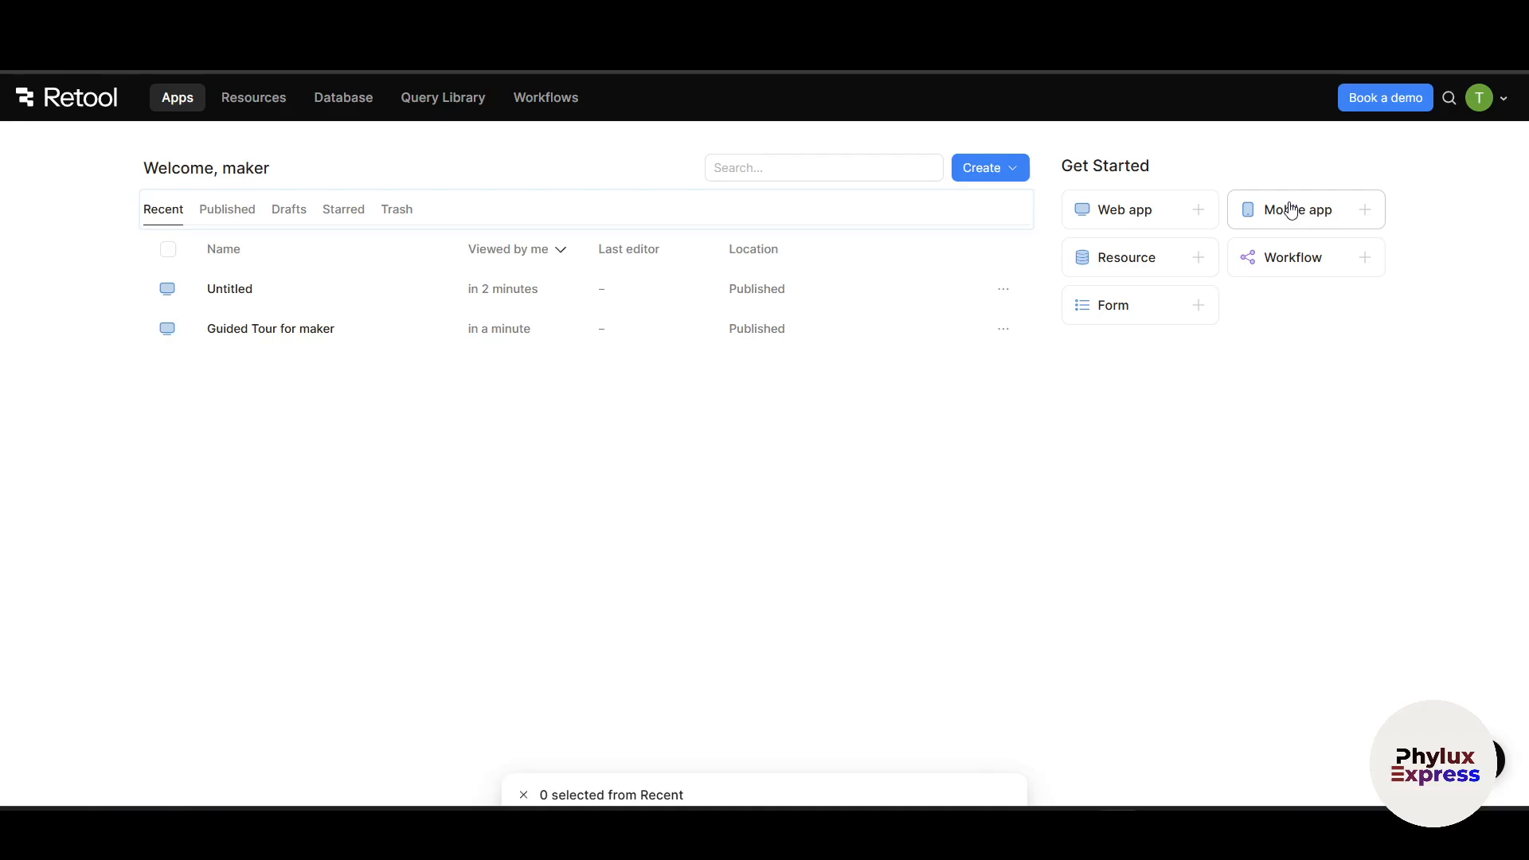
pyautogui.moveTo(1111, 304)
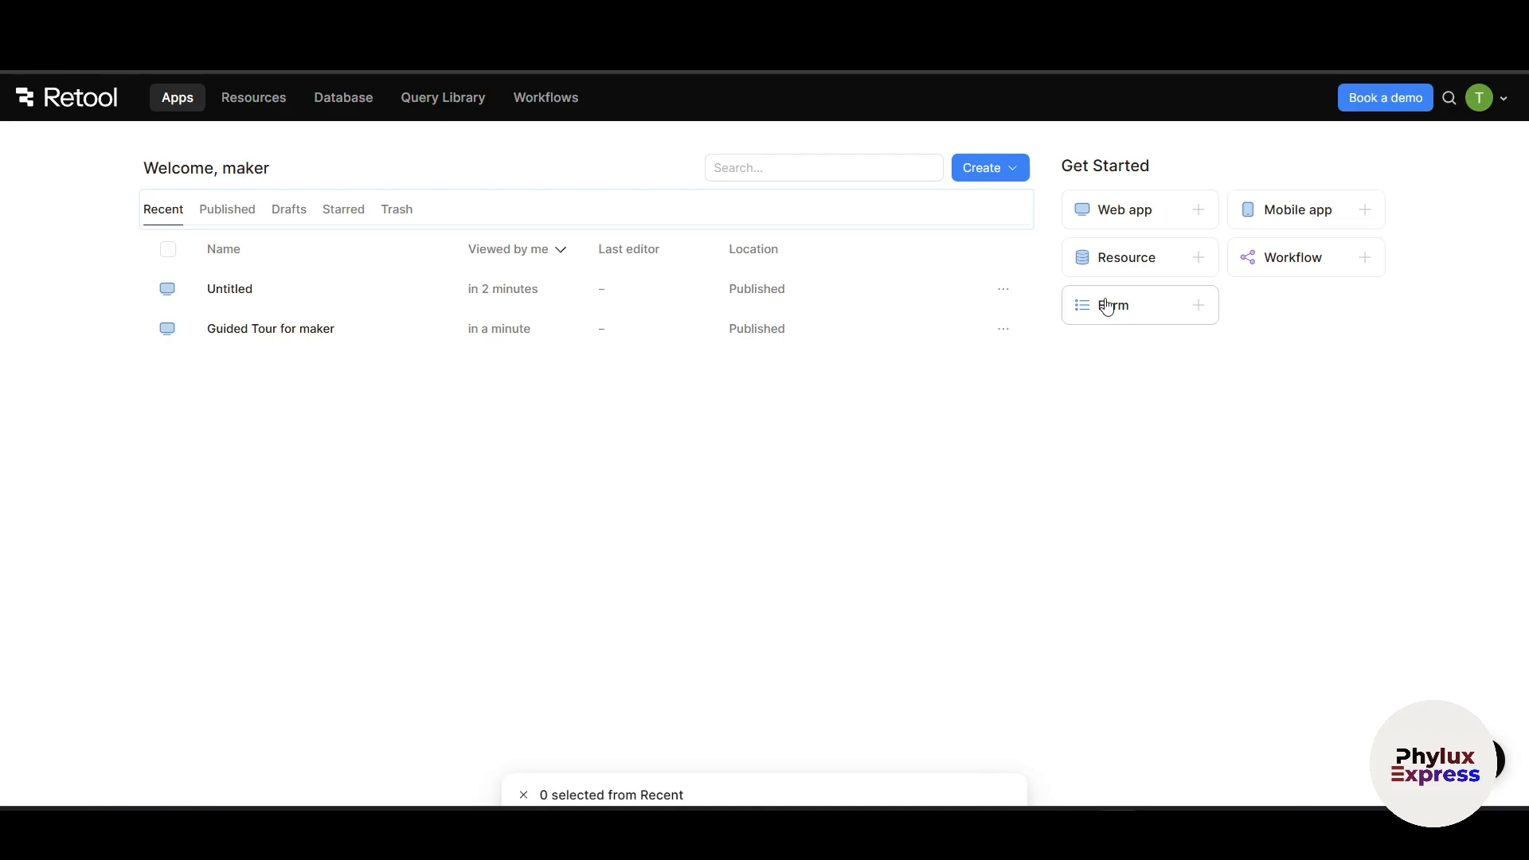
pyautogui.moveTo(1144, 257)
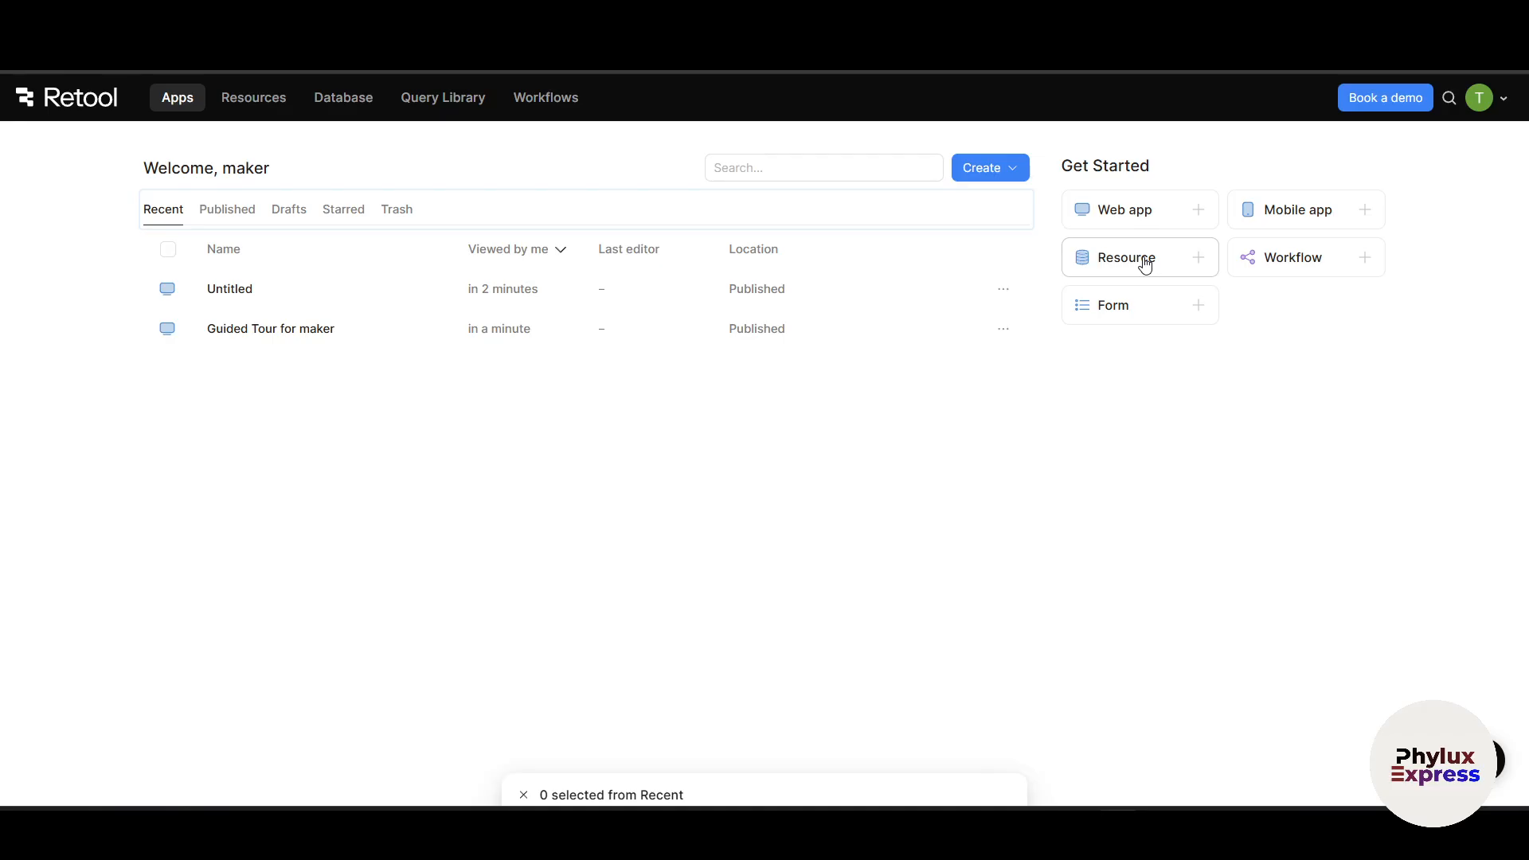
pyautogui.moveTo(1278, 264)
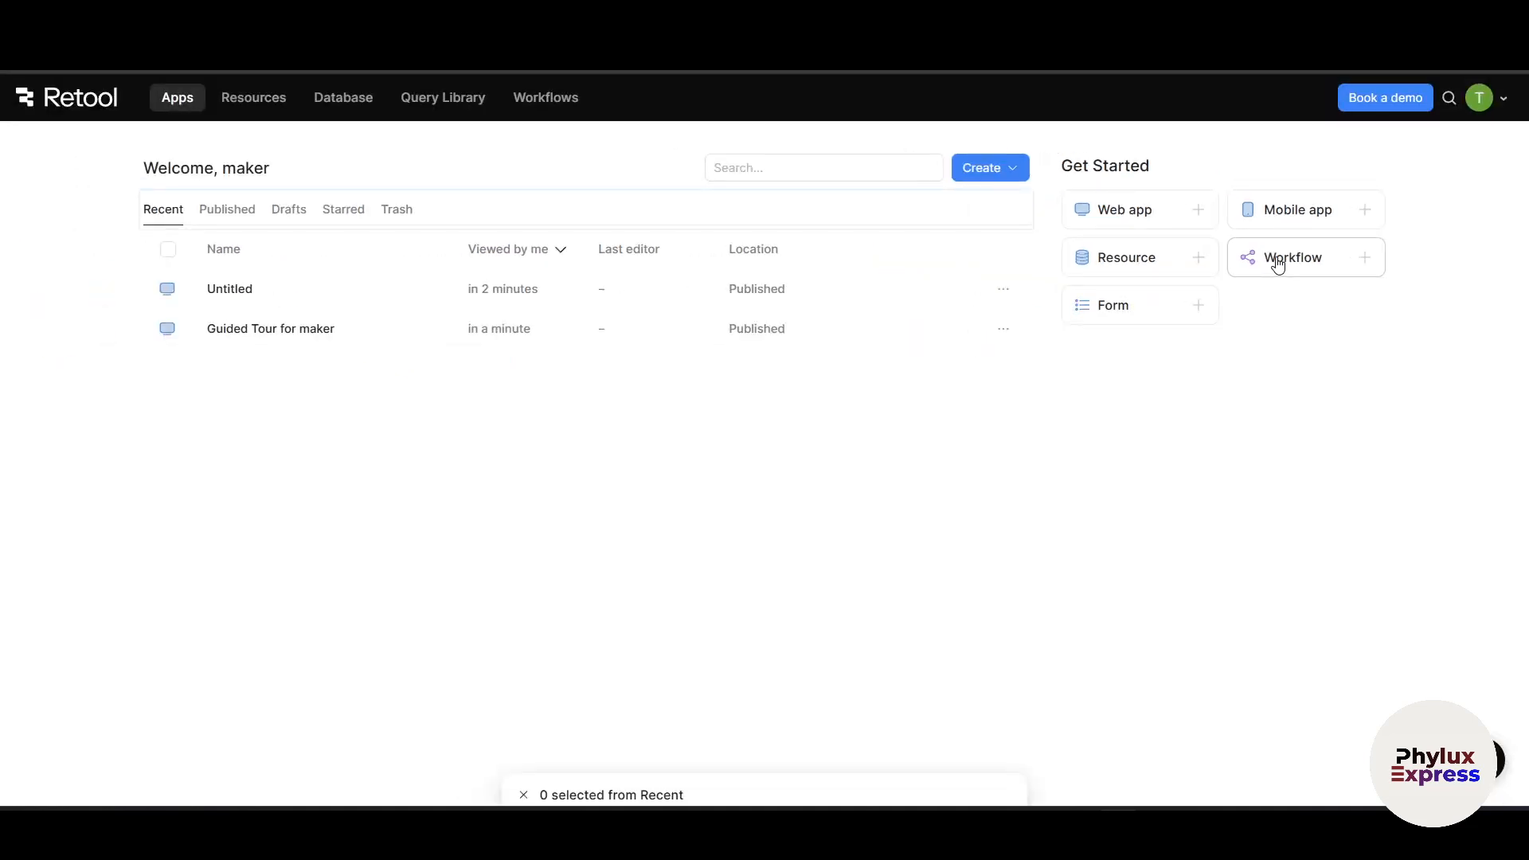
pyautogui.moveTo(1106, 356)
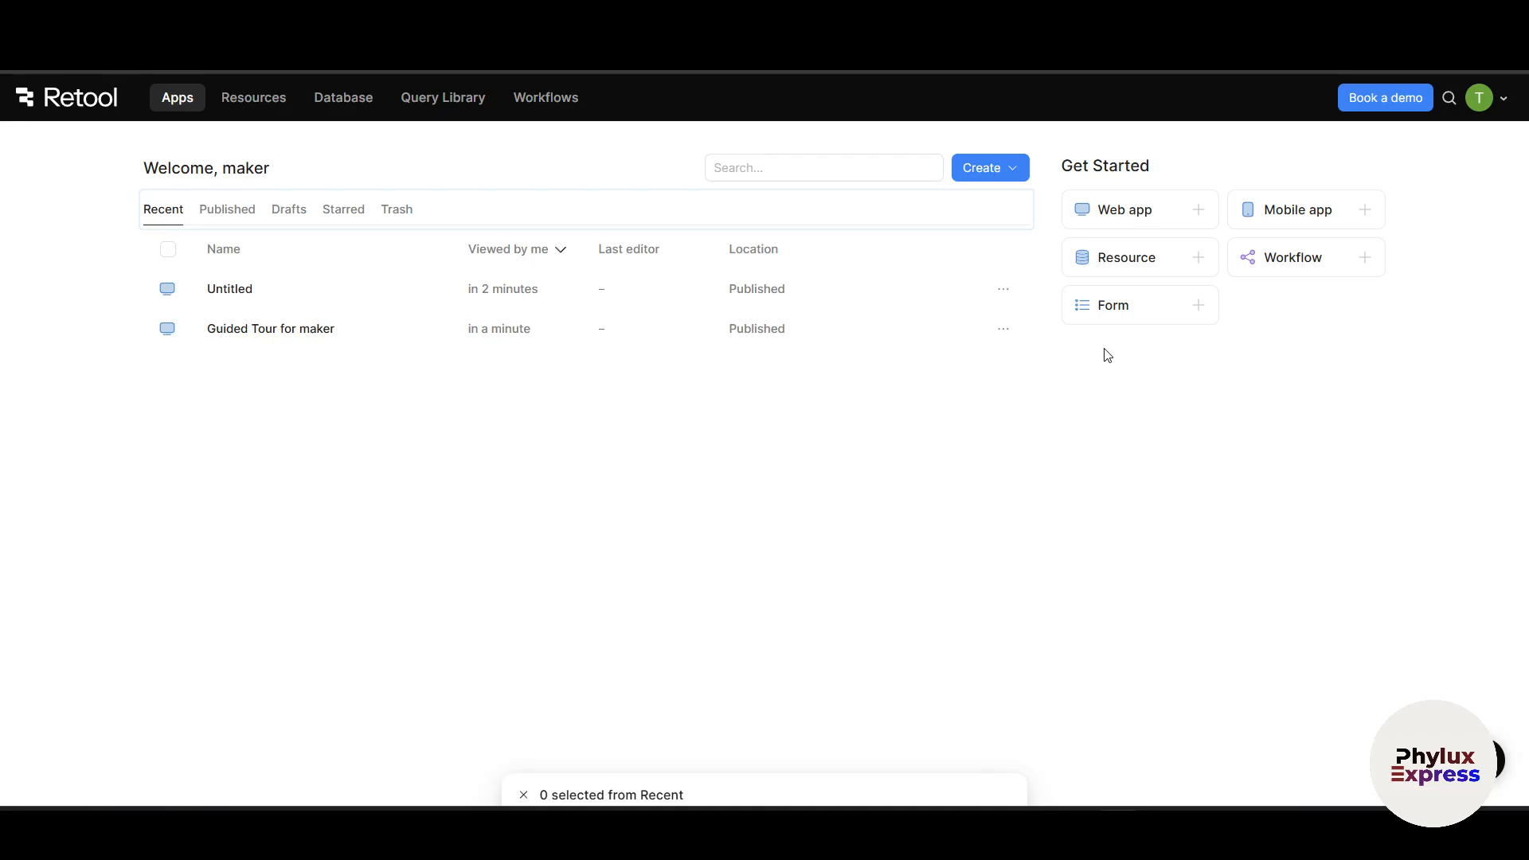
pyautogui.moveTo(1106, 329)
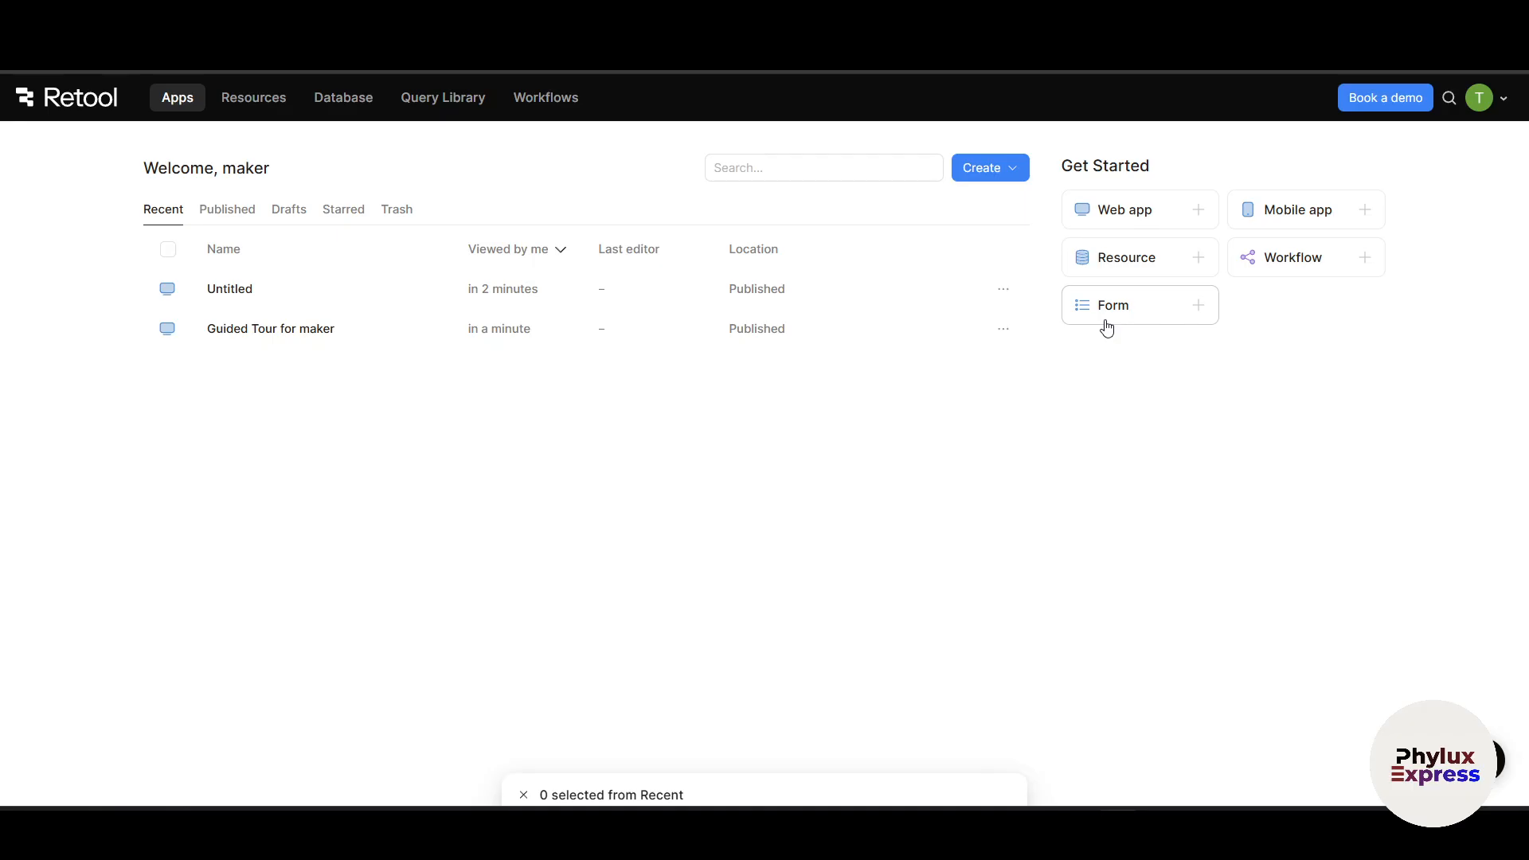
pyautogui.moveTo(716, 726)
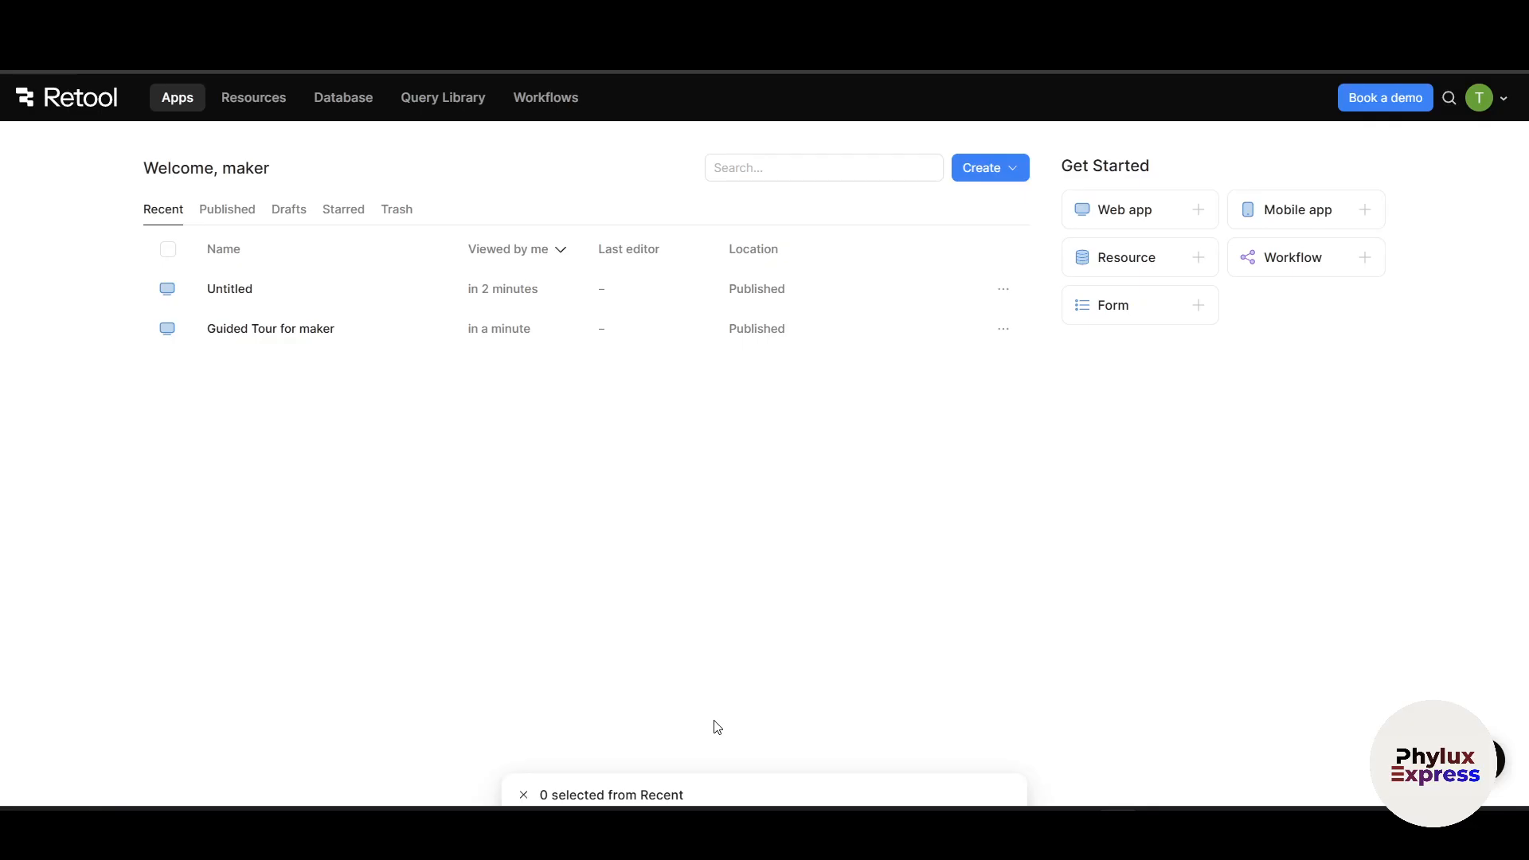
pyautogui.moveTo(680, 761)
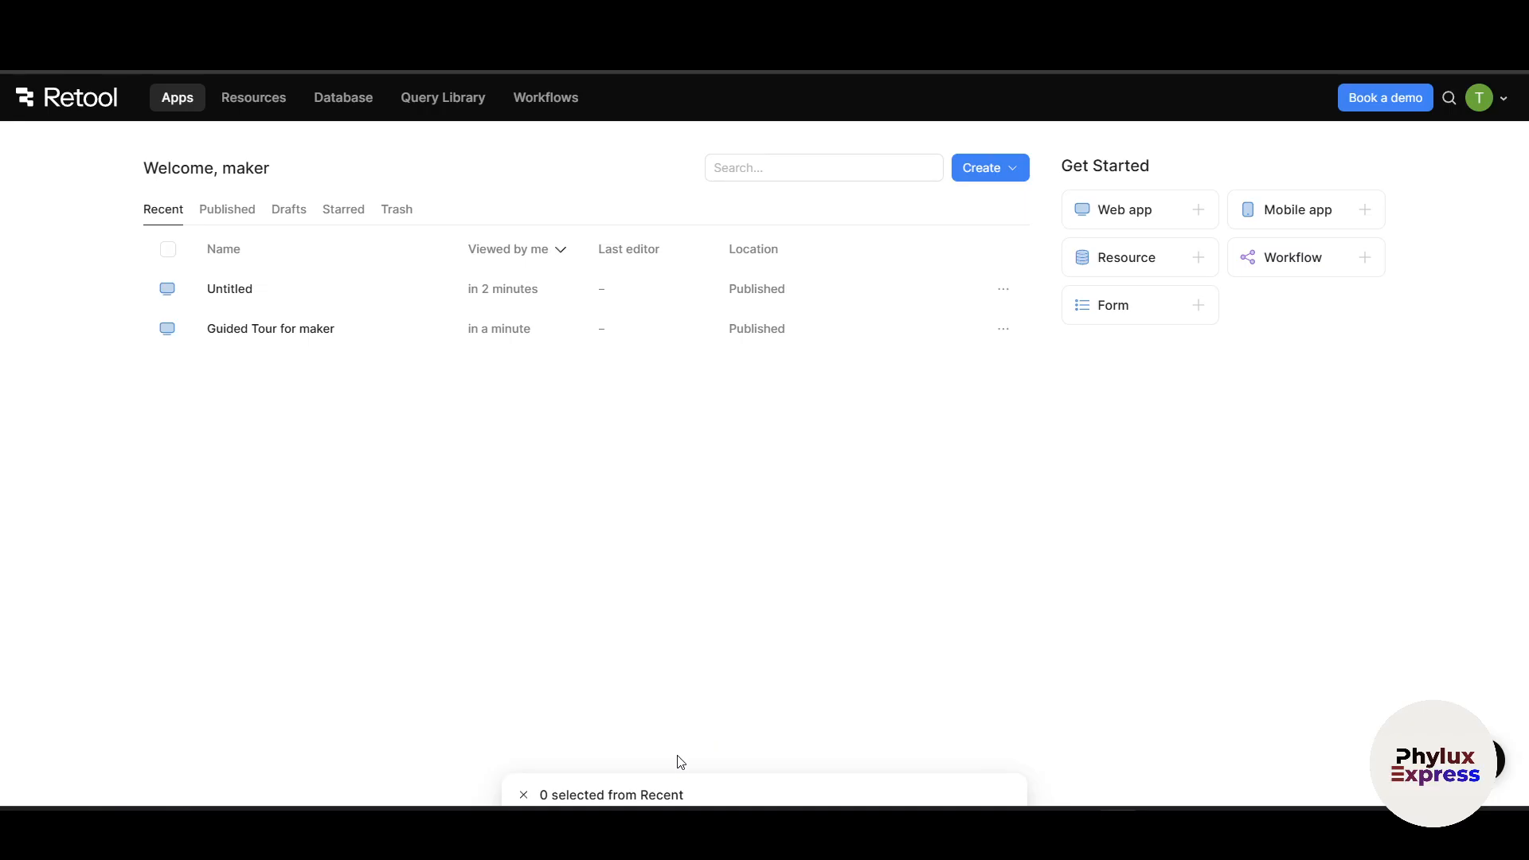
pyautogui.moveTo(1136, 305)
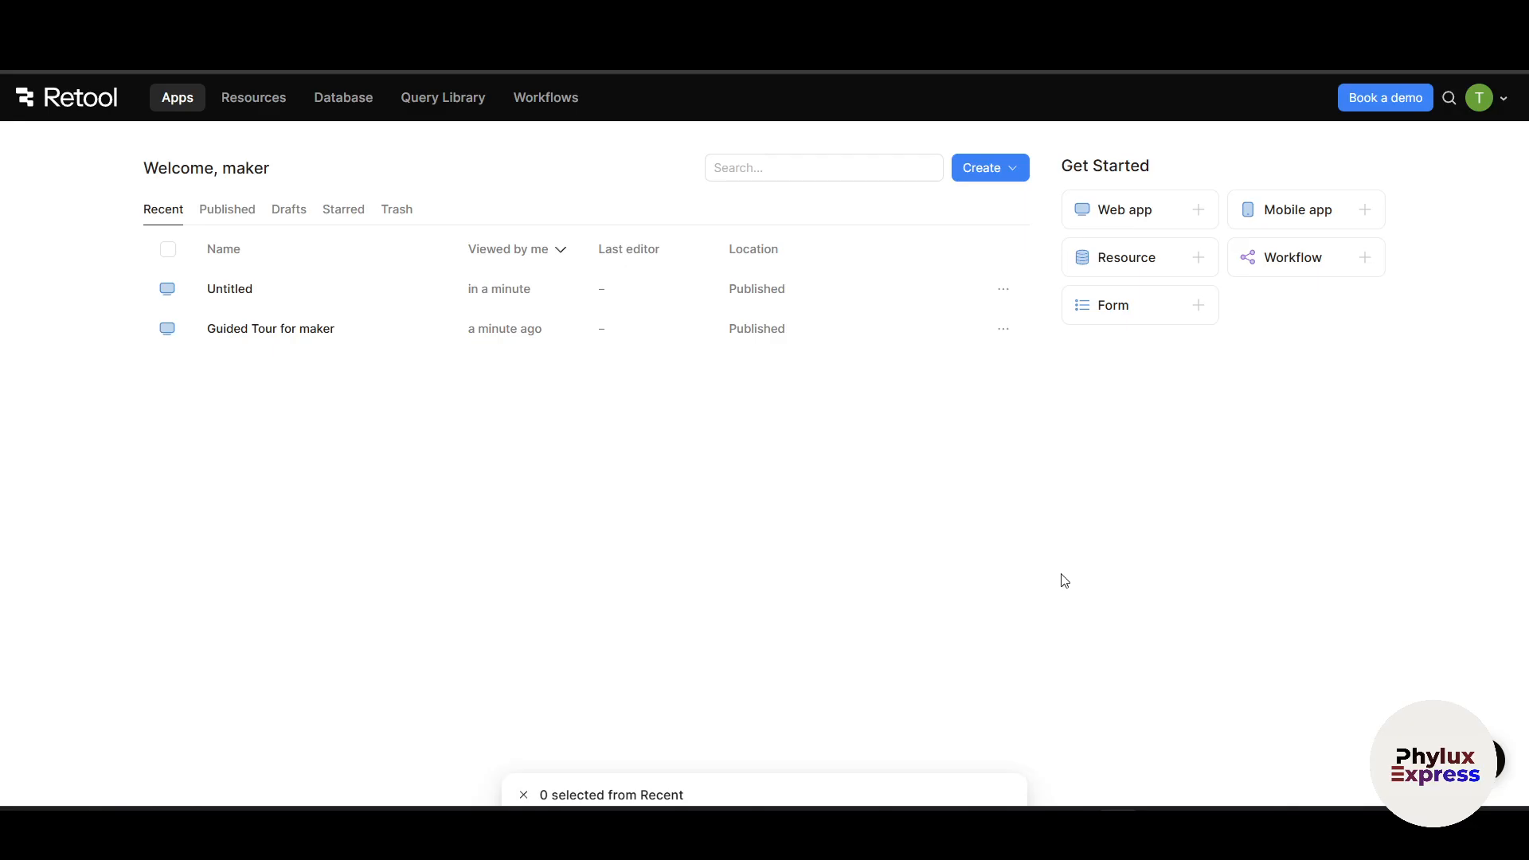
pyautogui.moveTo(926, 580)
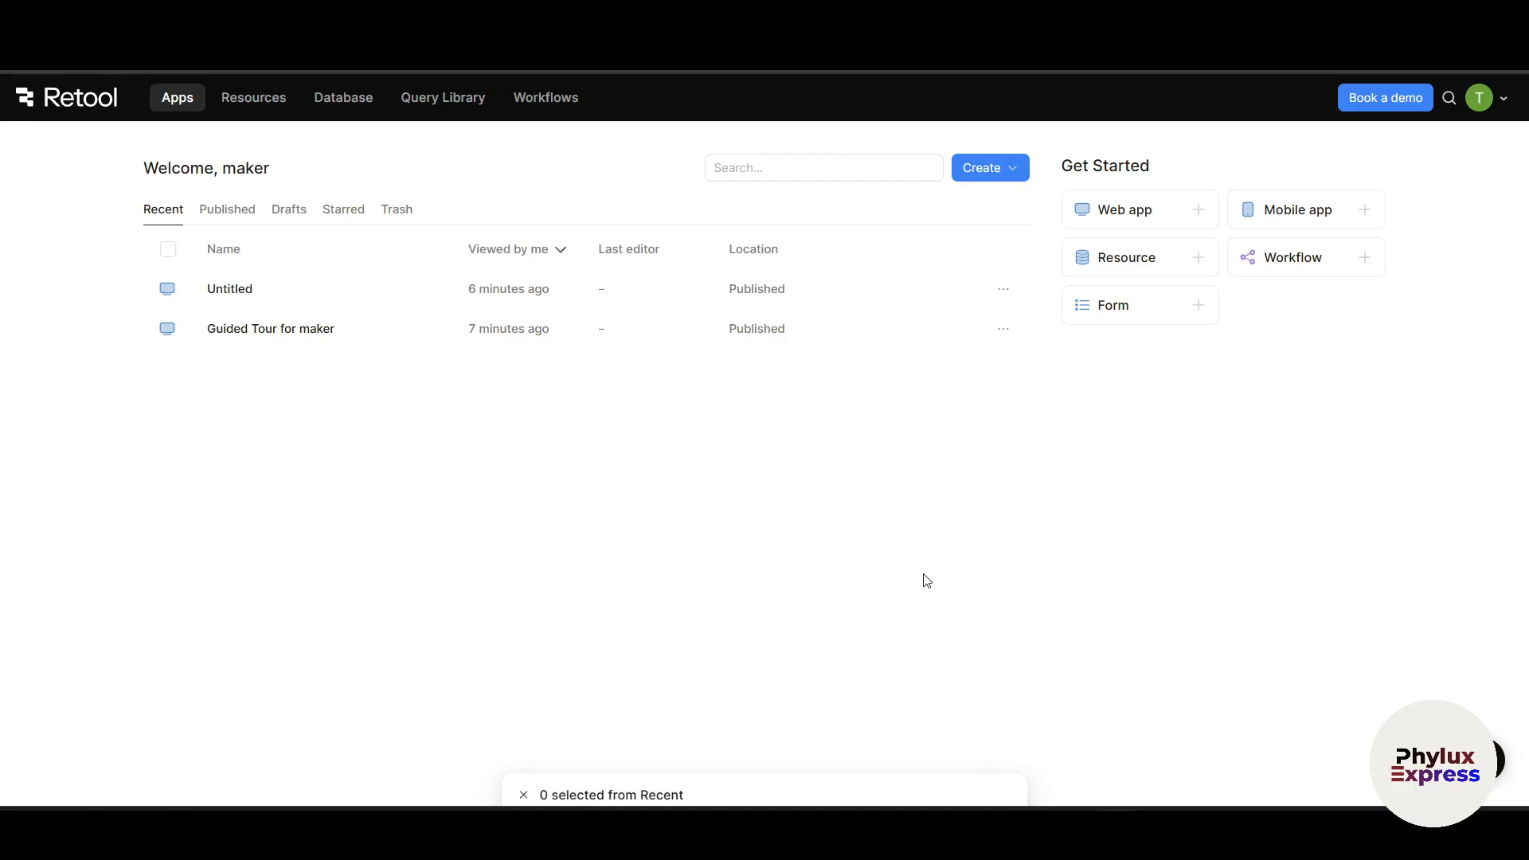
pyautogui.moveTo(1028, 568)
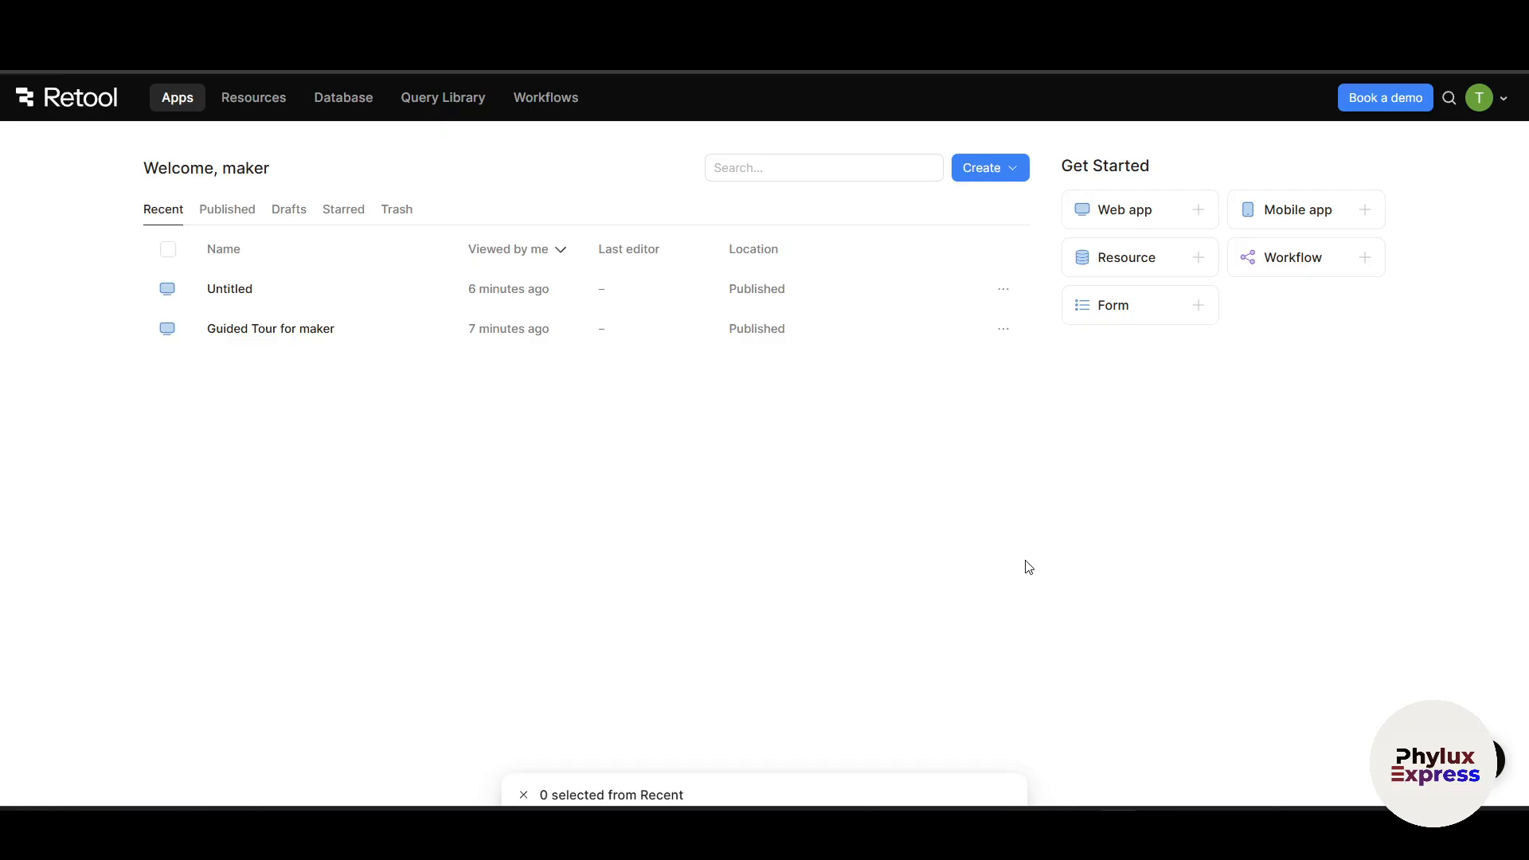
pyautogui.moveTo(1025, 568)
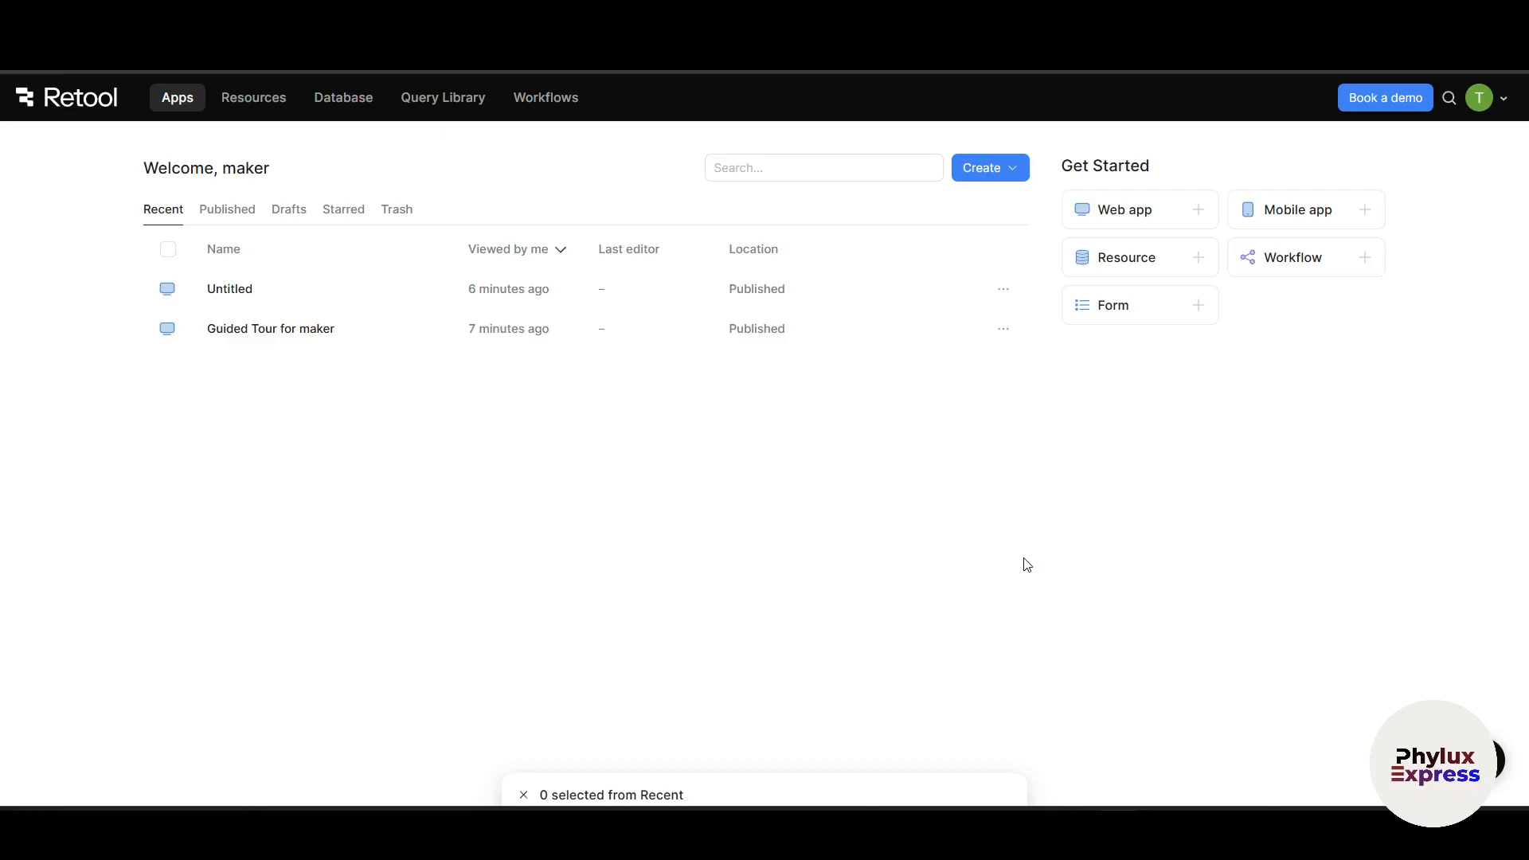
# Step: Create a blank app, Untitled-2, from the Create dropdown
pyautogui.click(987, 167)
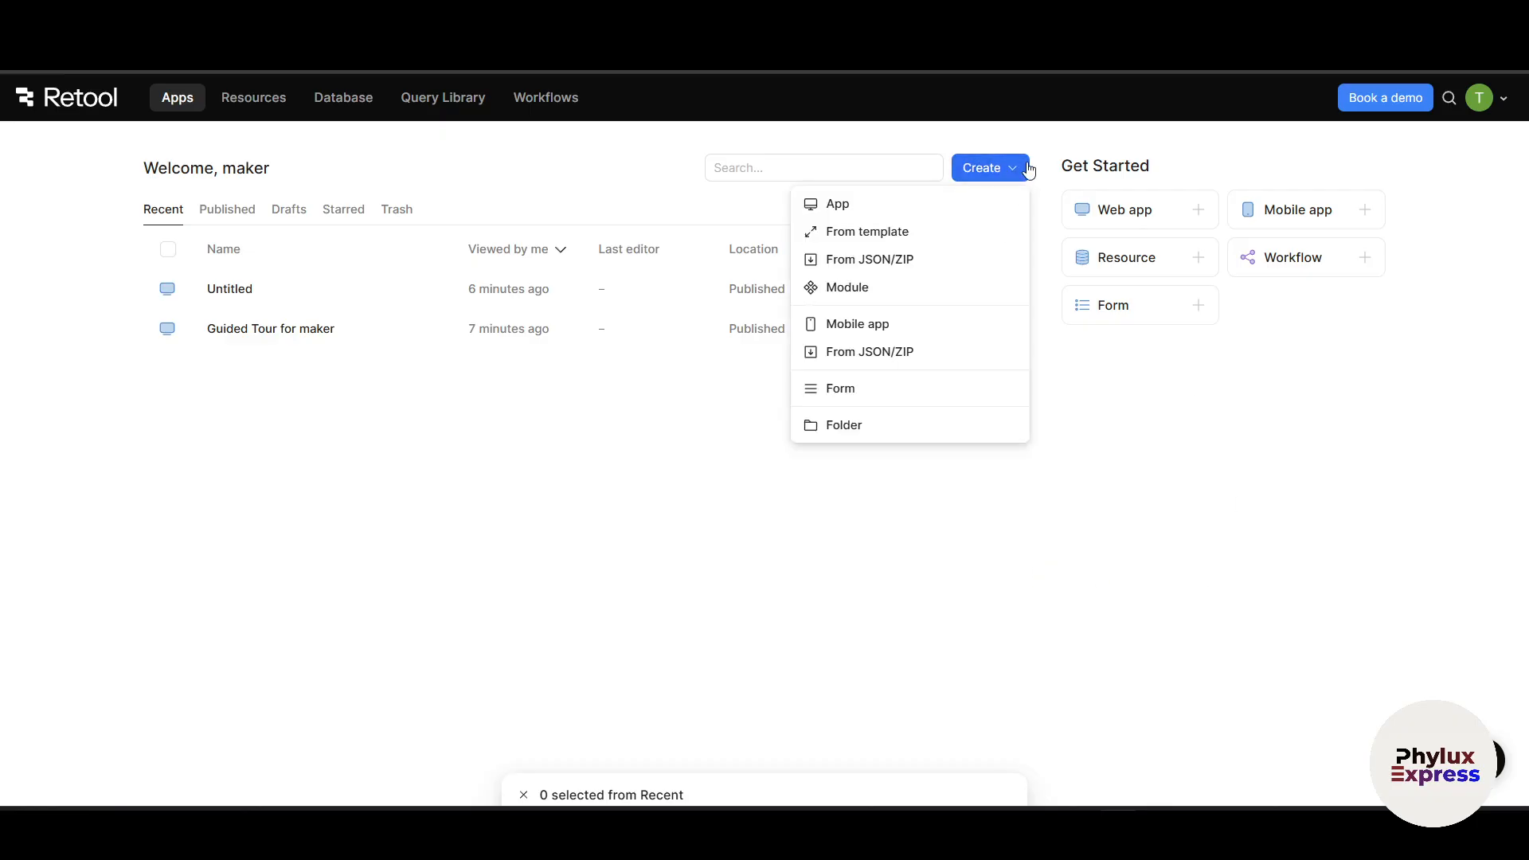
pyautogui.click(907, 479)
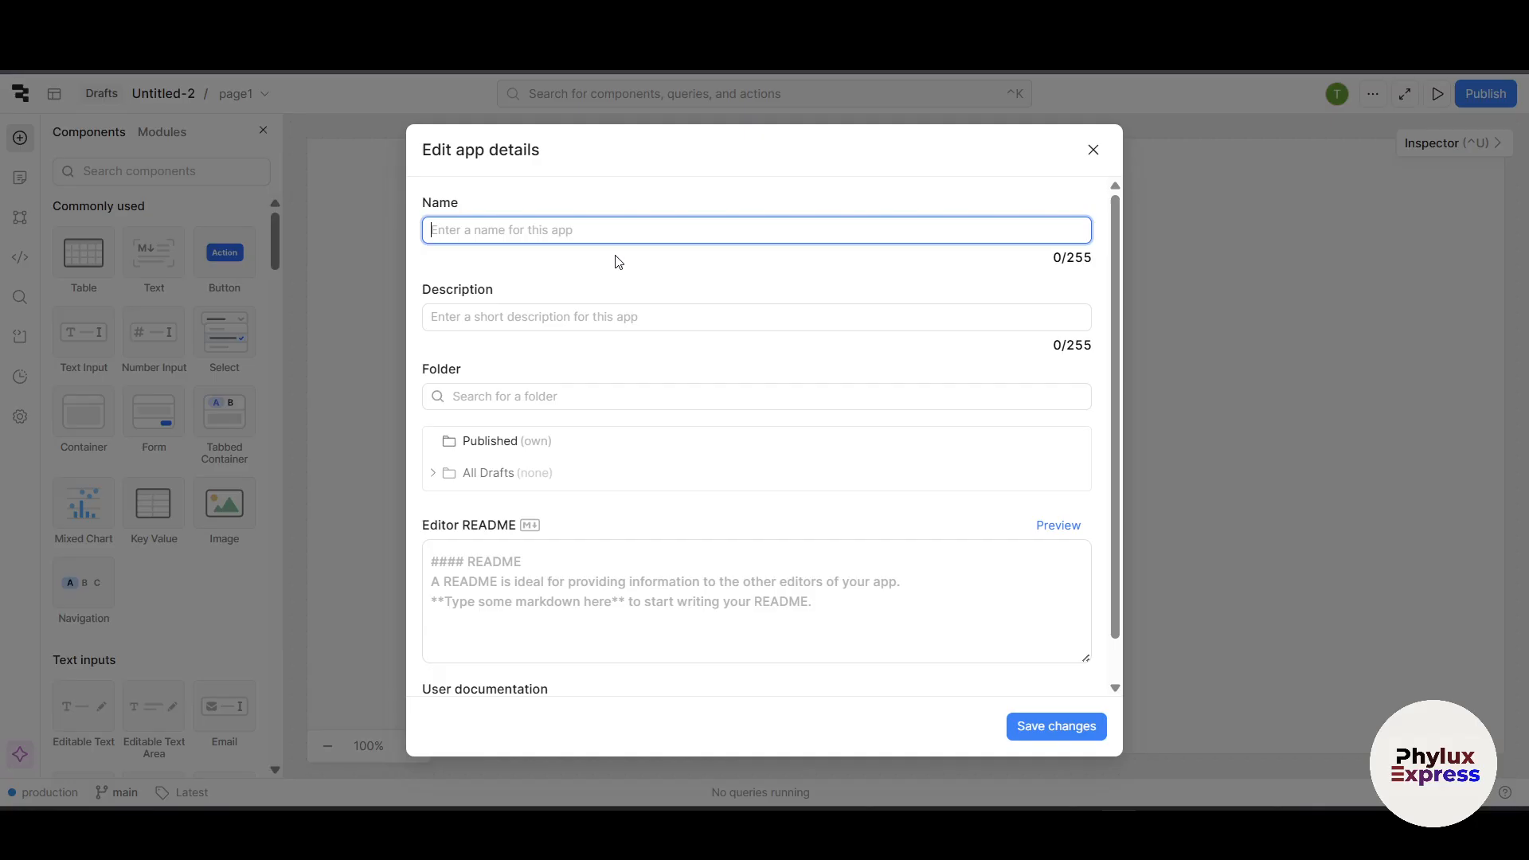
# Step: Name the app 'User Admin tool', add a description, and save changes
pyautogui.write('User Admin tool')
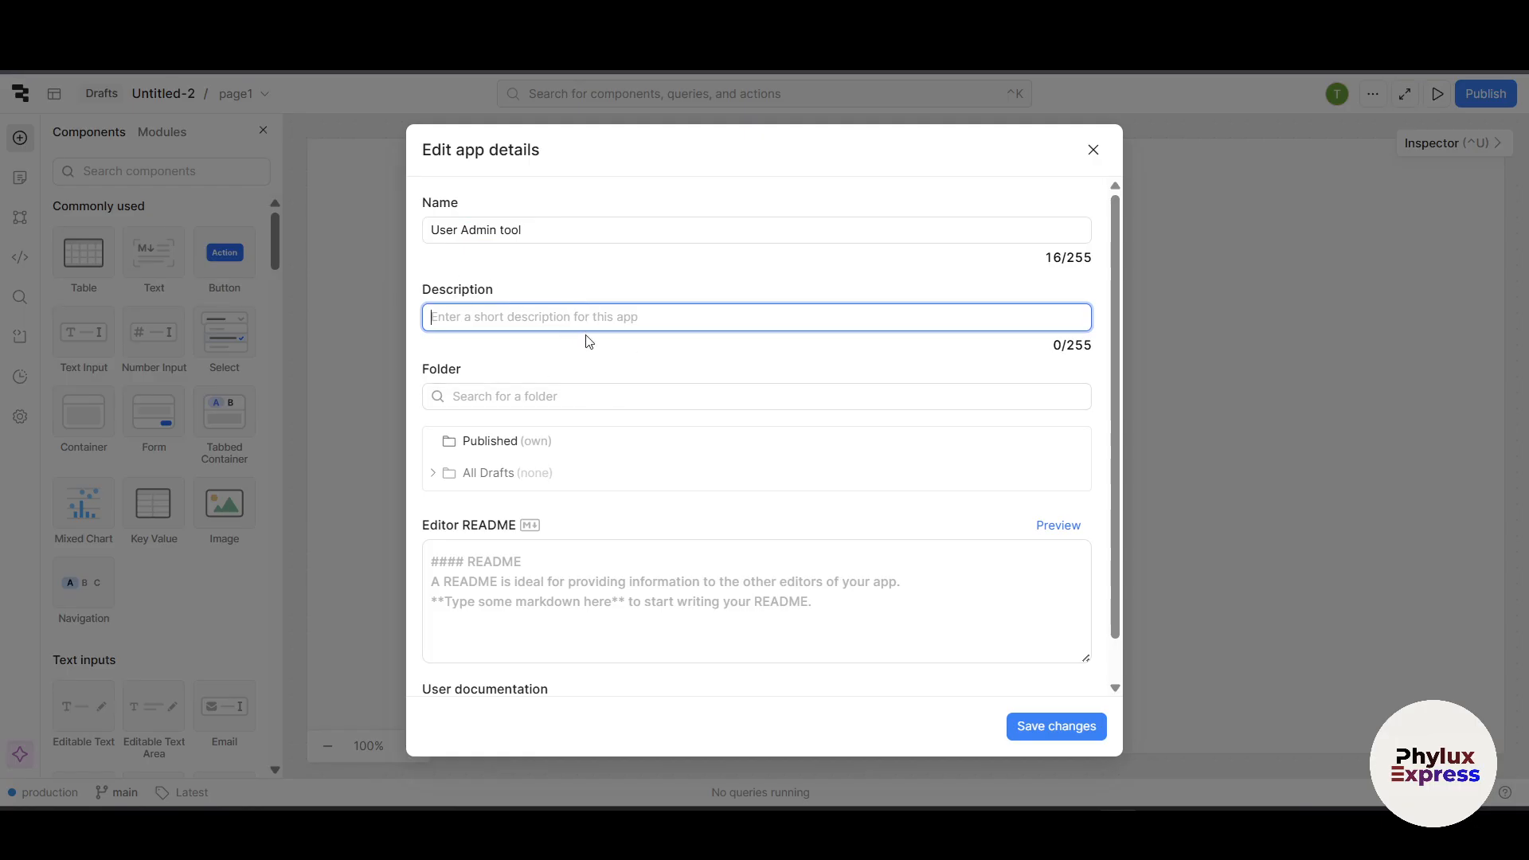
pyautogui.write('dfasdfasdsaf ddfasdfsdfa')
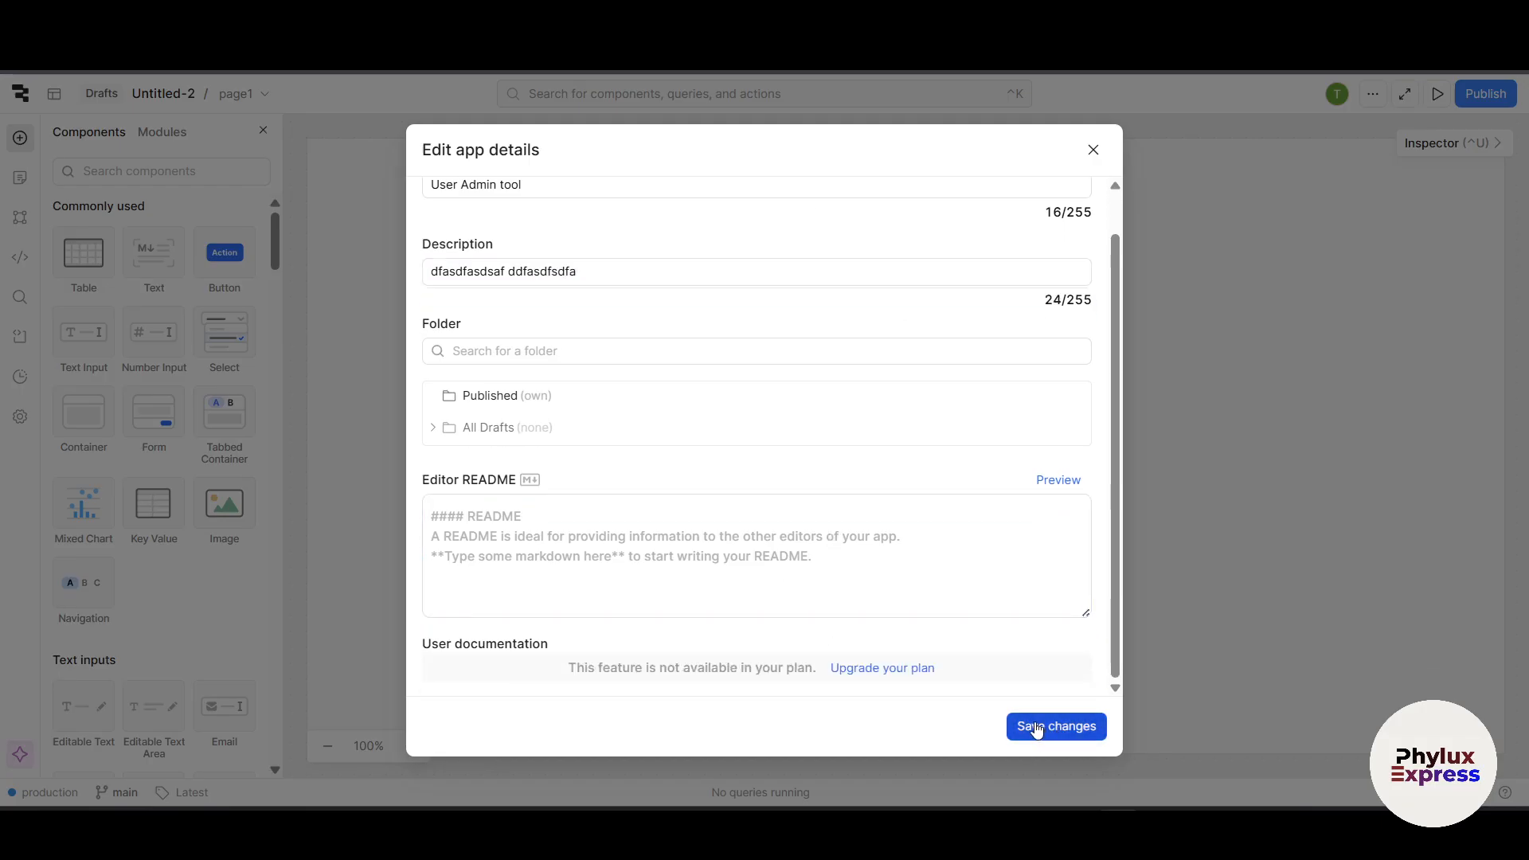
pyautogui.click(1055, 727)
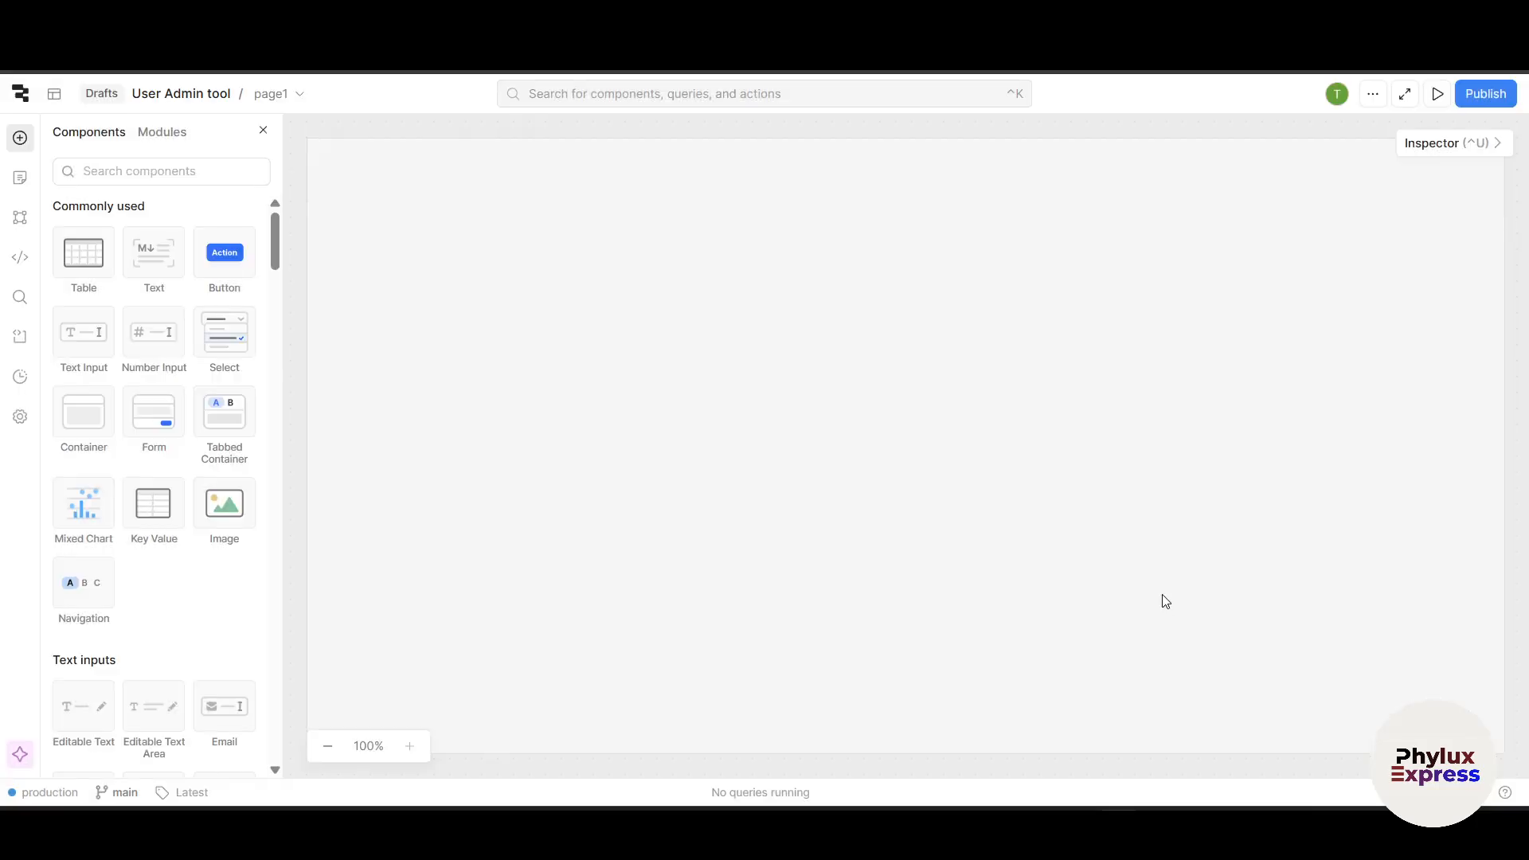
pyautogui.moveTo(1156, 596)
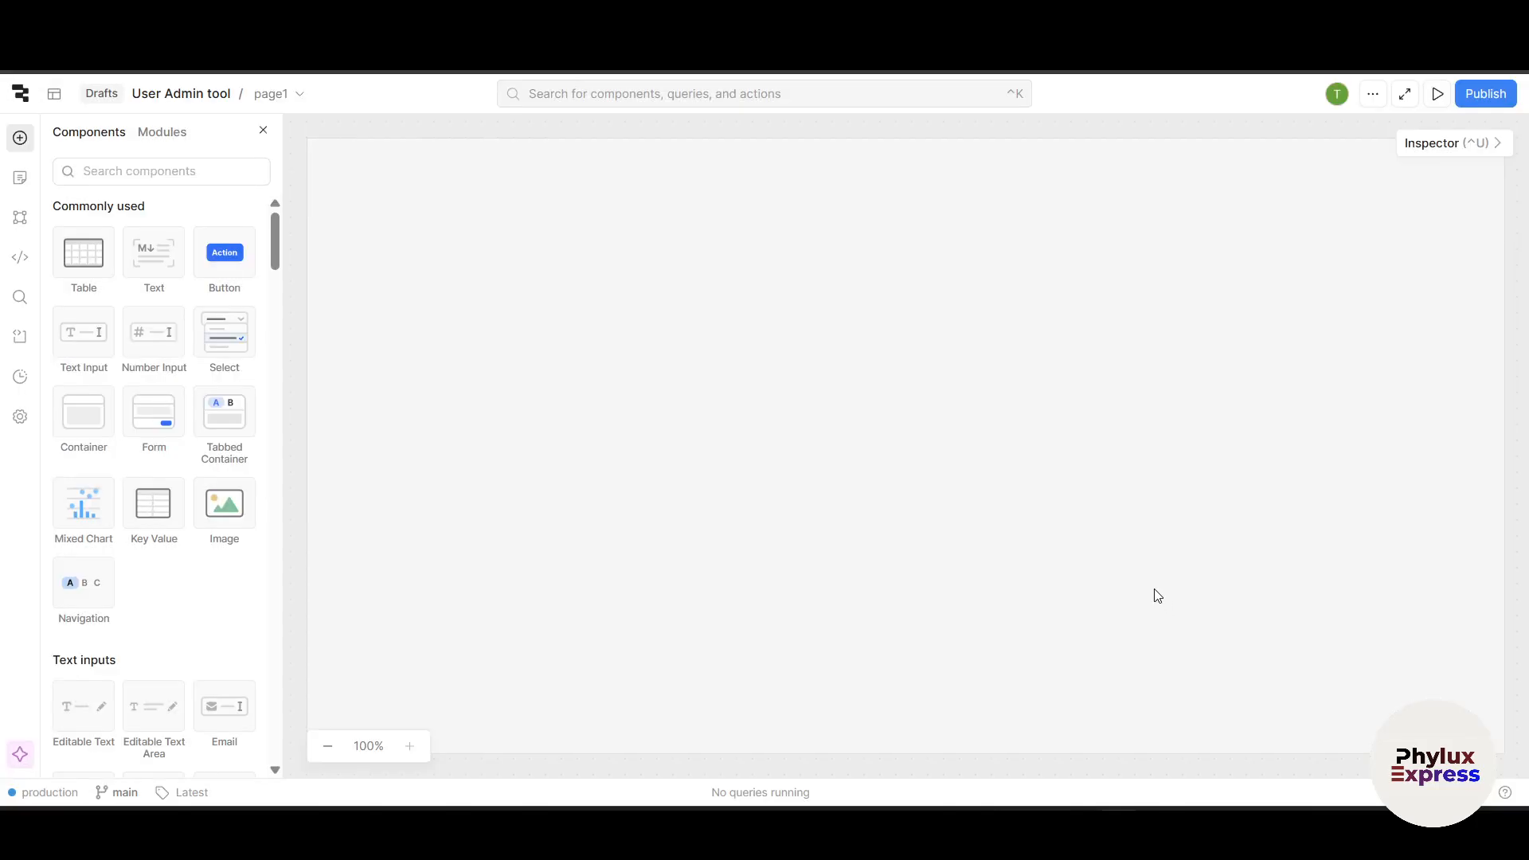
pyautogui.moveTo(296, 216)
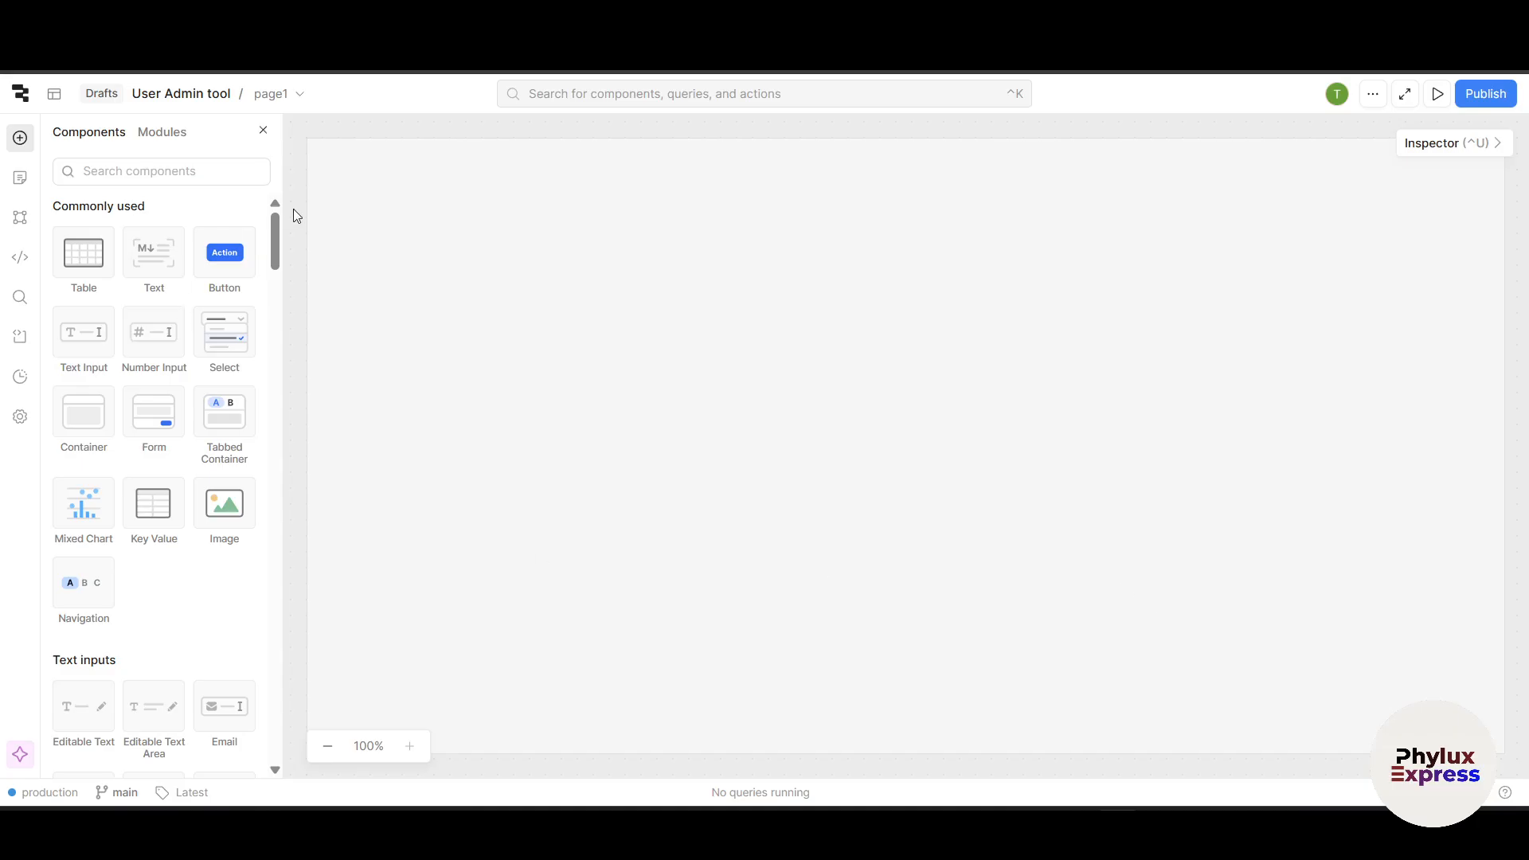
pyautogui.moveTo(149, 222)
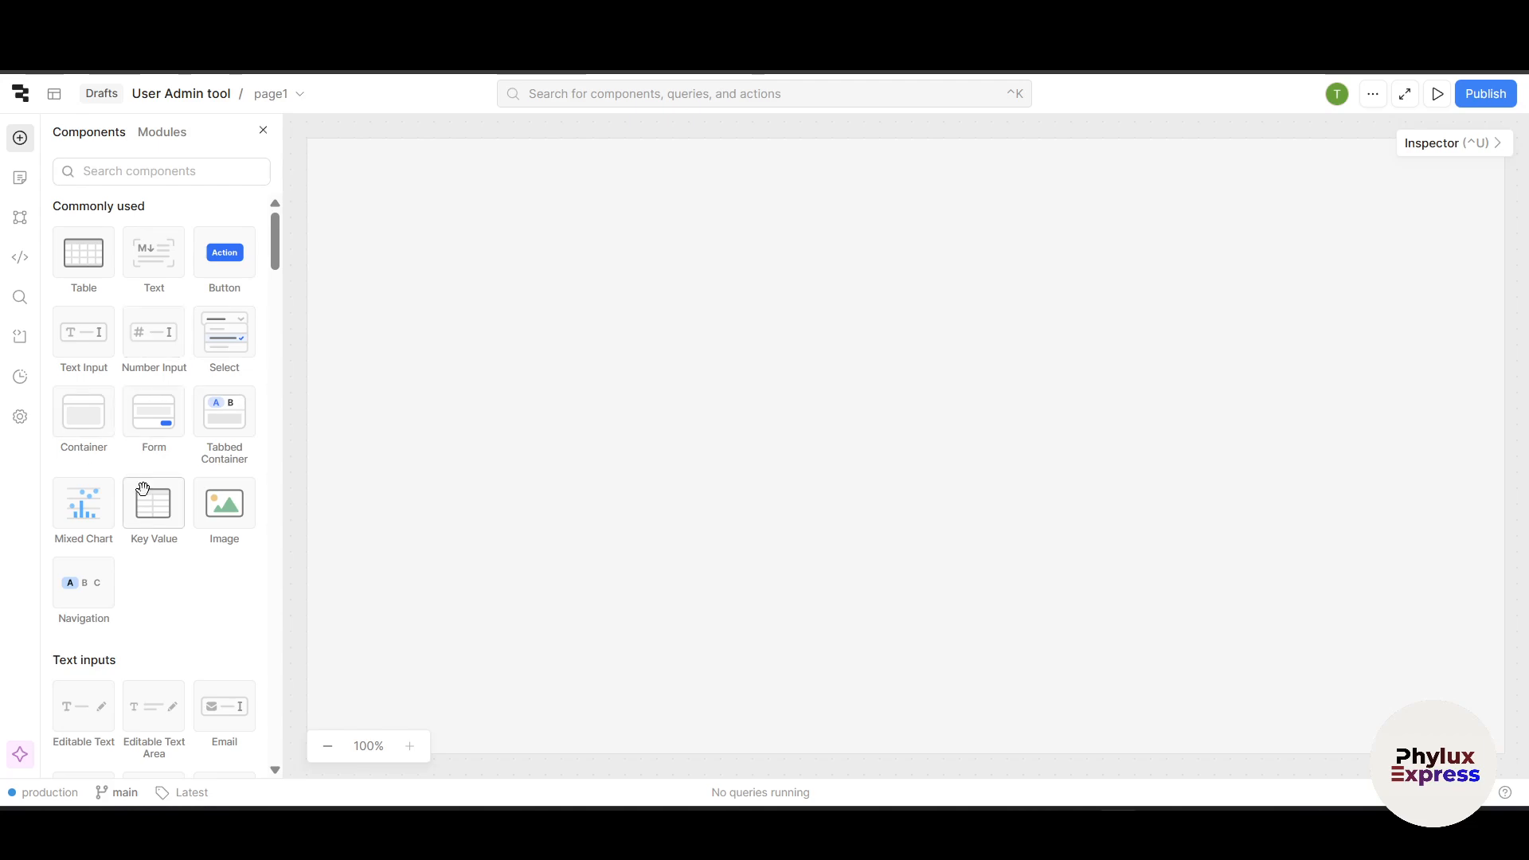
pyautogui.moveTo(225, 252)
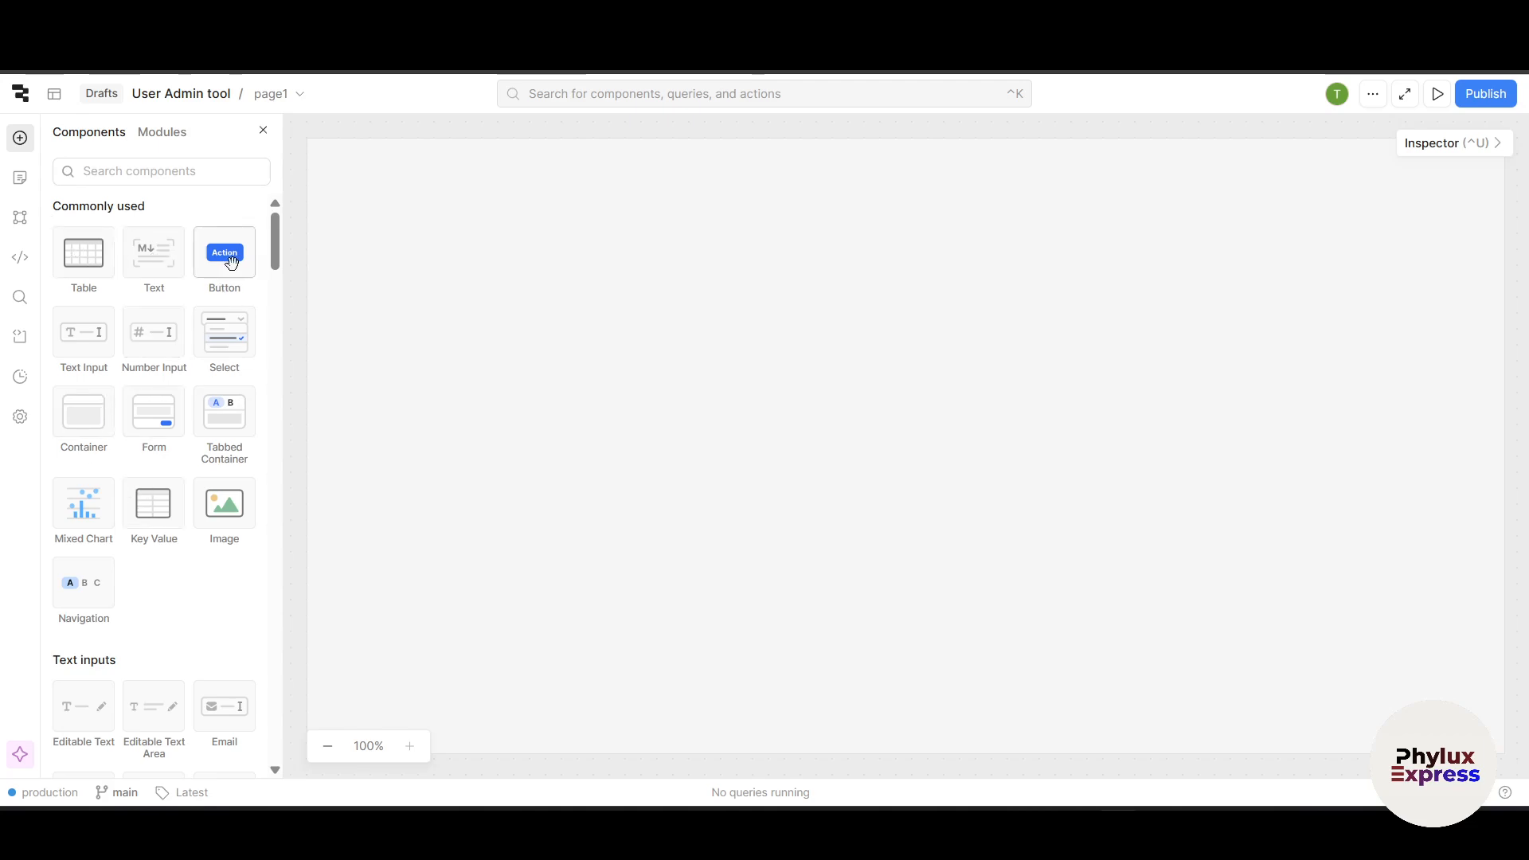
pyautogui.moveTo(153, 331)
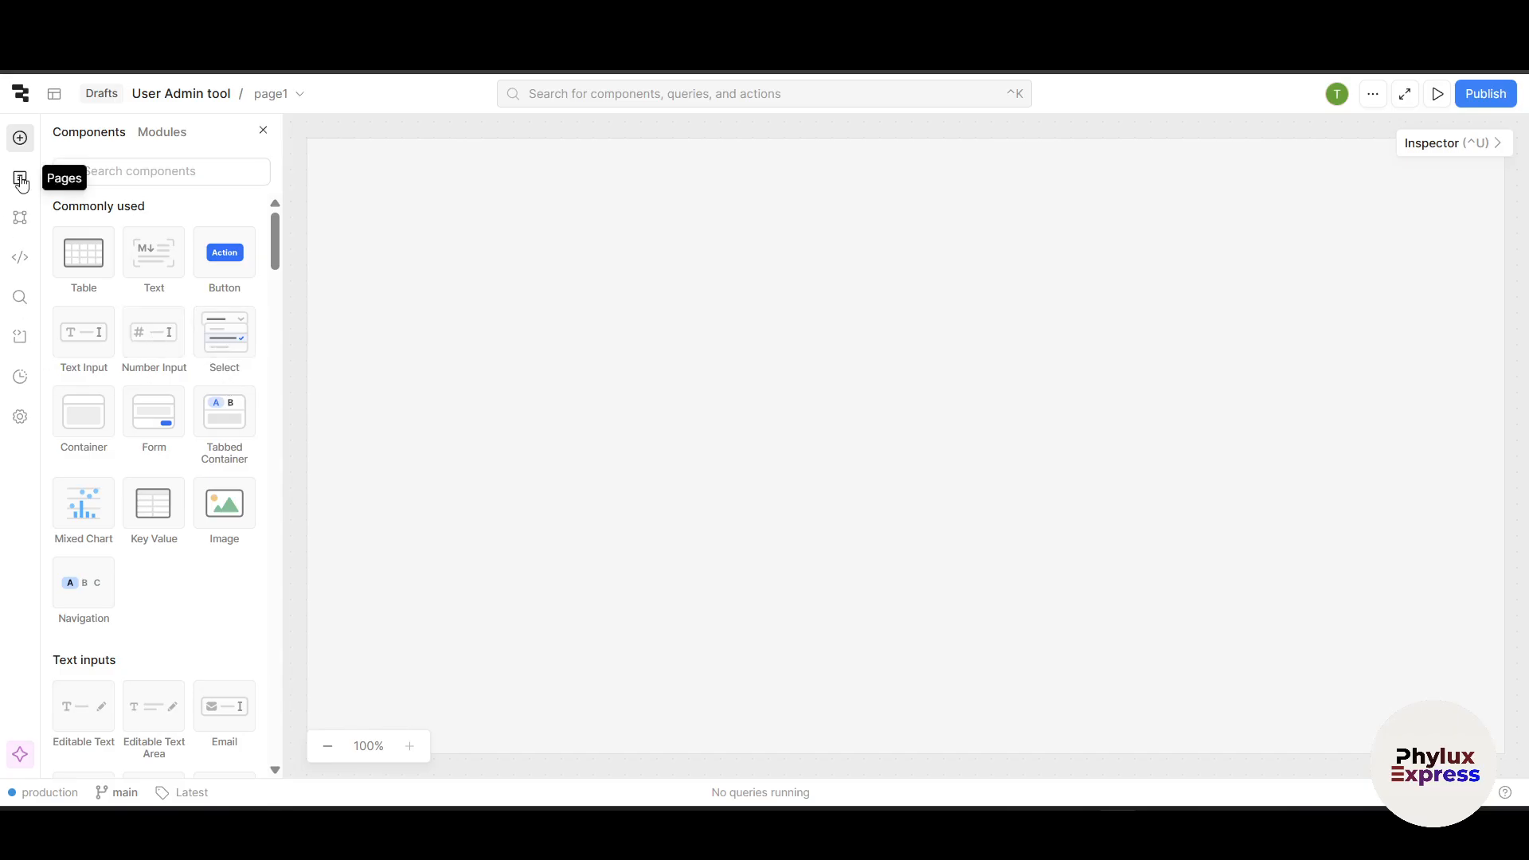
pyautogui.click(19, 177)
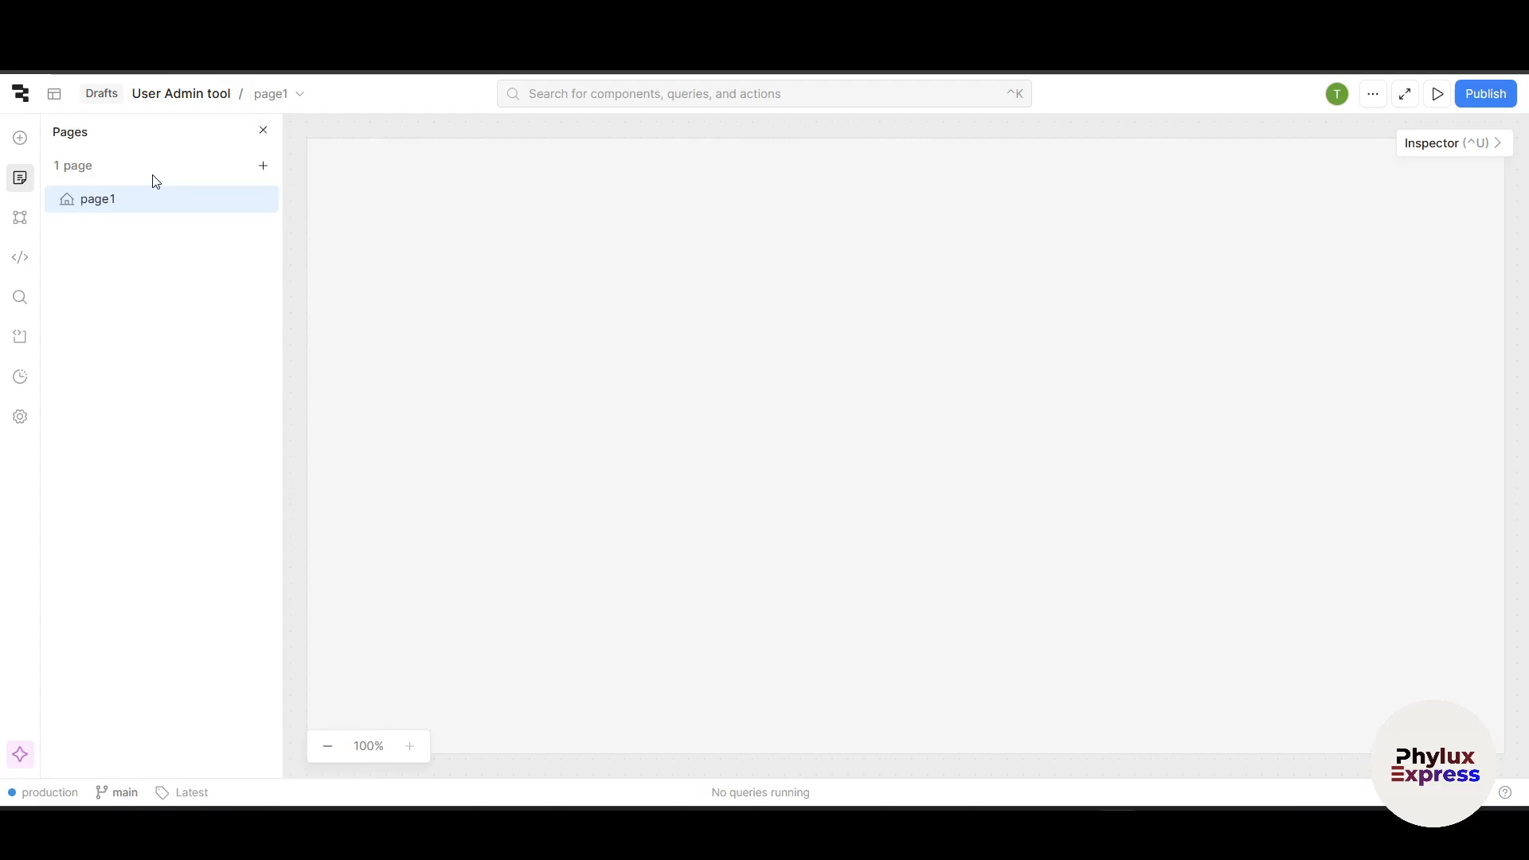
pyautogui.moveTo(19, 217)
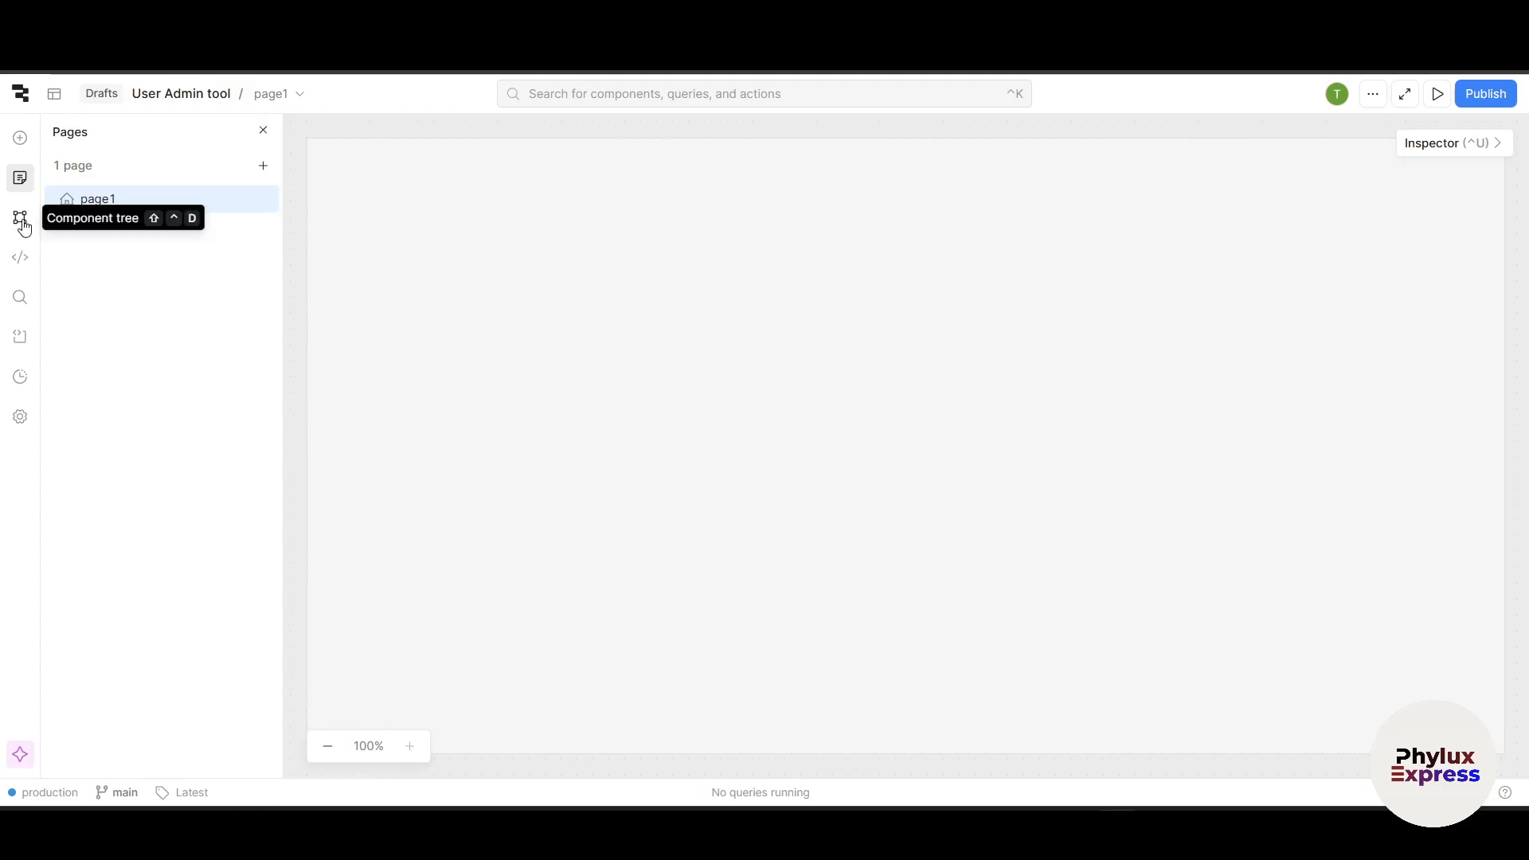
pyautogui.click(19, 260)
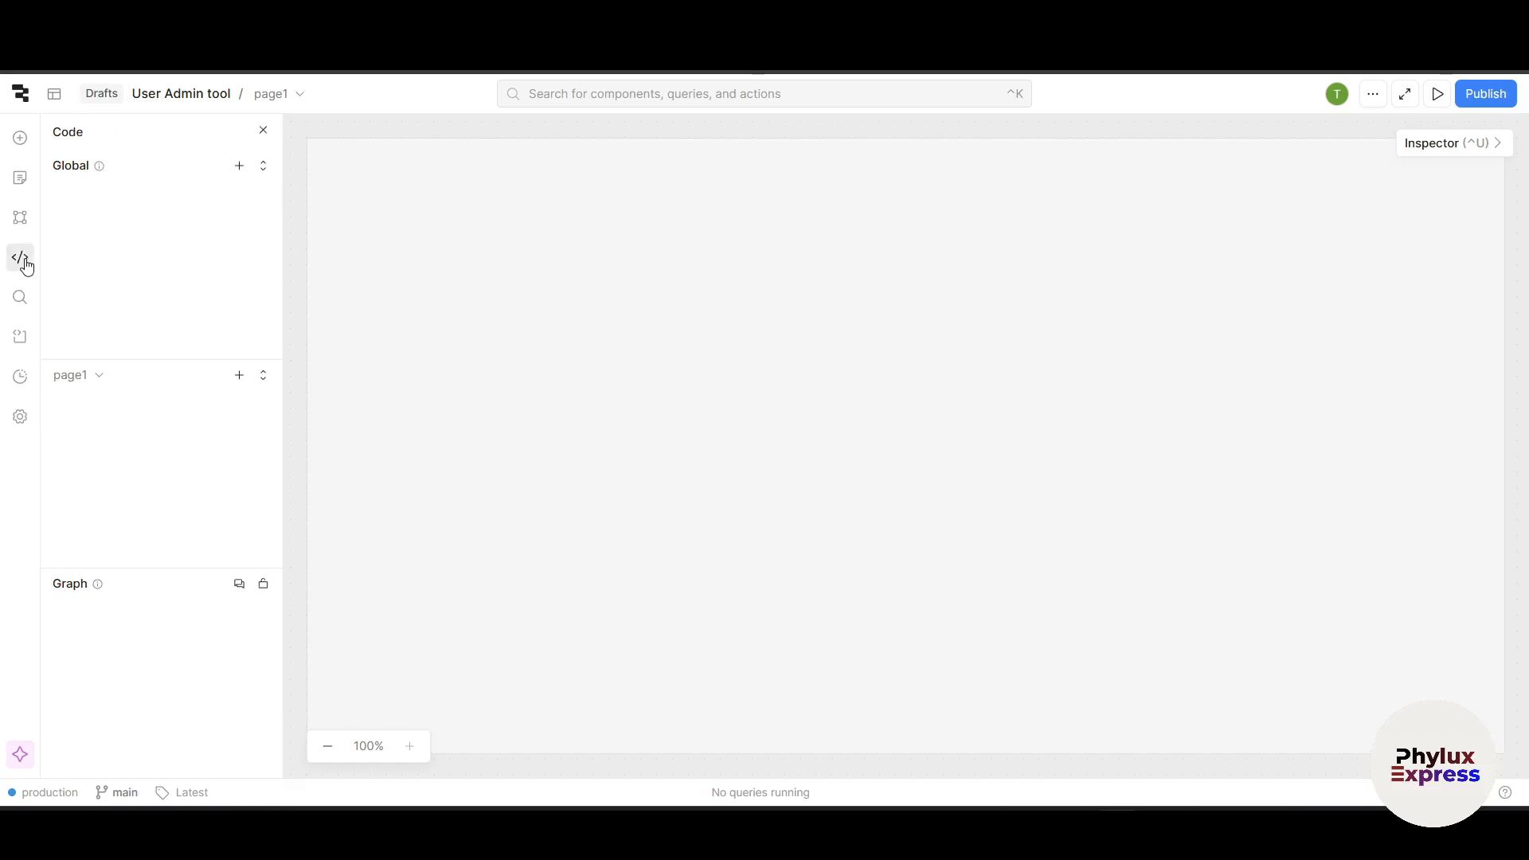
pyautogui.click(19, 136)
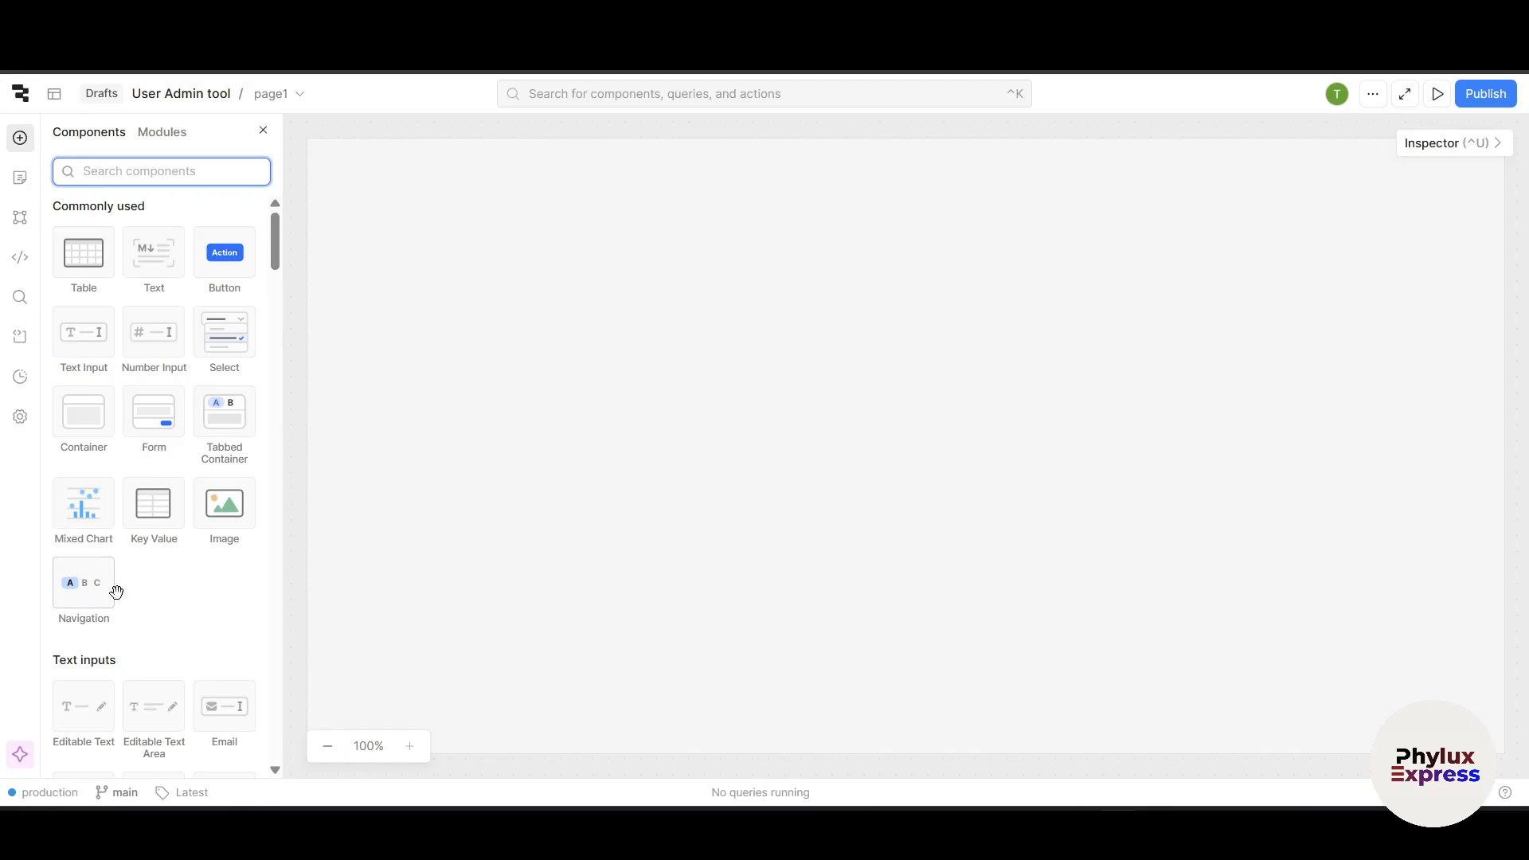
pyautogui.scroll(-3)
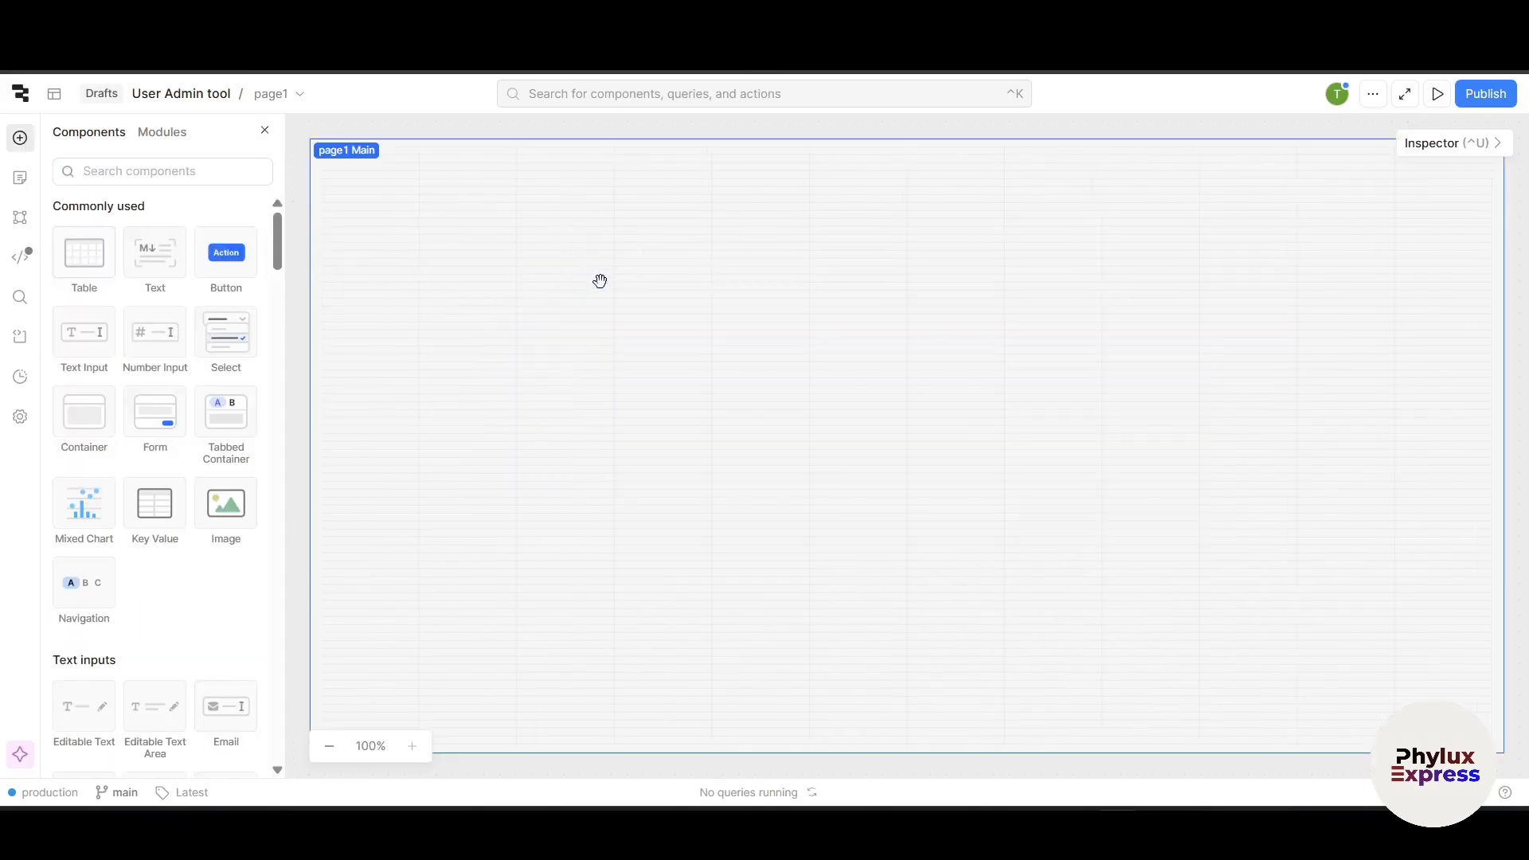
pyautogui.click(83, 252)
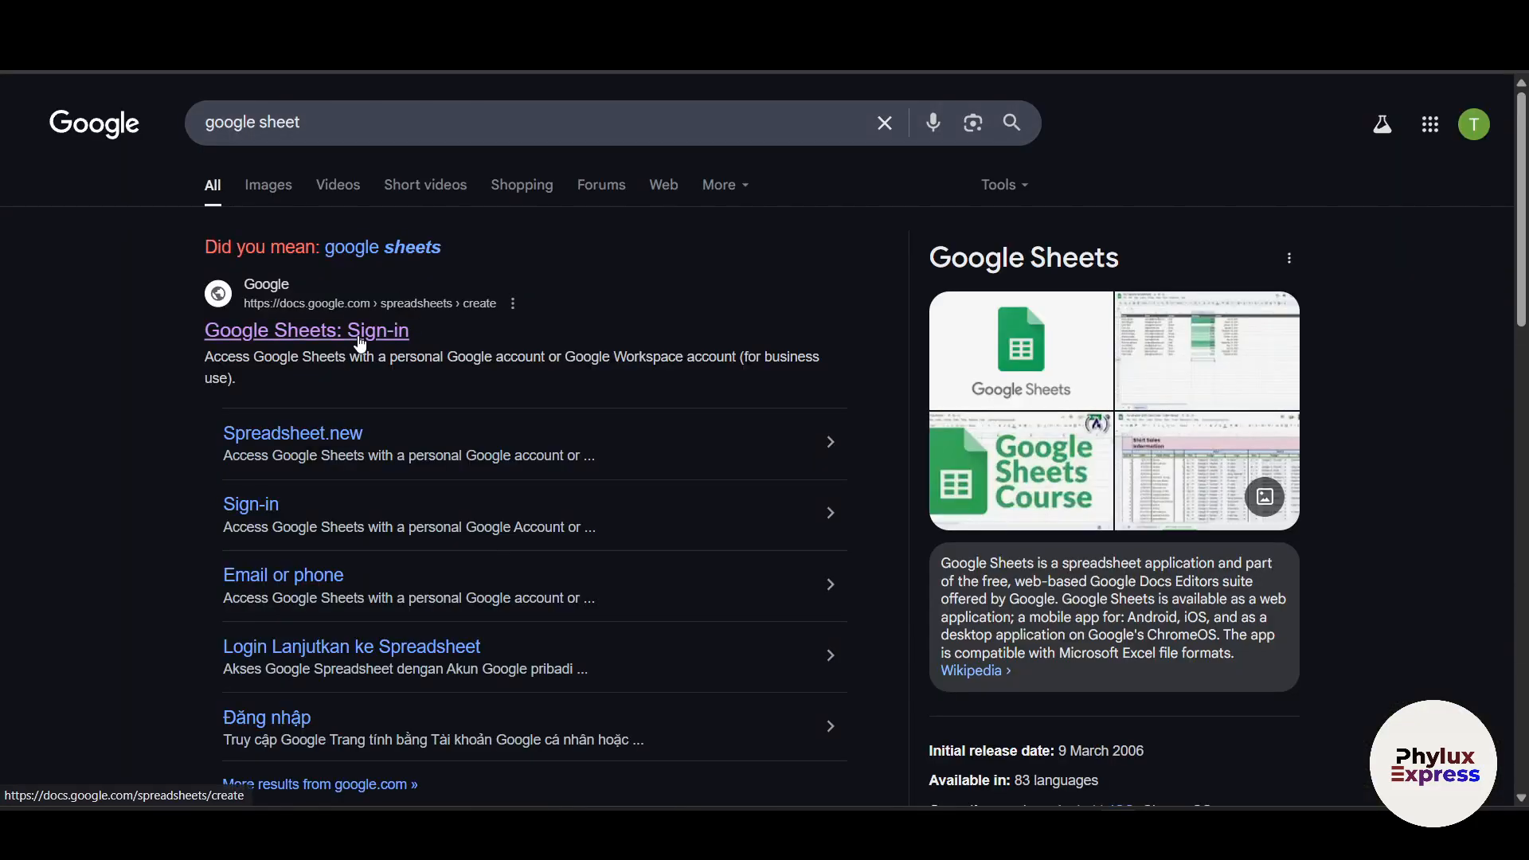
# Step: Open Google Sheets and enter name, number, id, adress in cells C3–C6
pyautogui.click(306, 331)
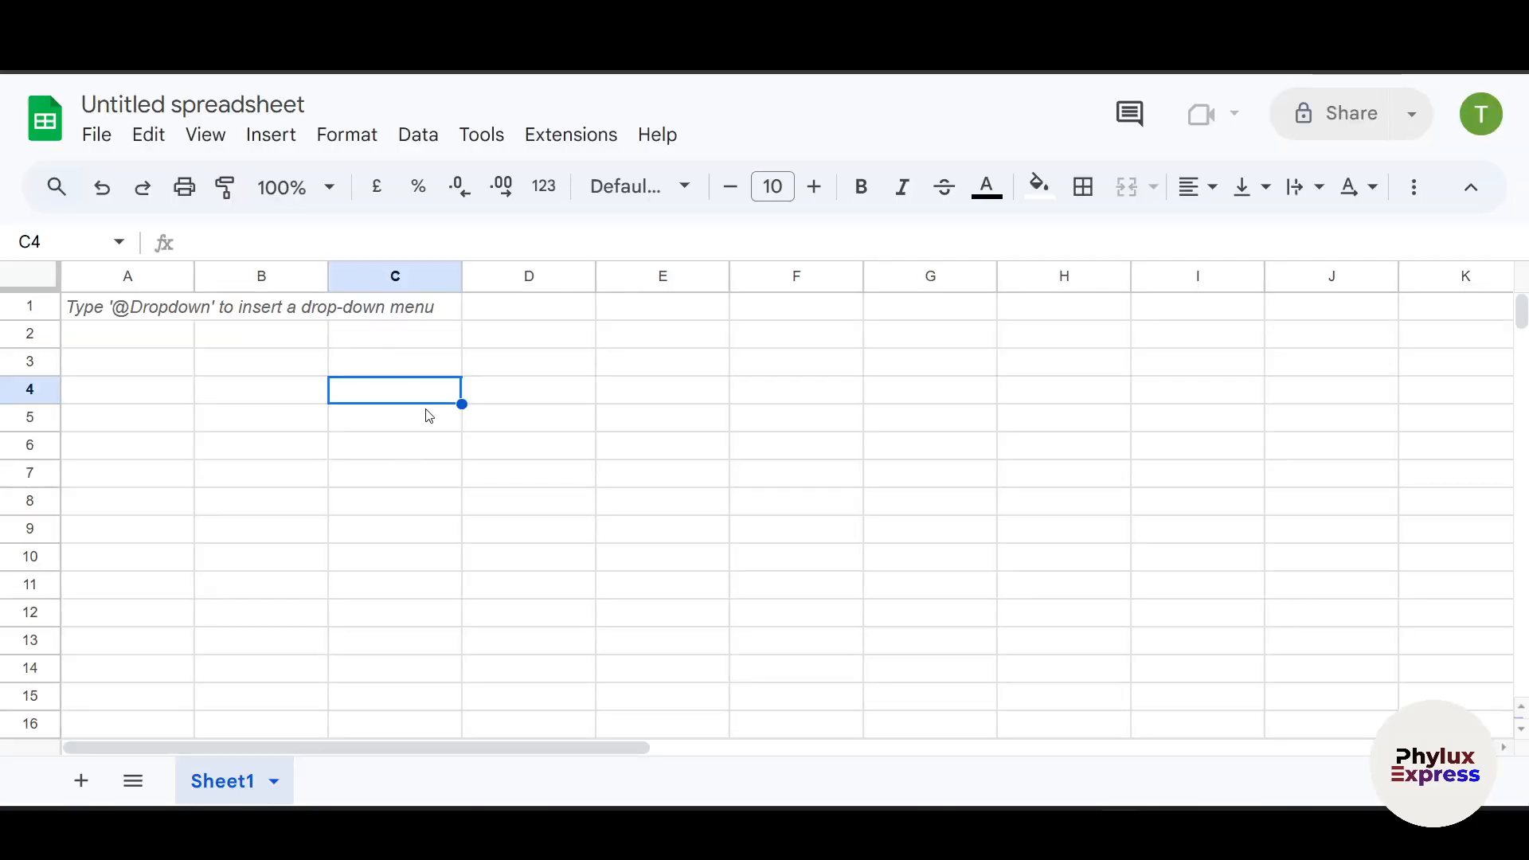
pyautogui.write('name')
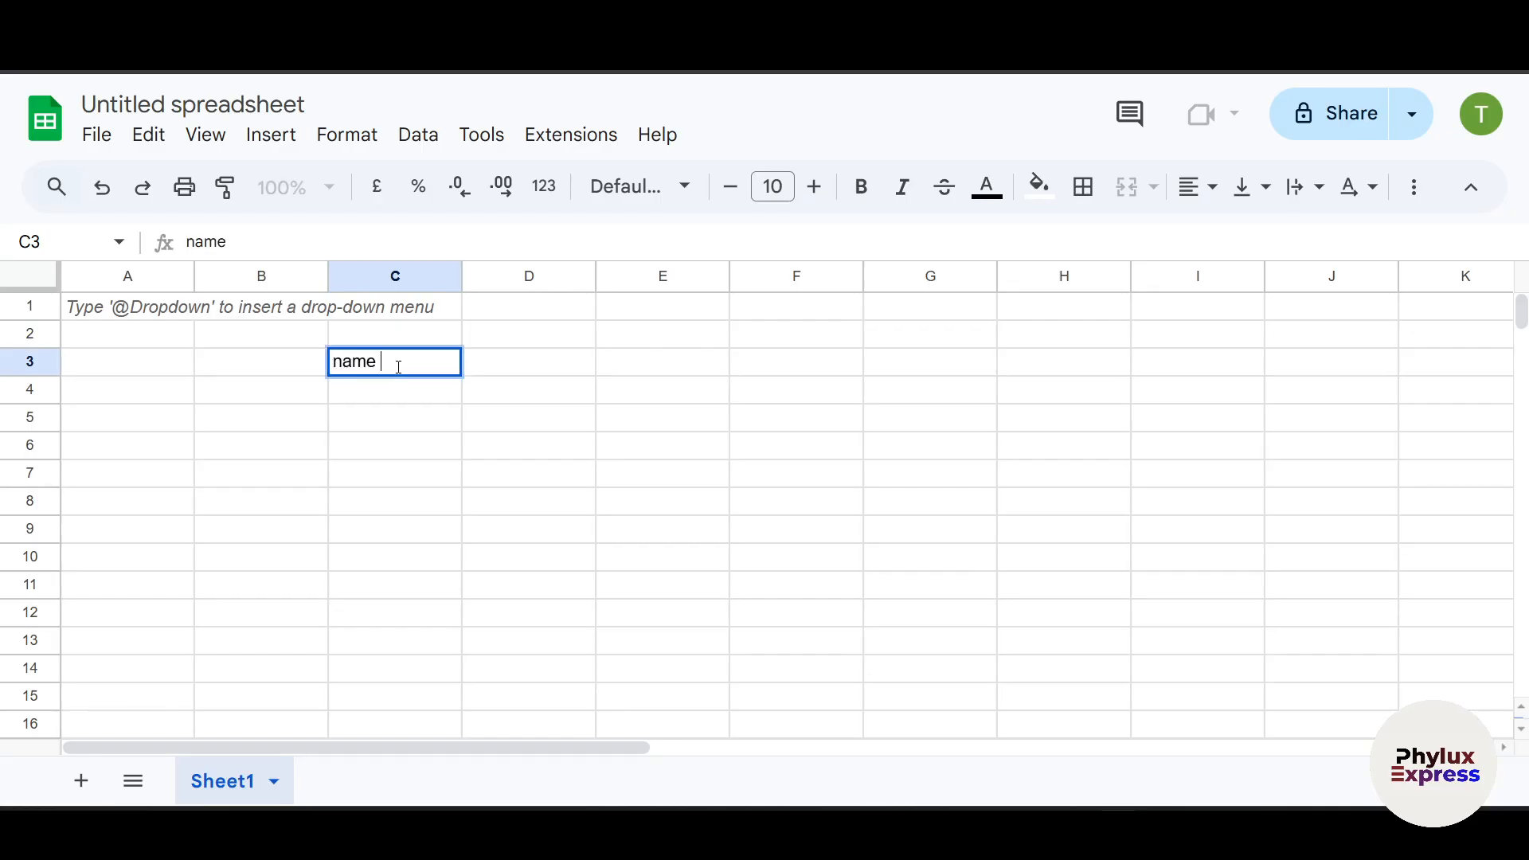
pyautogui.write('number')
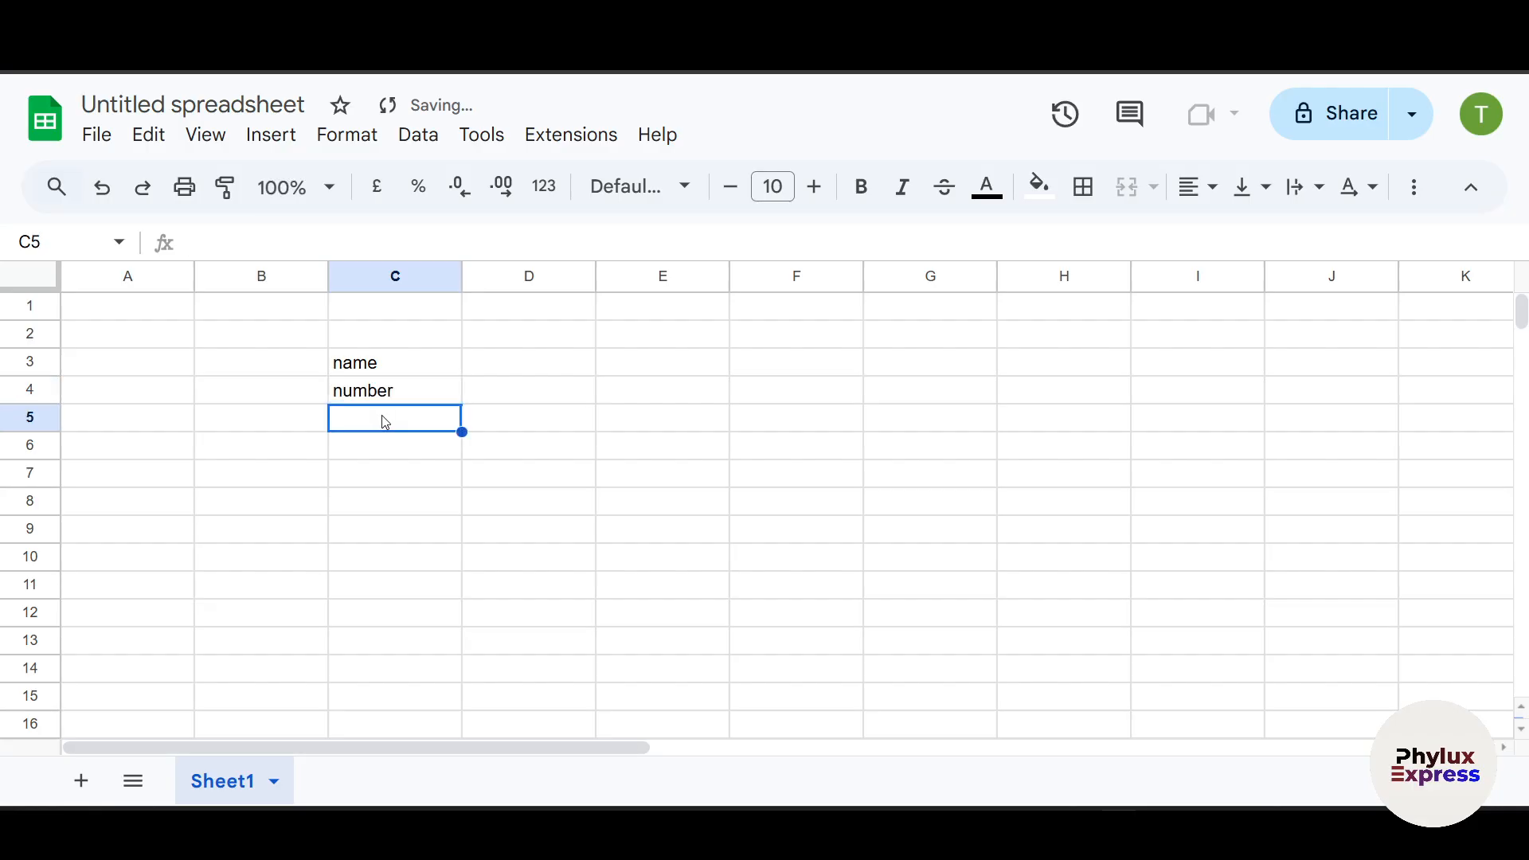
pyautogui.write('id')
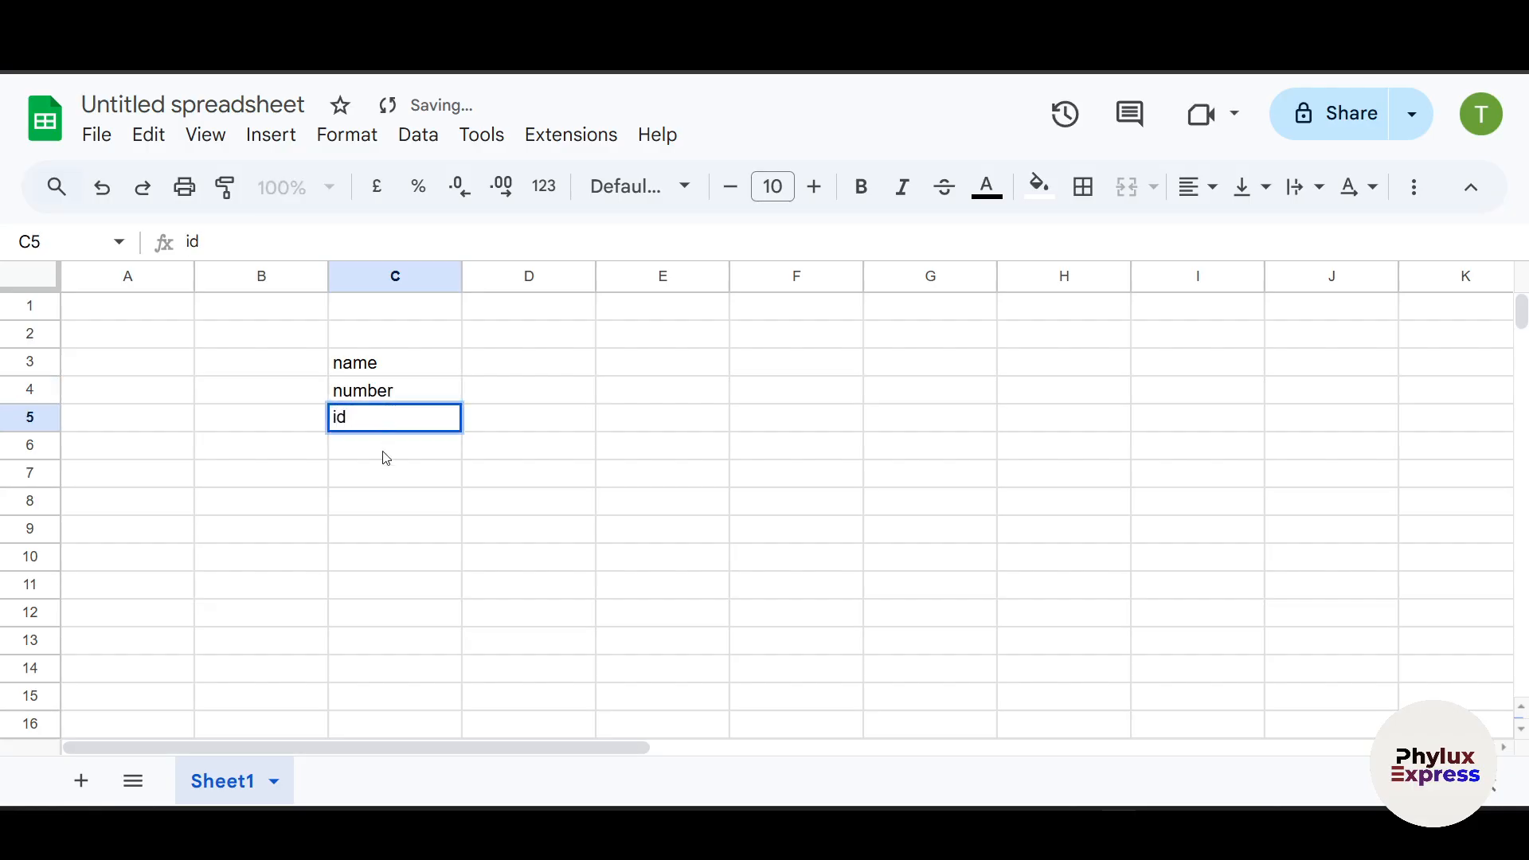
pyautogui.write('adress')
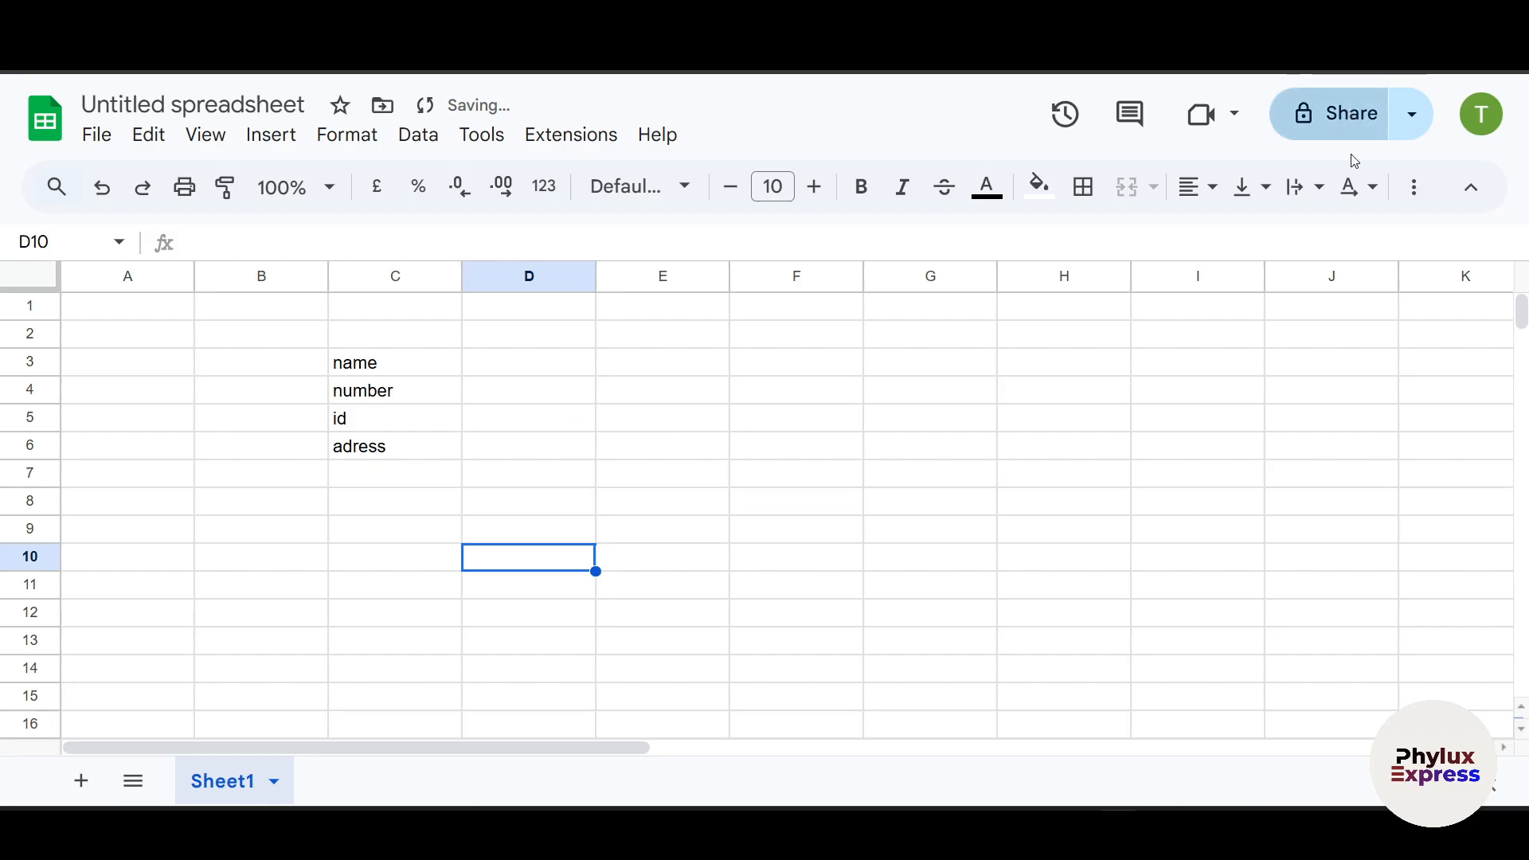
# Step: Share the spreadsheet with anyone with the link and rename it 'test1'
pyautogui.click(1337, 113)
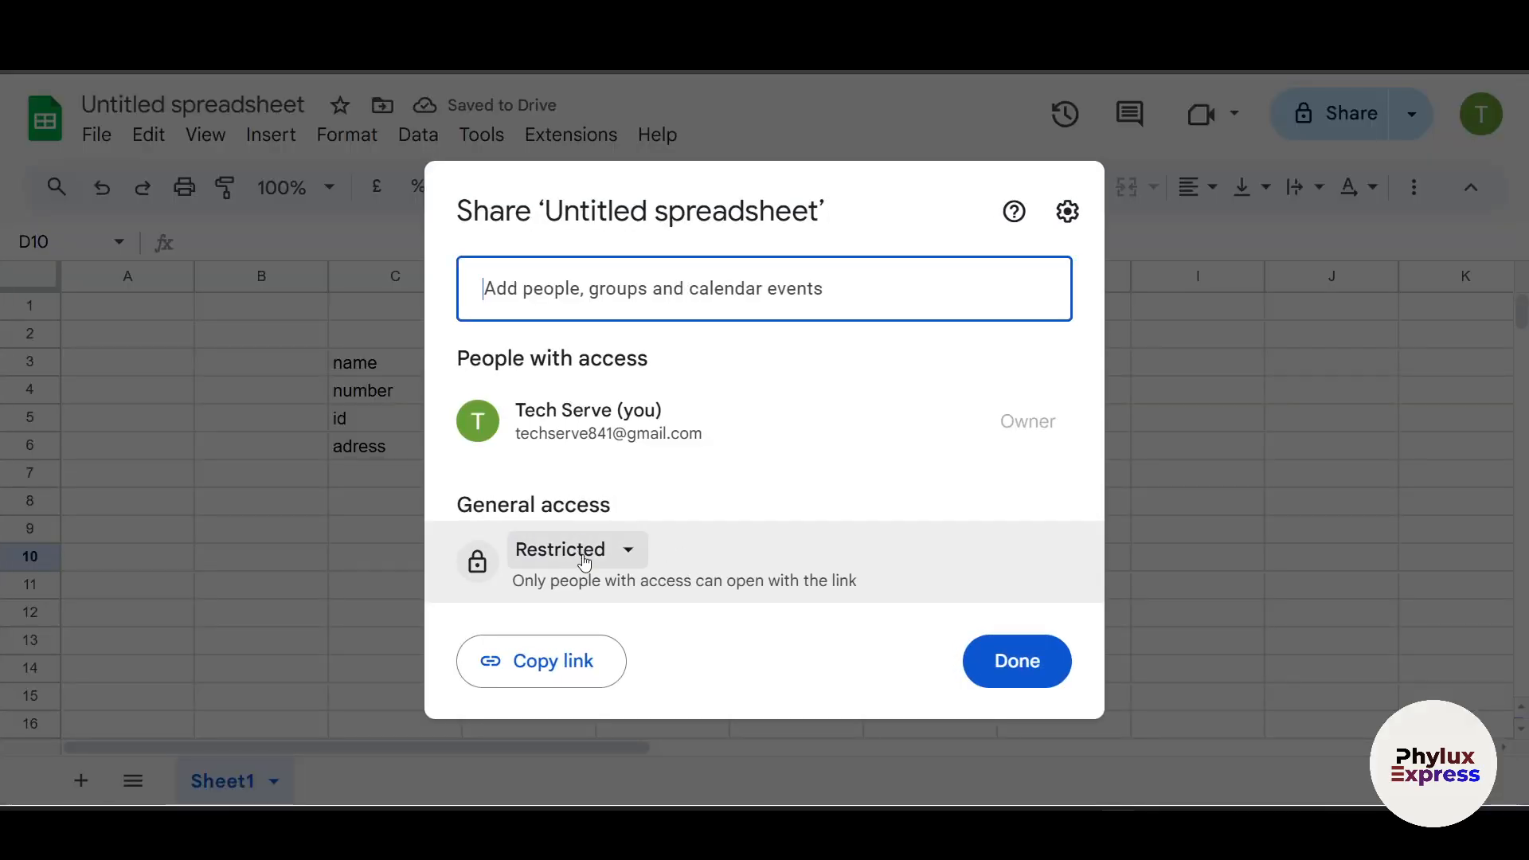
pyautogui.click(575, 548)
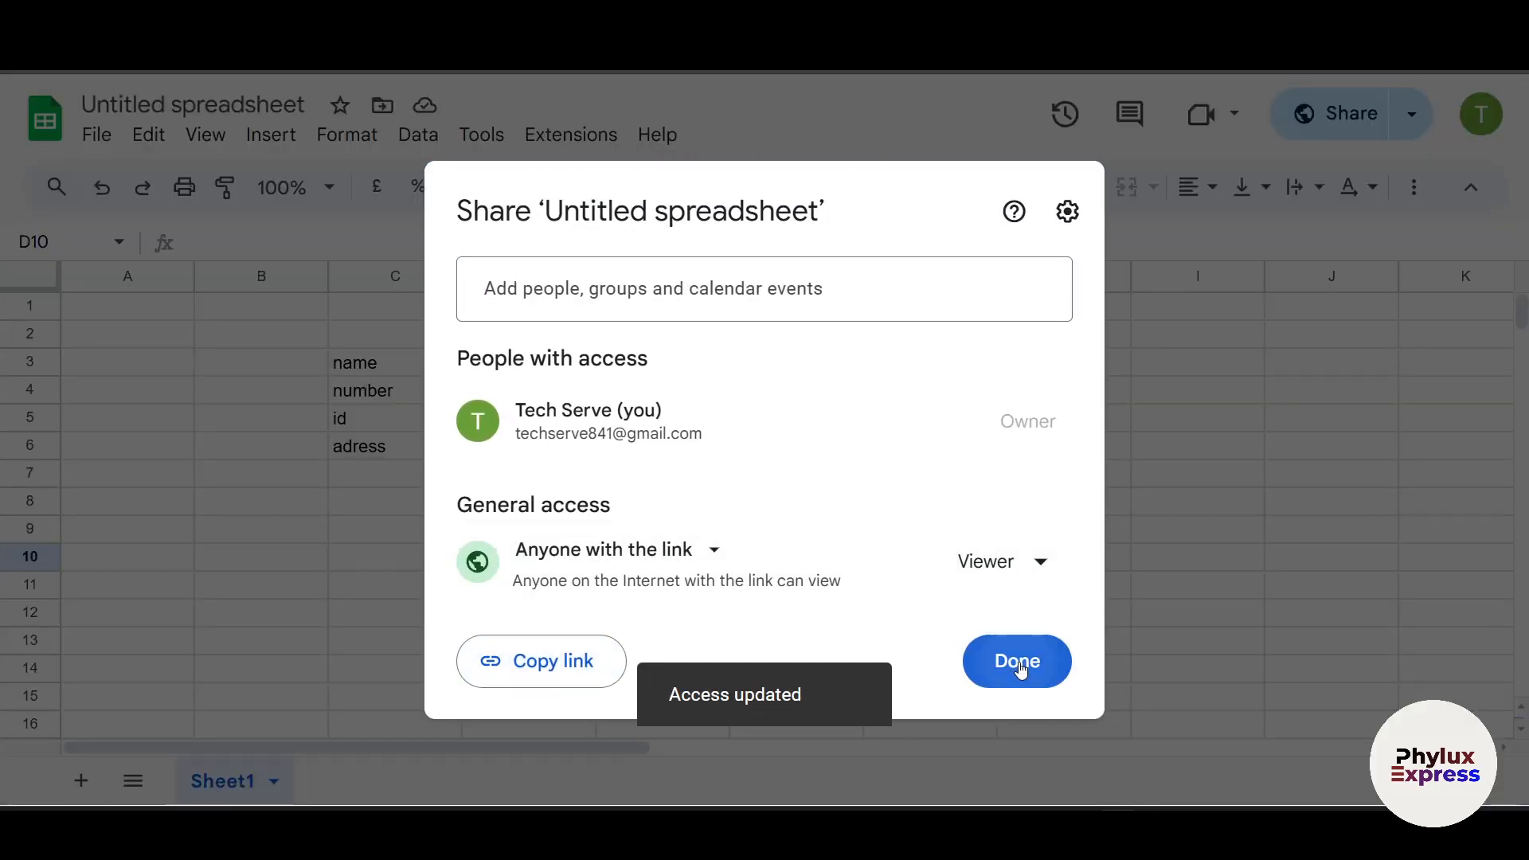
pyautogui.click(1016, 661)
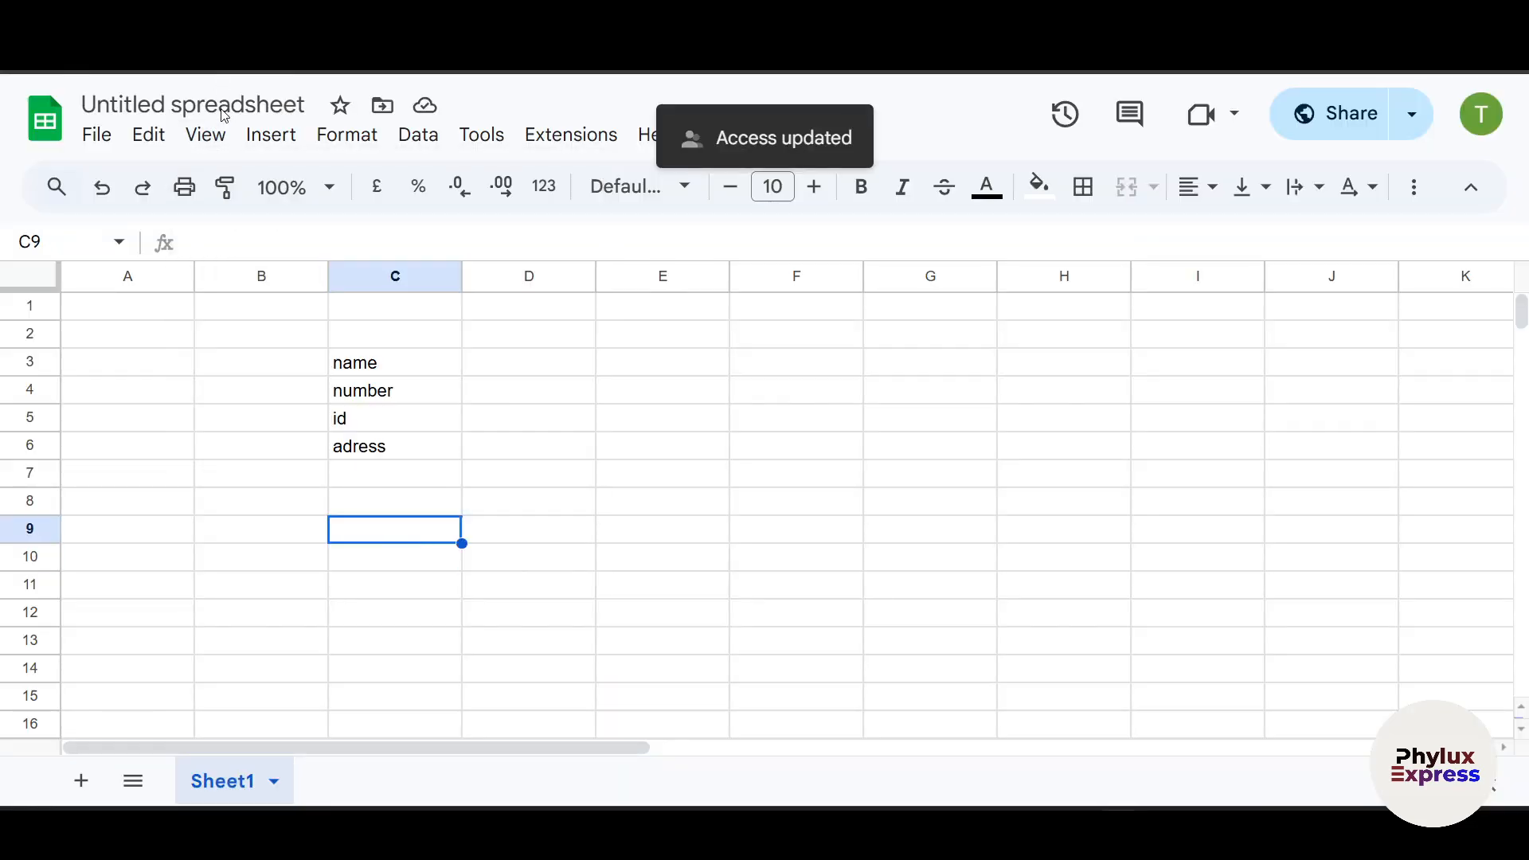
pyautogui.click(191, 104)
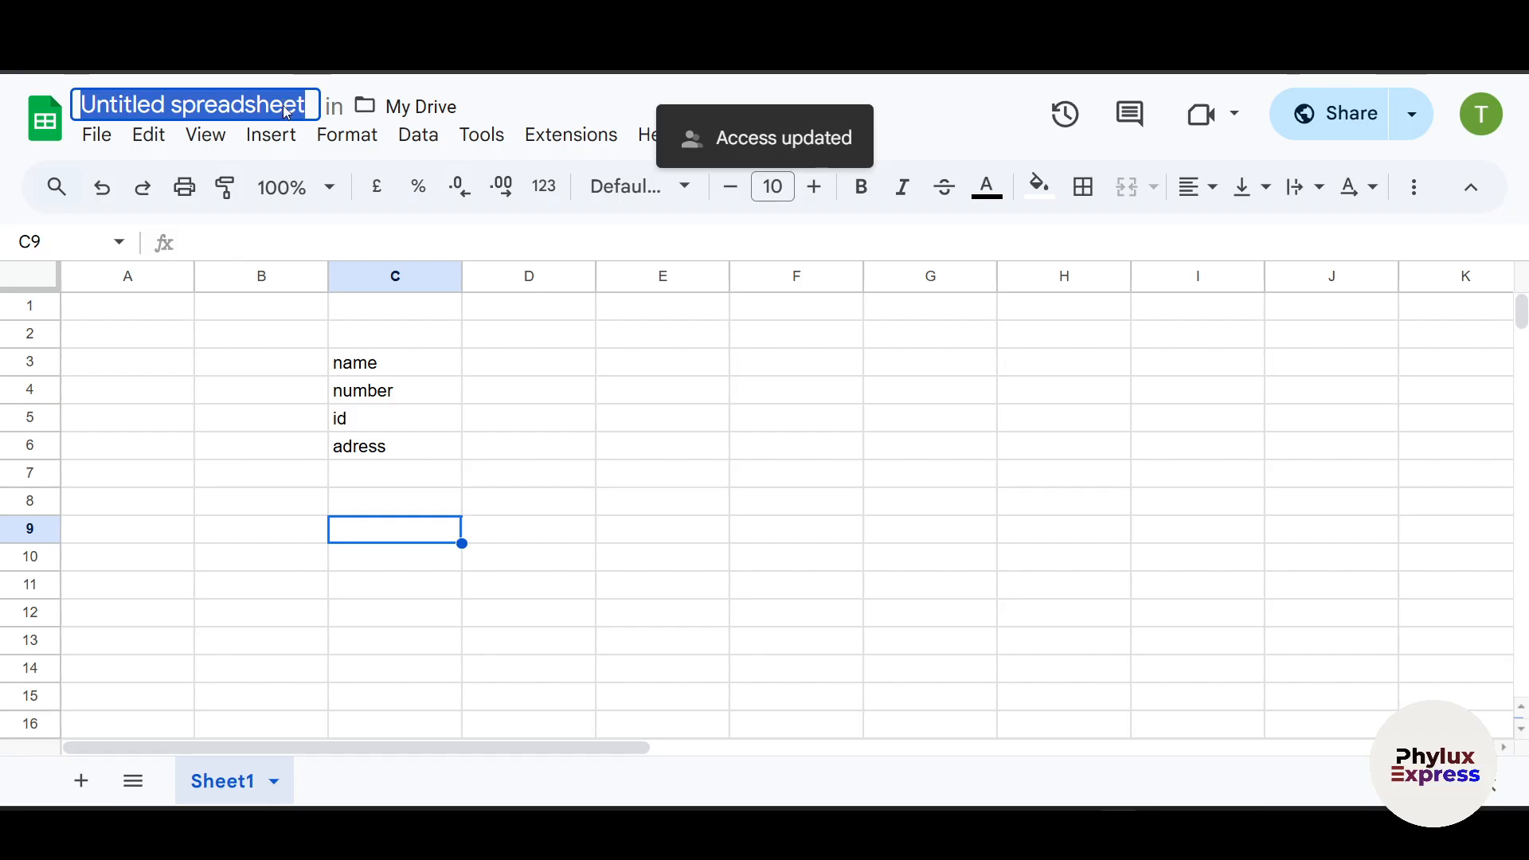
pyautogui.write('test1')
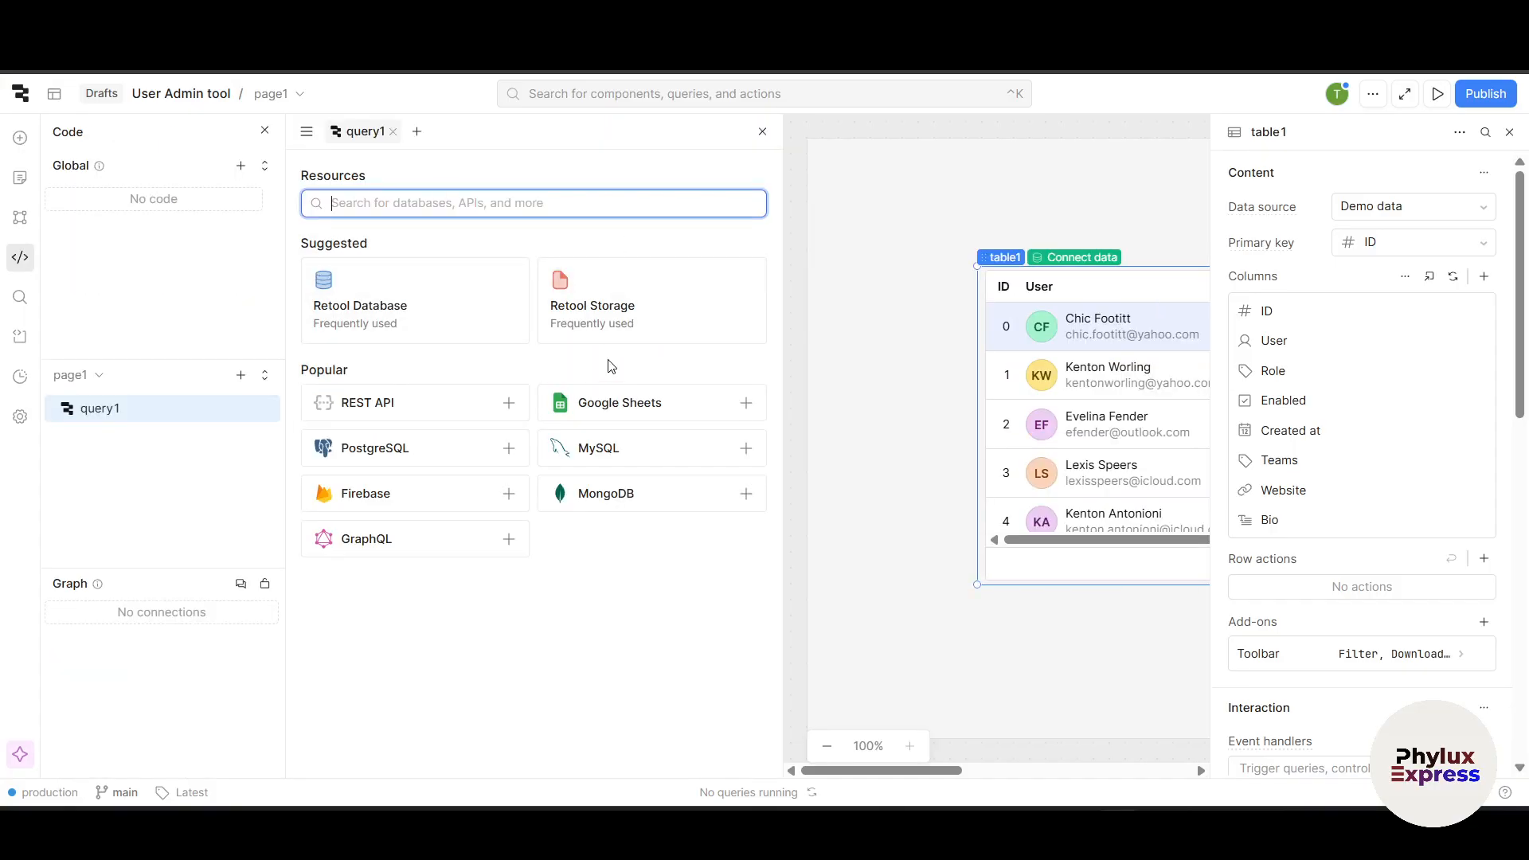
pyautogui.moveTo(683, 414)
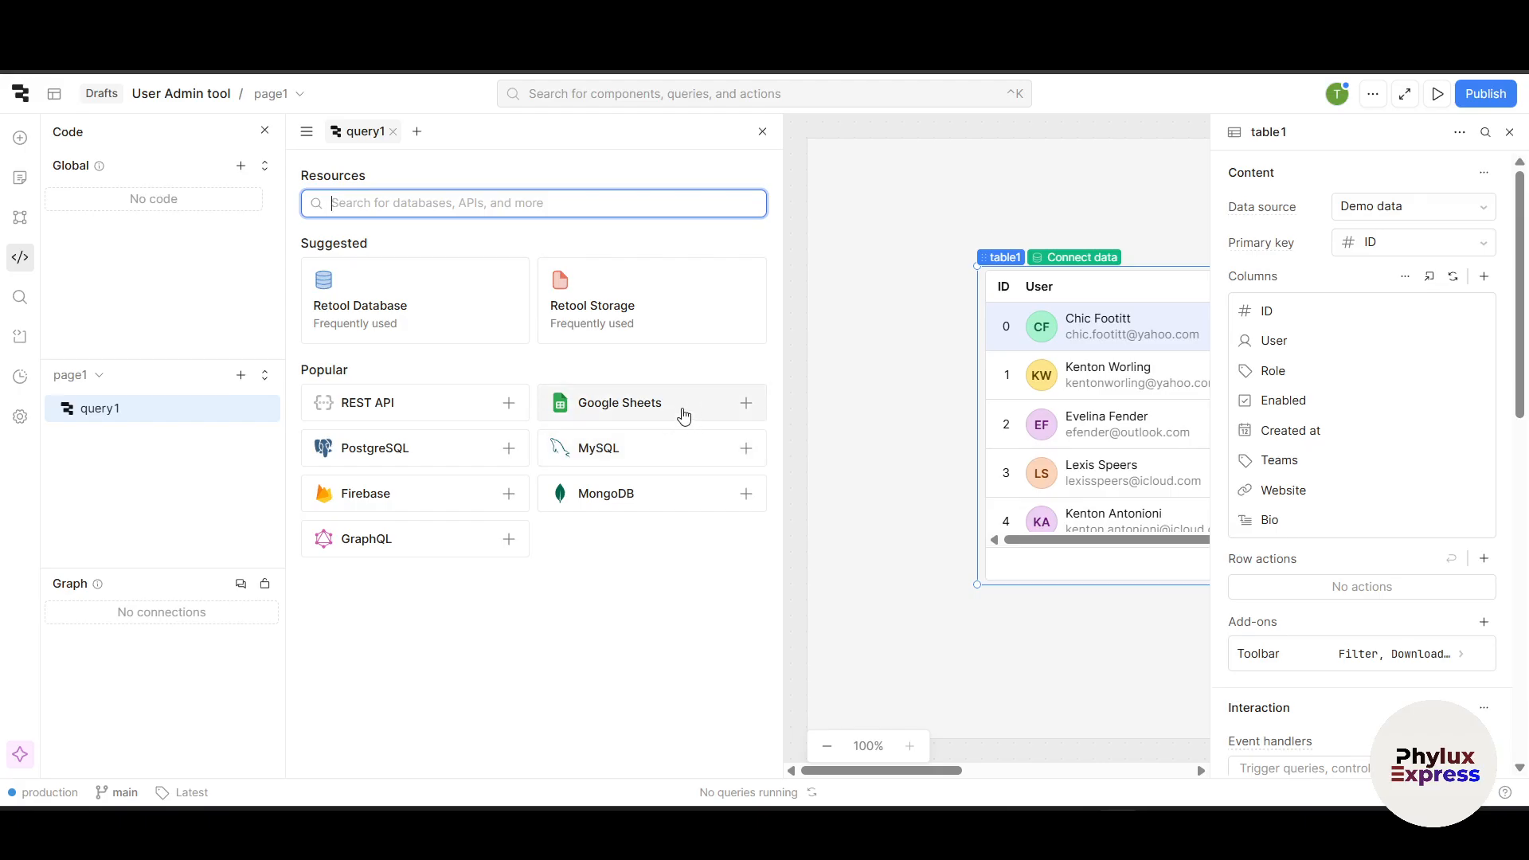
pyautogui.moveTo(365, 365)
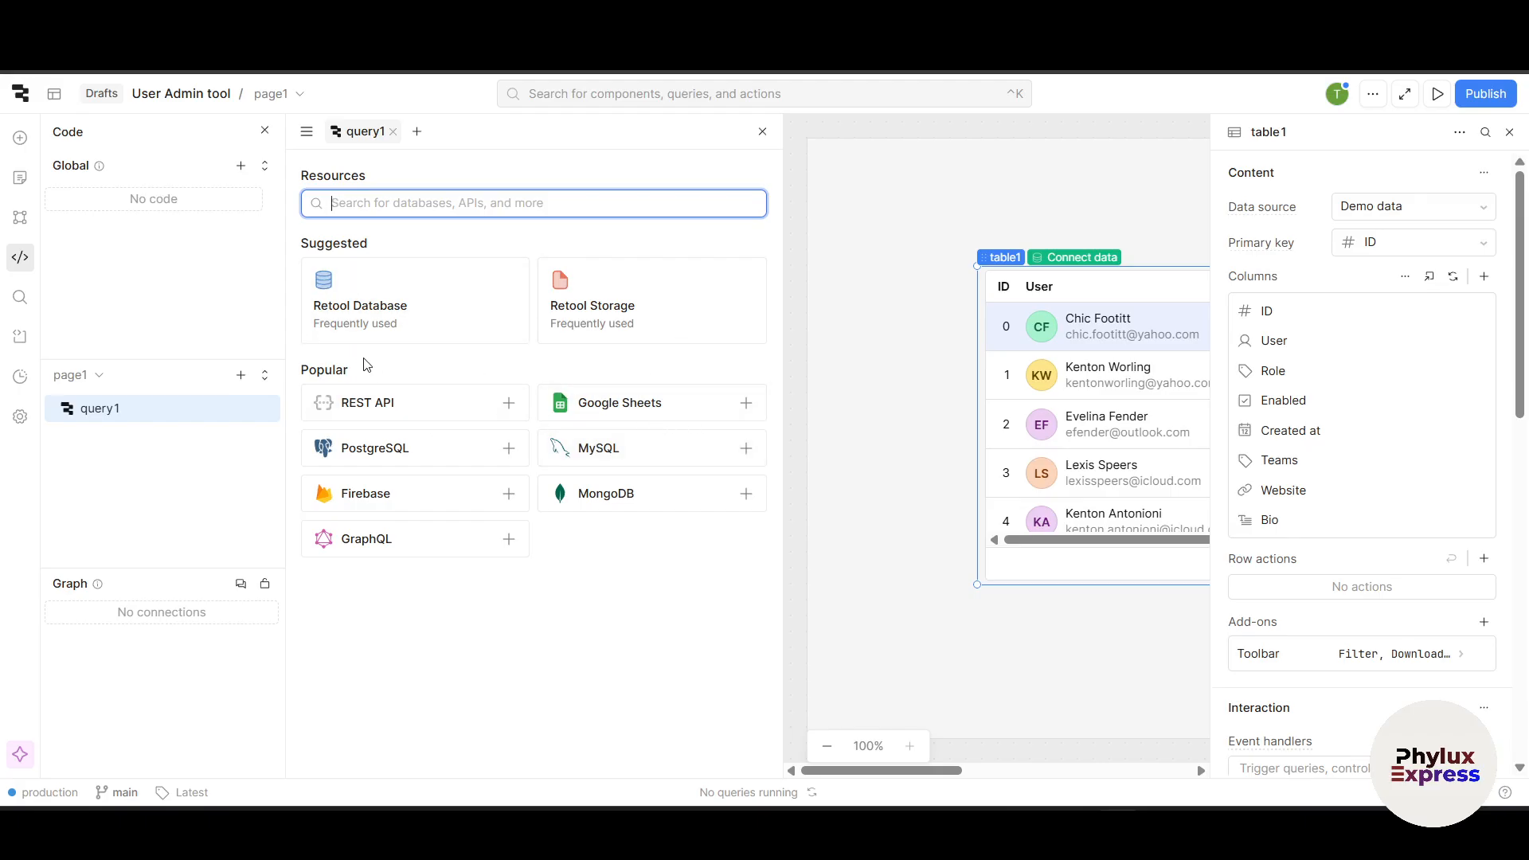
pyautogui.moveTo(670, 555)
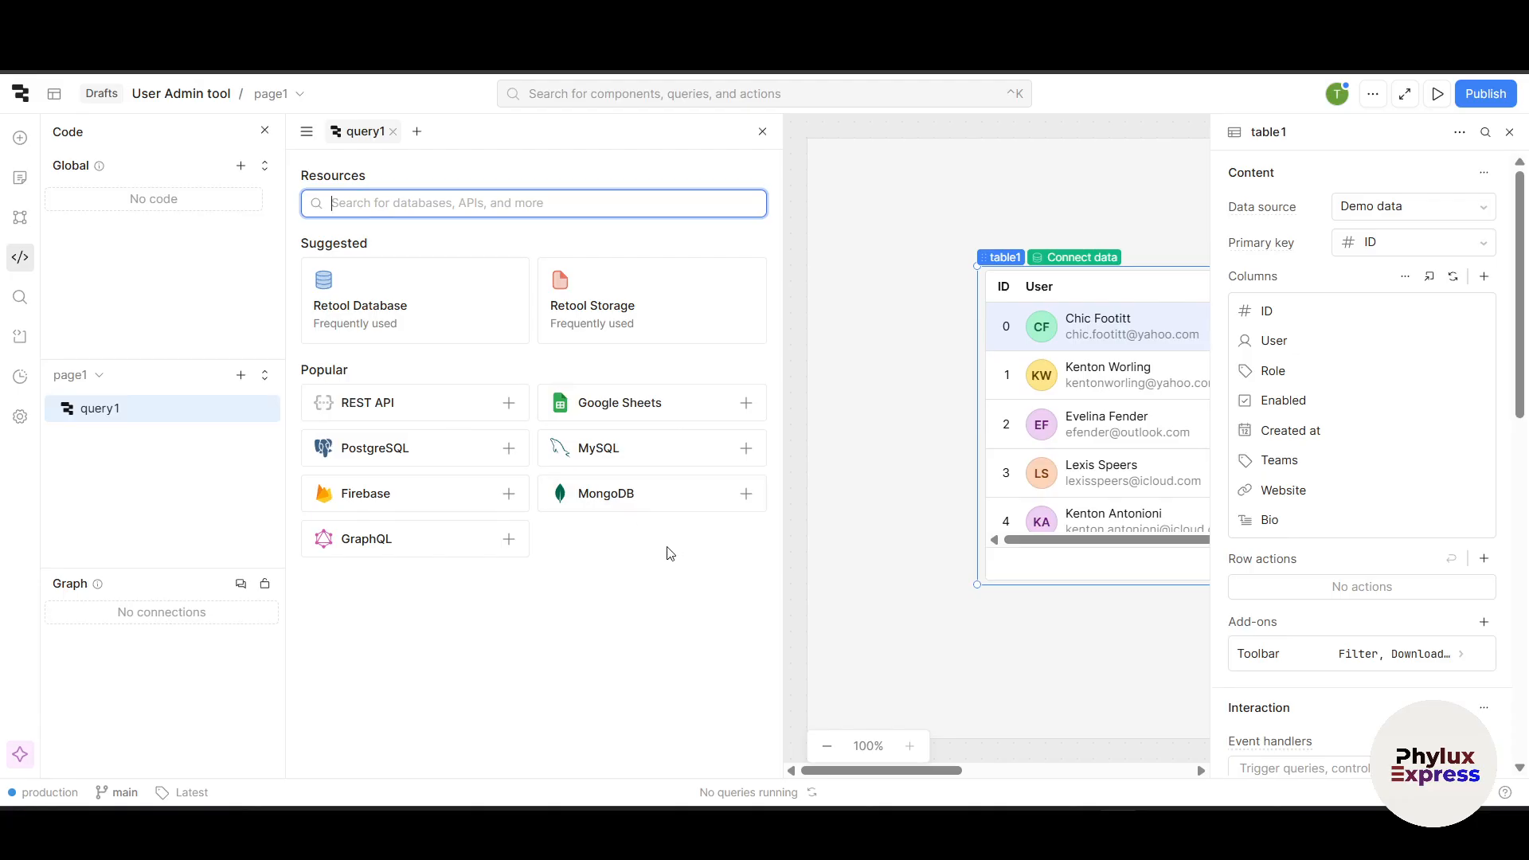
pyautogui.moveTo(1083, 346)
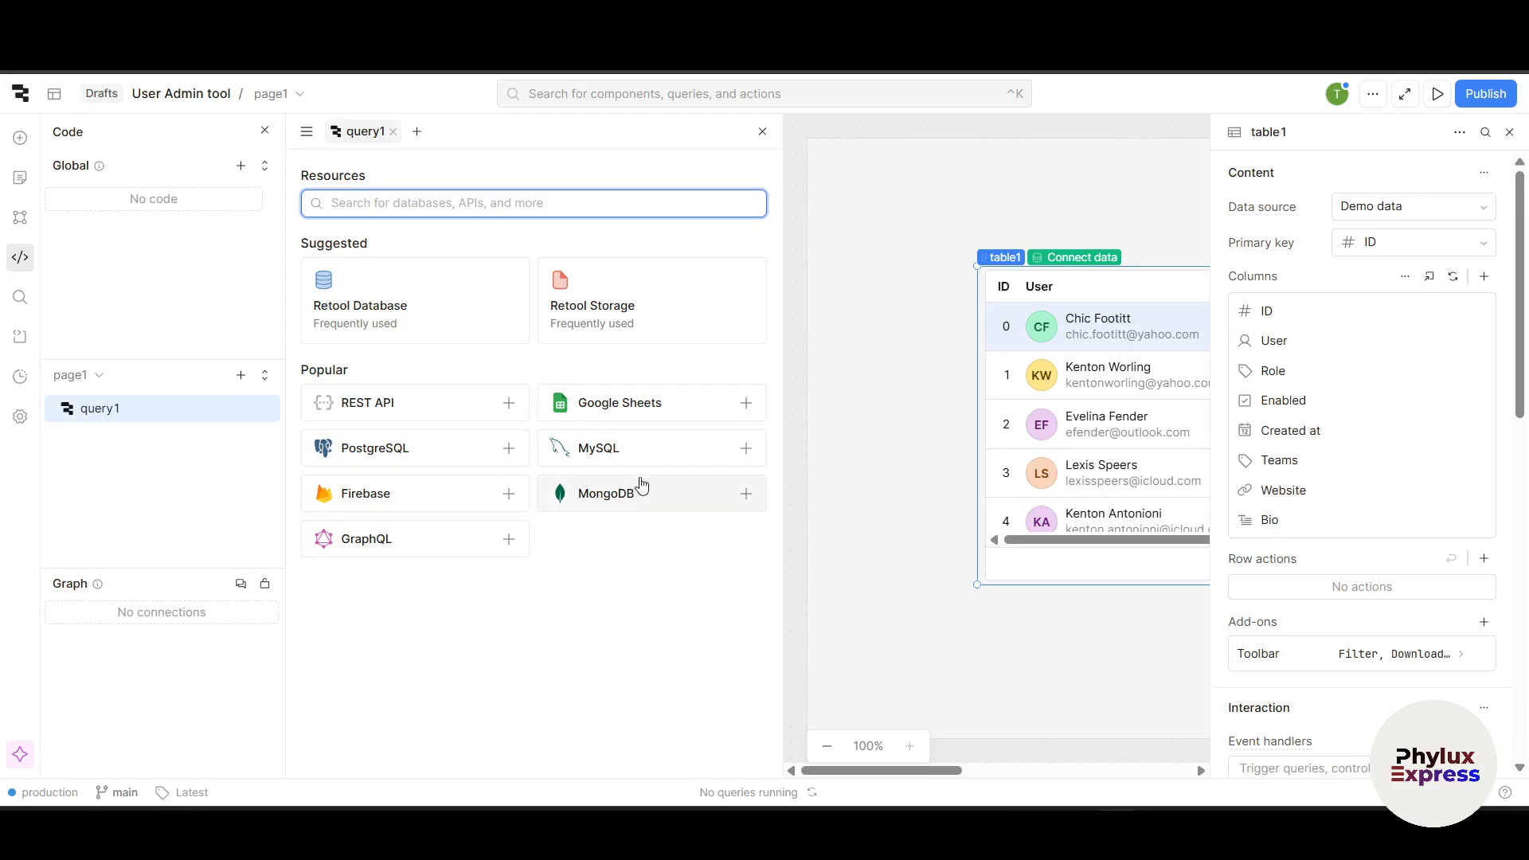
# Step: Clear the resource search and choose Google Sheets under Popular for query1
pyautogui.write('z')
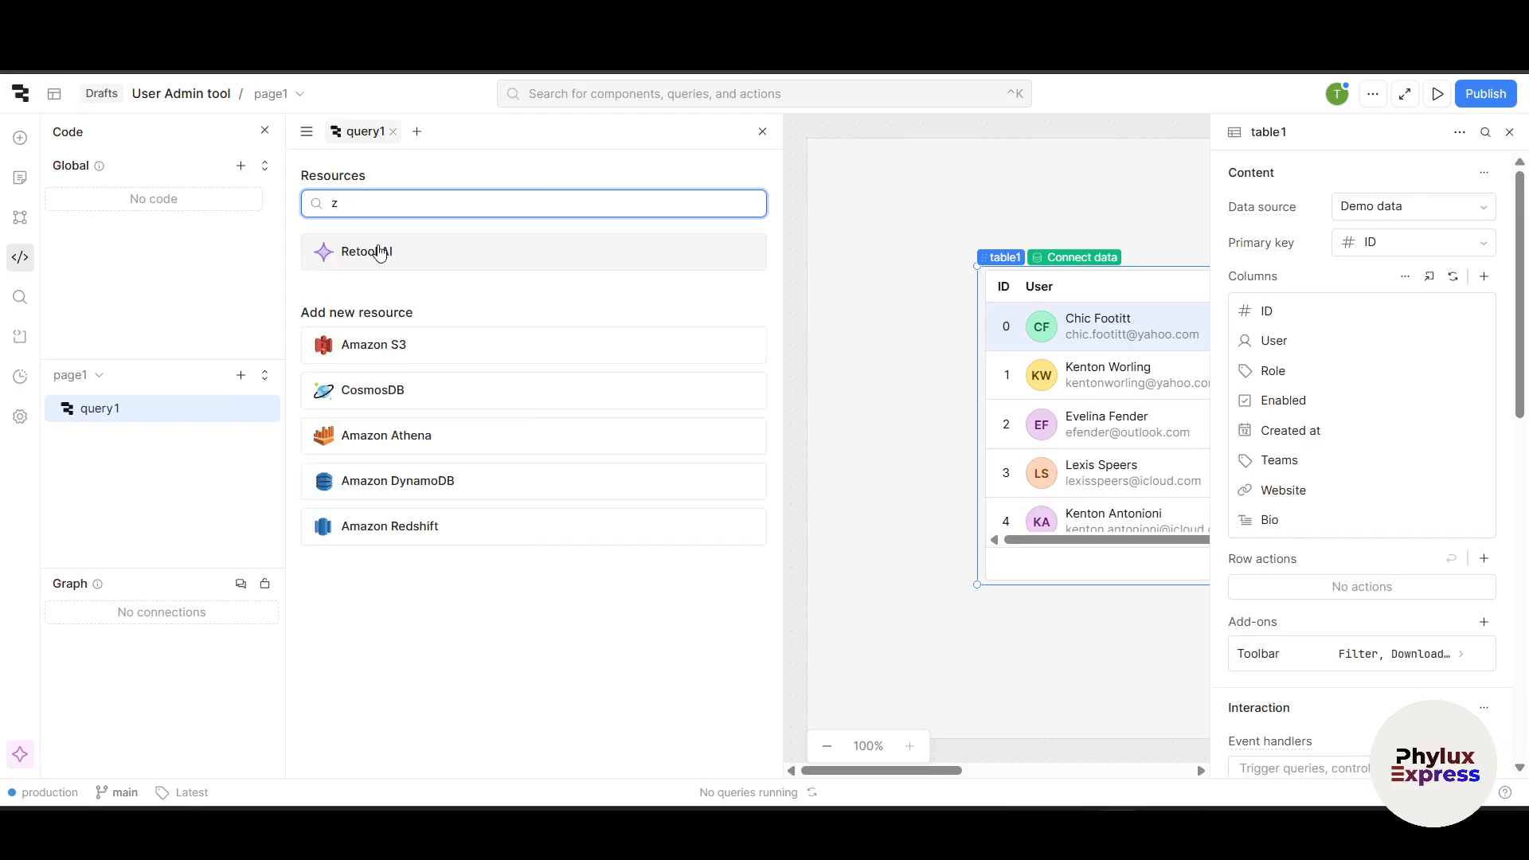
pyautogui.click(534, 203)
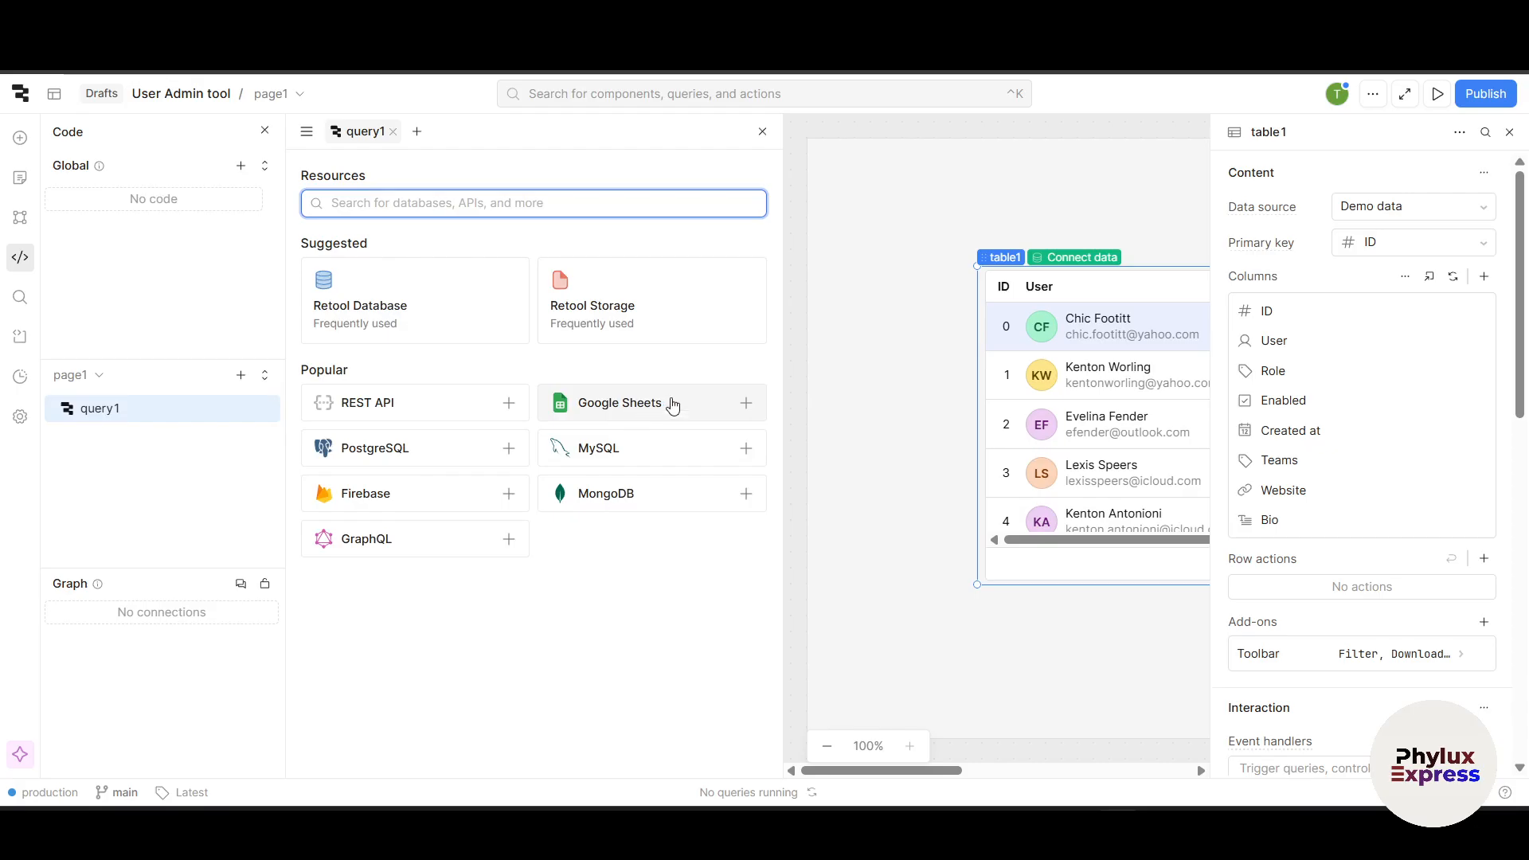
pyautogui.click(619, 403)
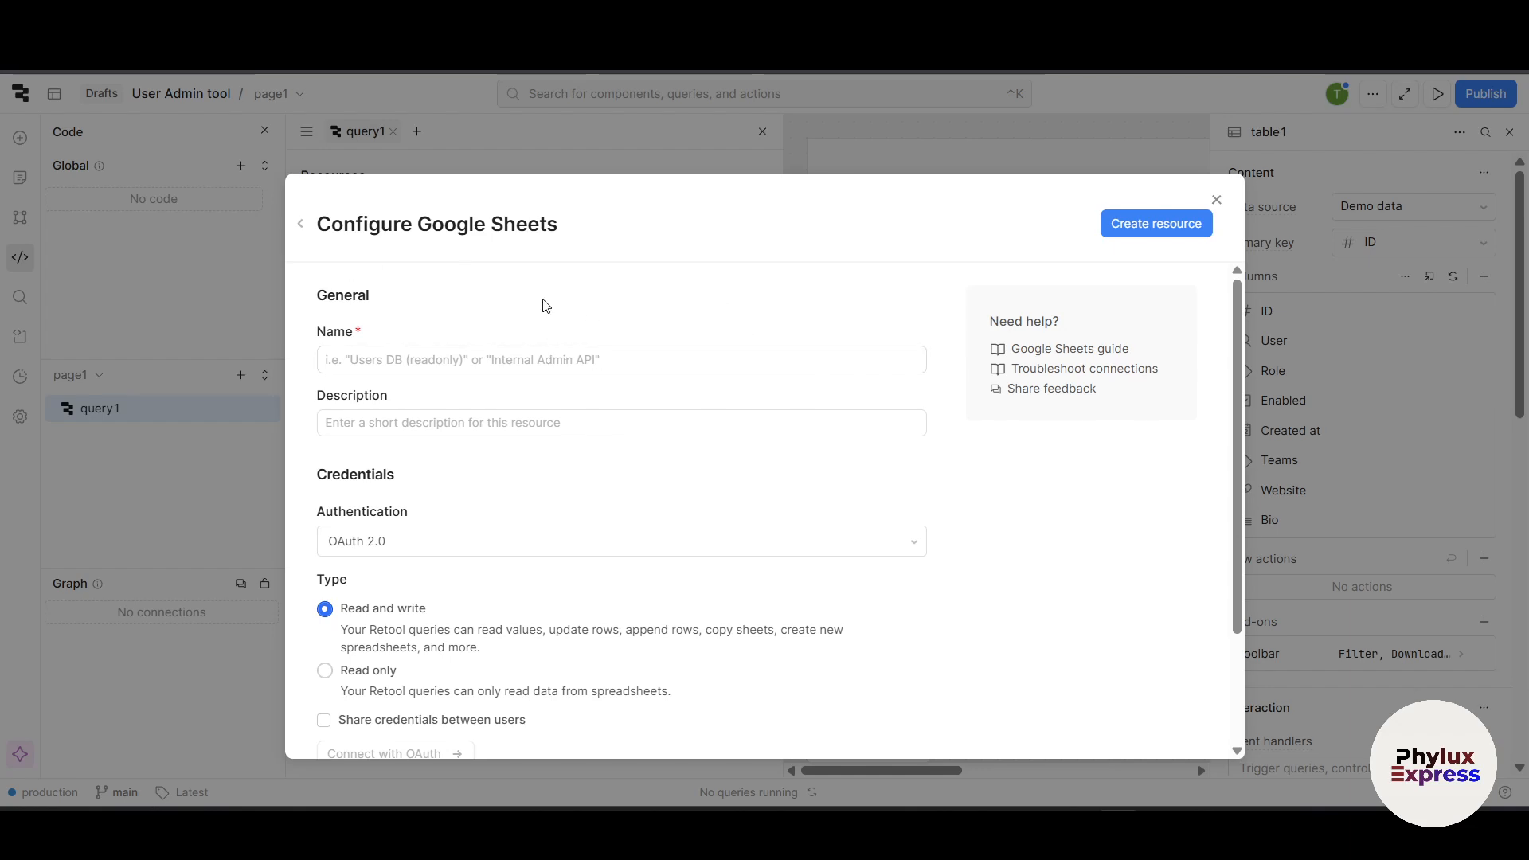
pyautogui.moveTo(1165, 398)
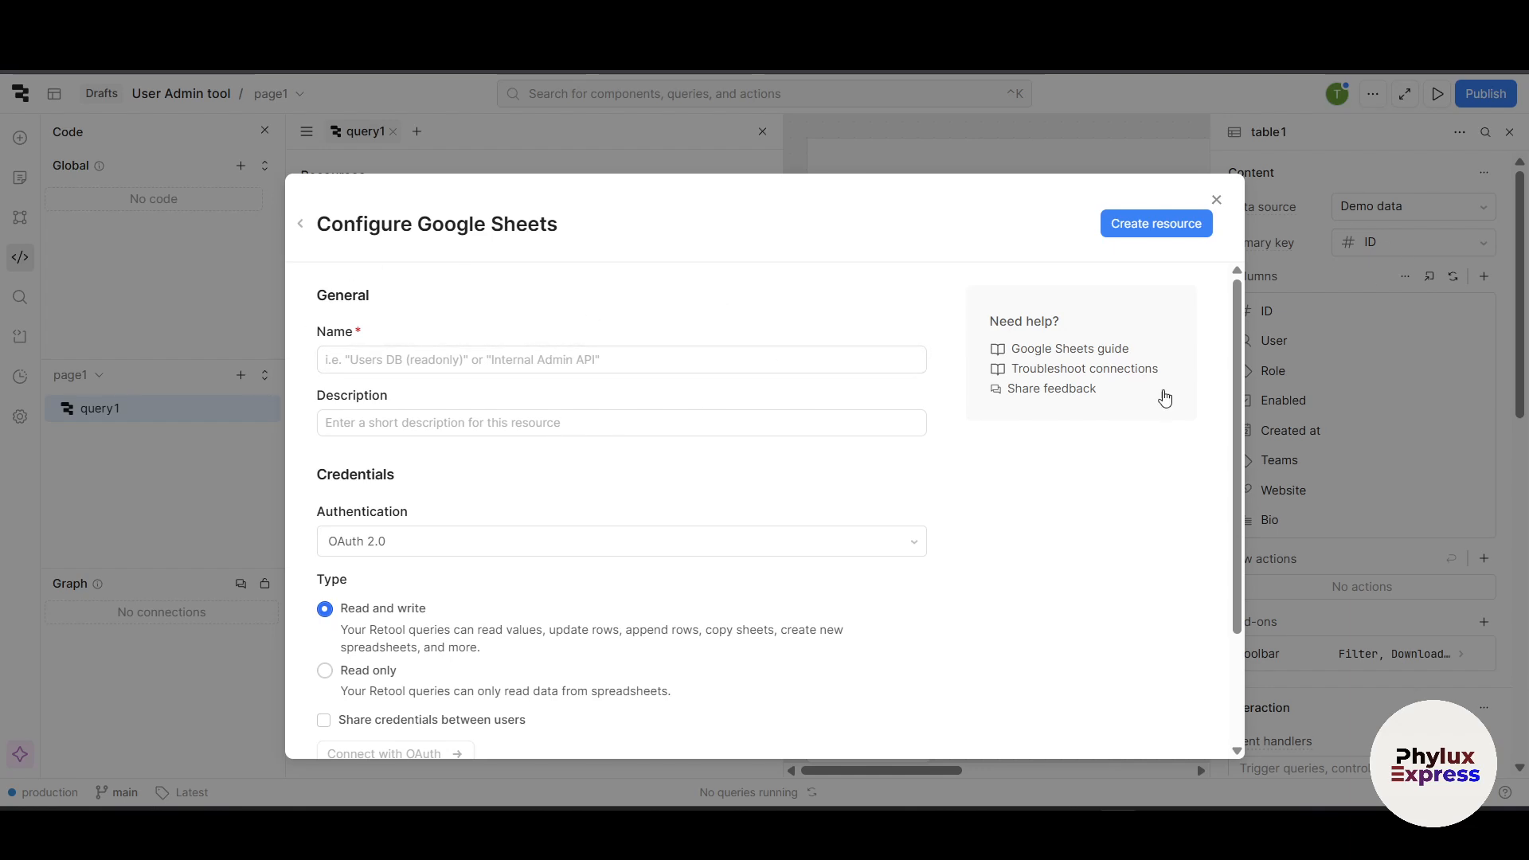
# Step: Name the new Google Sheets resource 'test 1' with description 'dfasdfad'
pyautogui.click(621, 359)
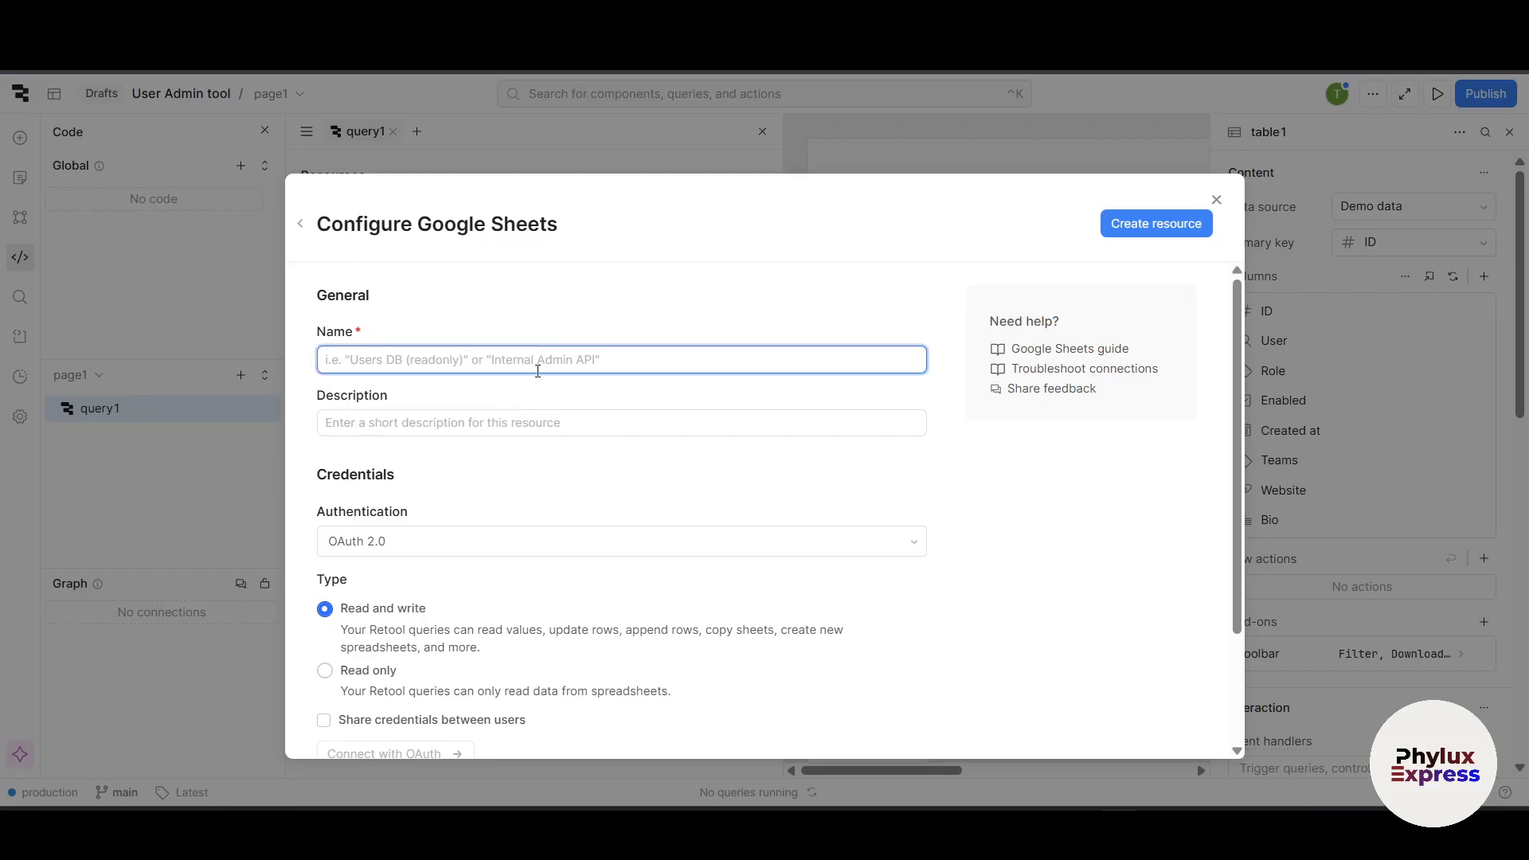
pyautogui.write('test 1')
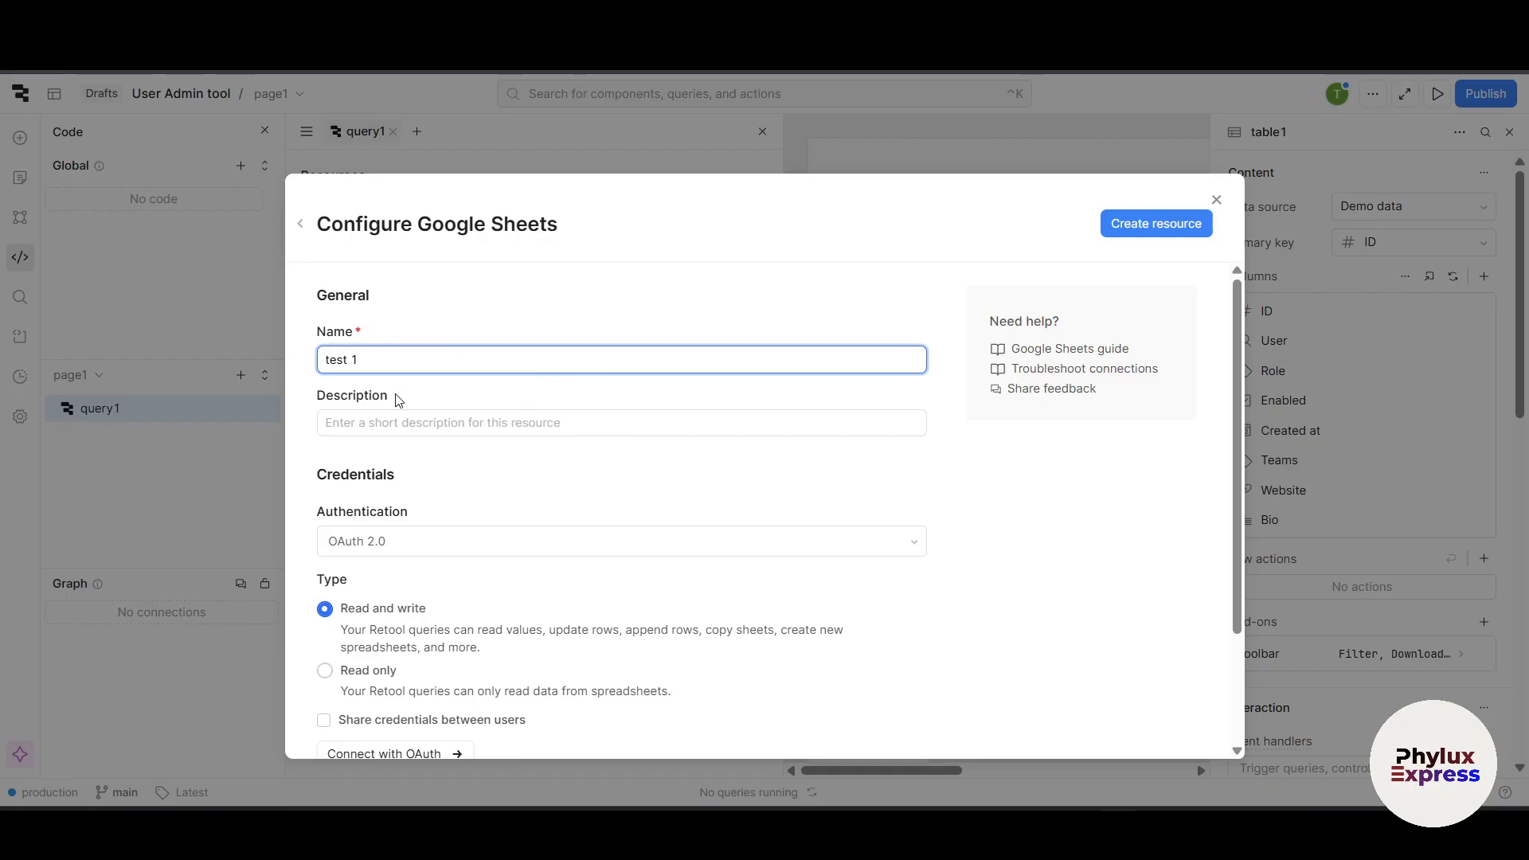
pyautogui.write('dfasdfad')
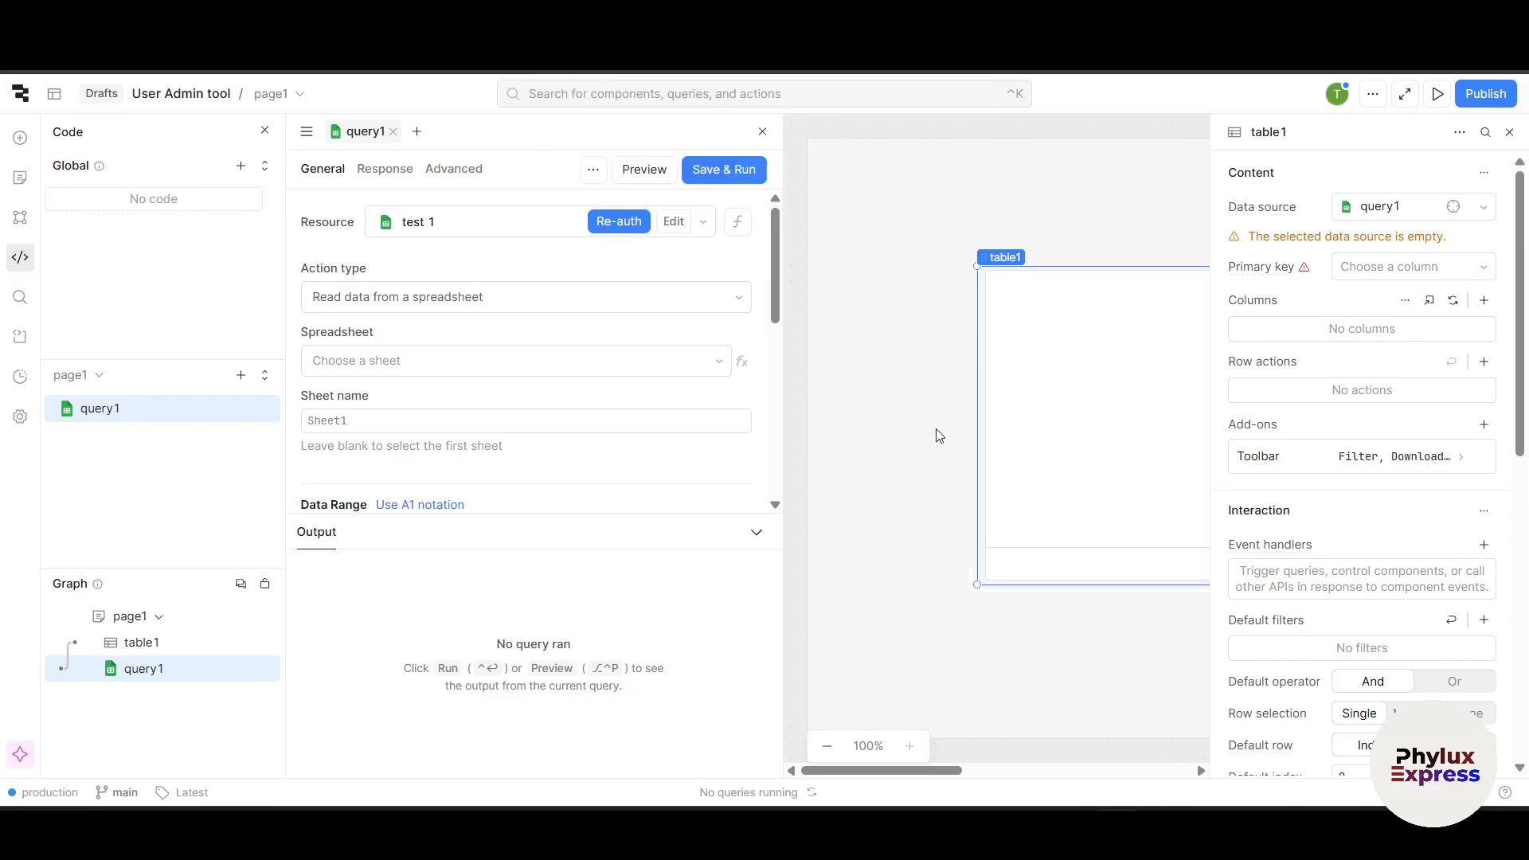
# Step: Re-authenticate 'test 1' with the Google account, allowing Drive and Sheets access
pyautogui.click(618, 221)
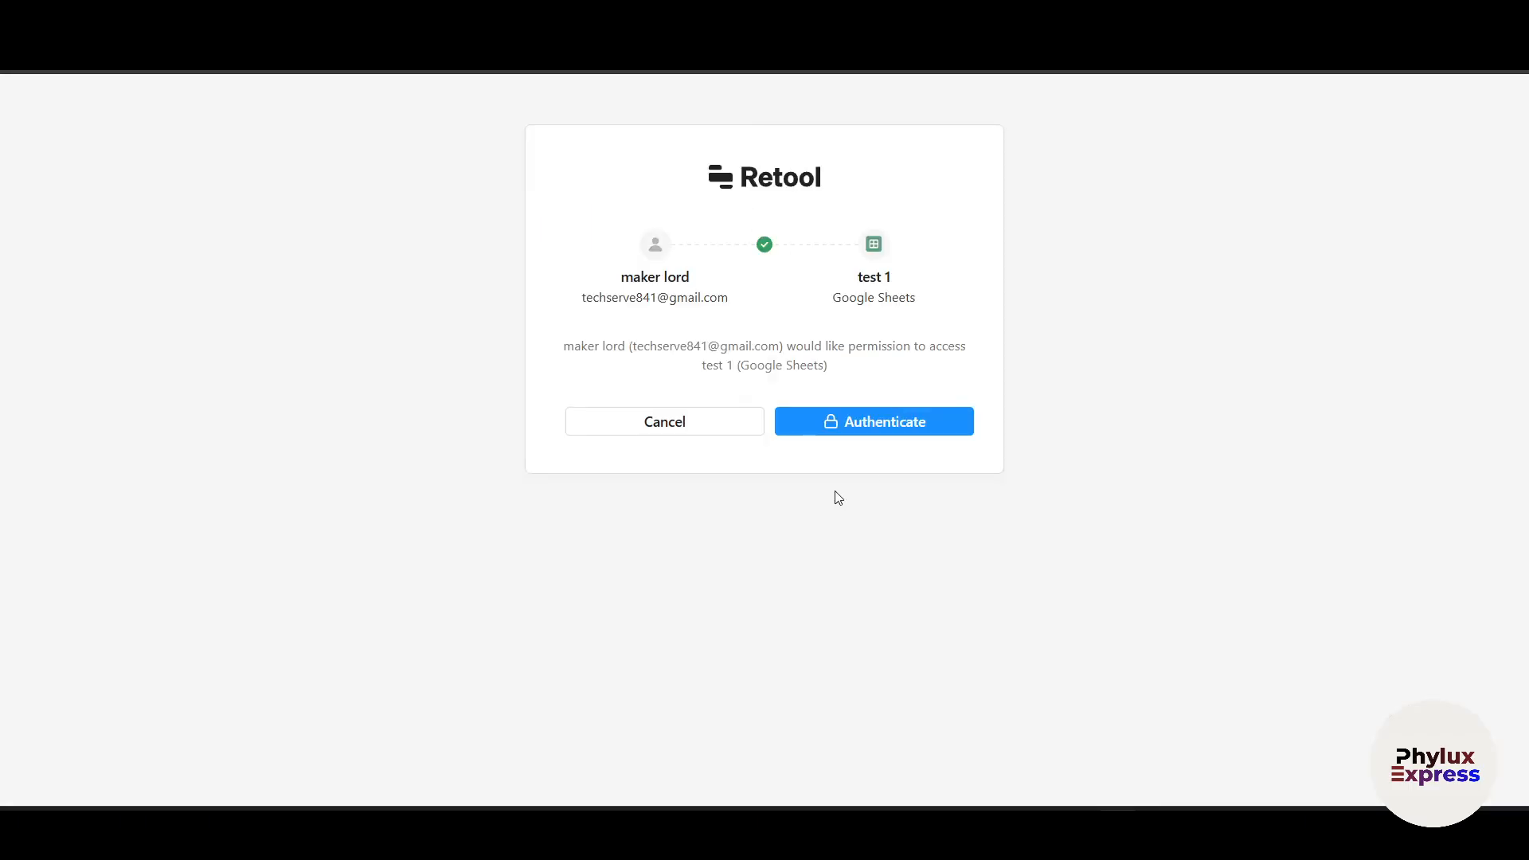
pyautogui.moveTo(873, 420)
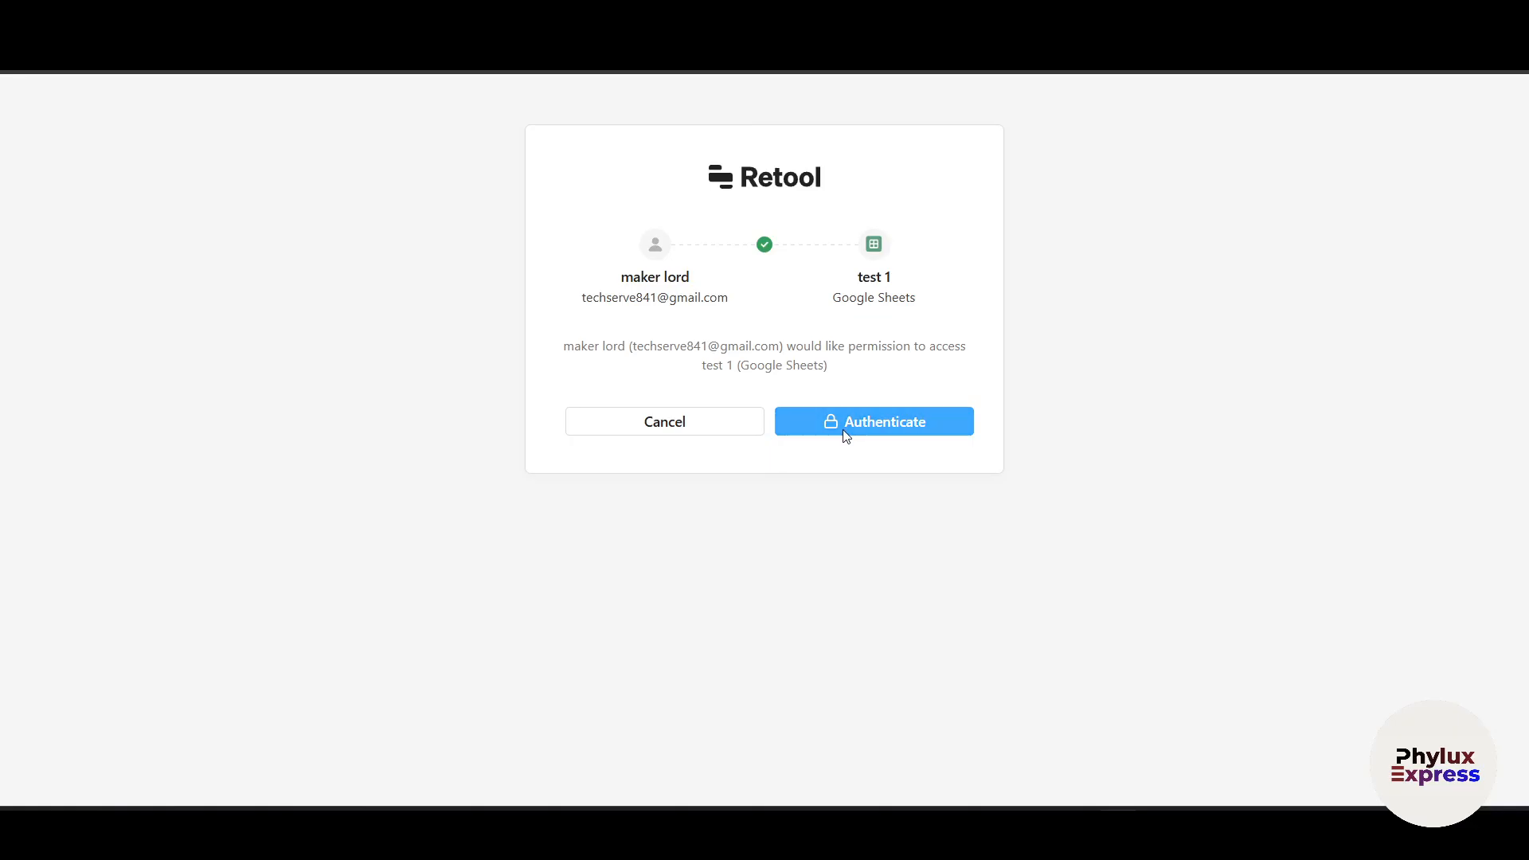
pyautogui.moveTo(807, 270)
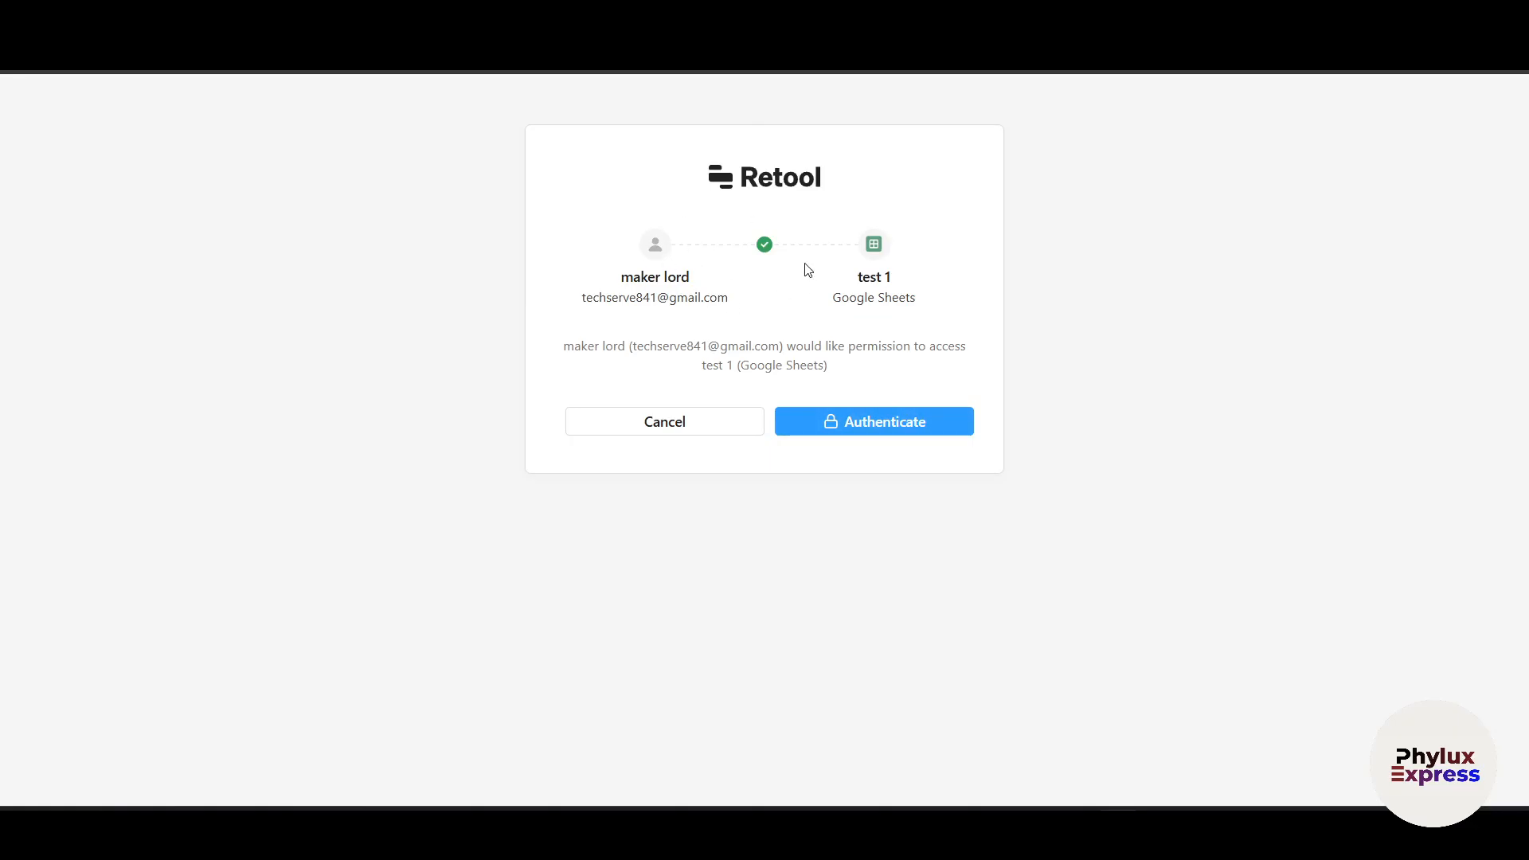
pyautogui.click(873, 421)
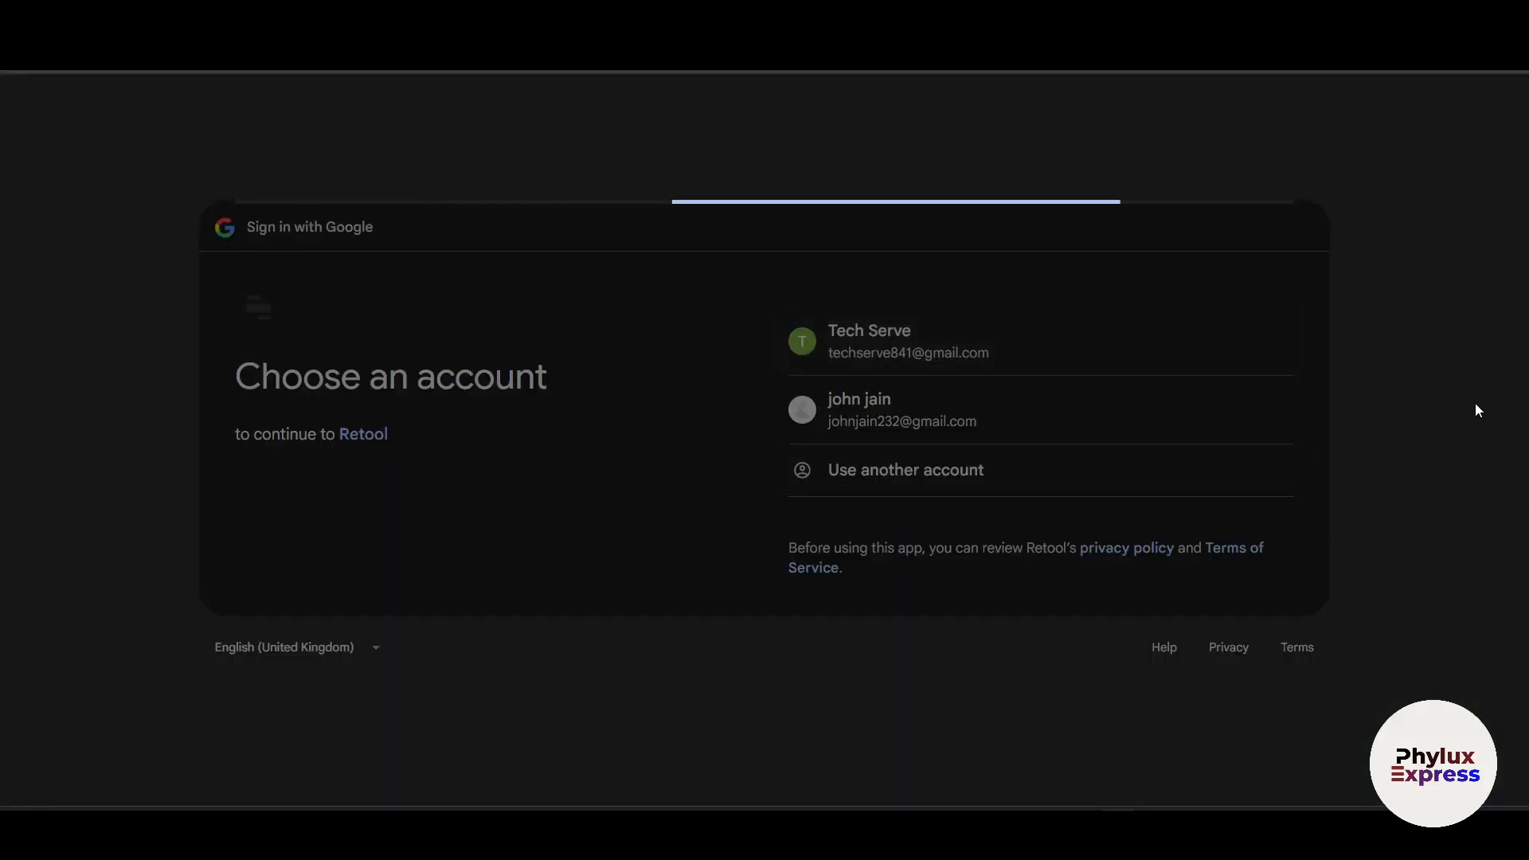
pyautogui.click(868, 341)
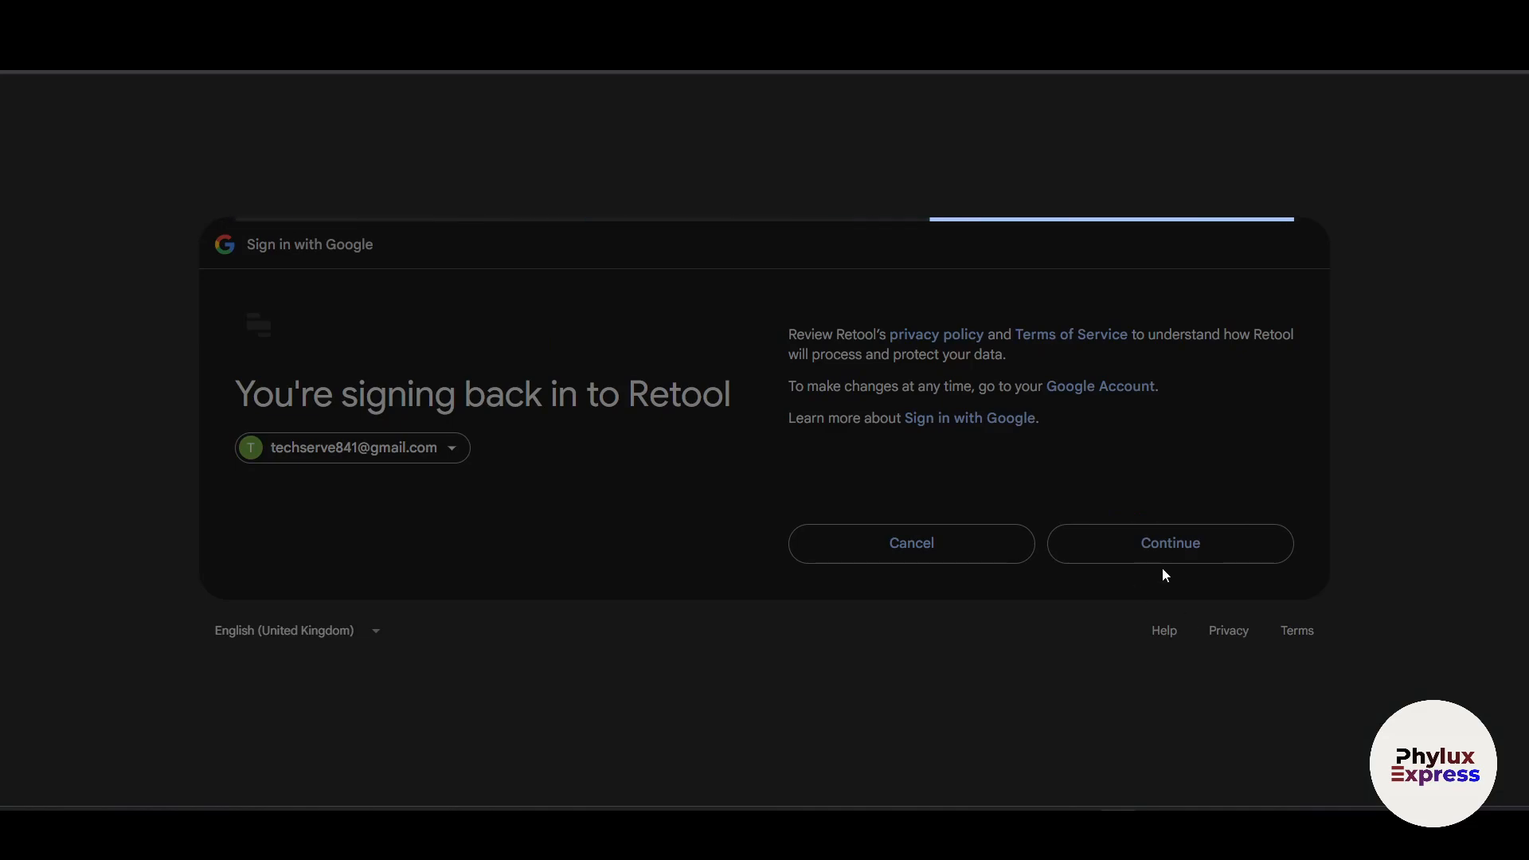
pyautogui.click(1169, 543)
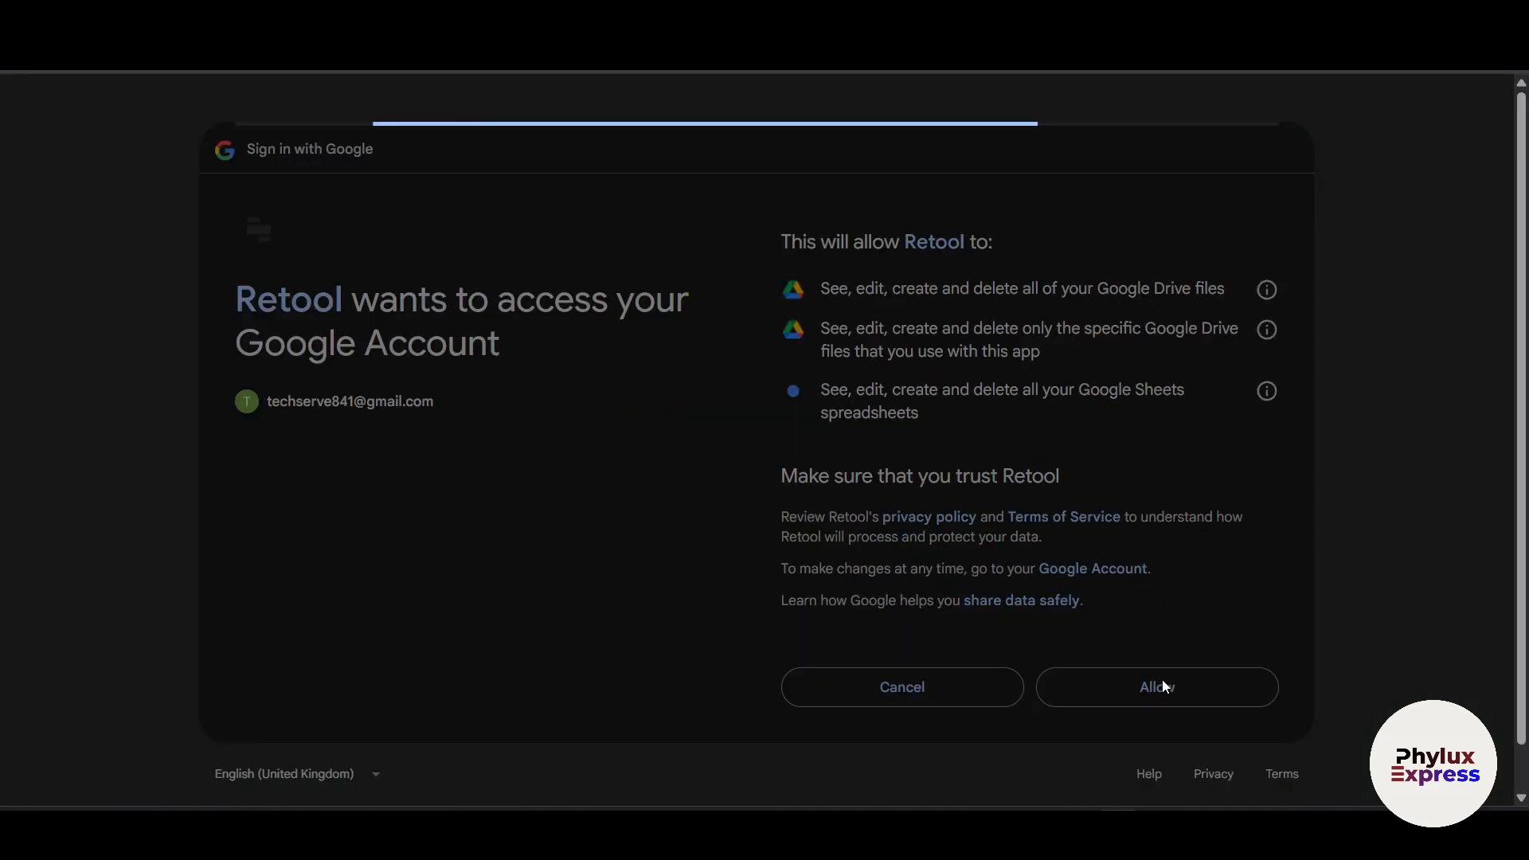
pyautogui.click(1156, 686)
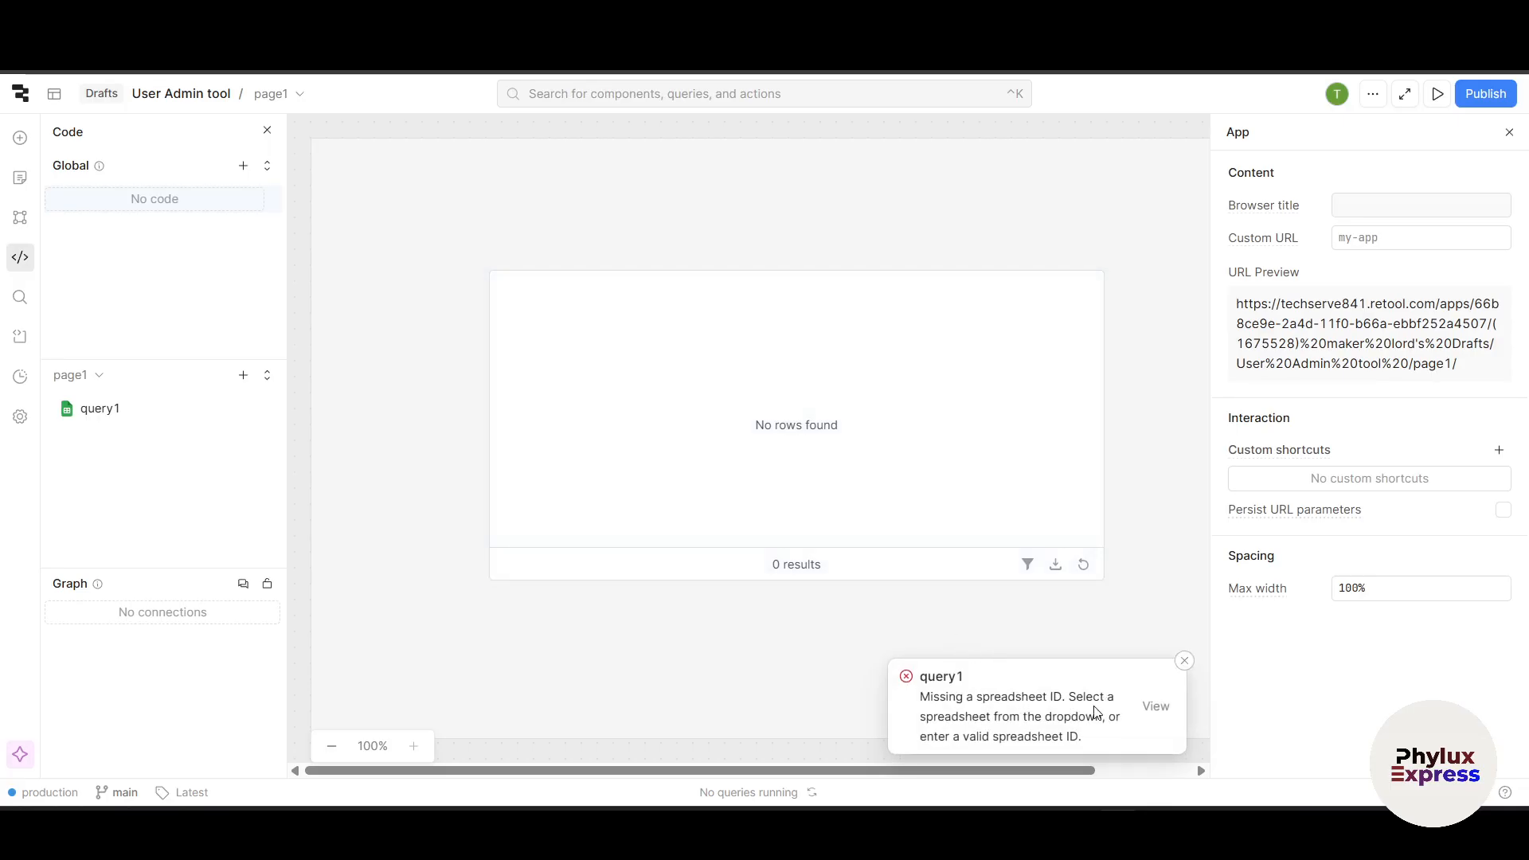
pyautogui.moveTo(1101, 724)
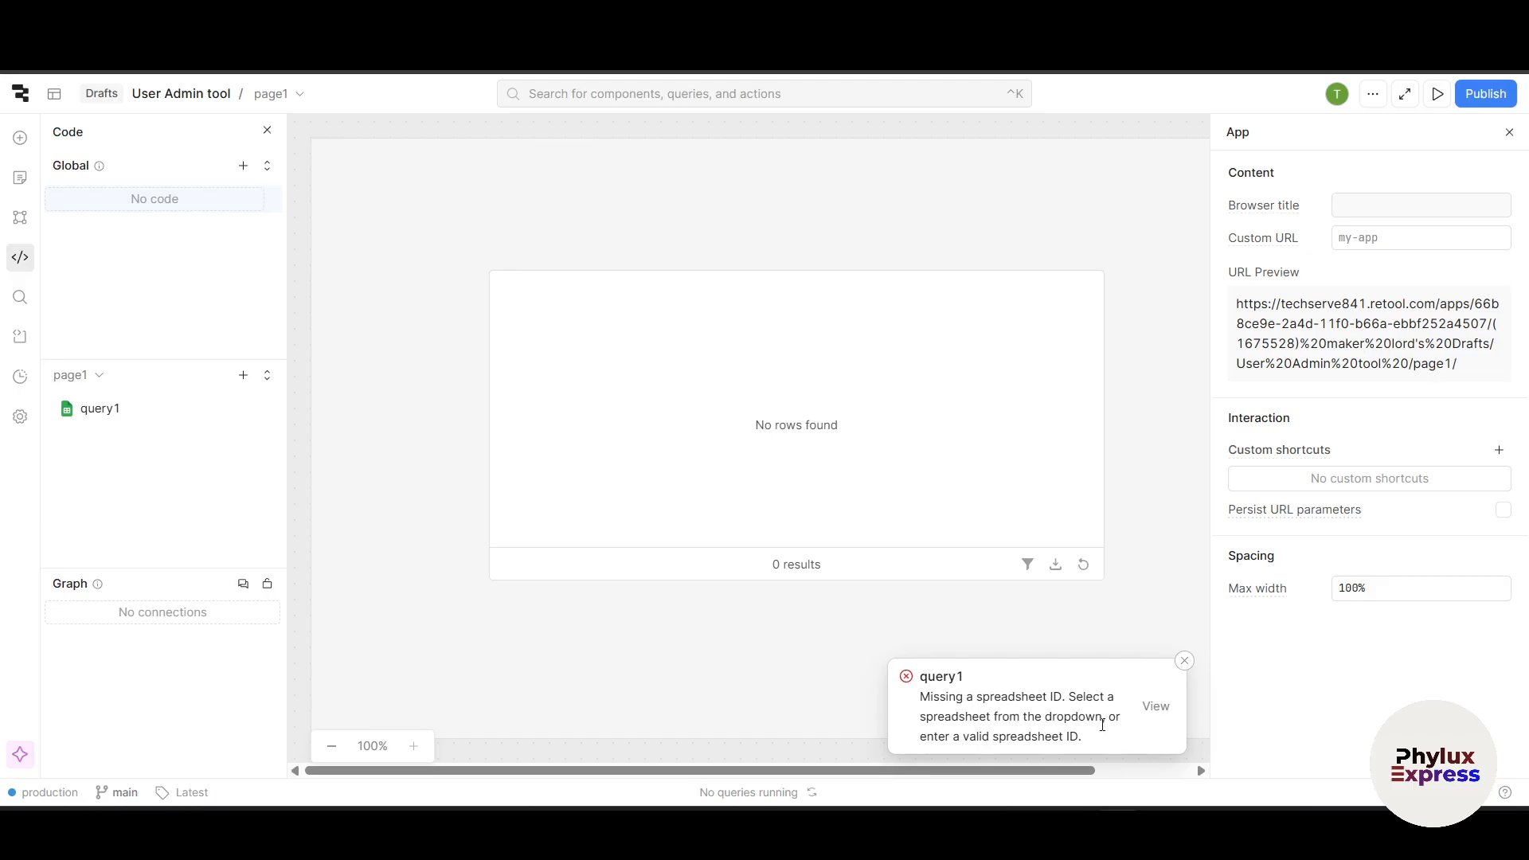
pyautogui.moveTo(1026, 731)
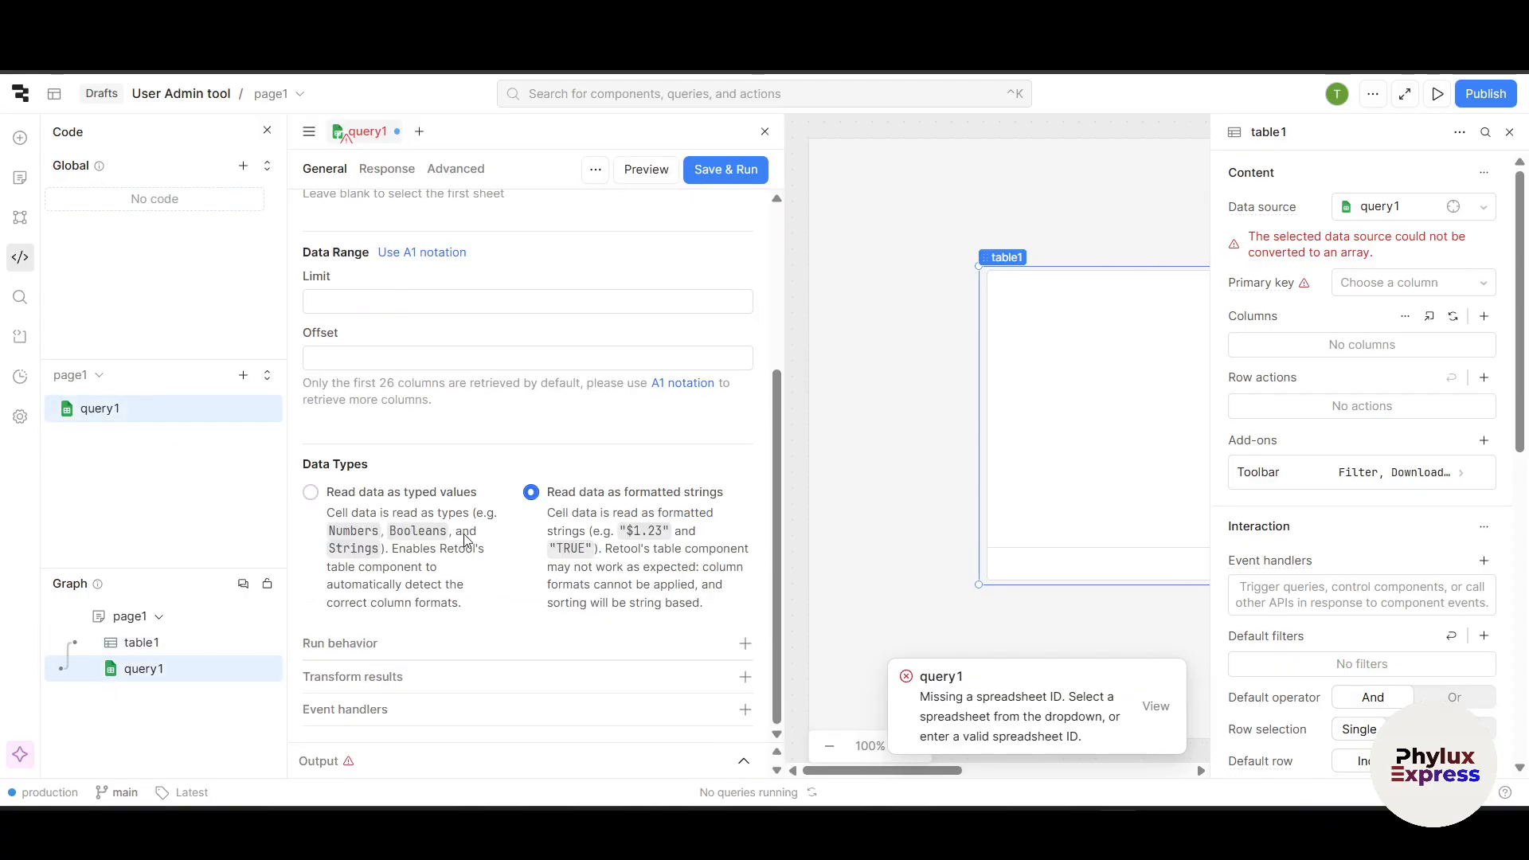
# Step: Set query1 to read spreadsheet cells as typed values and close the editor
pyautogui.click(310, 491)
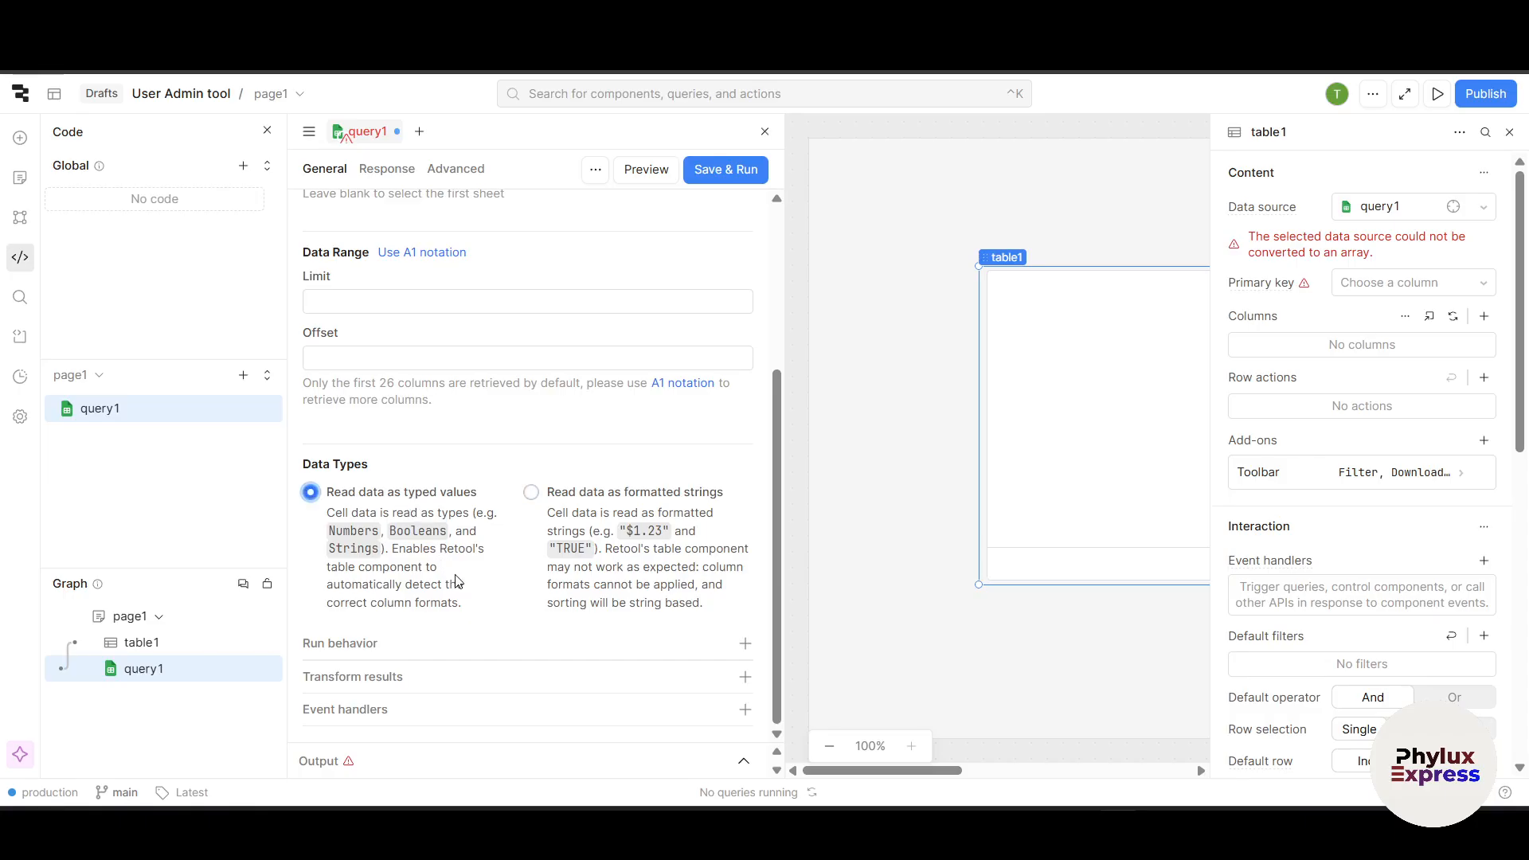
pyautogui.moveTo(408, 557)
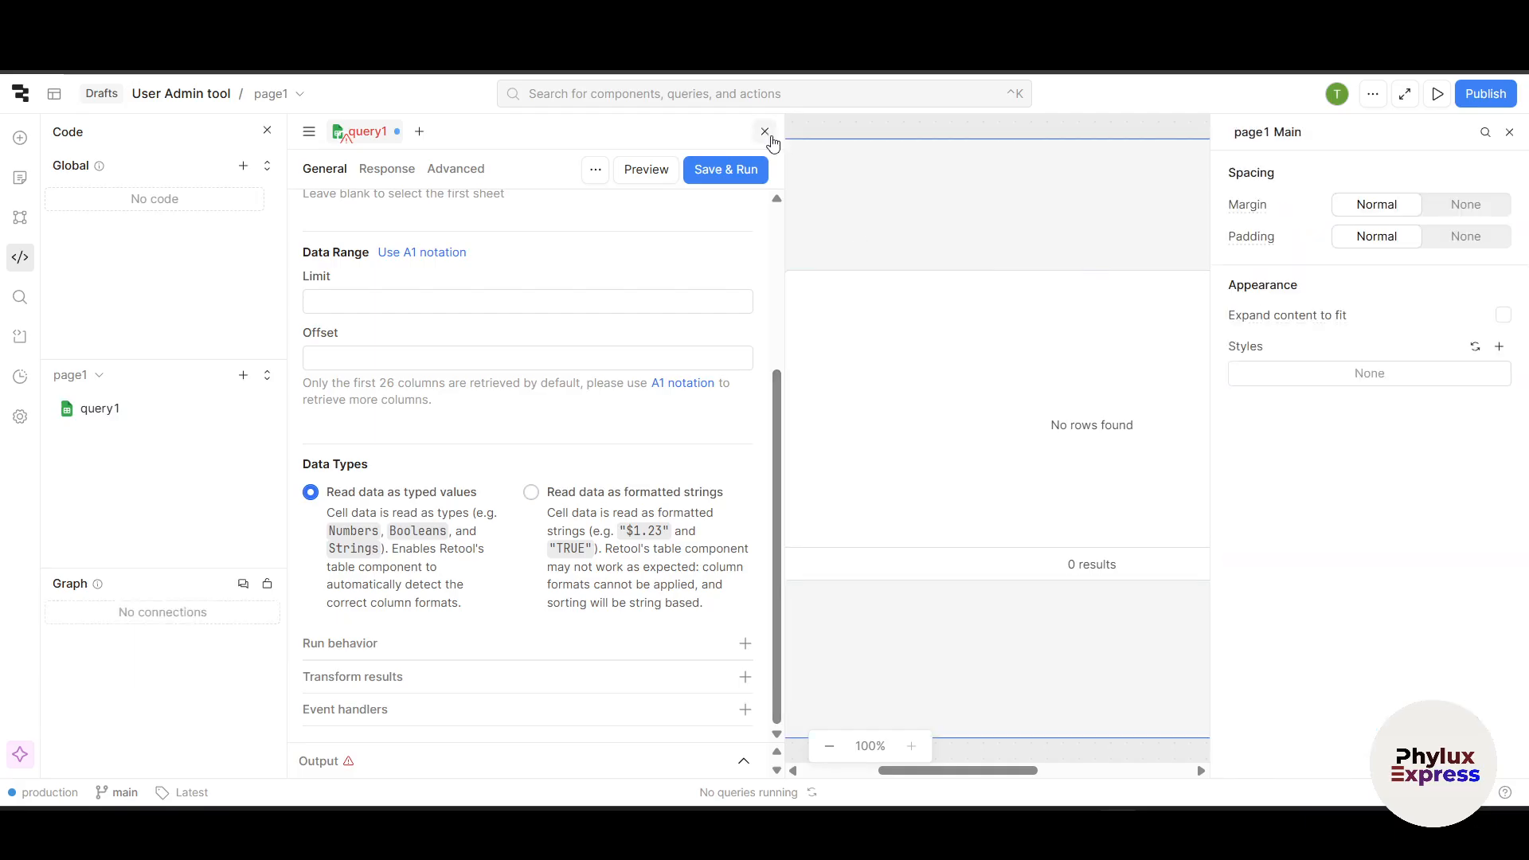
pyautogui.click(764, 130)
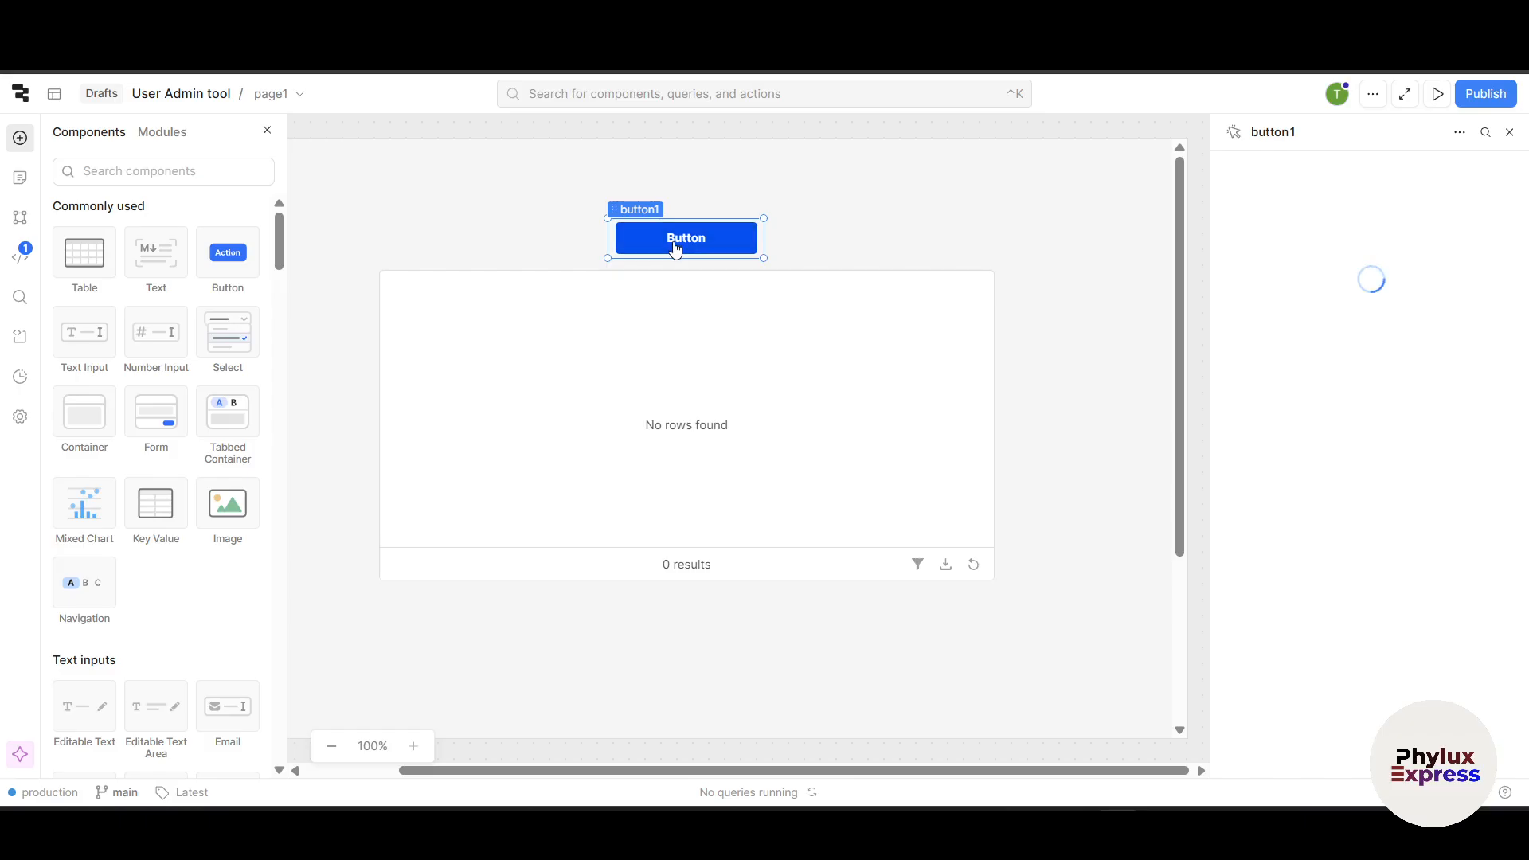
# Step: Add a click event handler to button1 that triggers query1
pyautogui.click(685, 238)
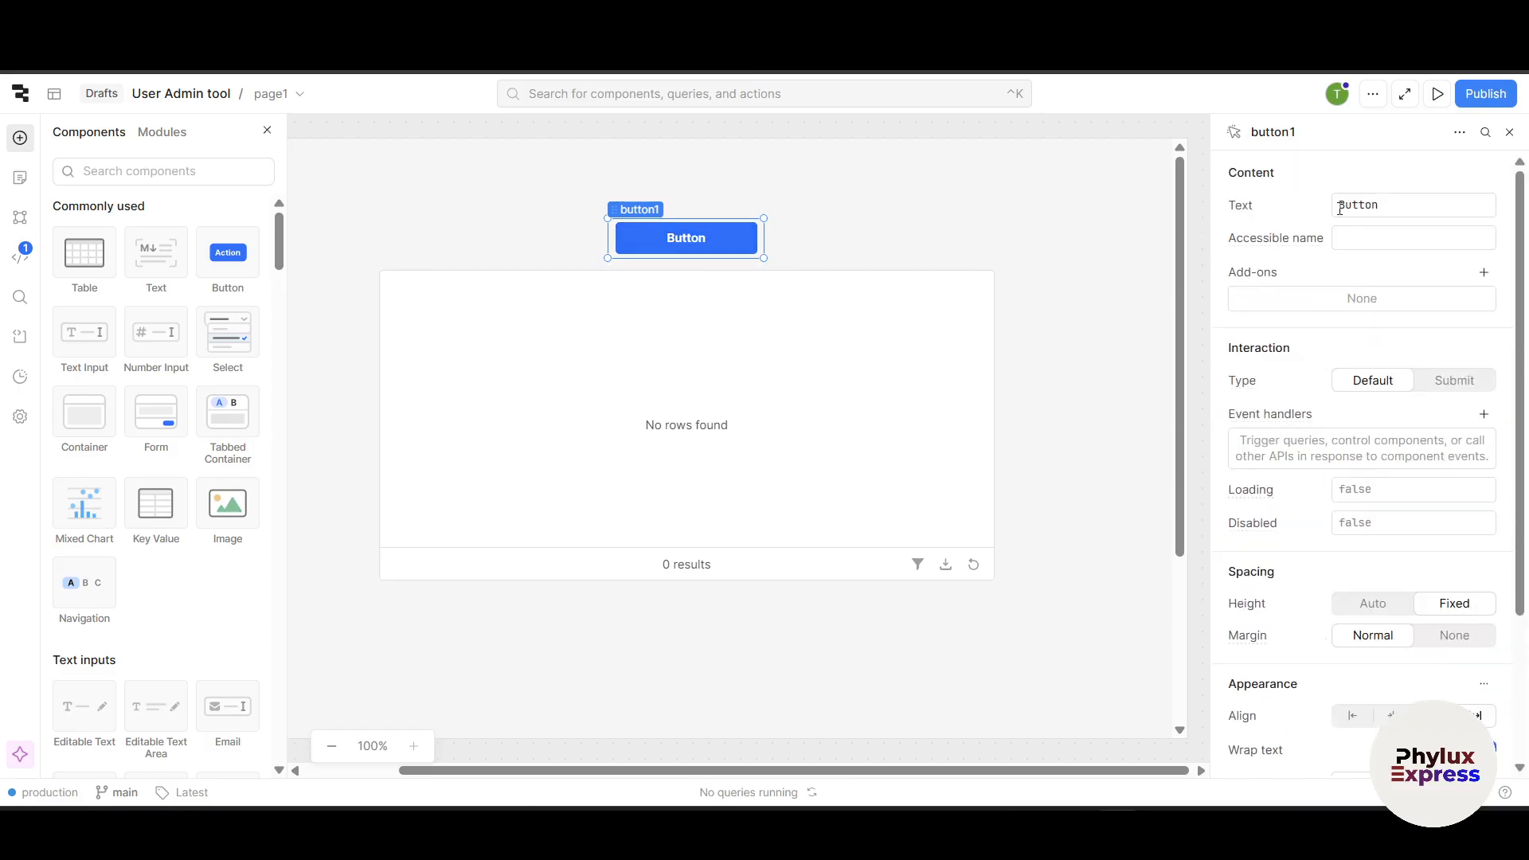
pyautogui.click(1403, 238)
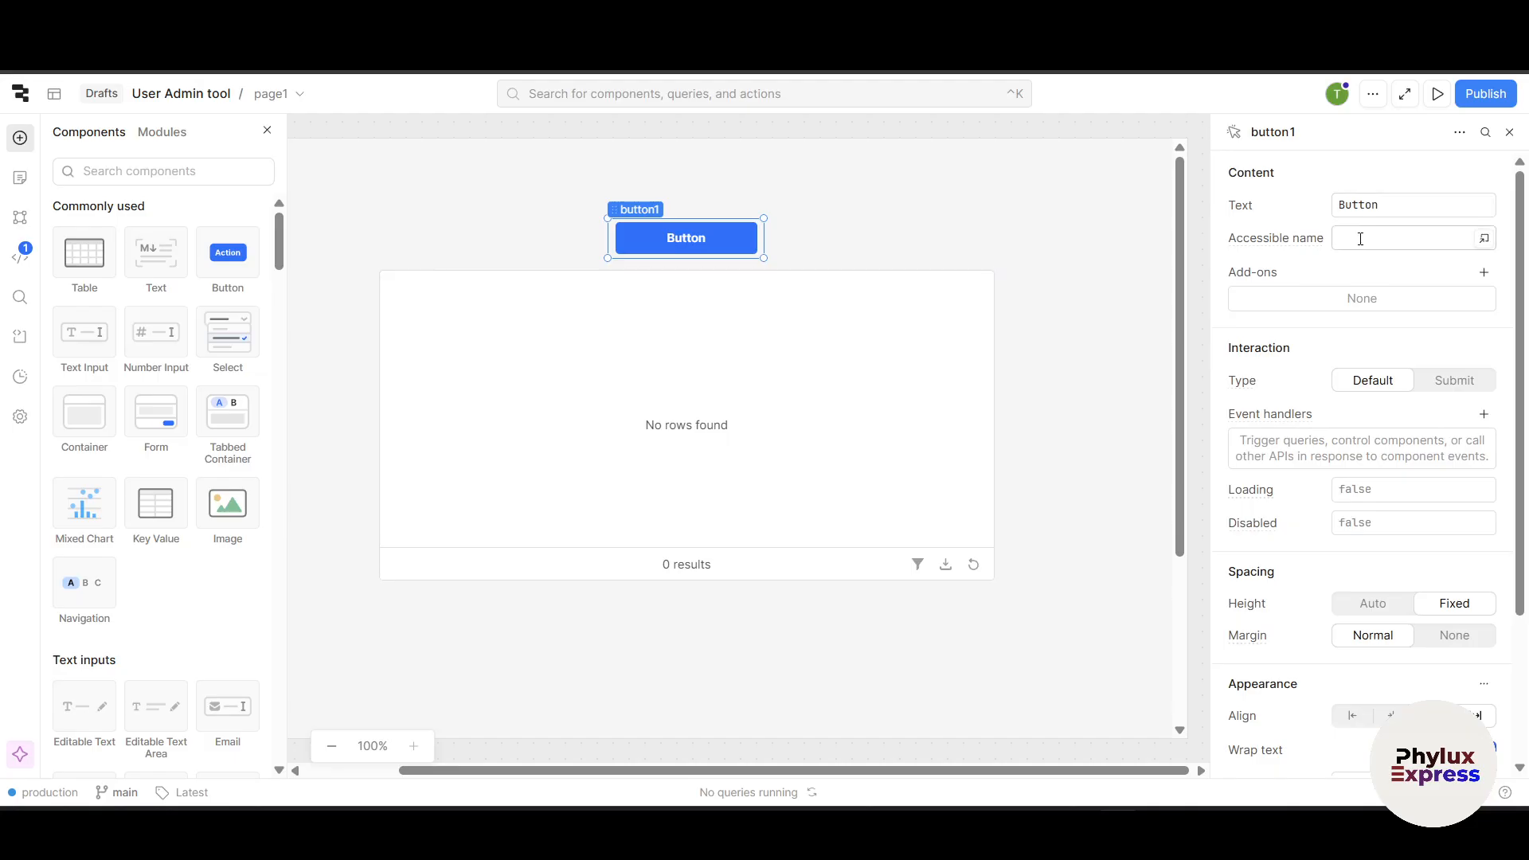
pyautogui.scroll(-3)
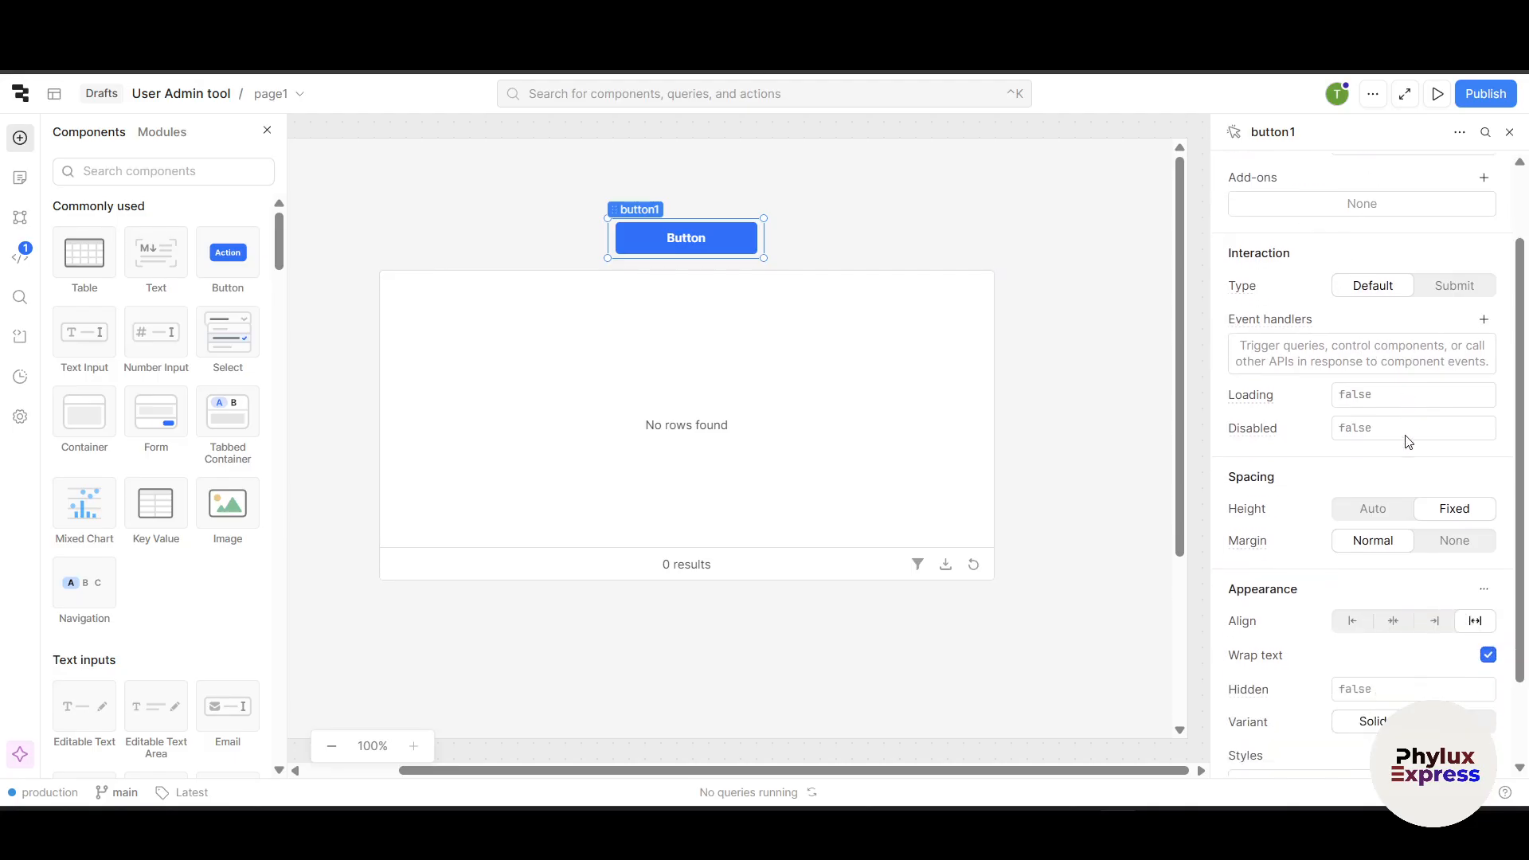
pyautogui.click(1454, 281)
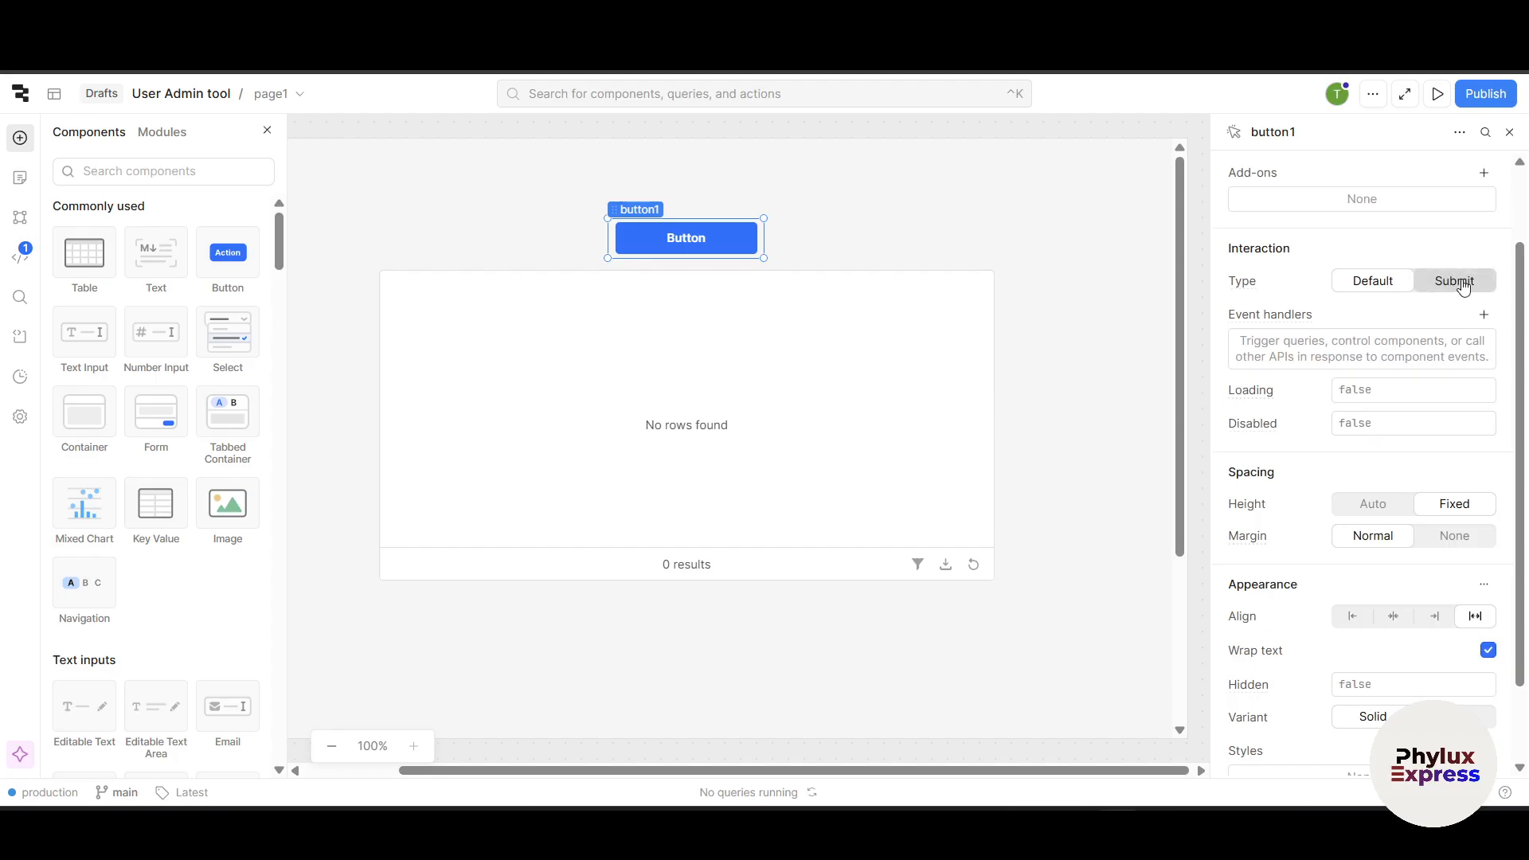
pyautogui.click(1372, 281)
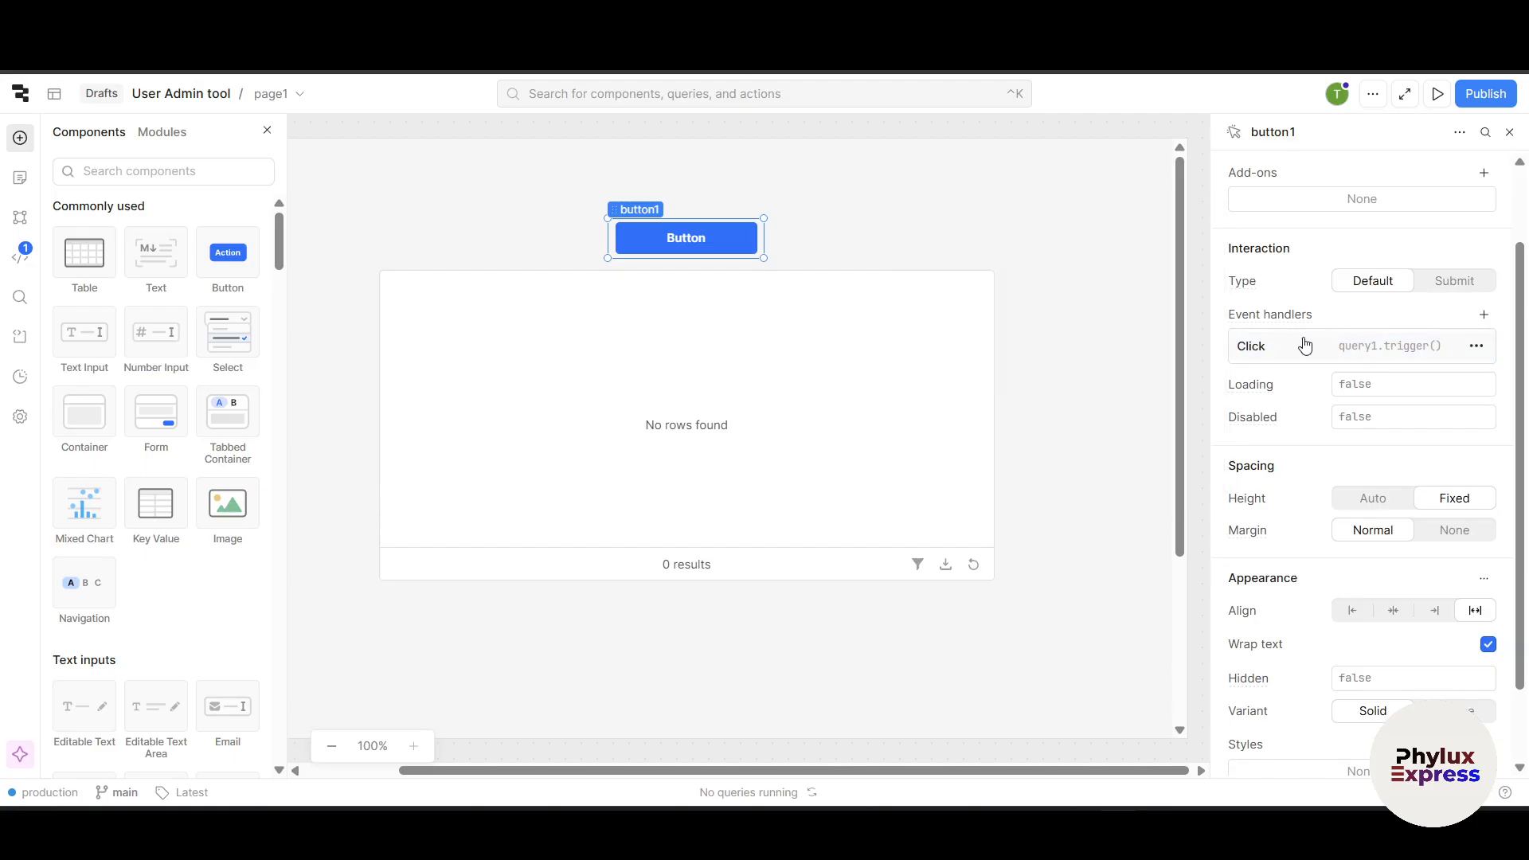
pyautogui.click(1251, 344)
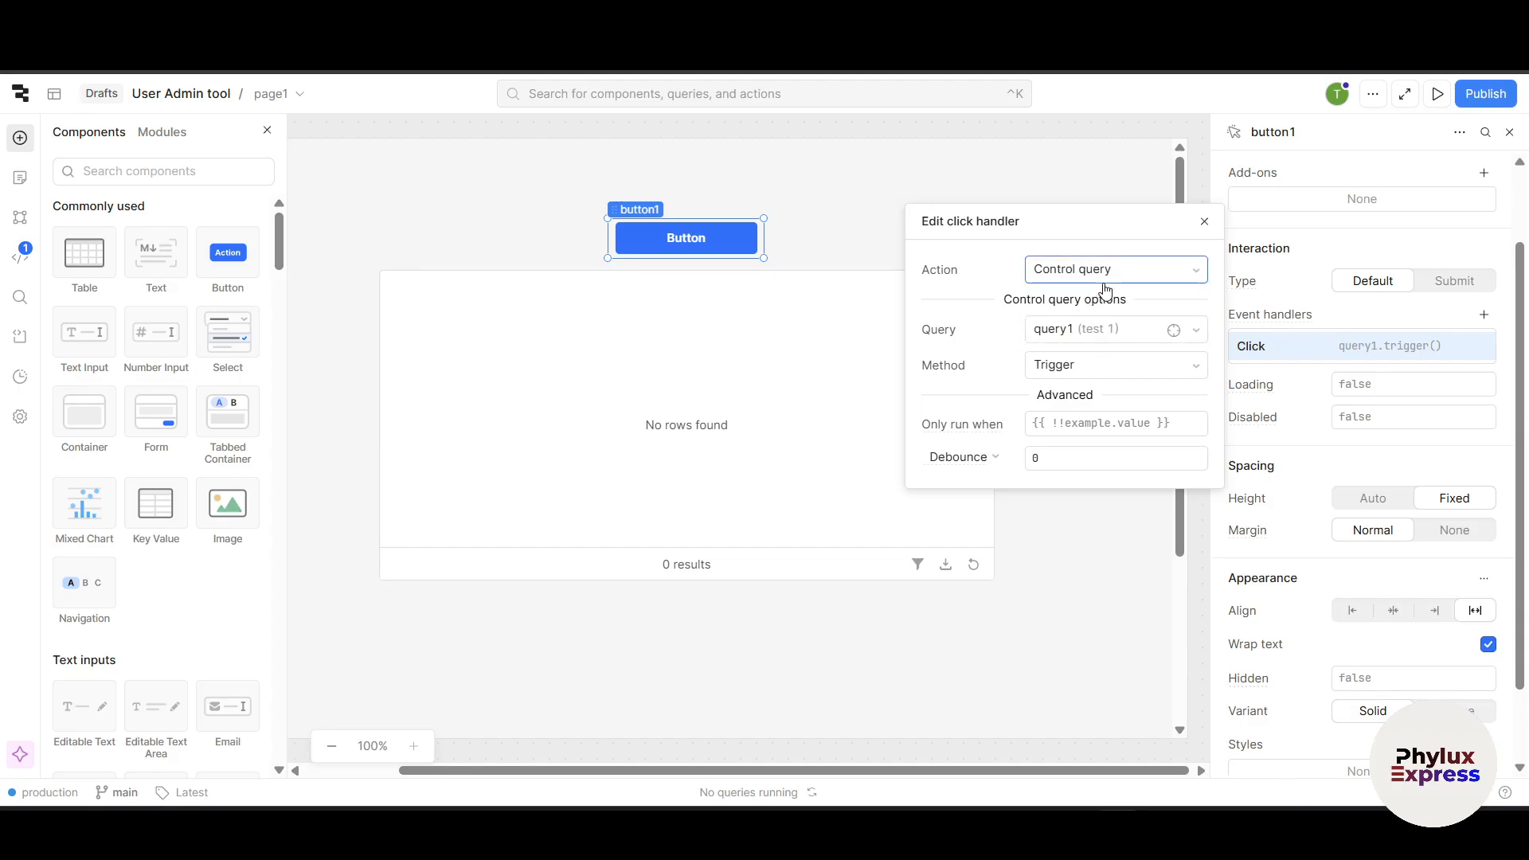
pyautogui.moveTo(1030, 392)
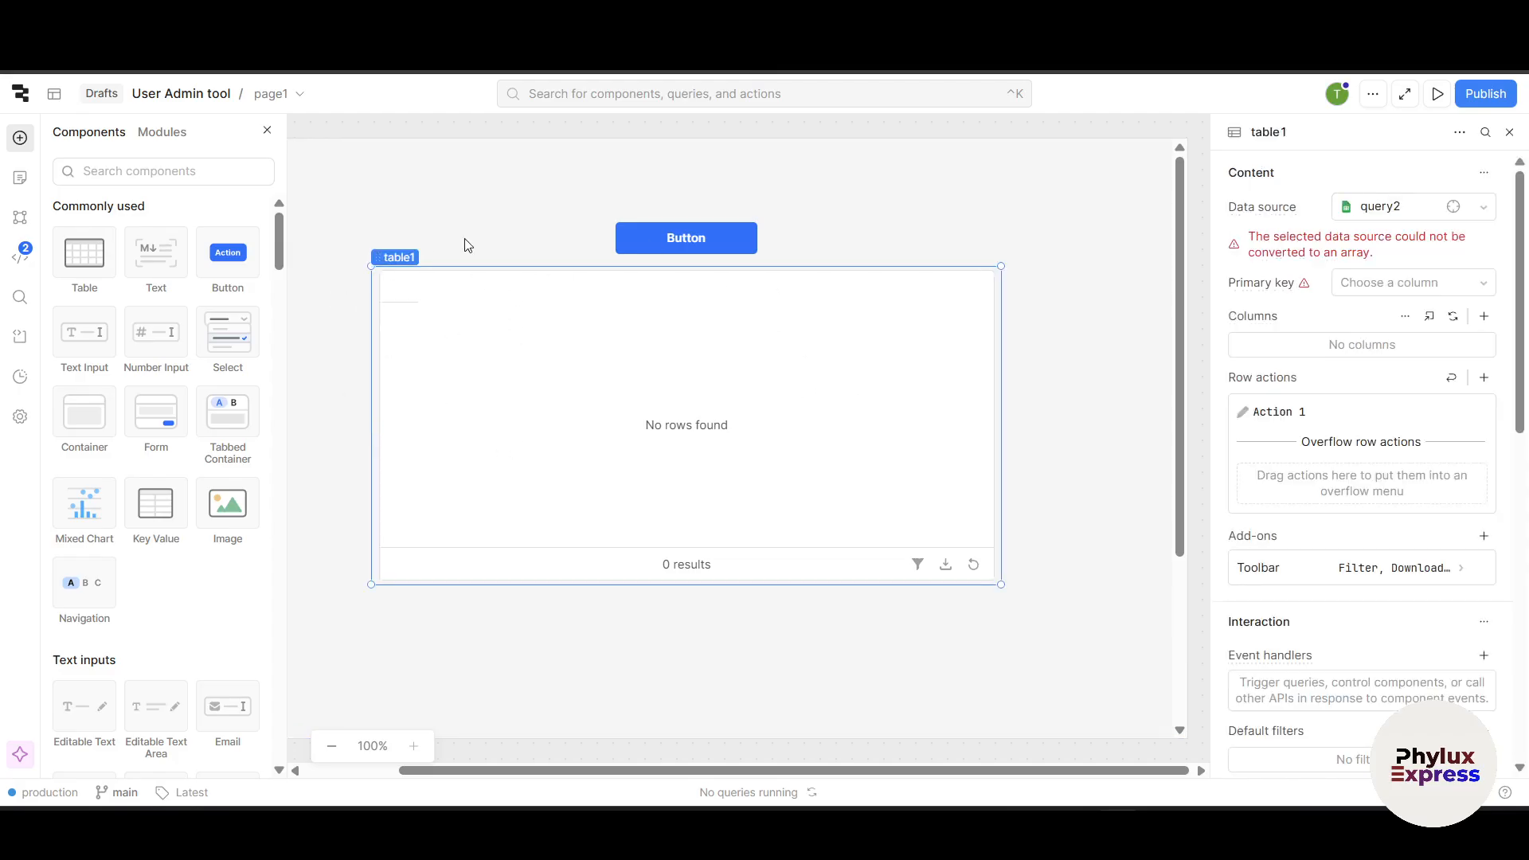
pyautogui.moveTo(381, 447)
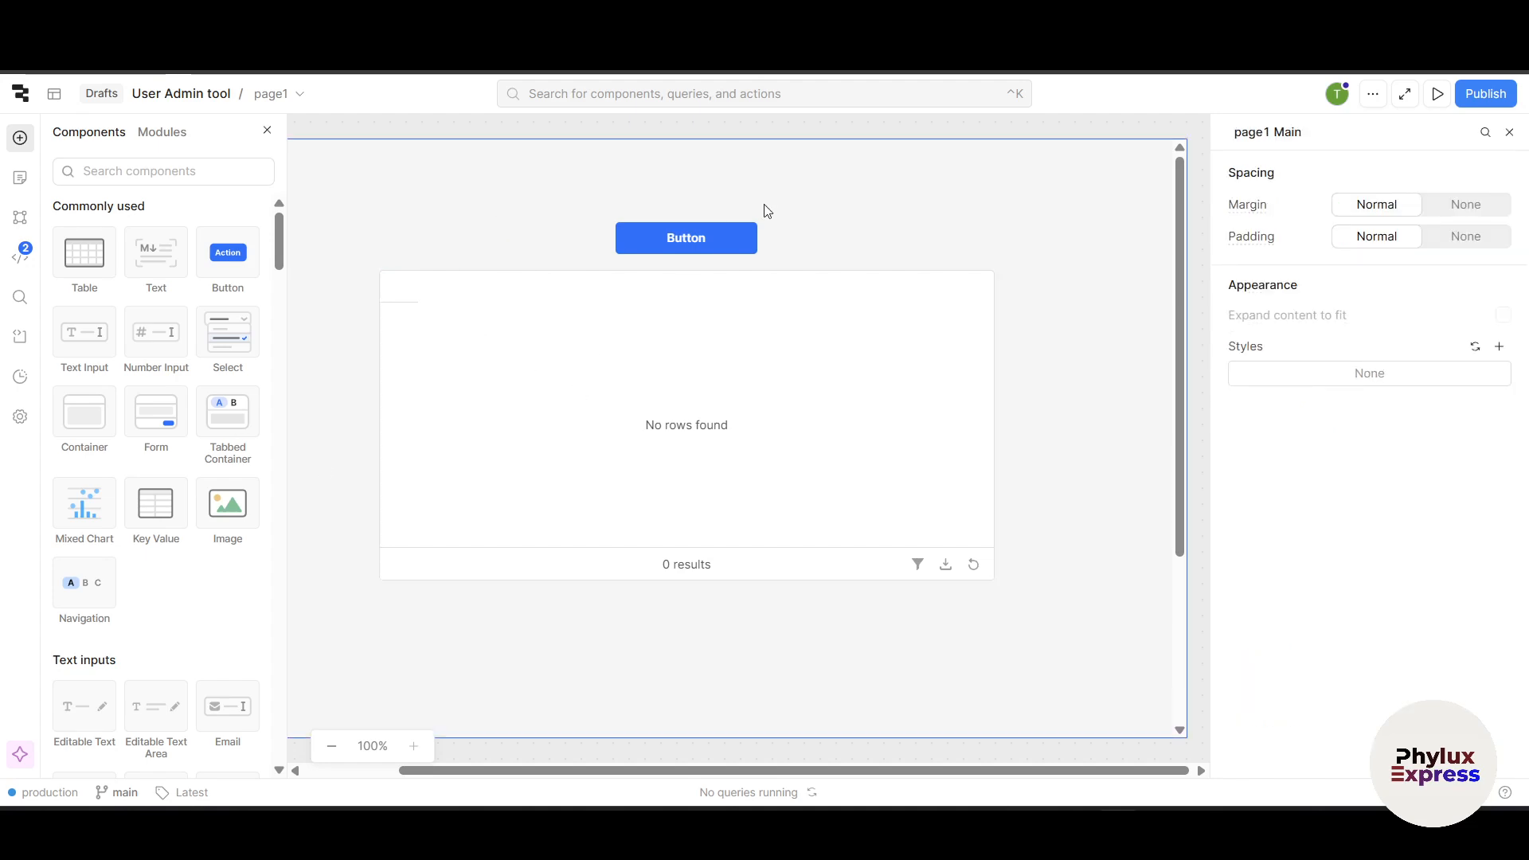
pyautogui.moveTo(557, 194)
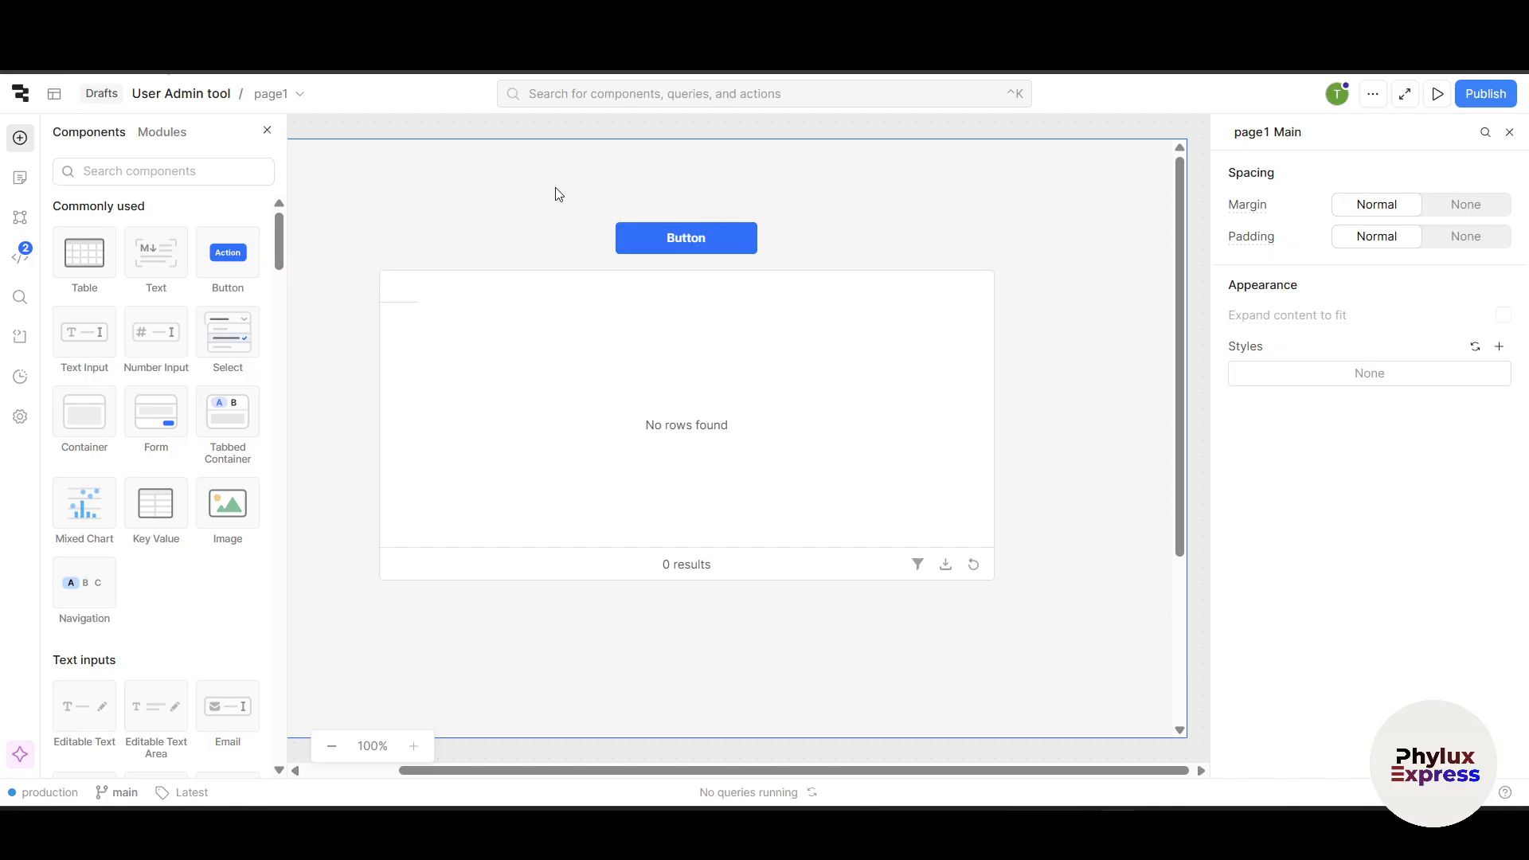
# Step: Return to the Retool apps home and start creating an app from a template
pyautogui.click(19, 94)
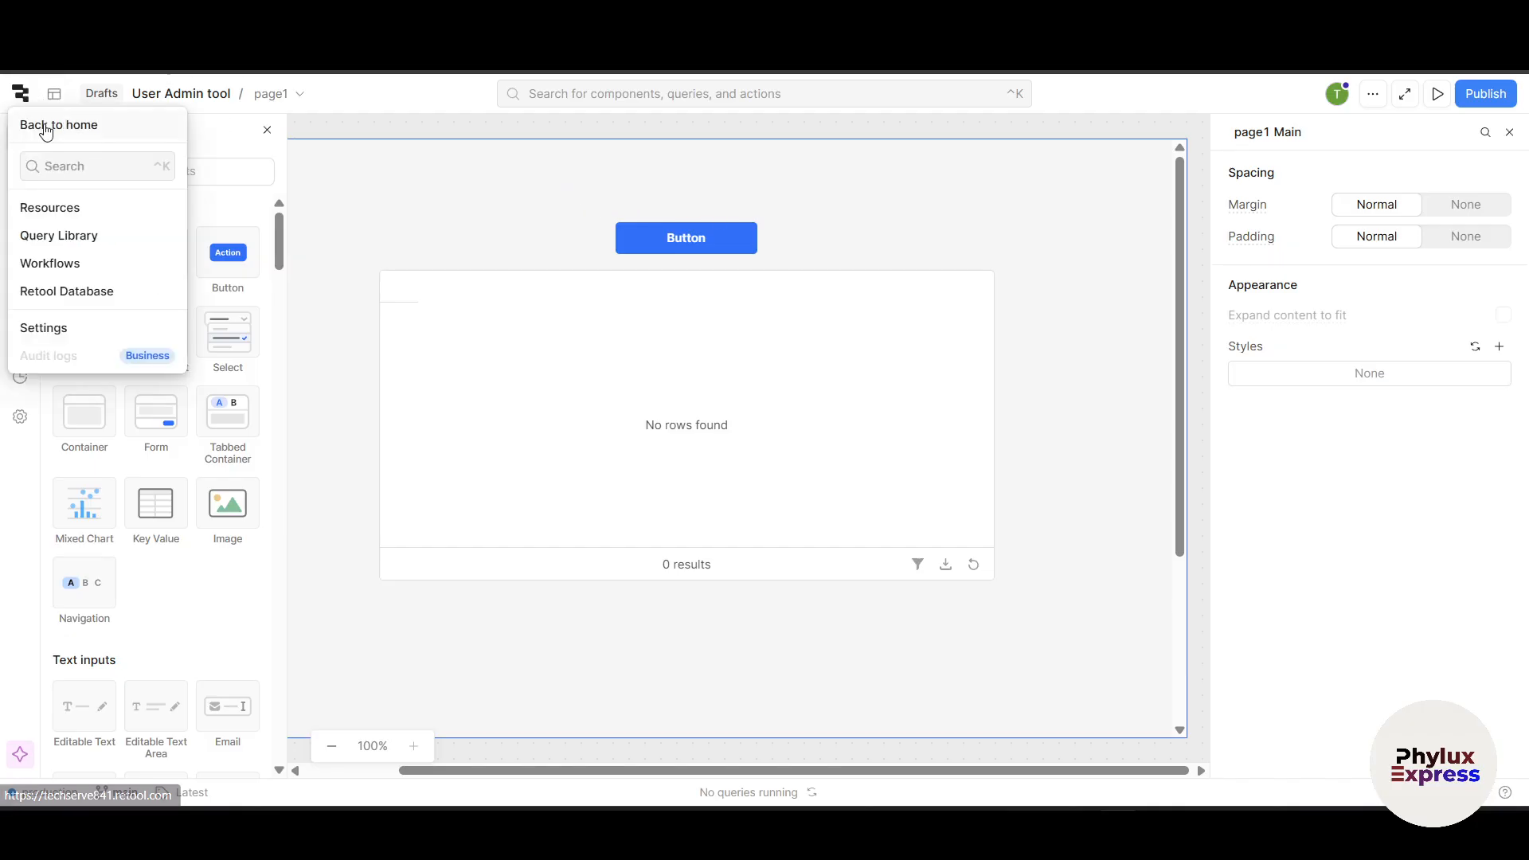
pyautogui.click(58, 125)
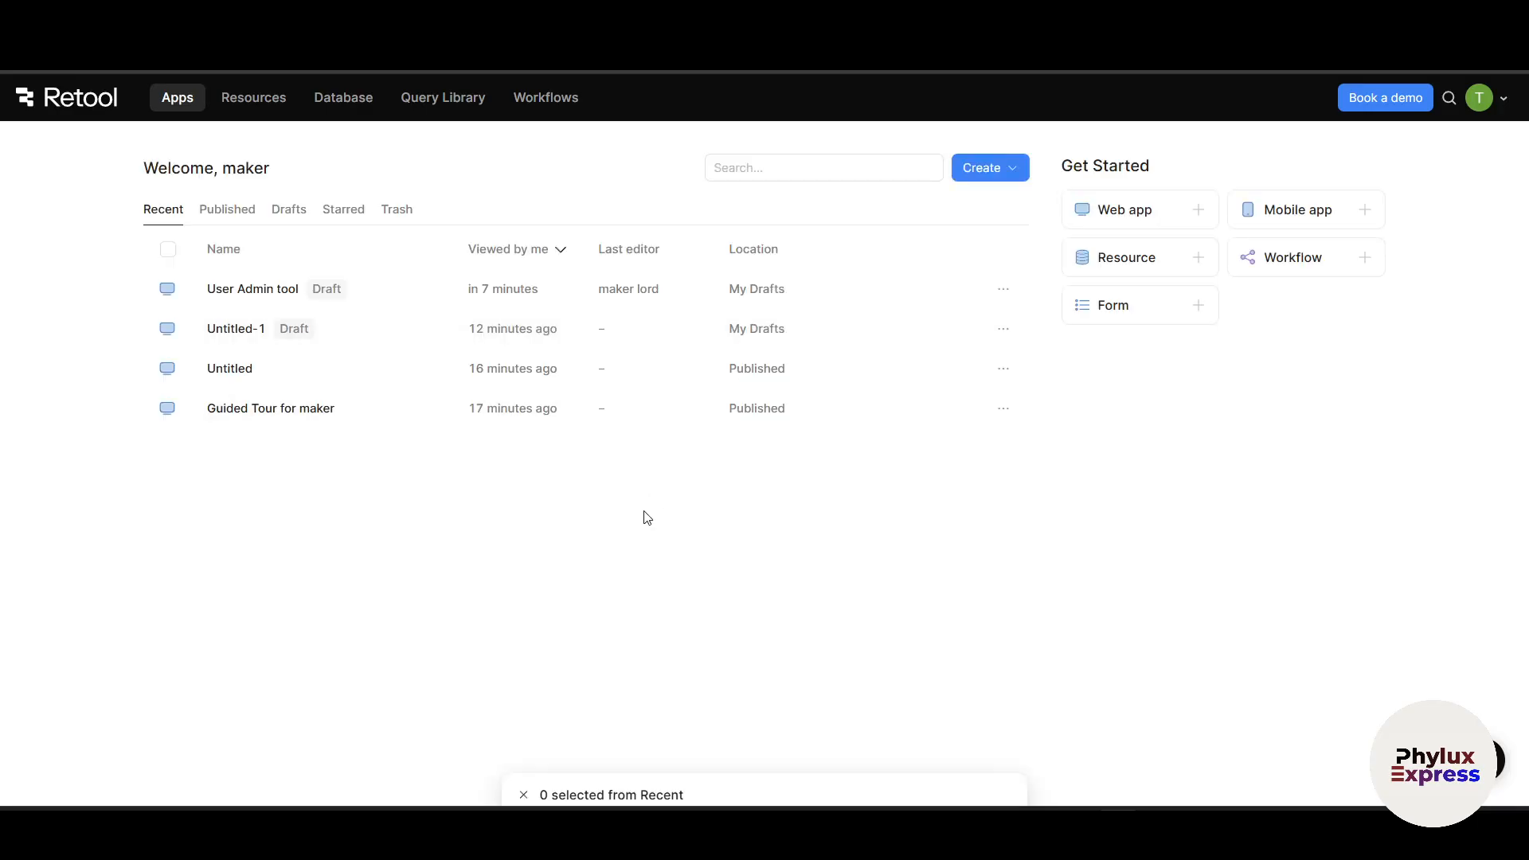
pyautogui.moveTo(652, 508)
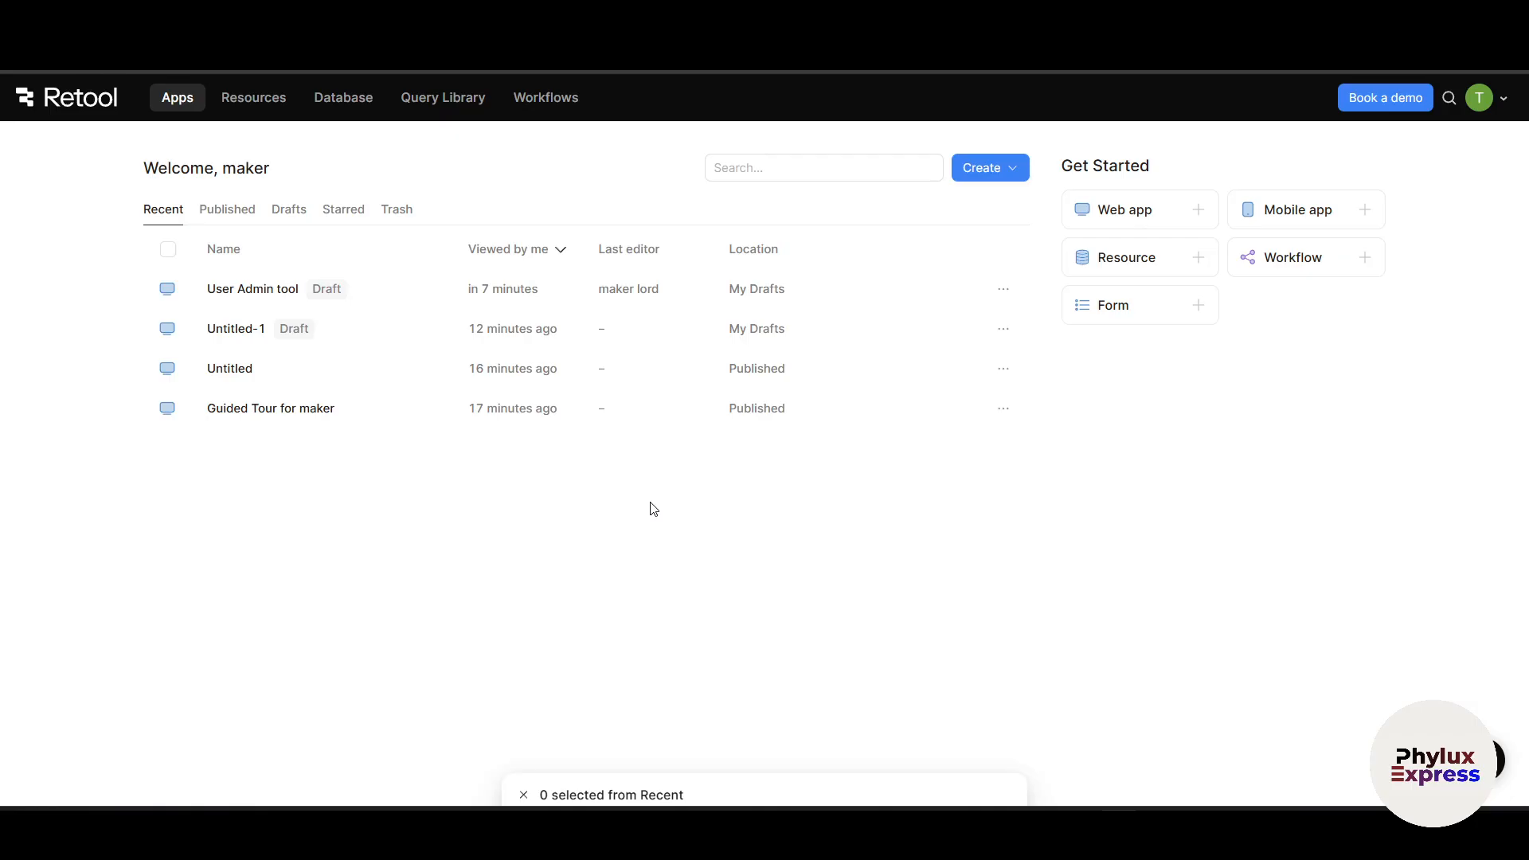
pyautogui.moveTo(653, 512)
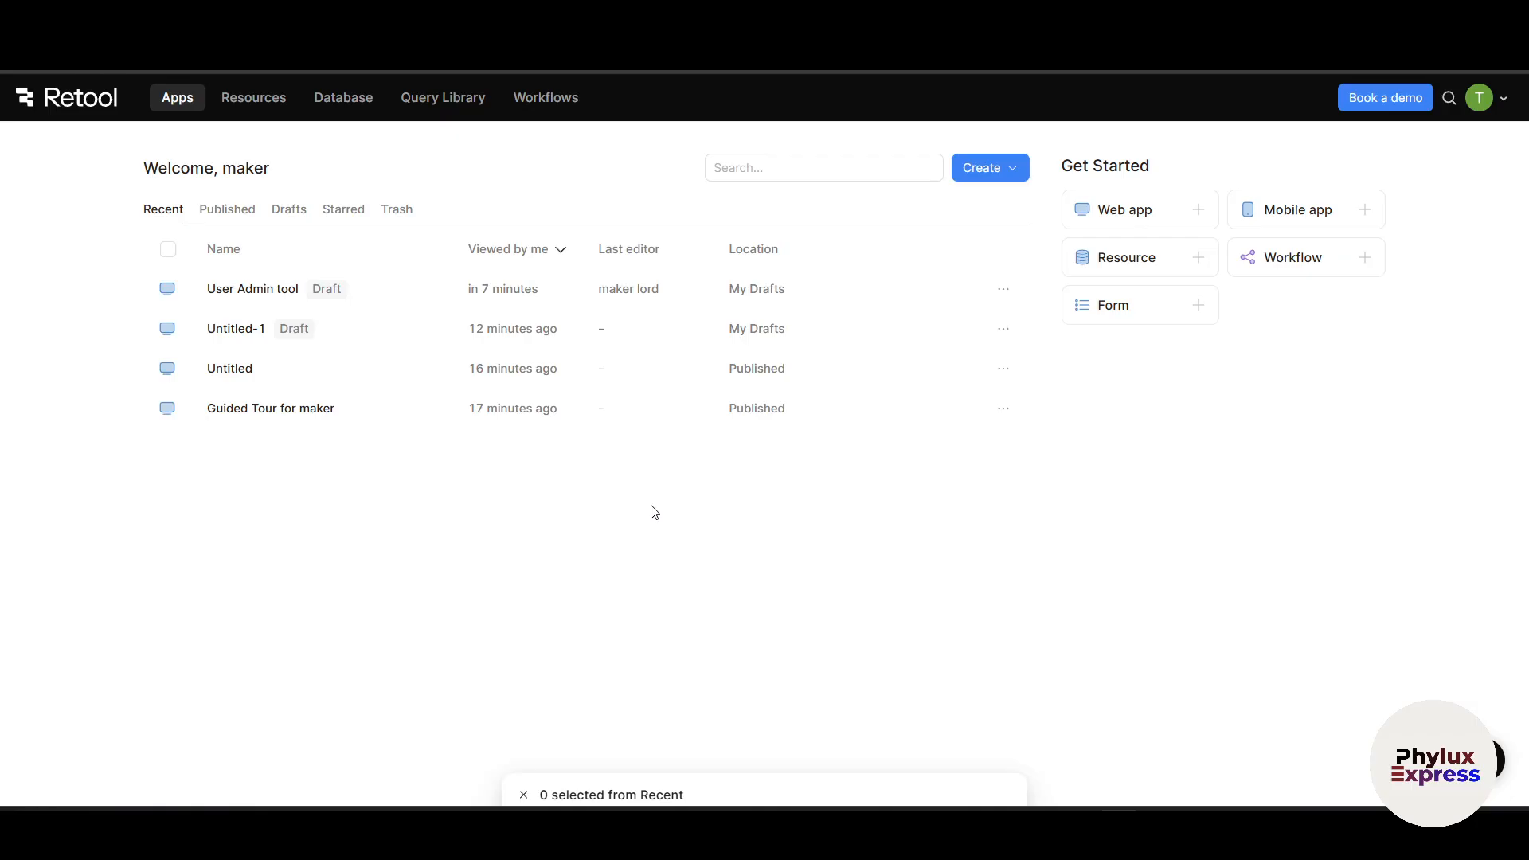
pyautogui.moveTo(1107, 314)
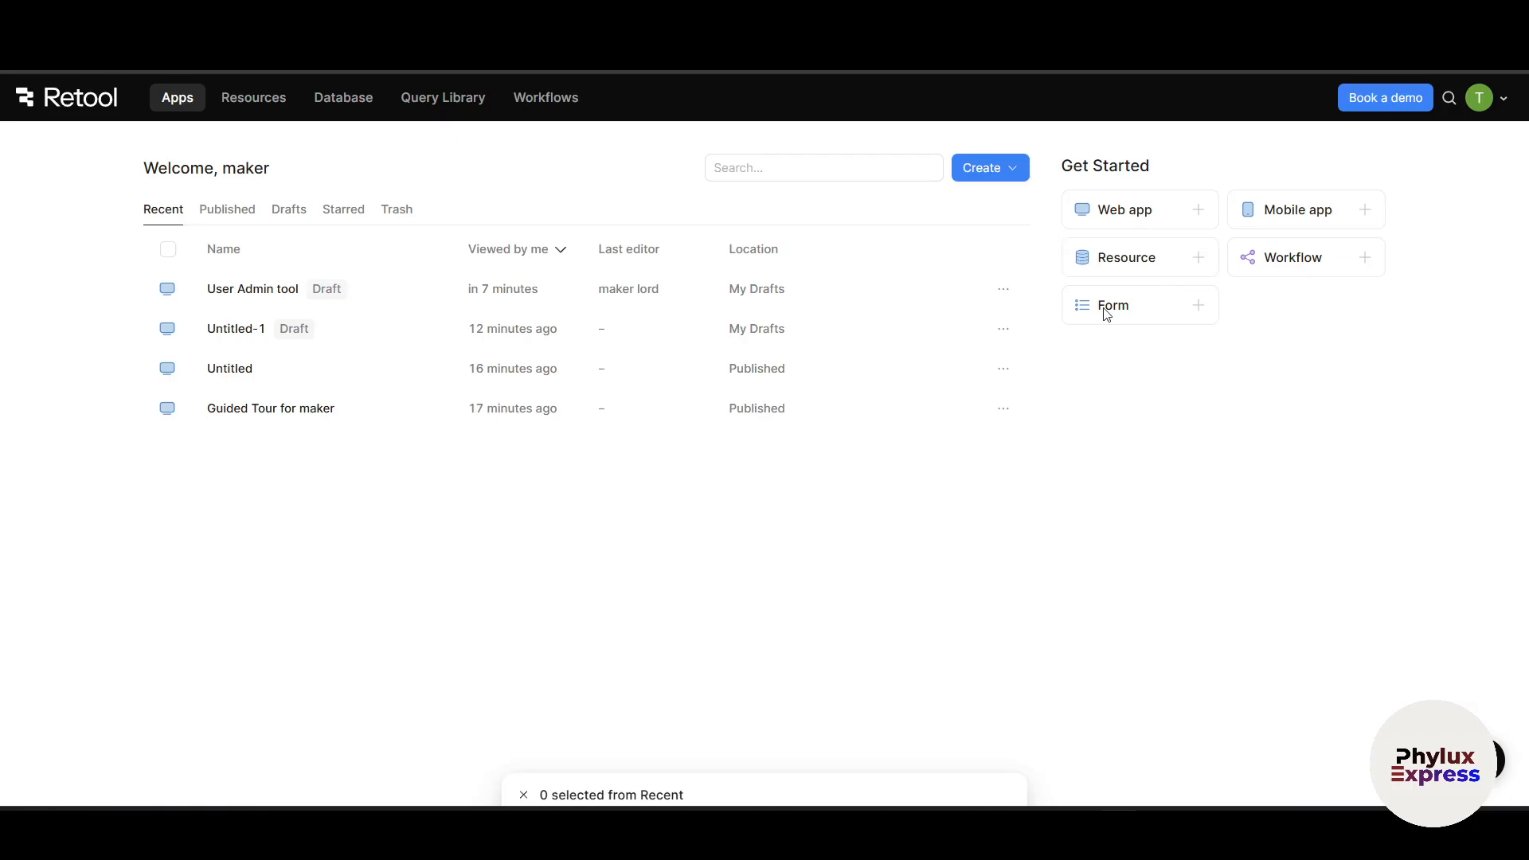
pyautogui.click(987, 166)
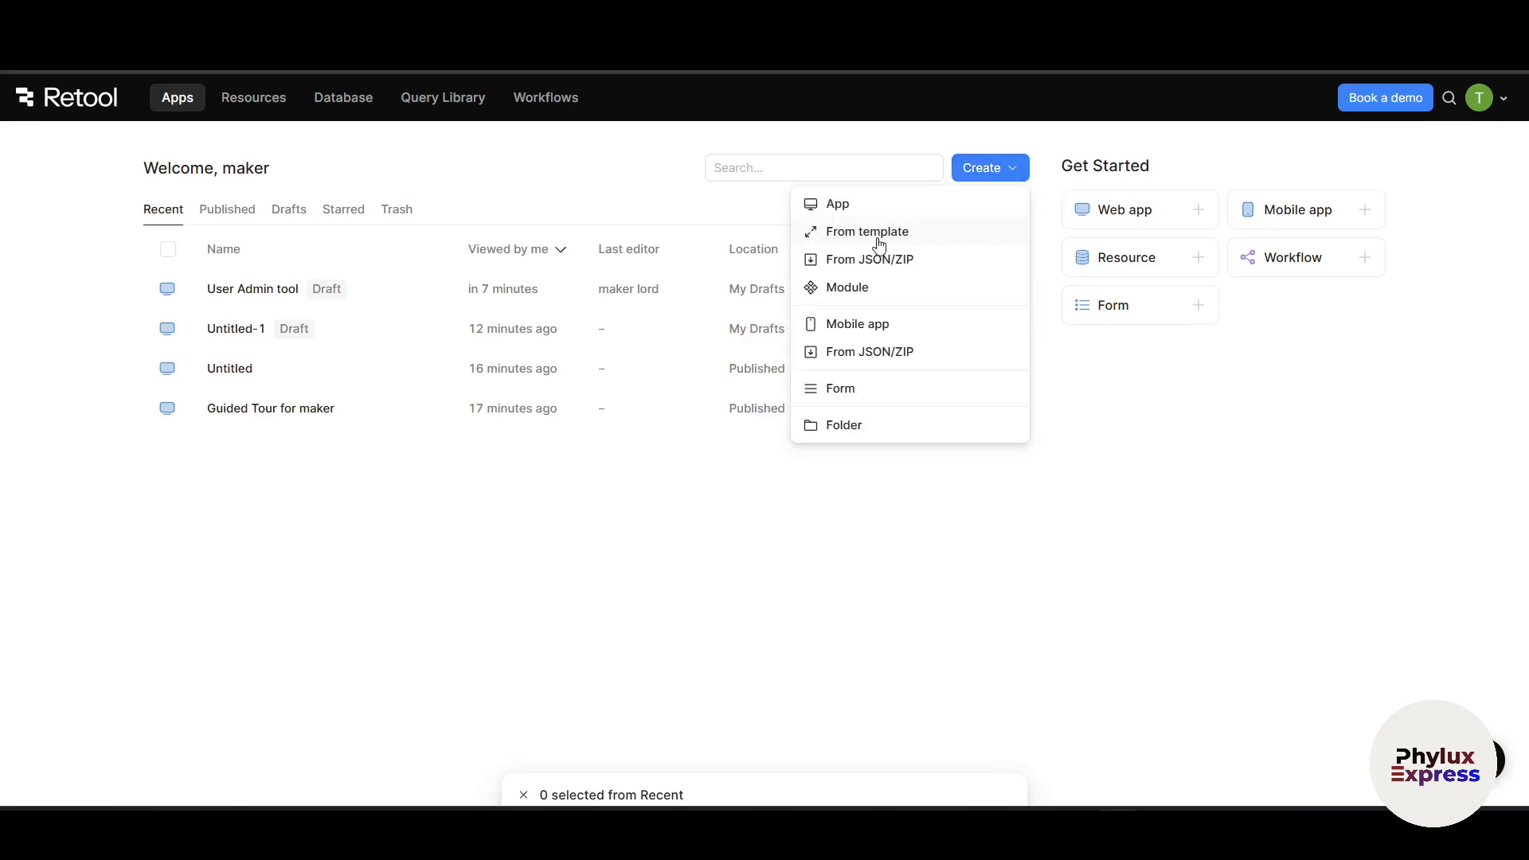
pyautogui.click(866, 231)
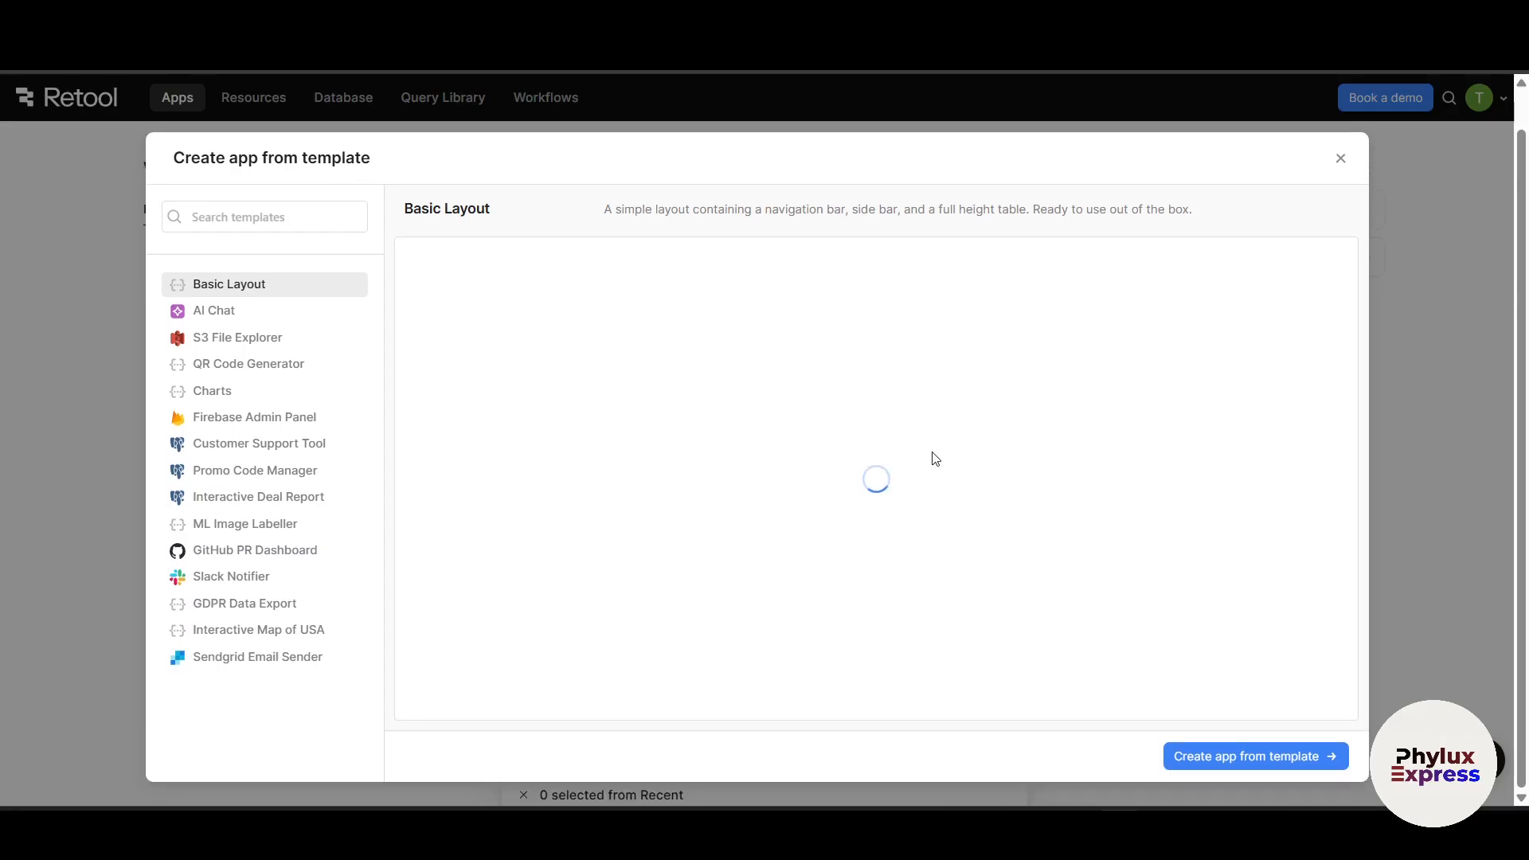
# Step: Preview the AI Chat and S3 File Explorer templates, then create from Basic Layout
pyautogui.click(214, 310)
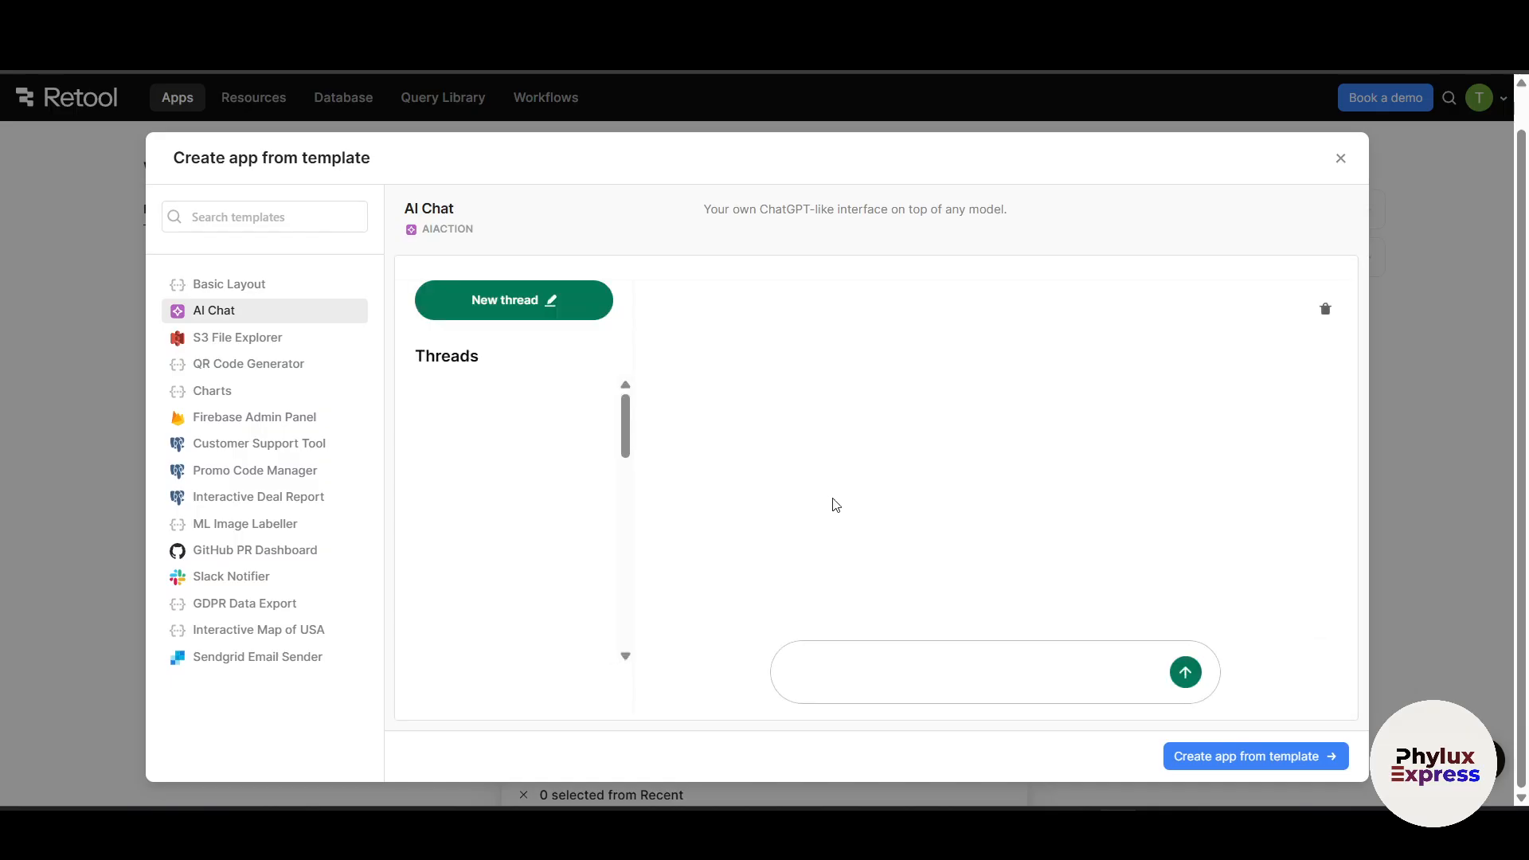
pyautogui.click(513, 300)
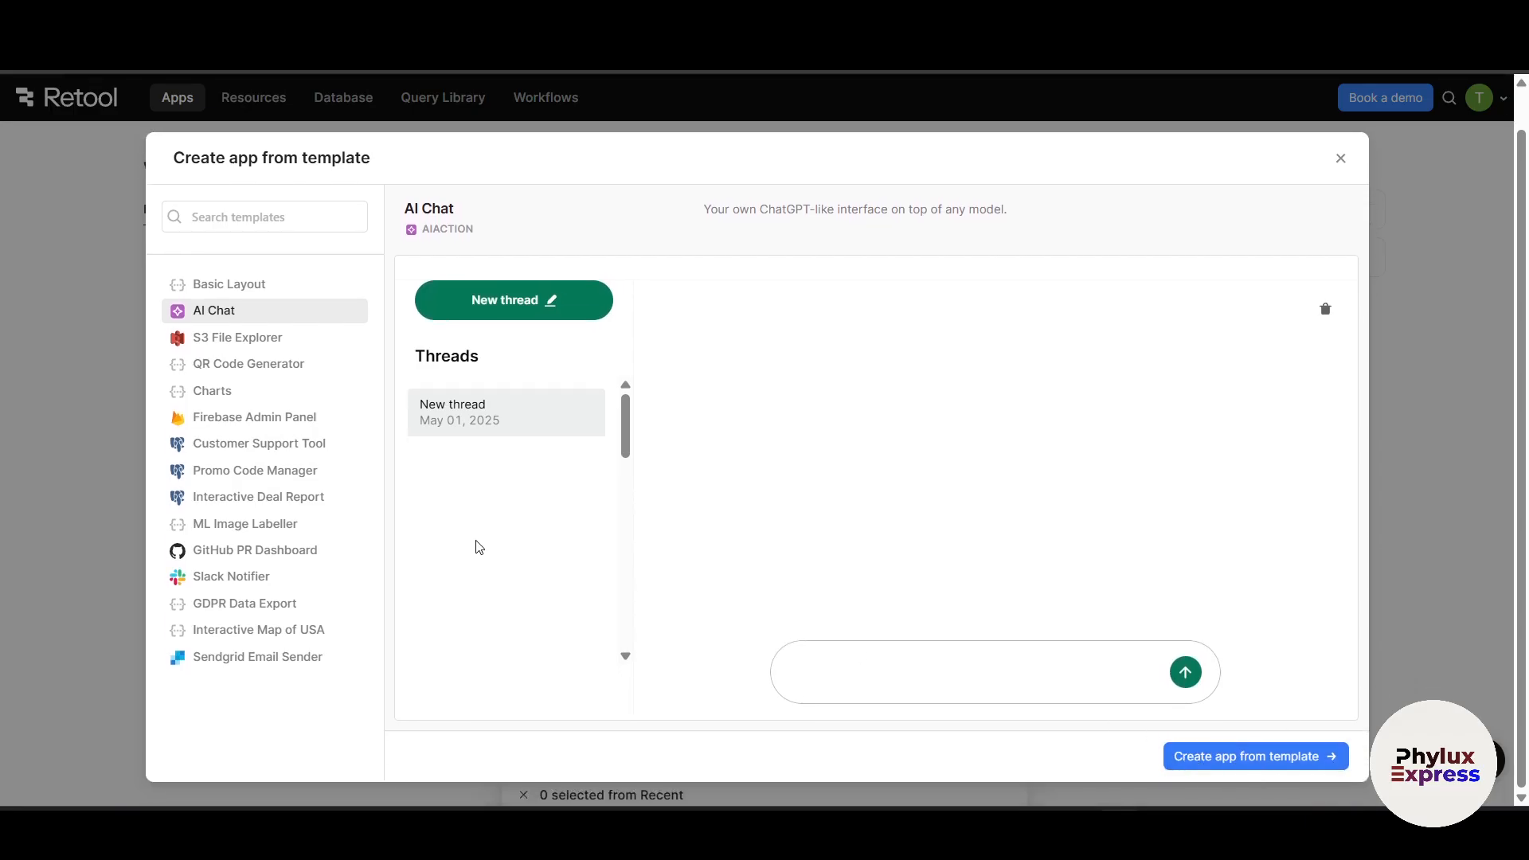
pyautogui.click(237, 338)
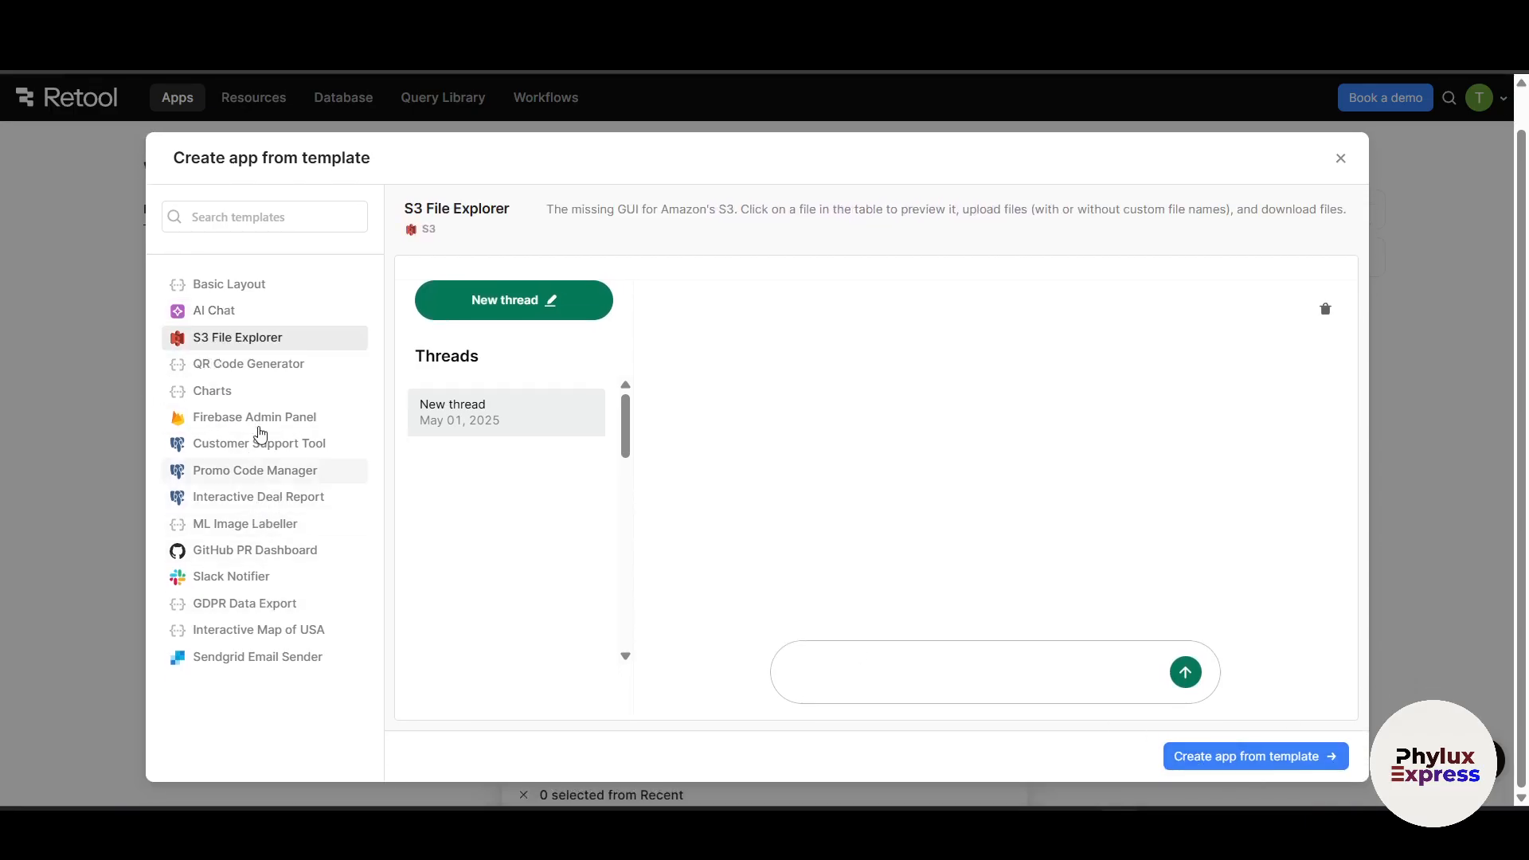
pyautogui.click(230, 283)
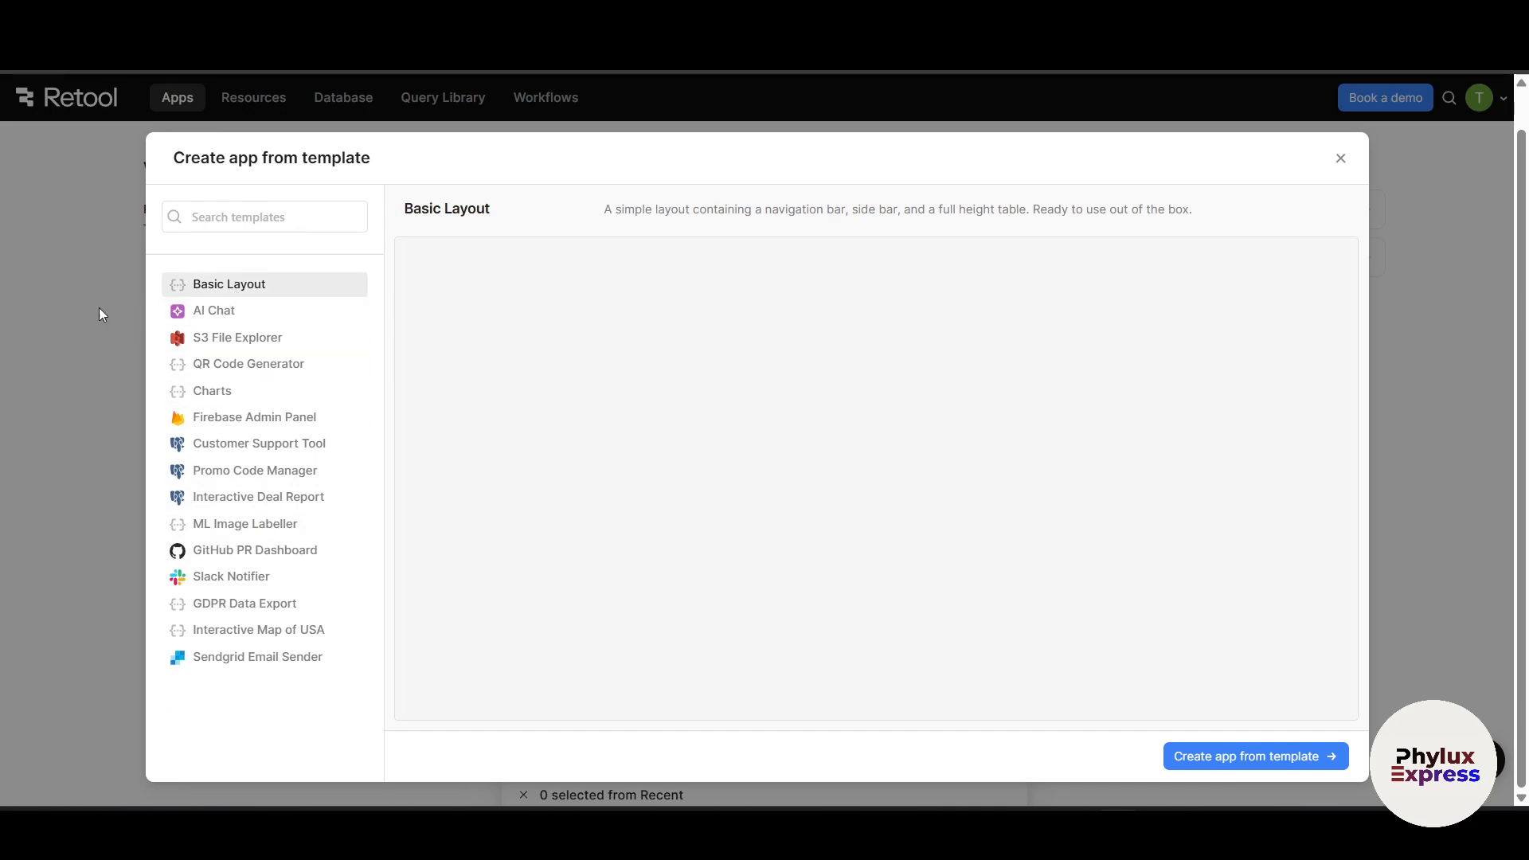
pyautogui.click(230, 283)
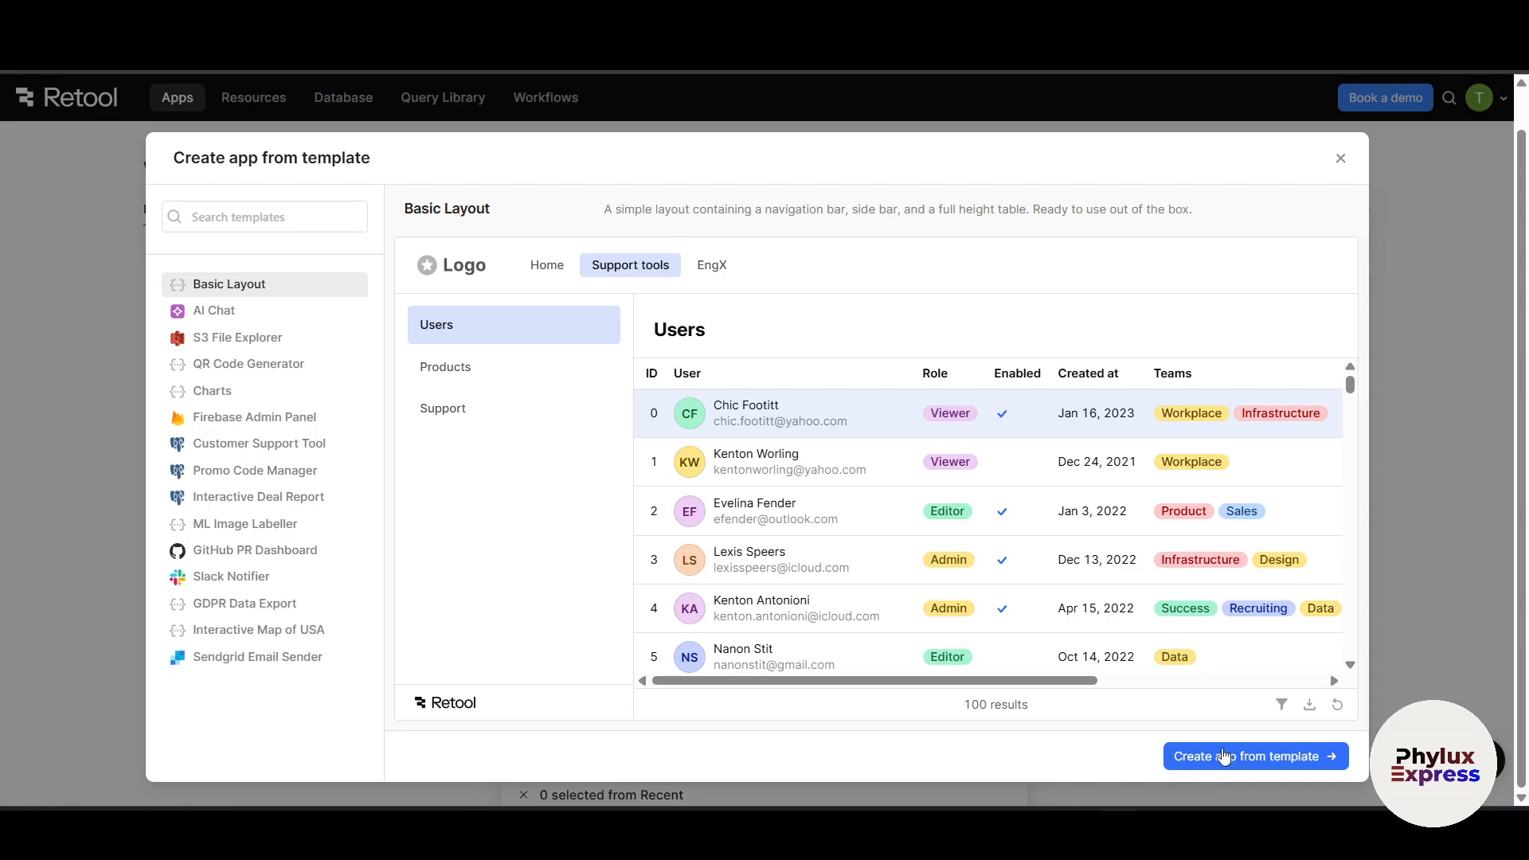
pyautogui.click(1254, 756)
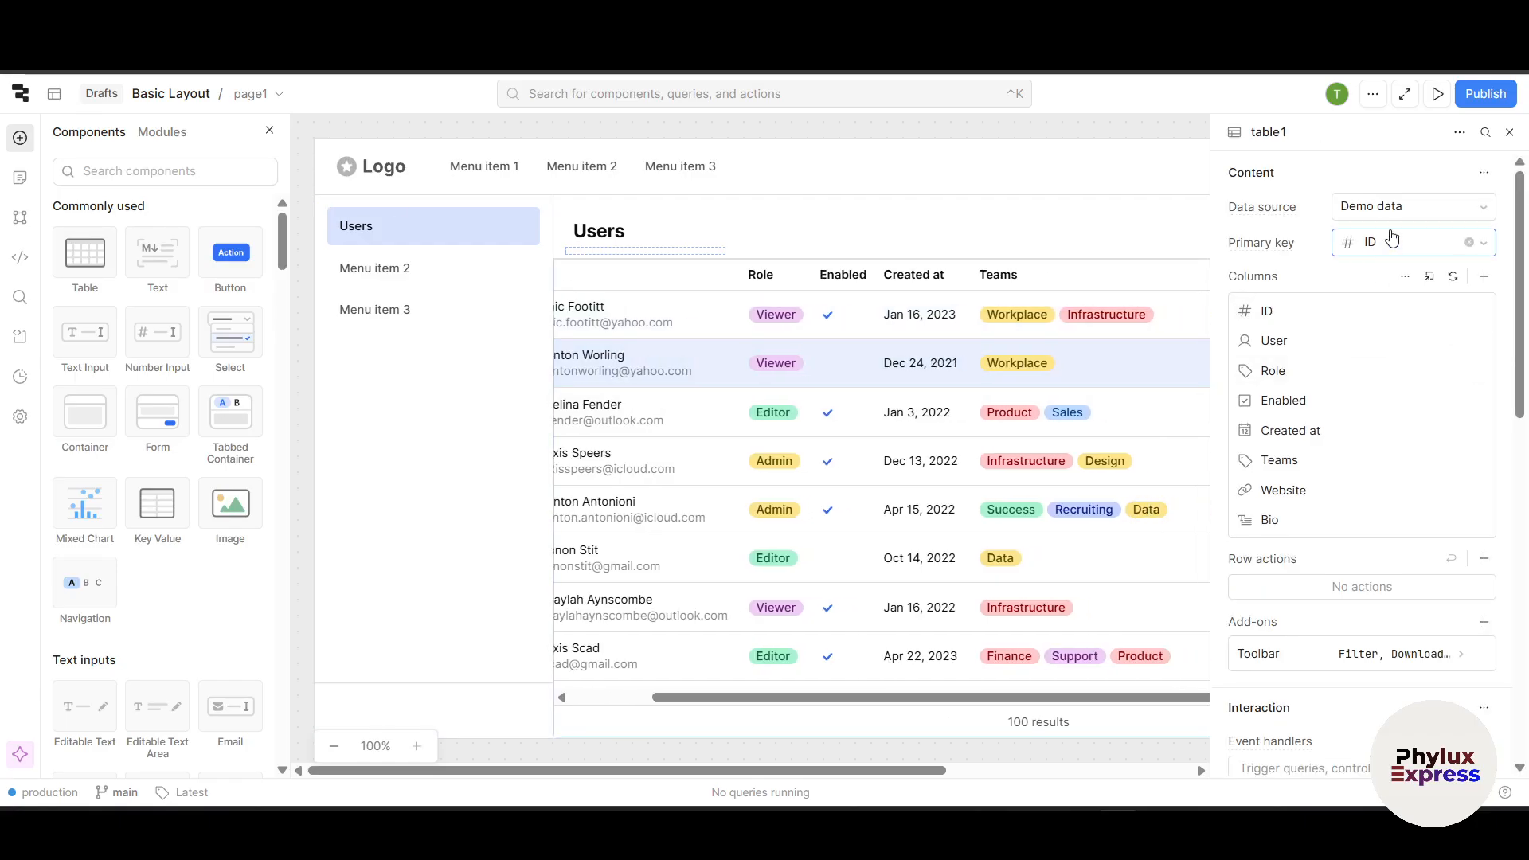
# Step: Check table1's data source options and add a new query1 via Connect data
pyautogui.click(1412, 206)
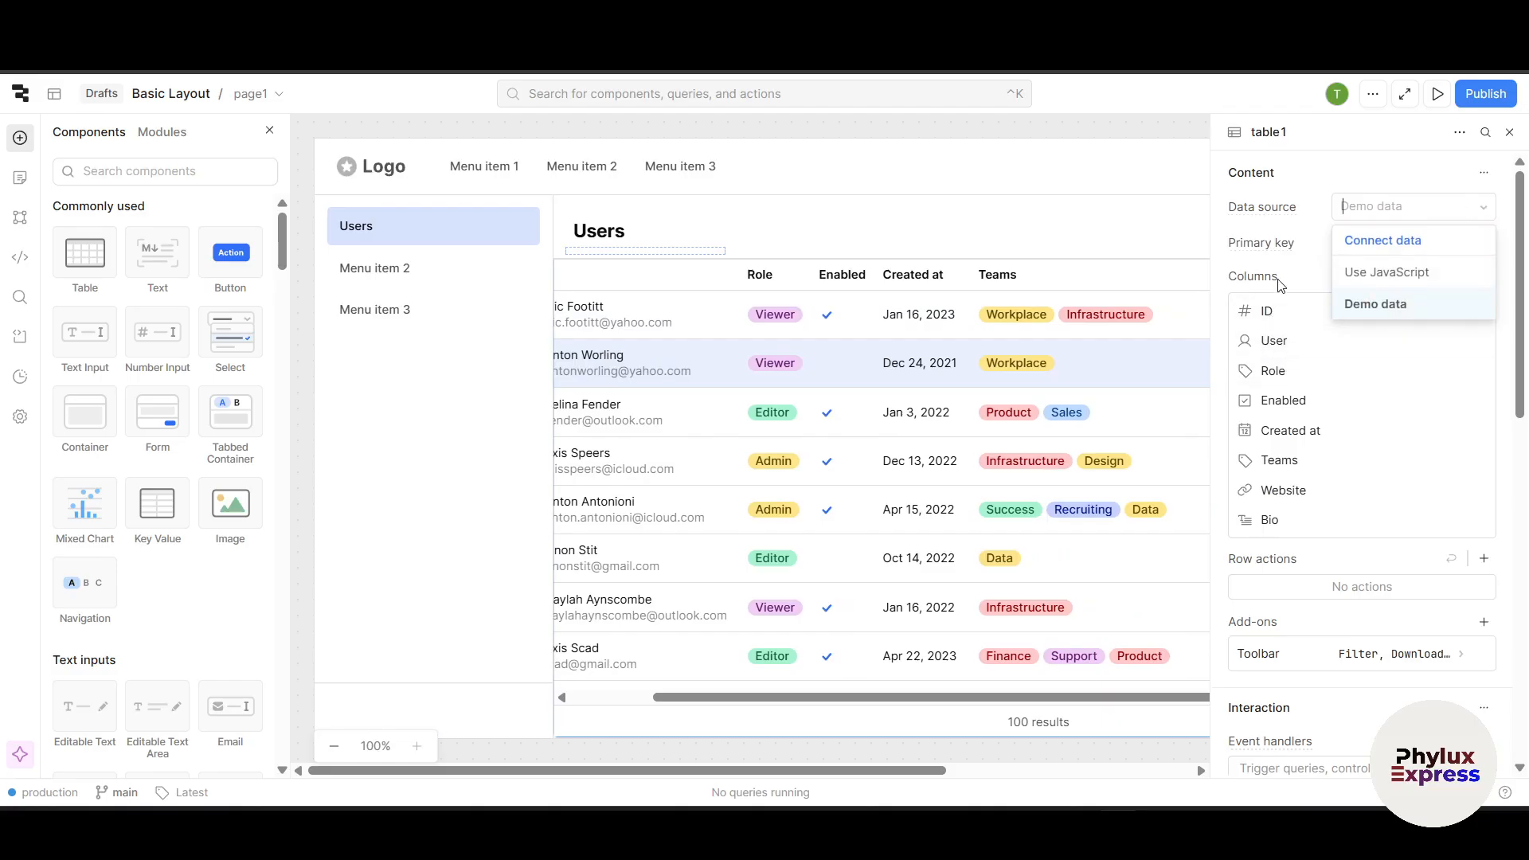
pyautogui.click(1375, 303)
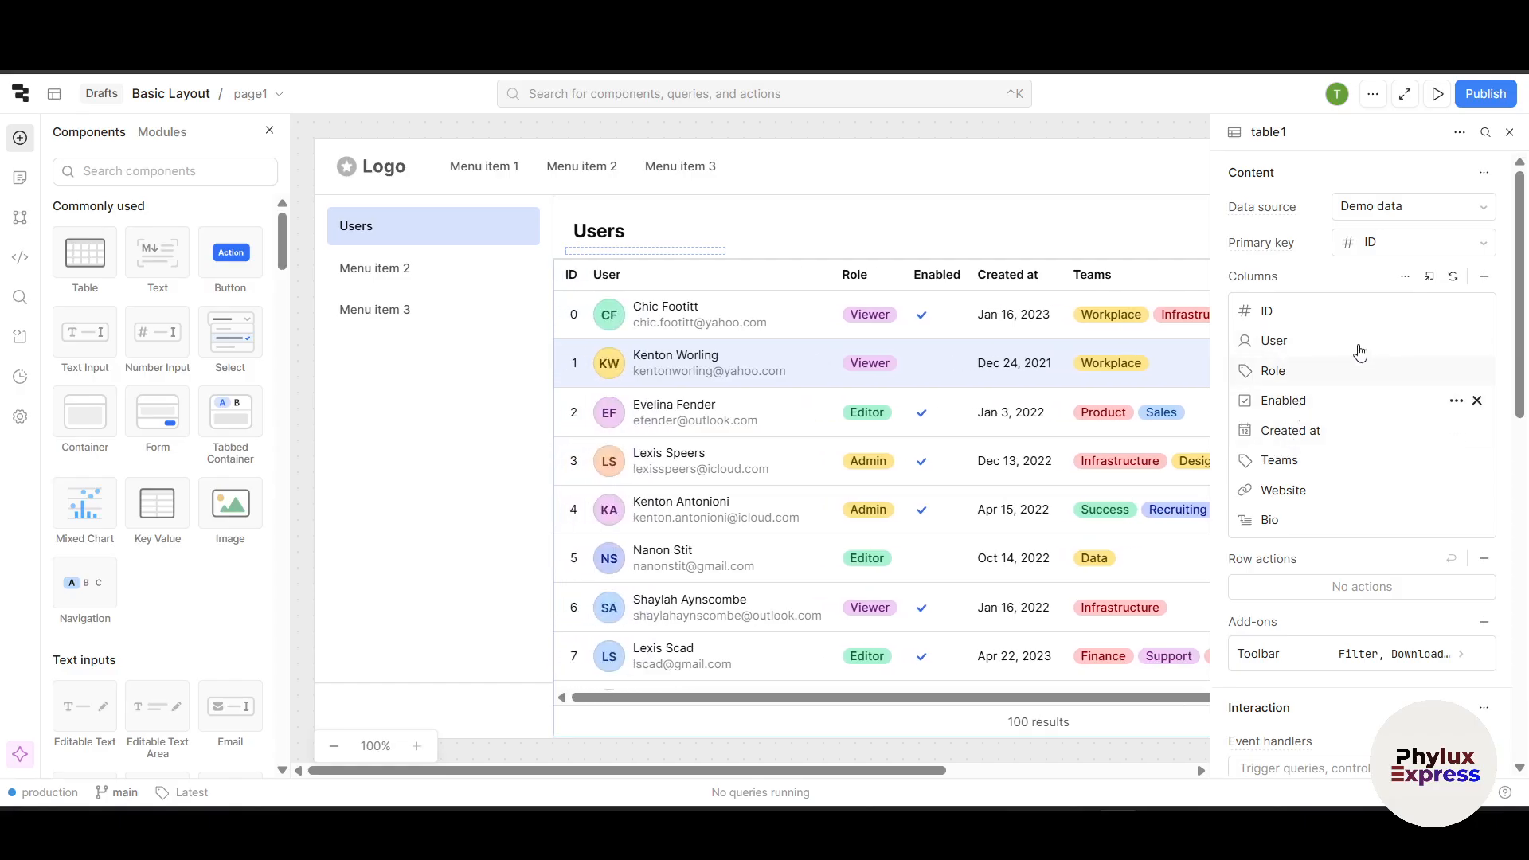
pyautogui.scroll(-3)
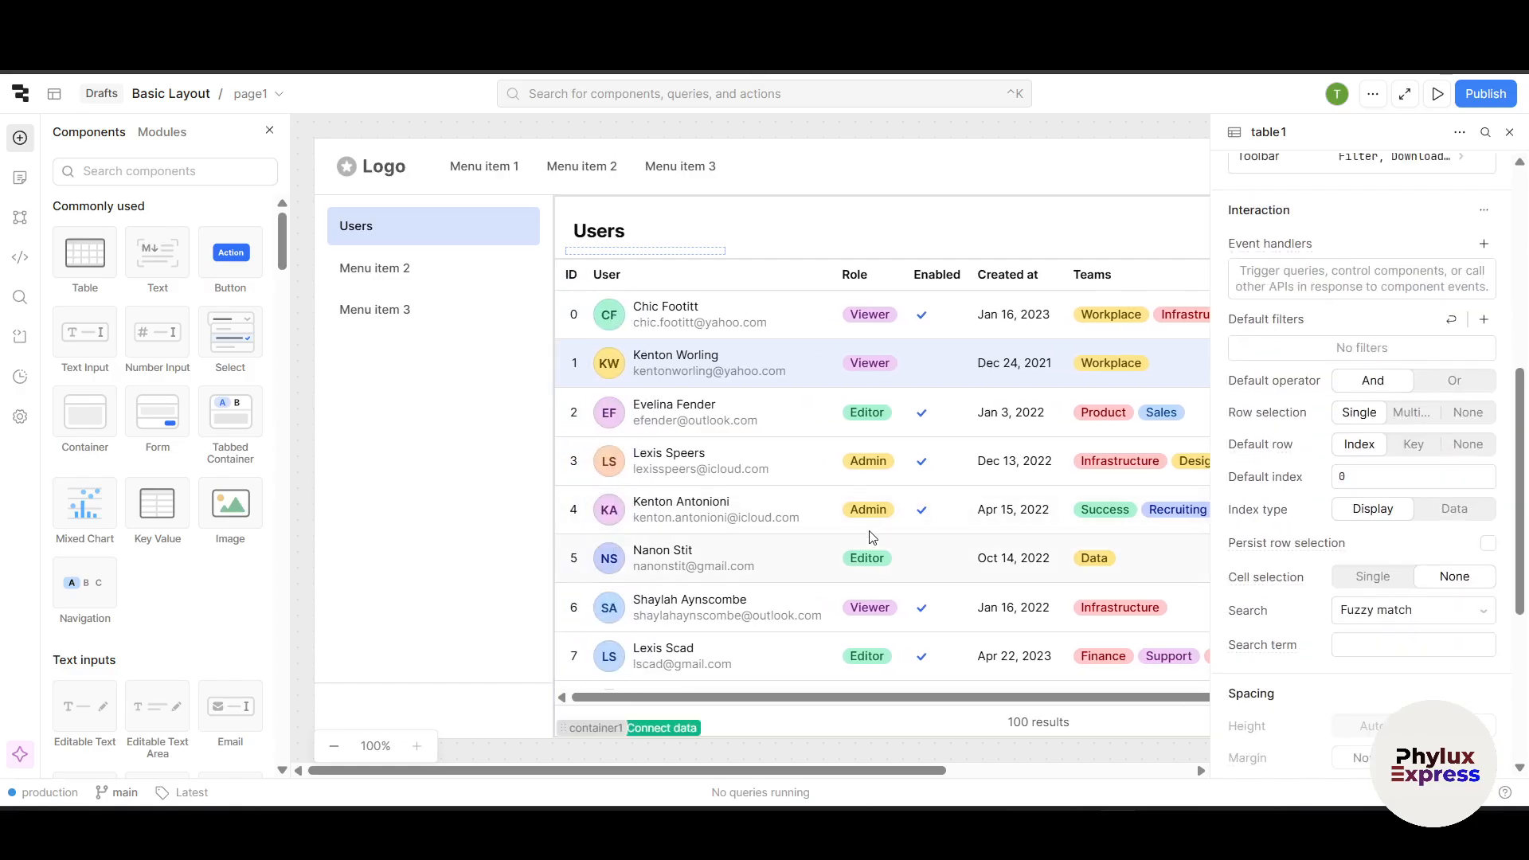
pyautogui.hscroll(3)
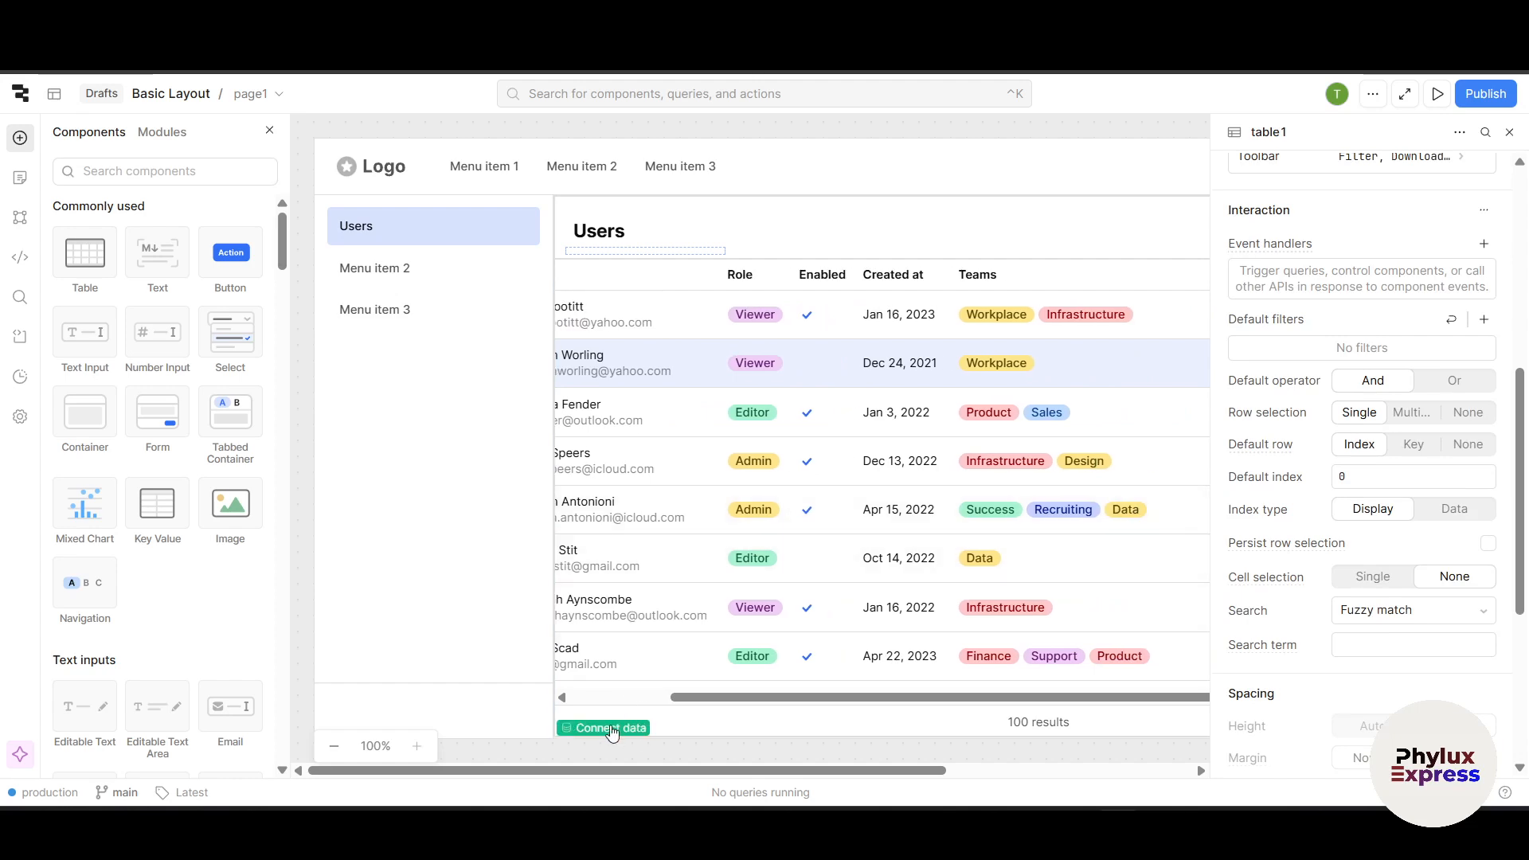
pyautogui.click(603, 727)
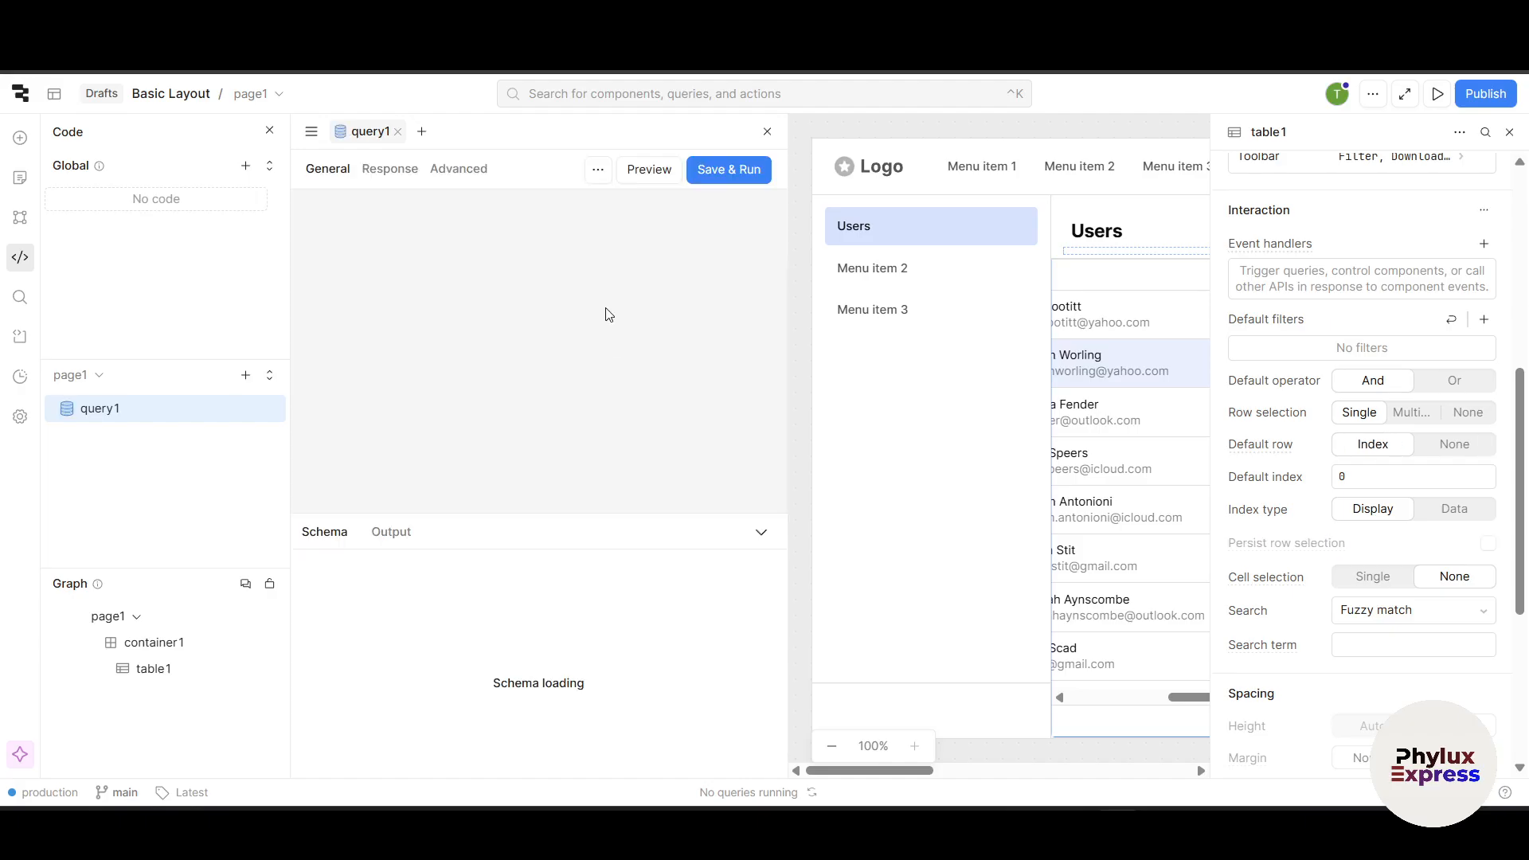
pyautogui.click(727, 169)
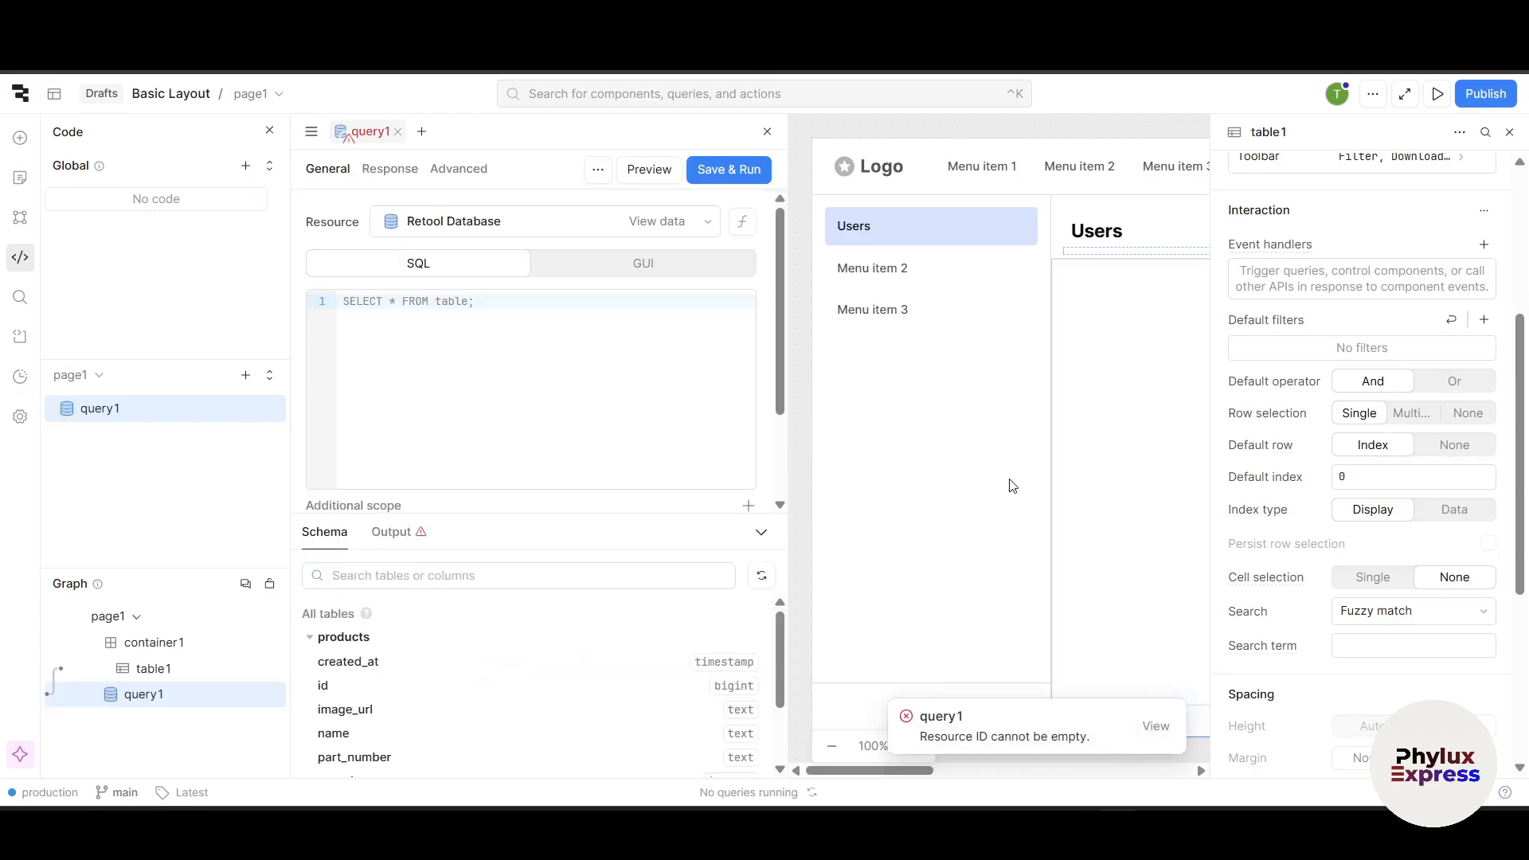